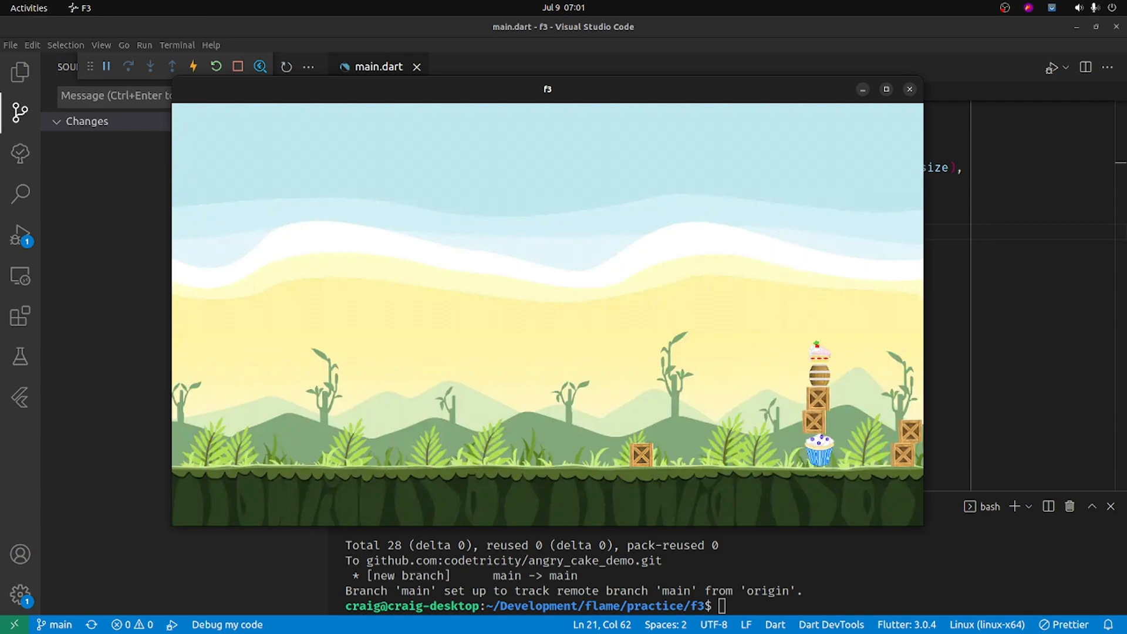
- Close the game window, swap the cake obstacle sprite for pig.webp and start renaming the player's cupcake sprite
click(909, 89)
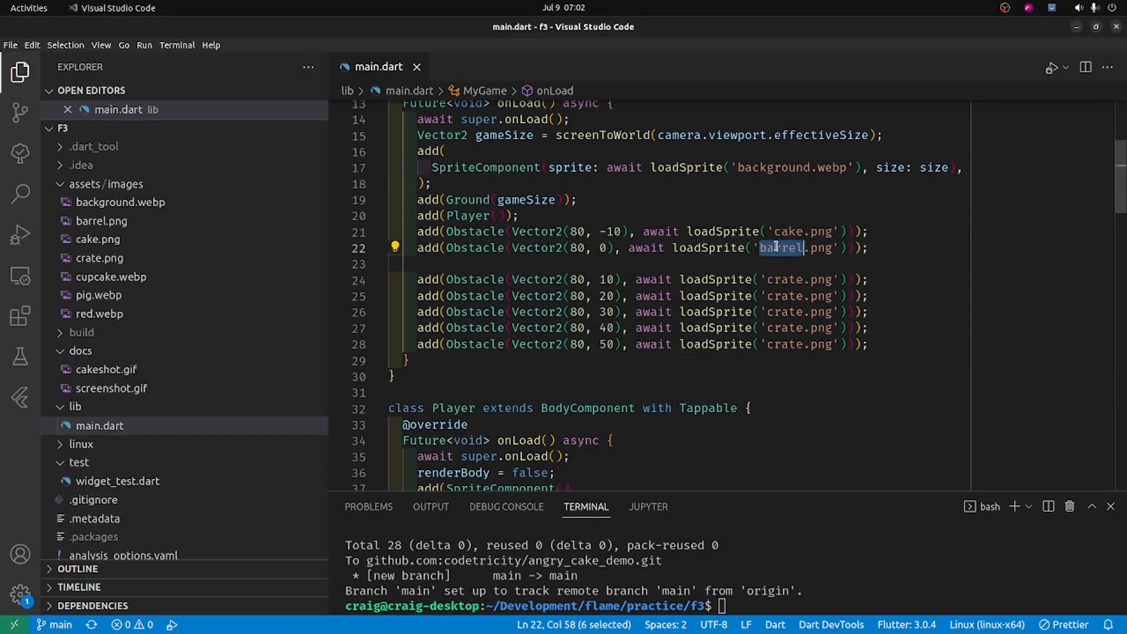
double_click(787, 231)
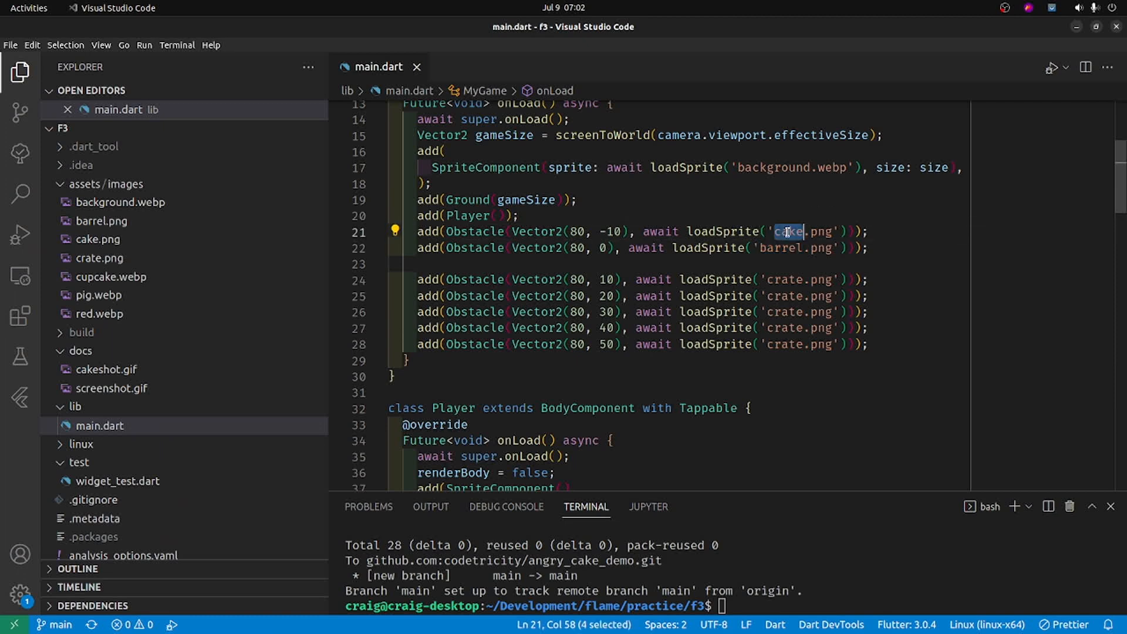
text(png)
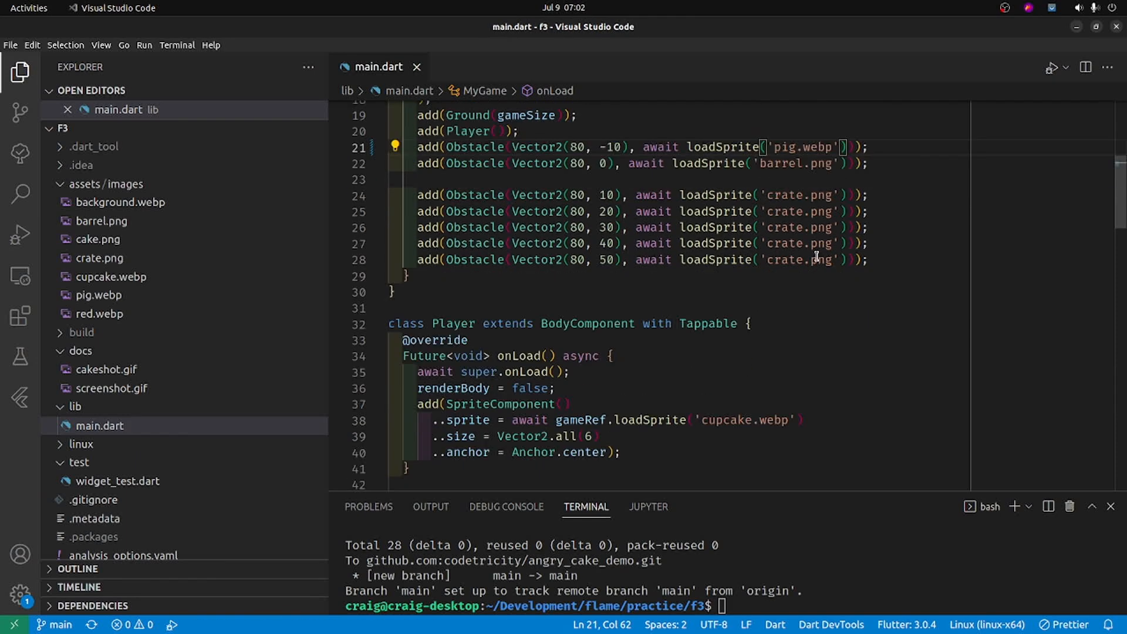
double_click(725, 377)
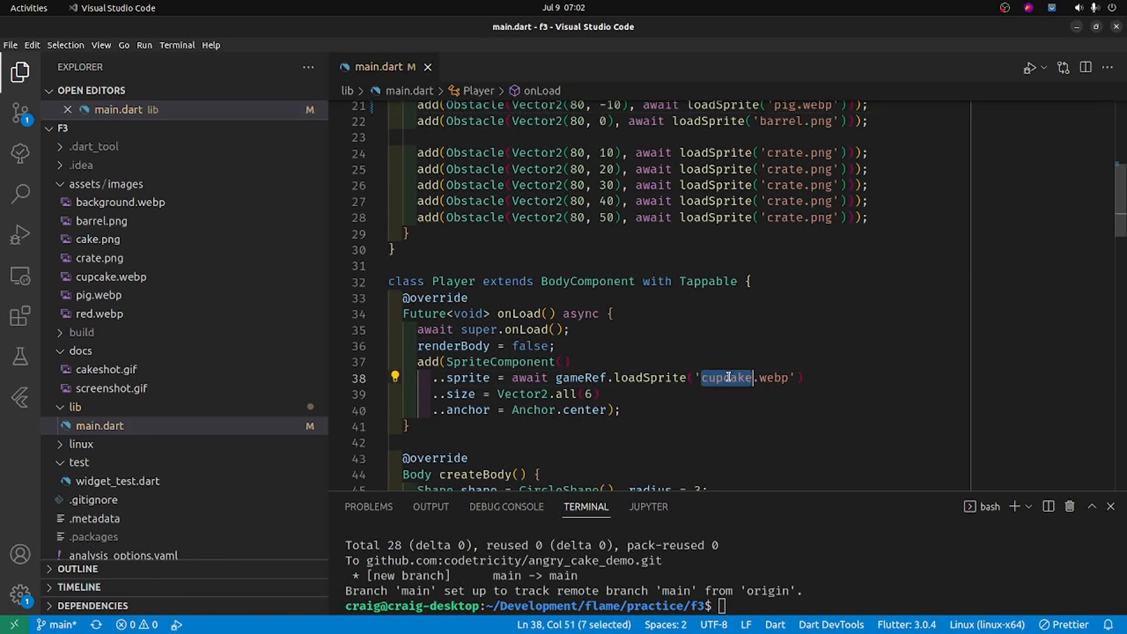
text(r)
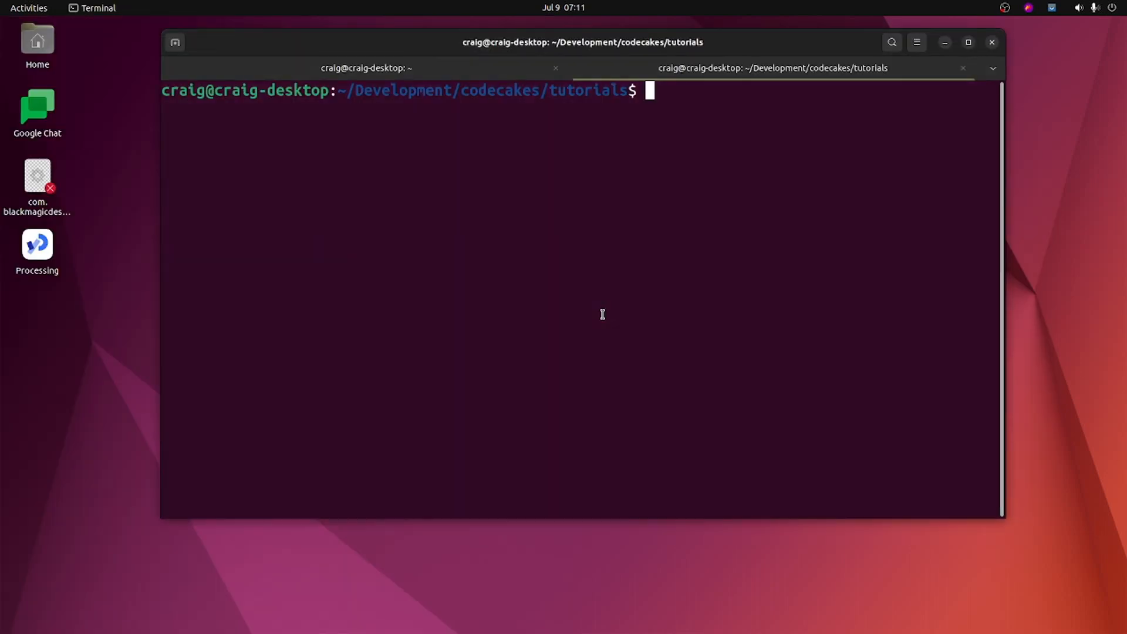
- Run flutter create --platforms=linux angry_forge_tutorial and begin cd into the new folder
text(flutter crea)
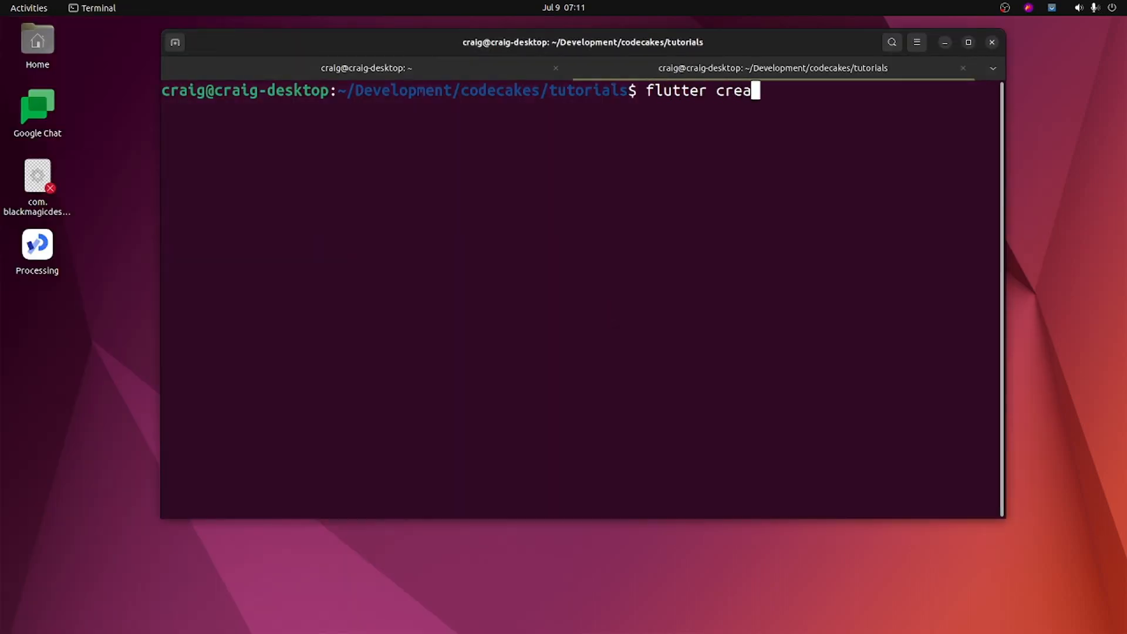
text(te --platf)
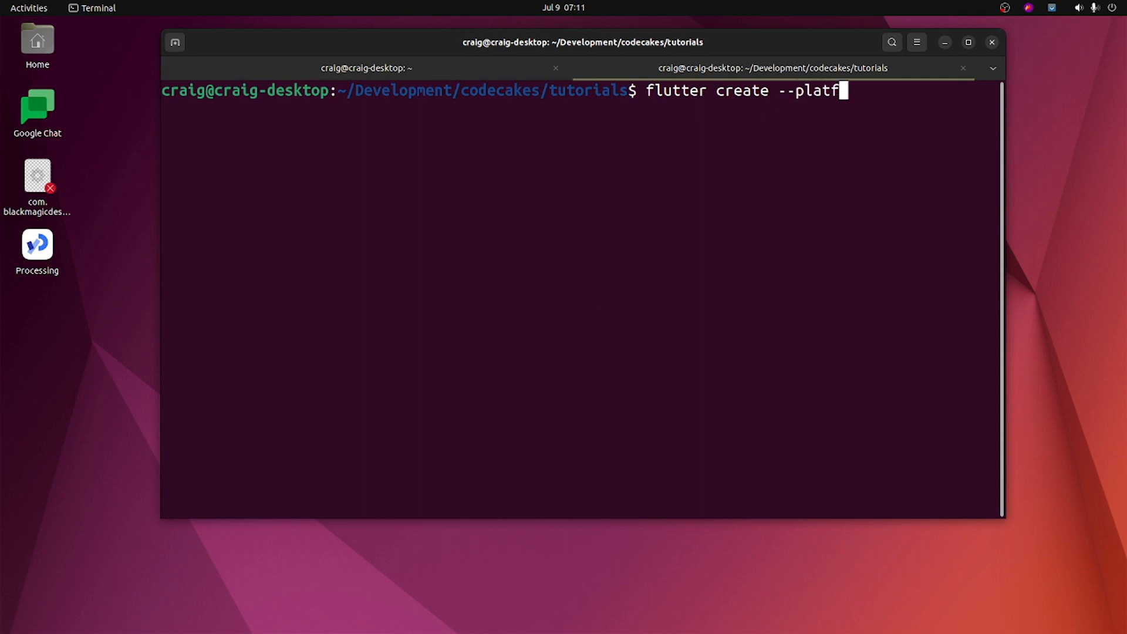
text(orms=linu)
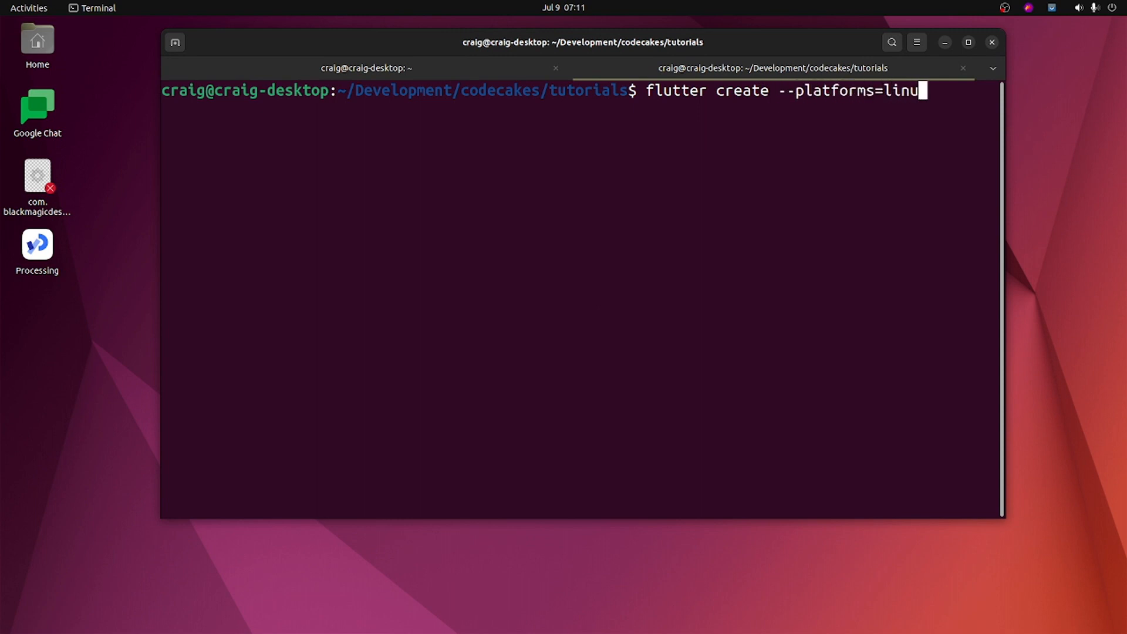
text(x)
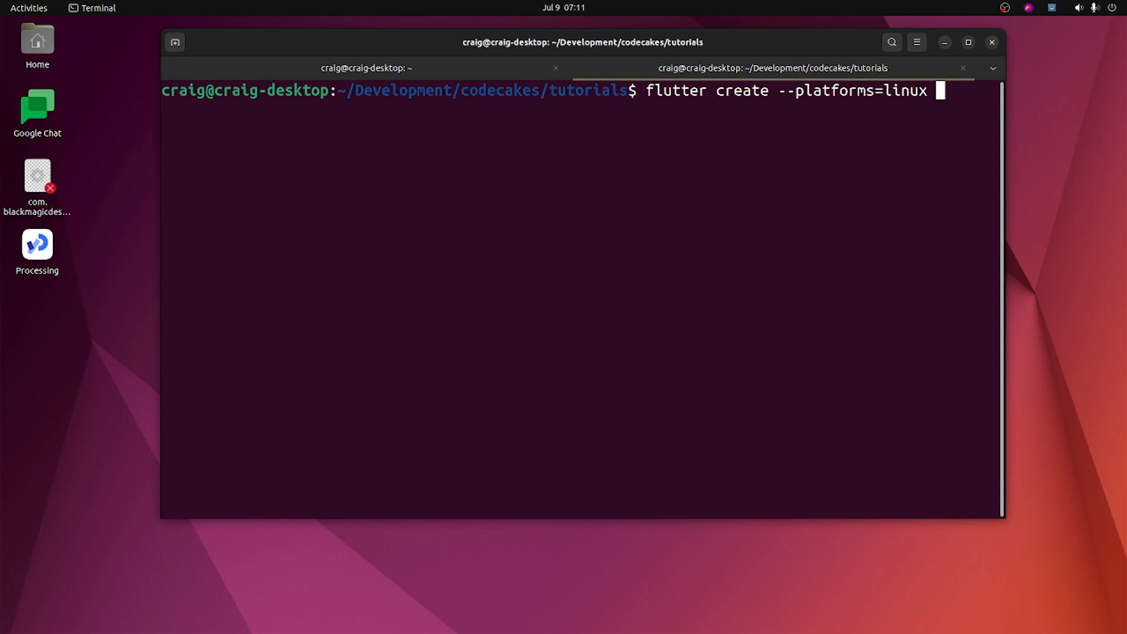
text(ang)
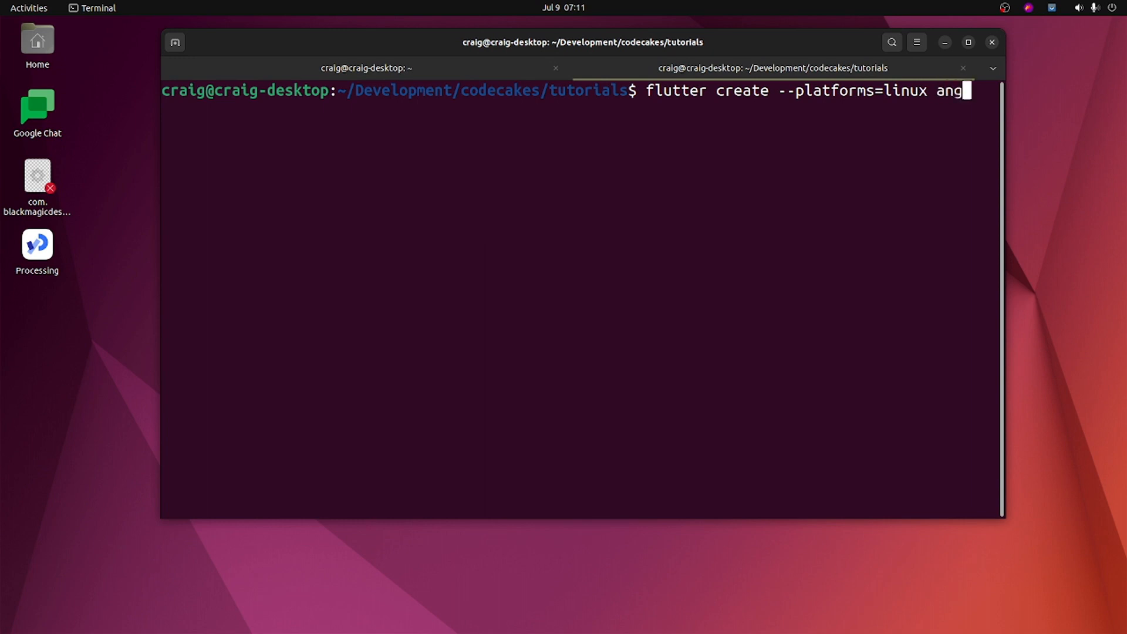
text(ry)
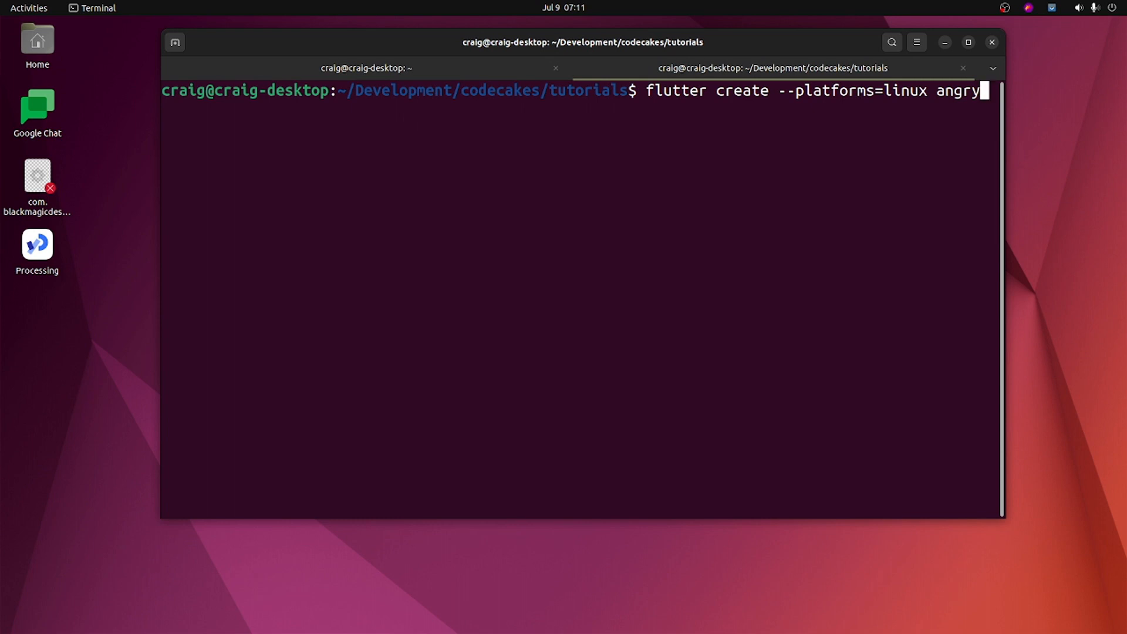
text(_forg)
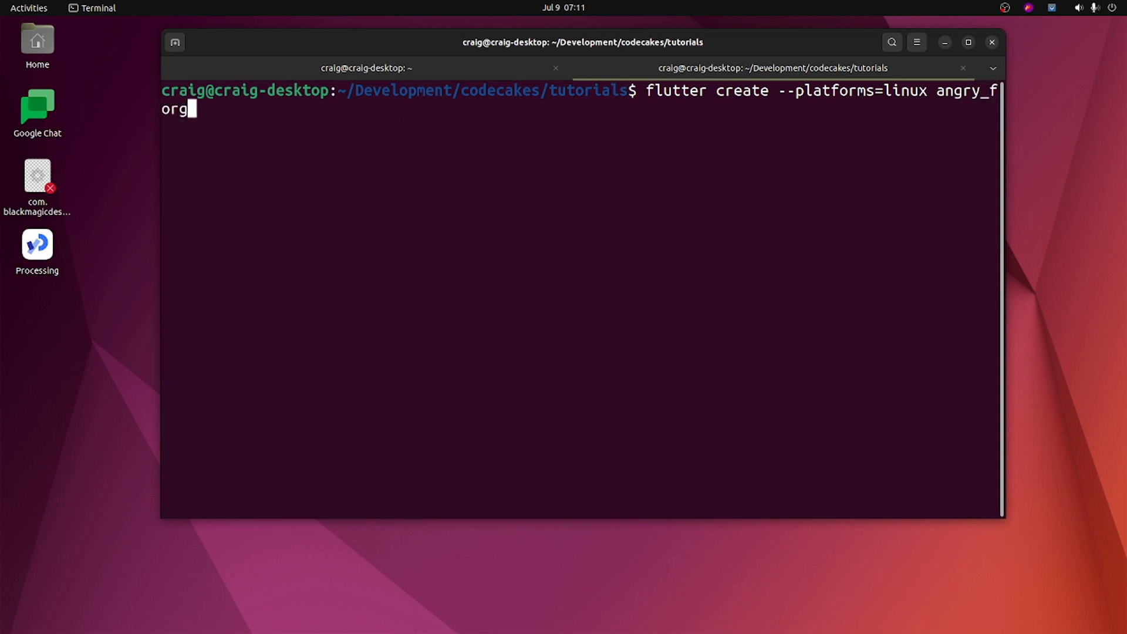
text(_tutorial)
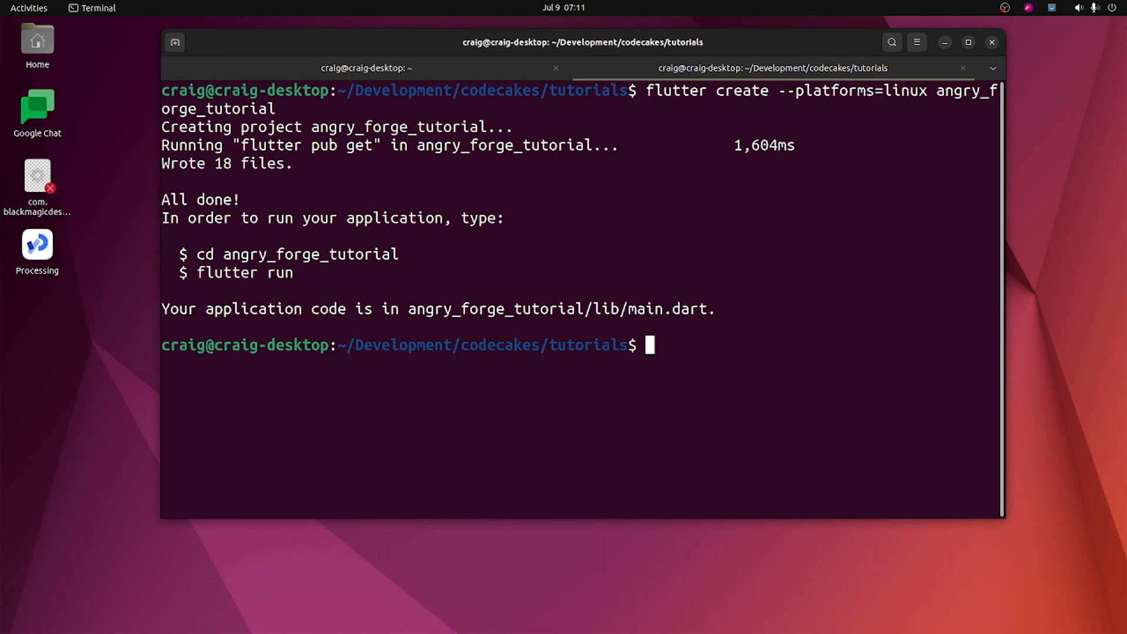
text(cd angry_forge_tutorial/)
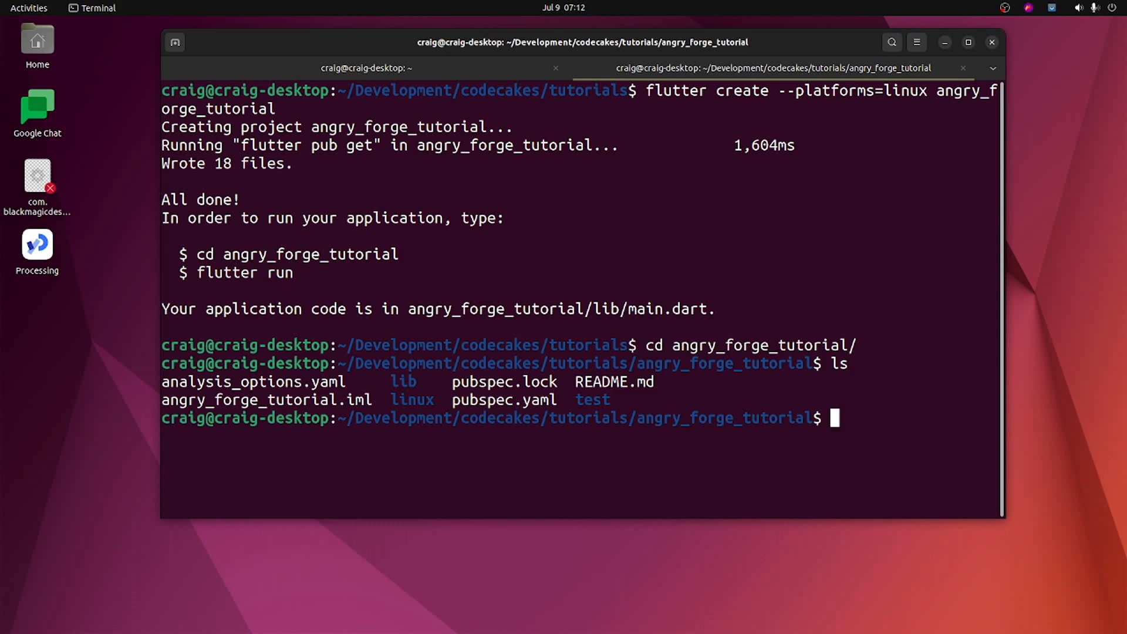
- Run flutter pub add flame_forge2d in the project folder
text(flutter)
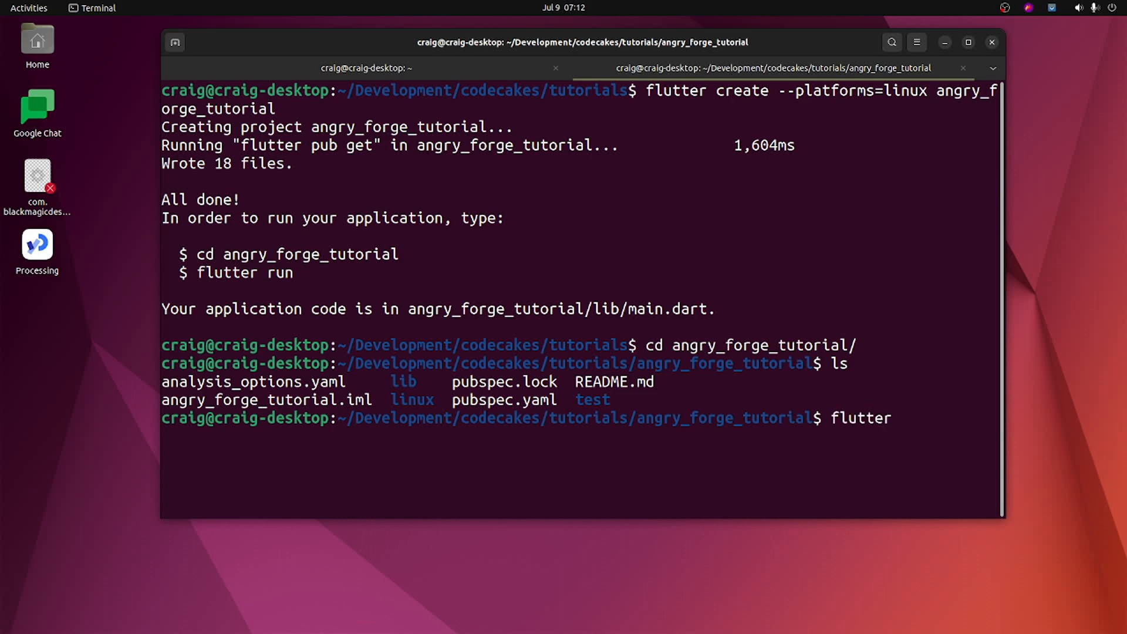
text(pub add)
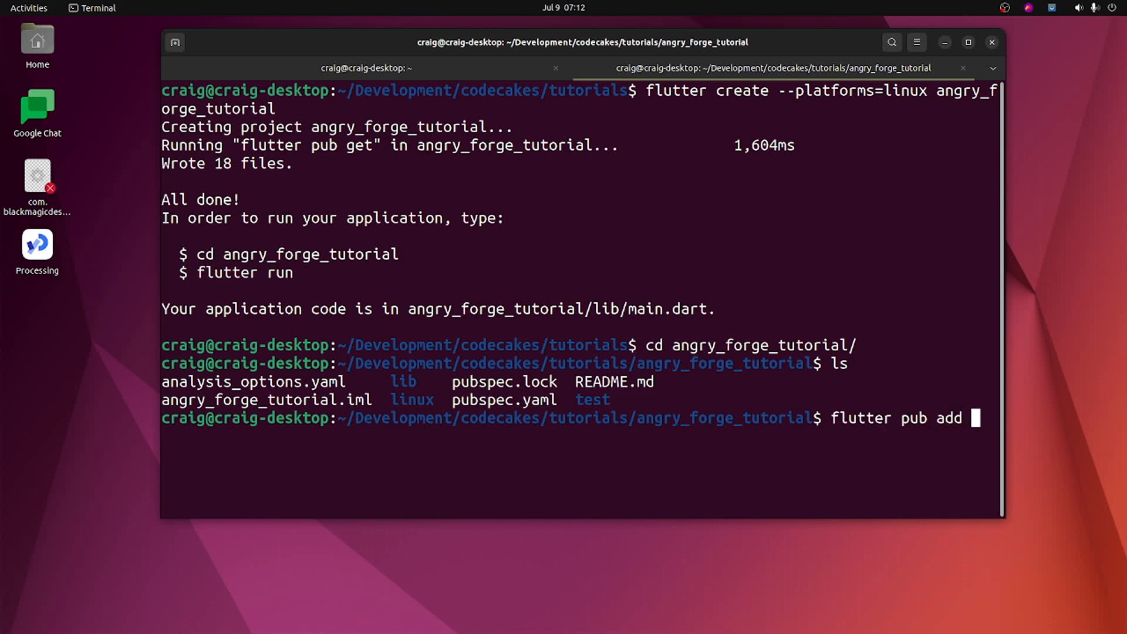
text(flame)
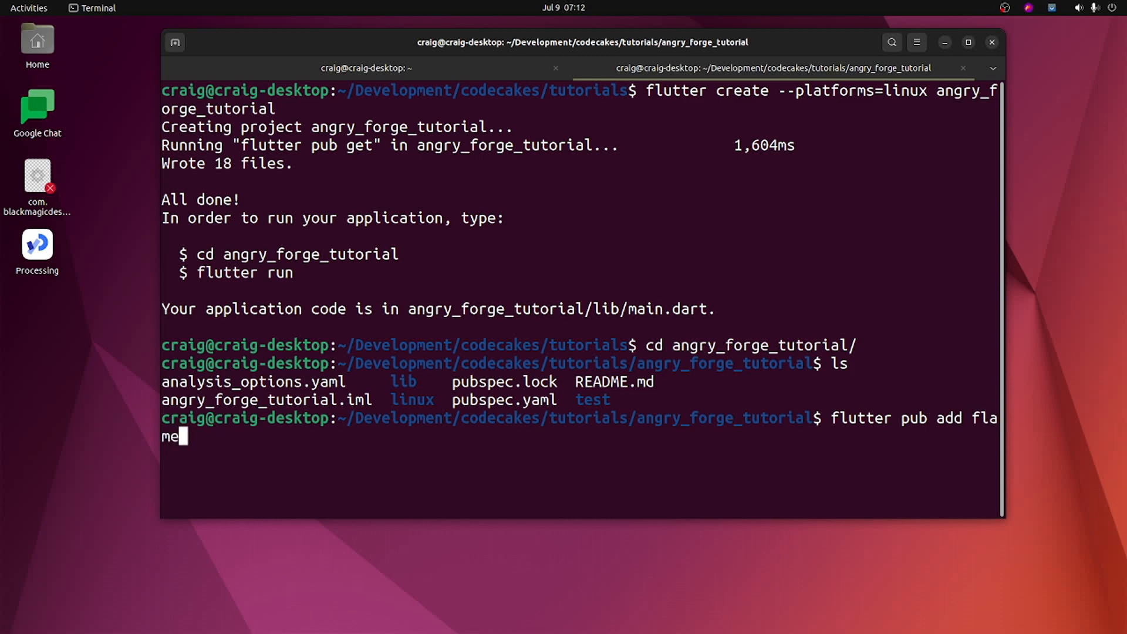
text(_forge)
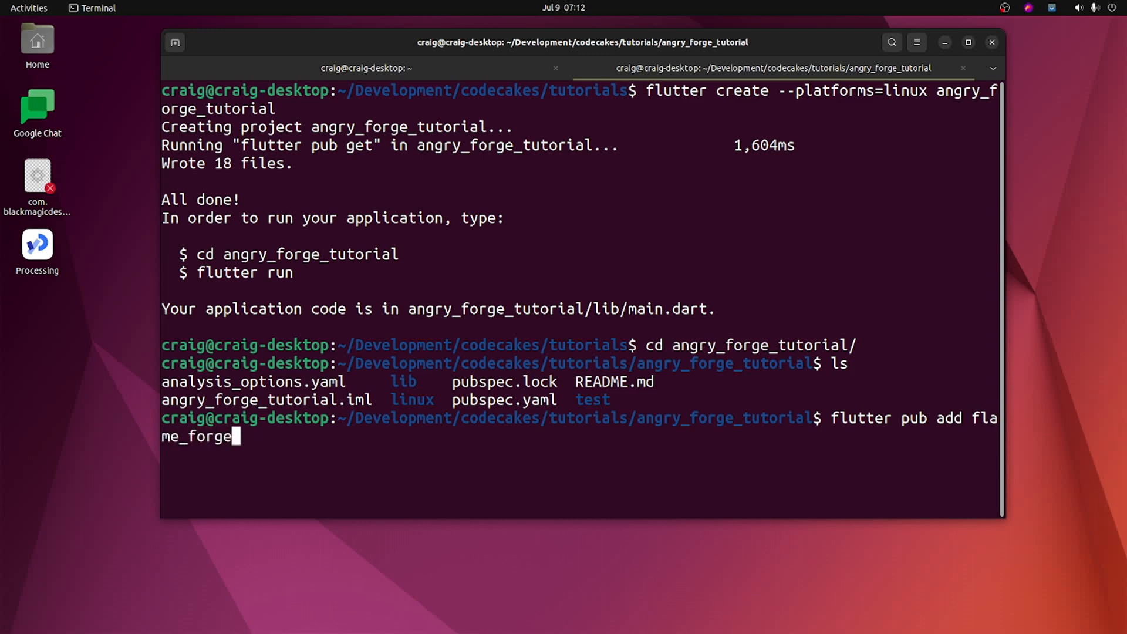
text(2d)
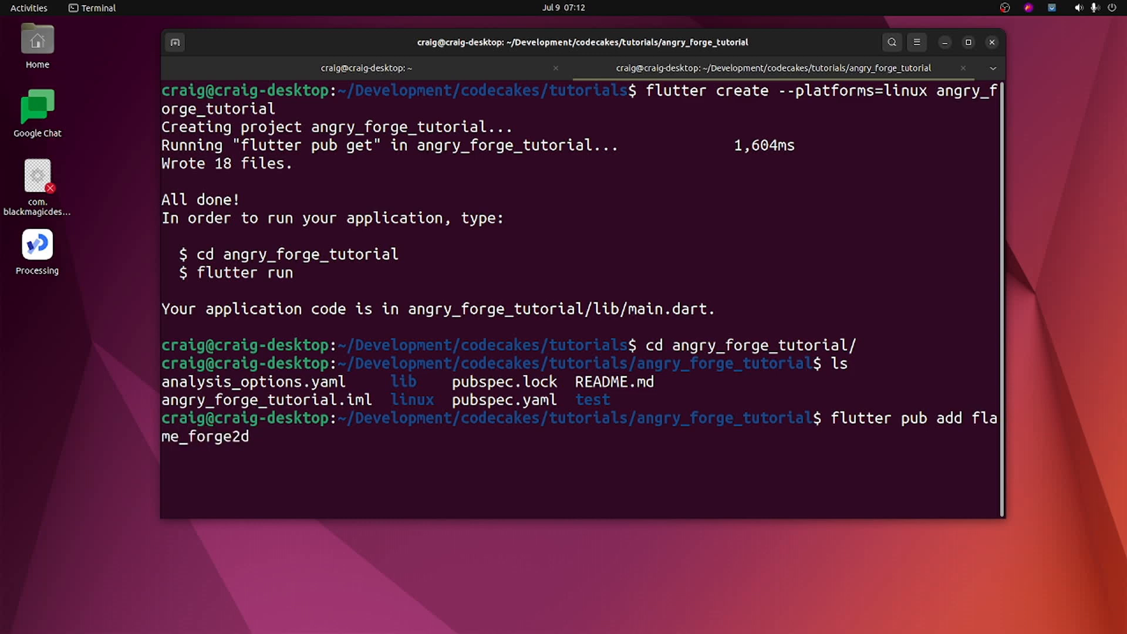
key(Return)
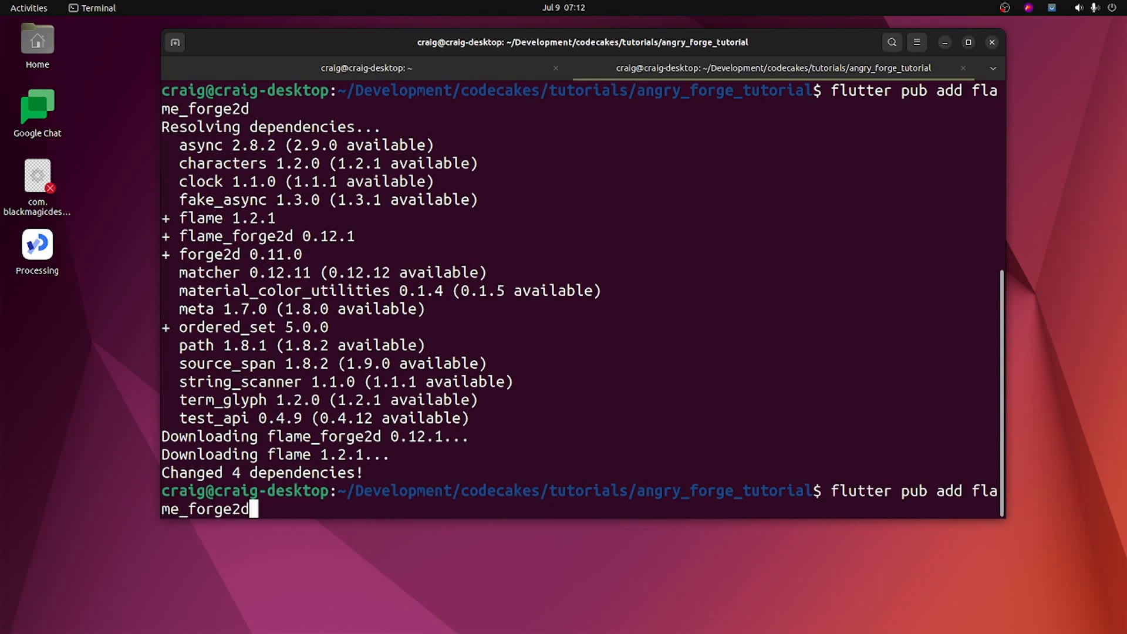
- Add the flame package as well, then launch the project in the editor with code
key(BackSpace)
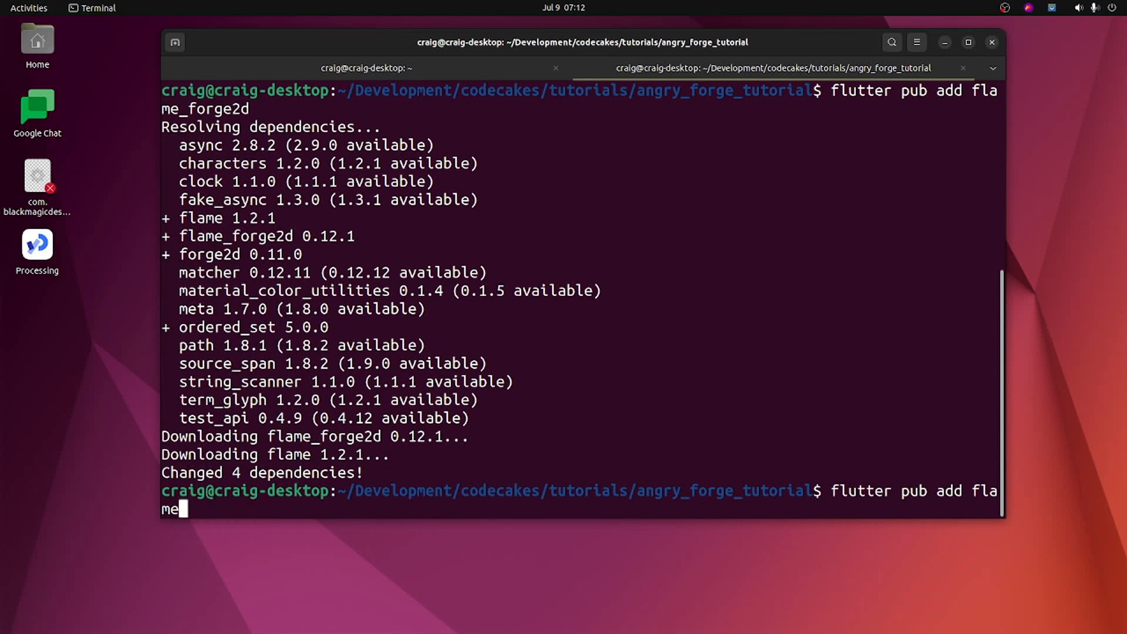
scroll(down, 3)
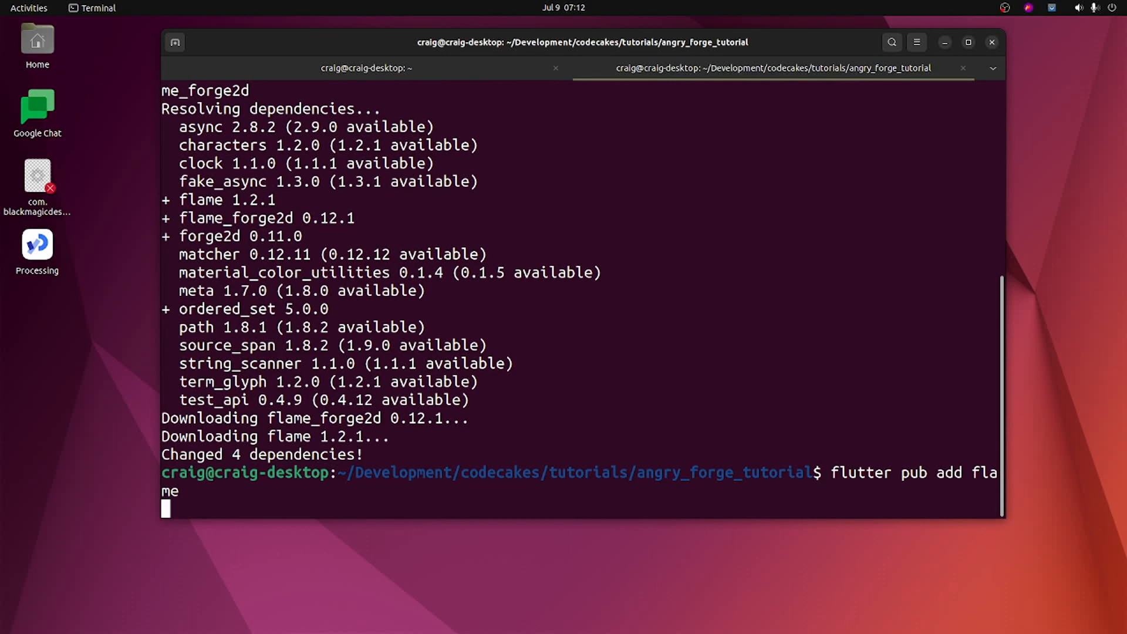
key(Return)
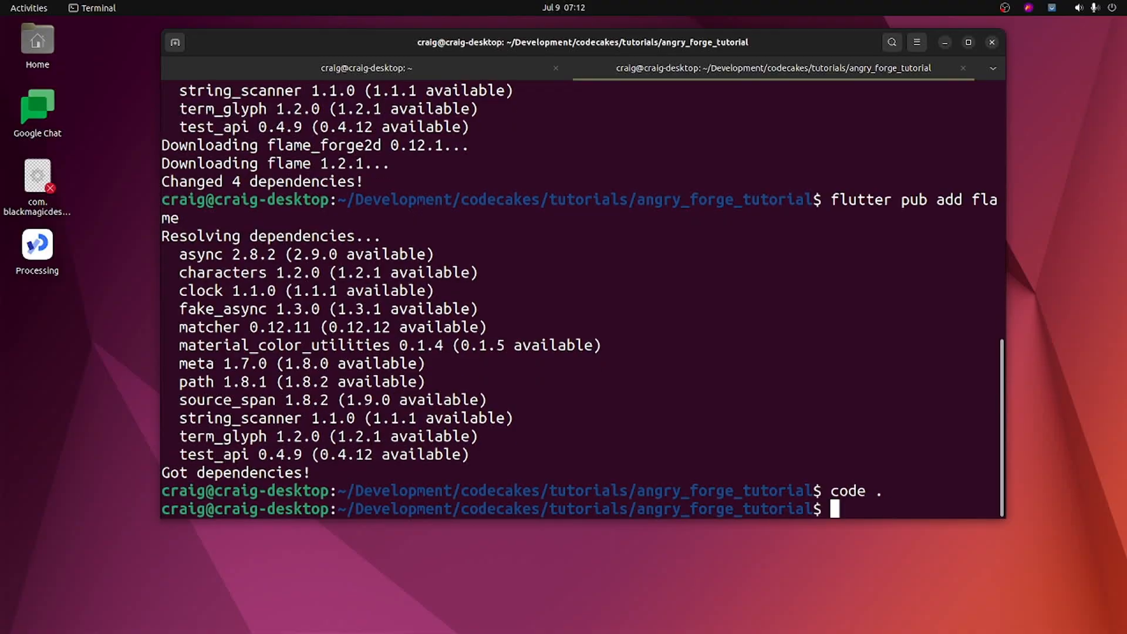
key(Return)
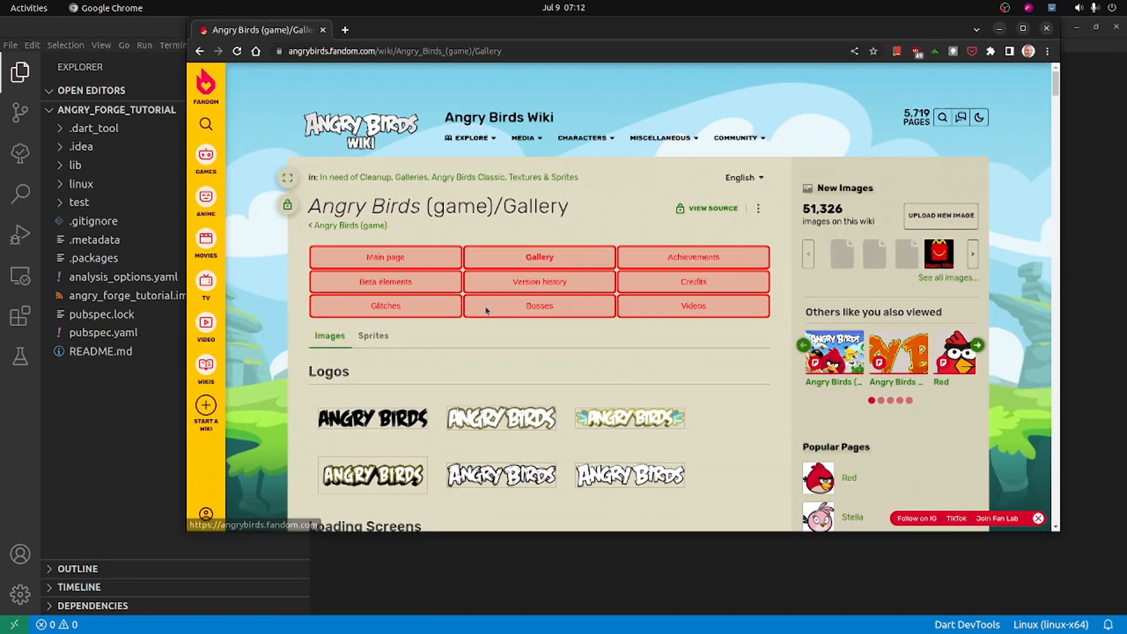
- Browse the Red character page on the Angry Birds wiki
scroll(down, 3)
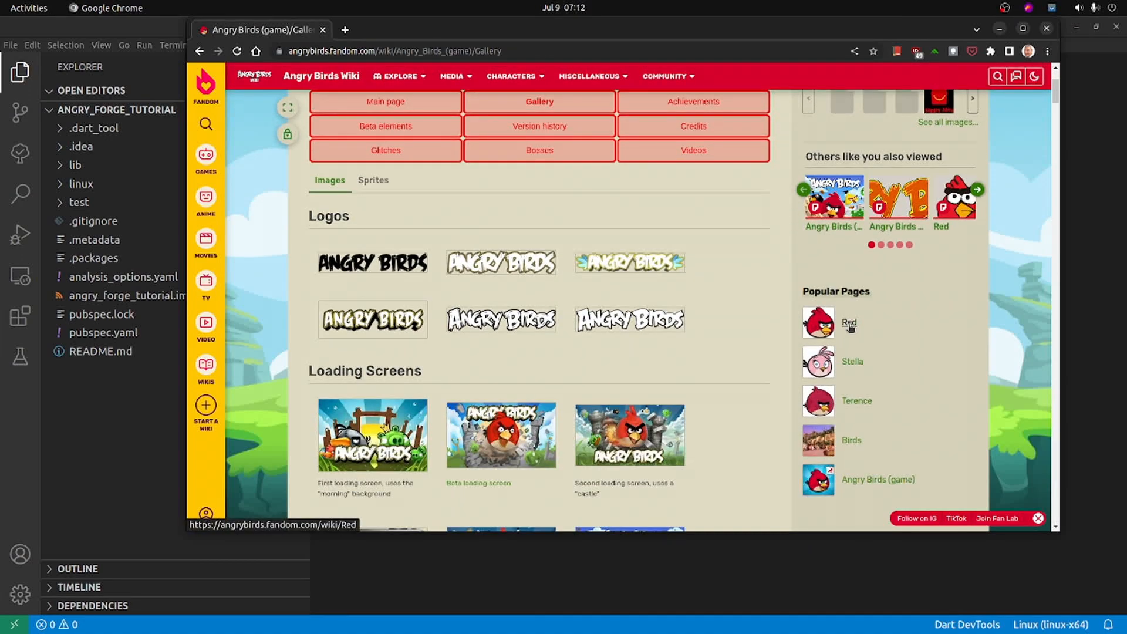
click(847, 321)
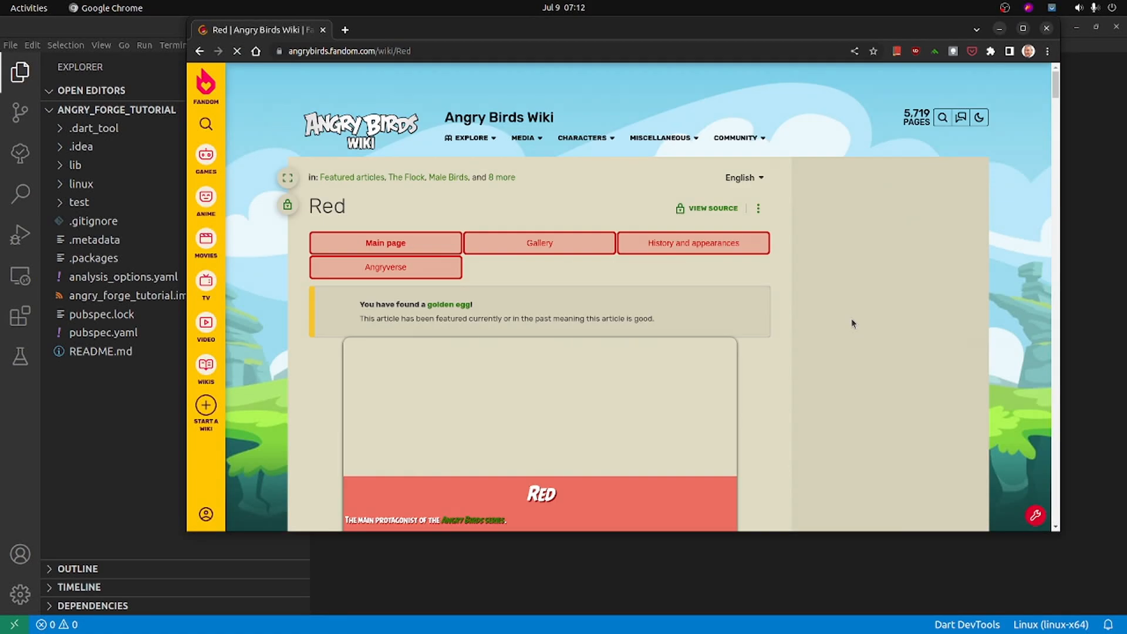
scroll(down, 3)
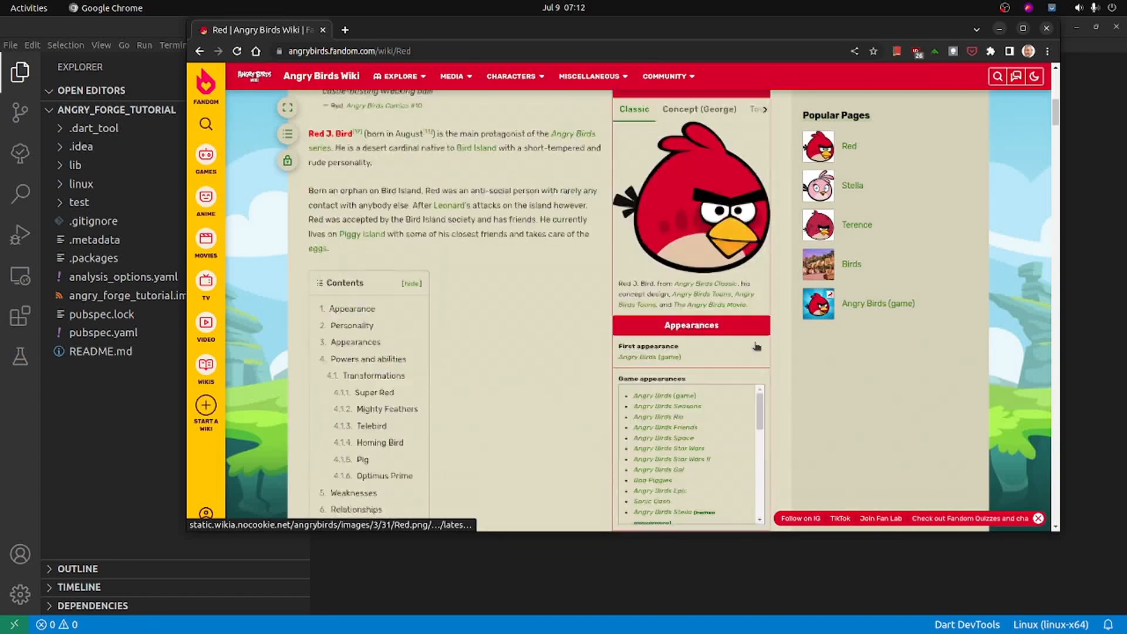
scroll(down, 3)
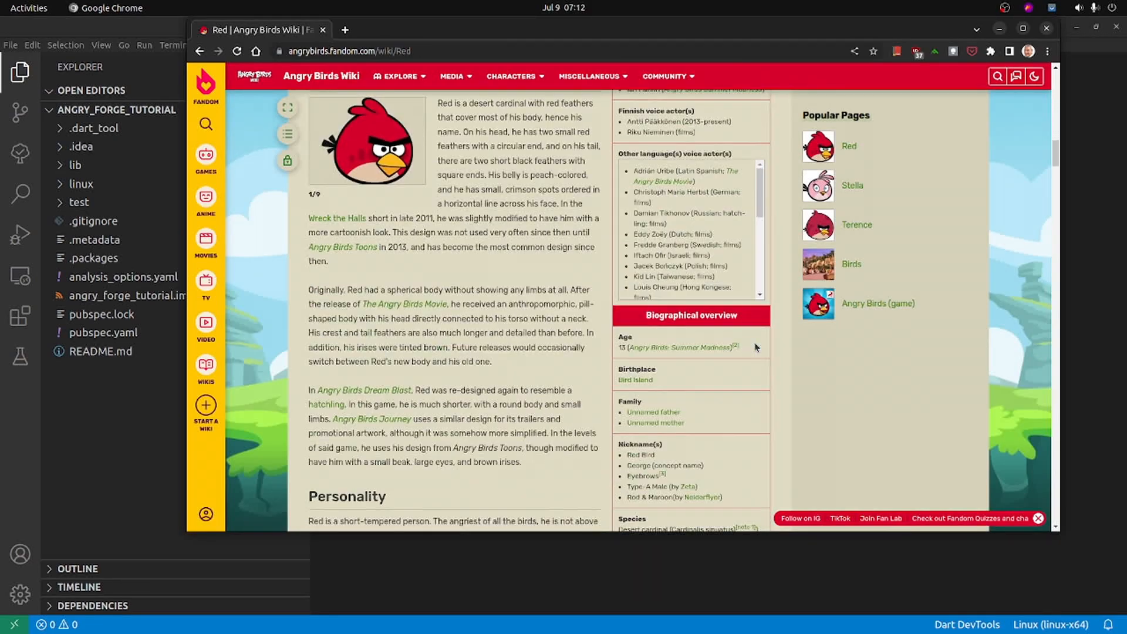
scroll(down, 3)
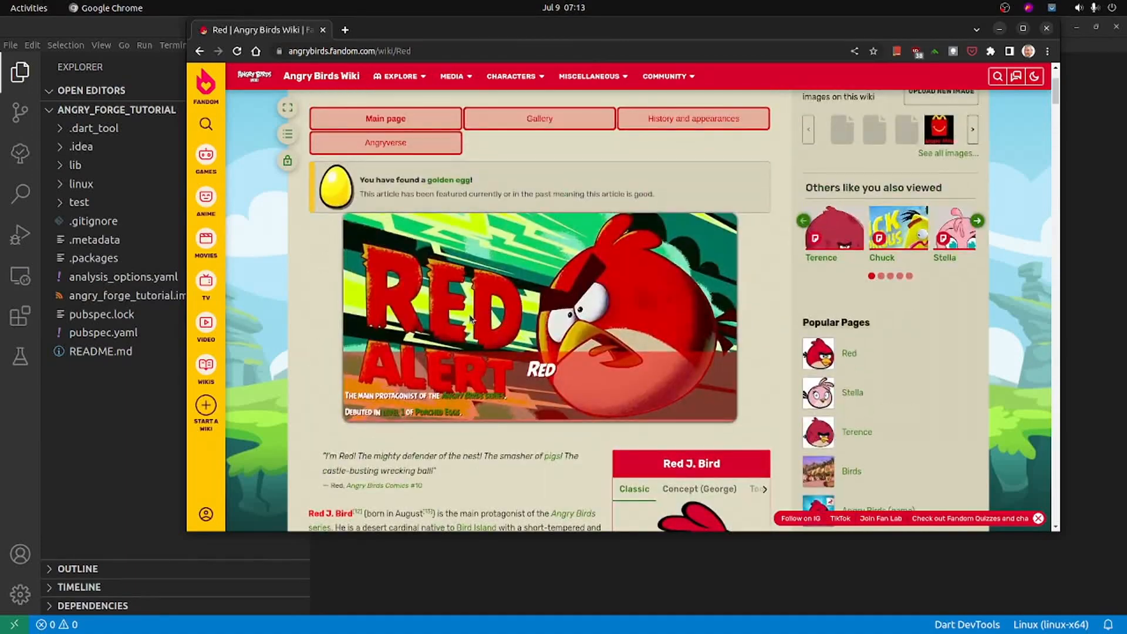
scroll(down, 3)
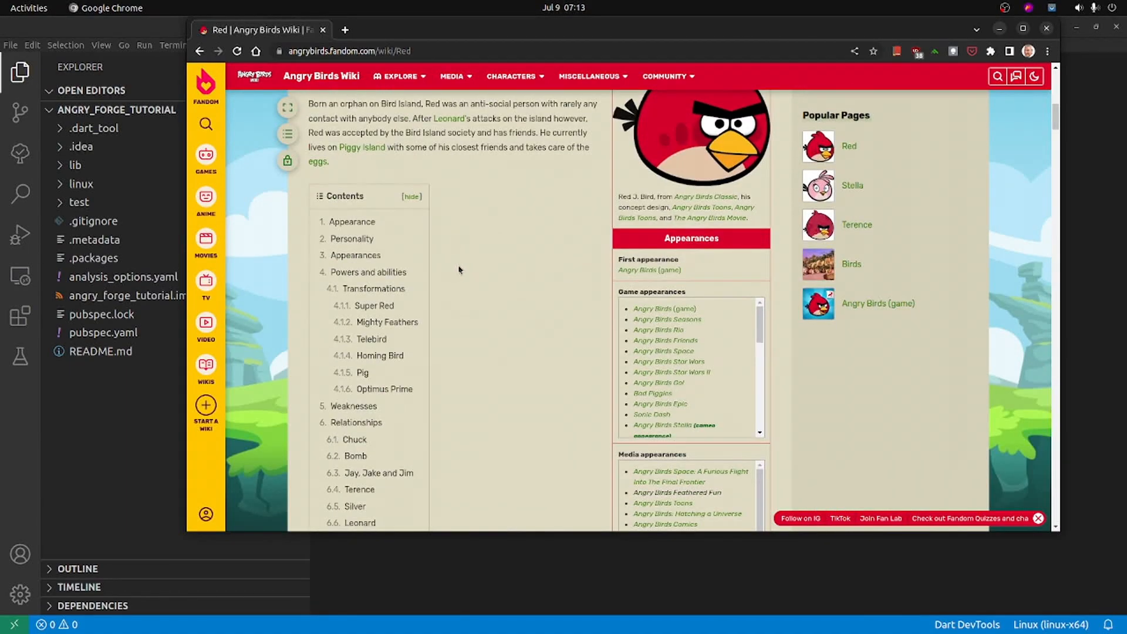
- Look over Terence's wiki page, then minimize the browser to return to the editor
click(855, 225)
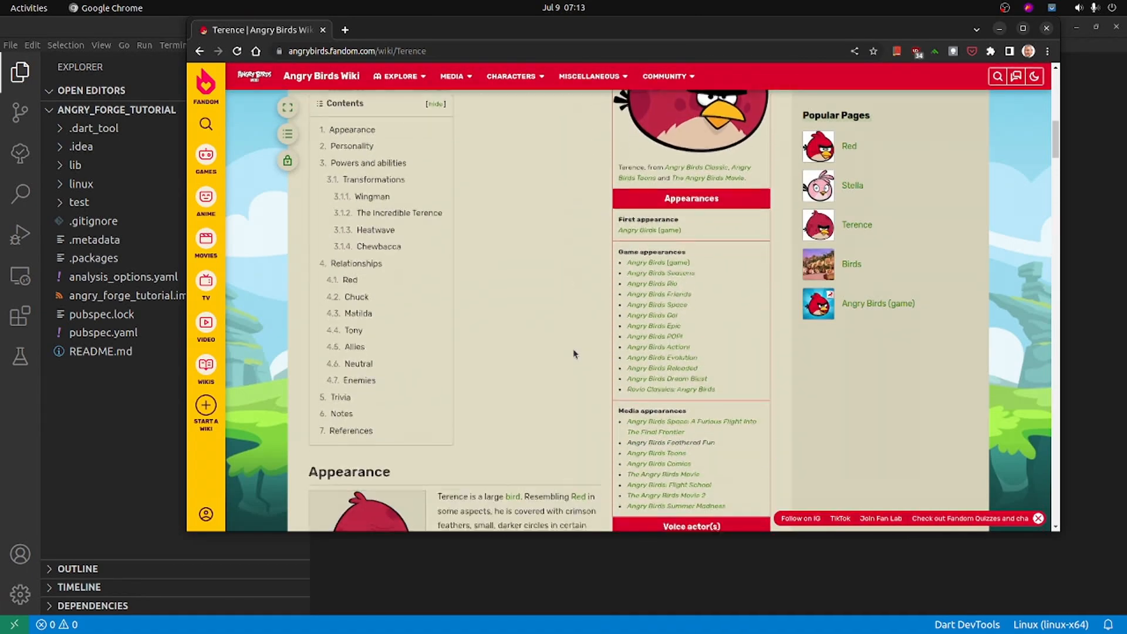
scroll(down, 3)
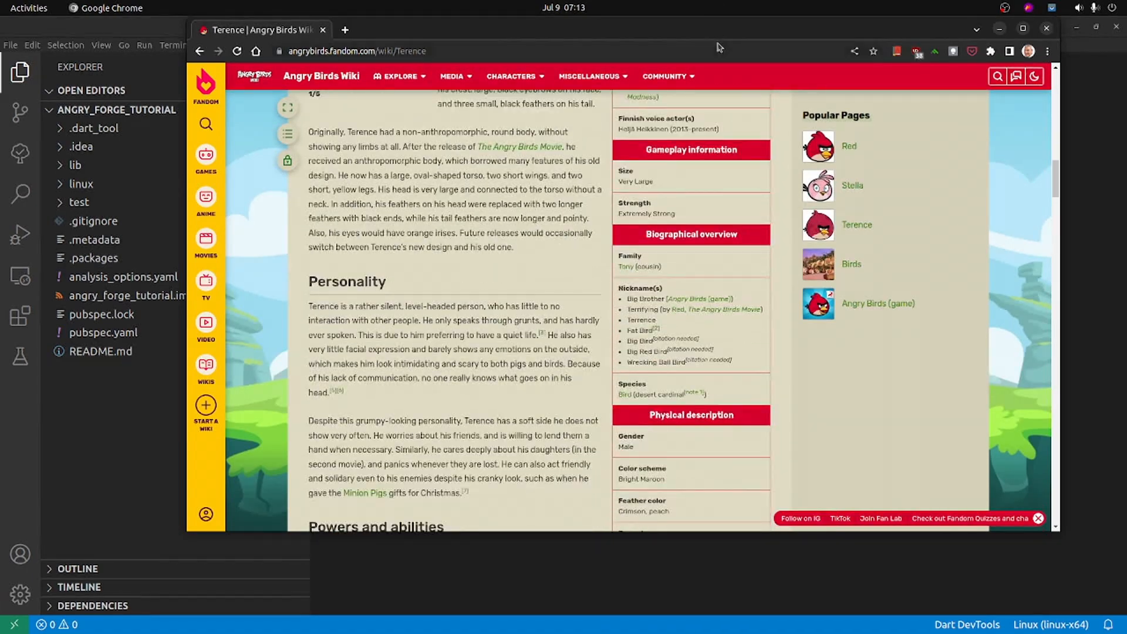
click(504, 51)
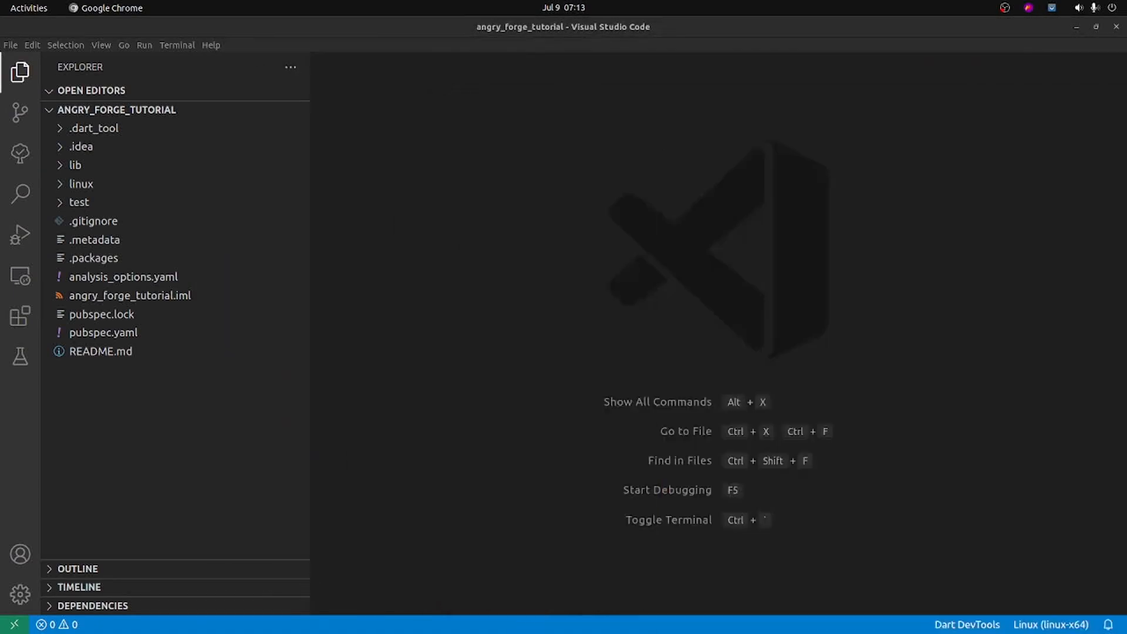
mouse_move(466, 204)
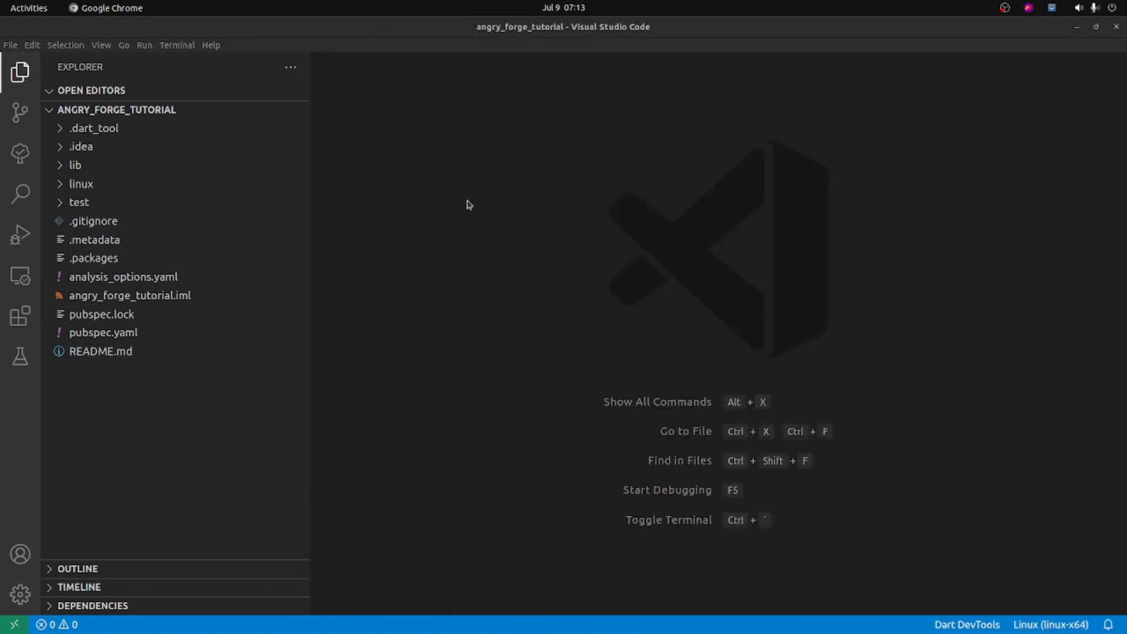
- Create an assets/images folder and point the pubspec.yaml assets entry at assets/images/
click(260, 110)
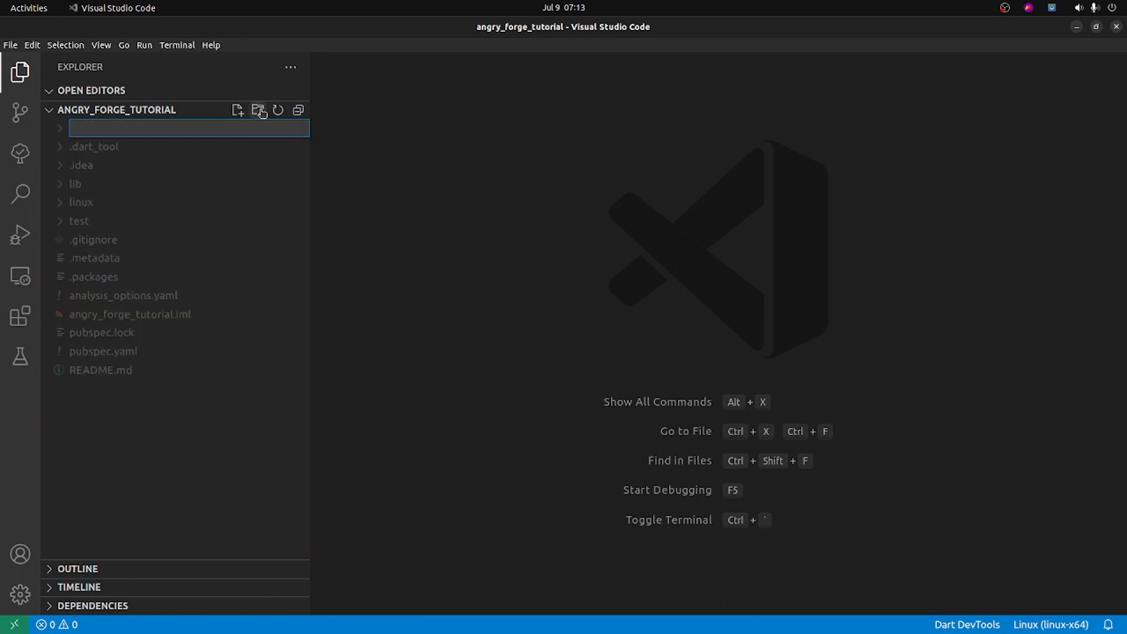
text(assets/images)
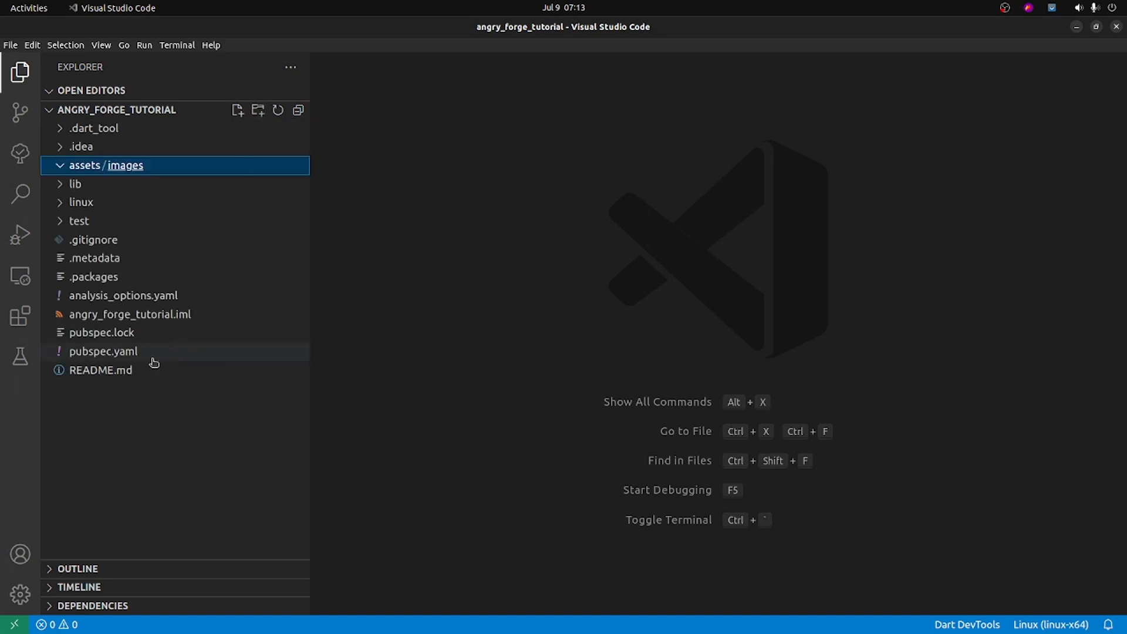
double_click(104, 351)
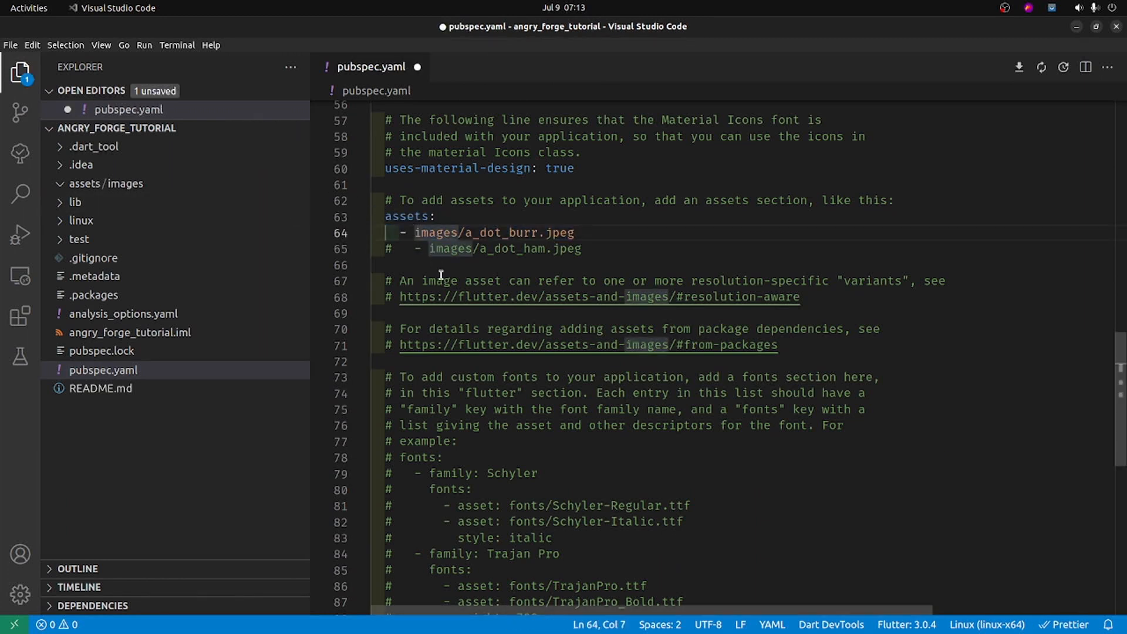
text(assets/)
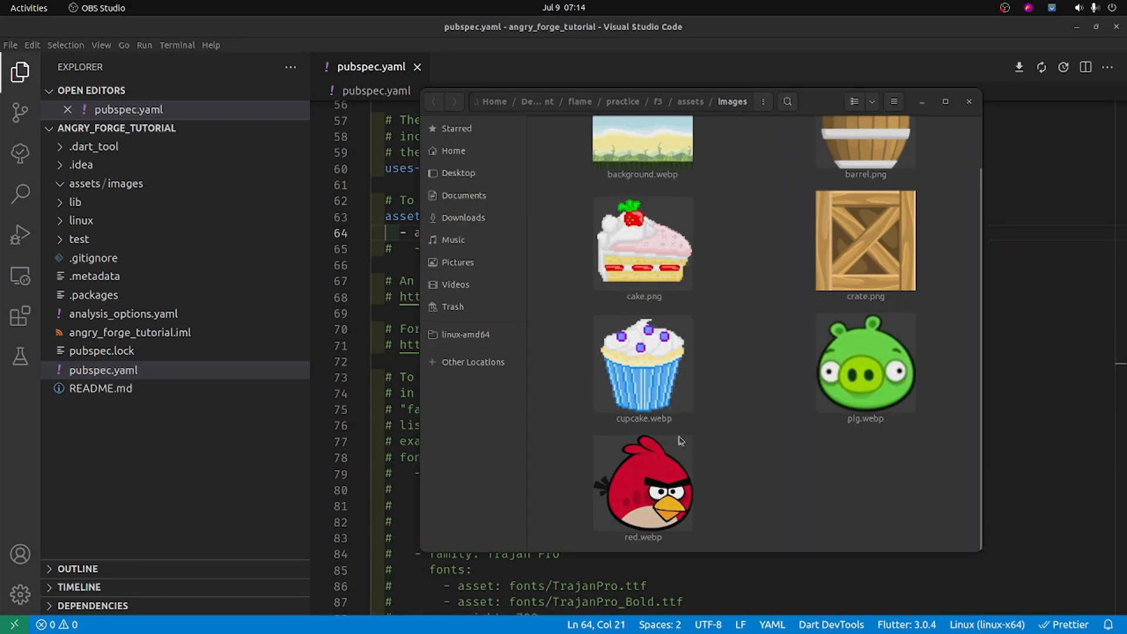
mouse_move(764, 428)
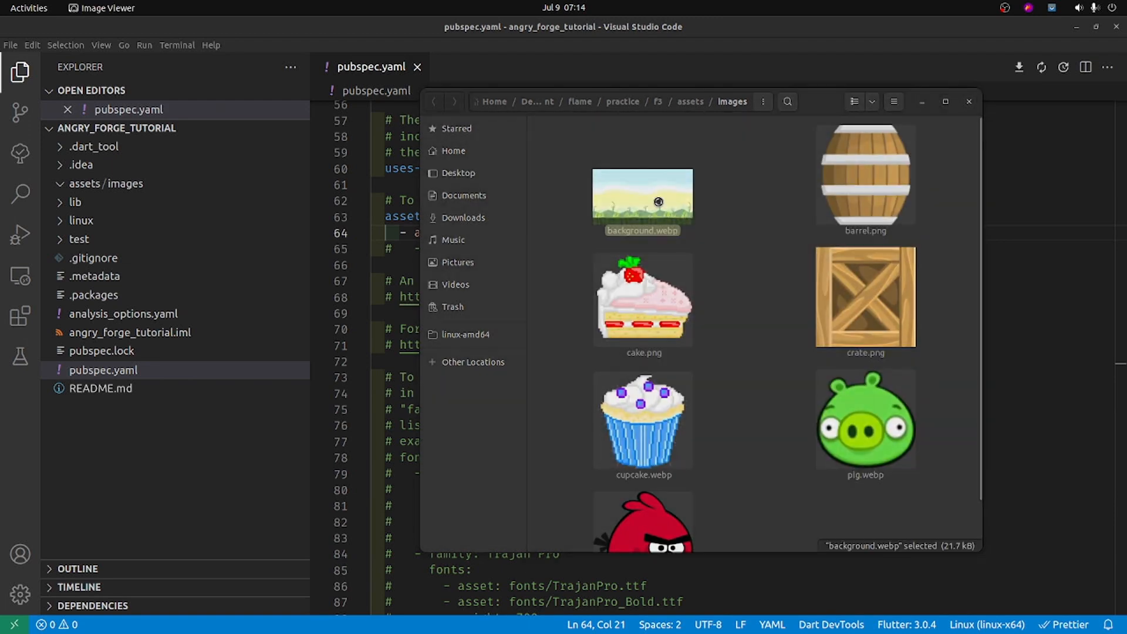
- Preview the images in Files and drag all seven into the project's assets/images folder
double_click(642, 195)
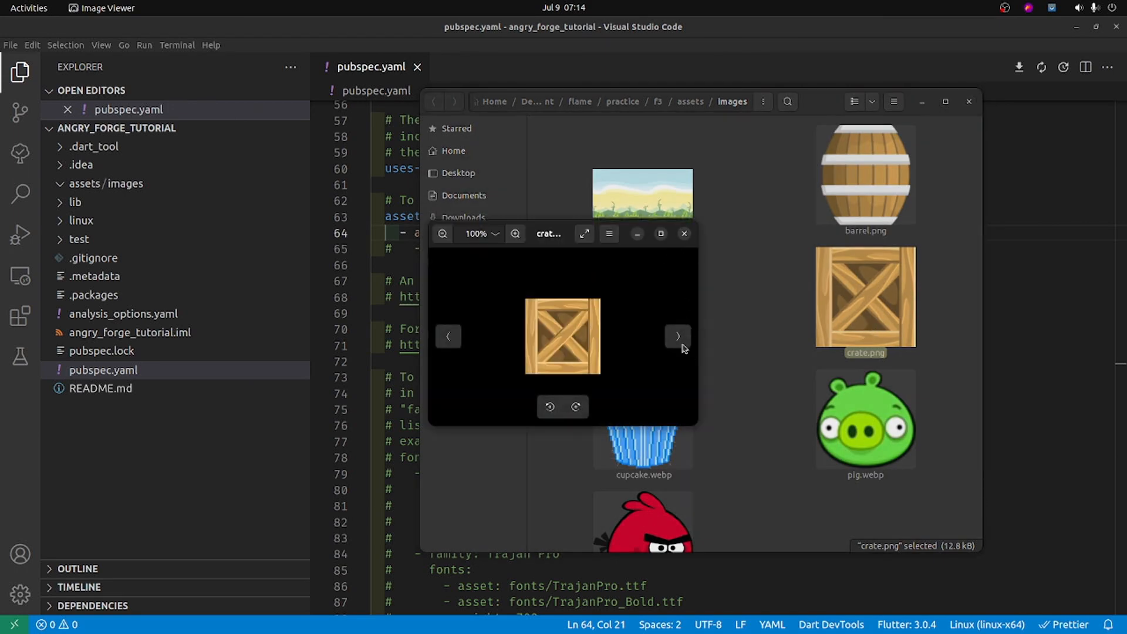
click(683, 234)
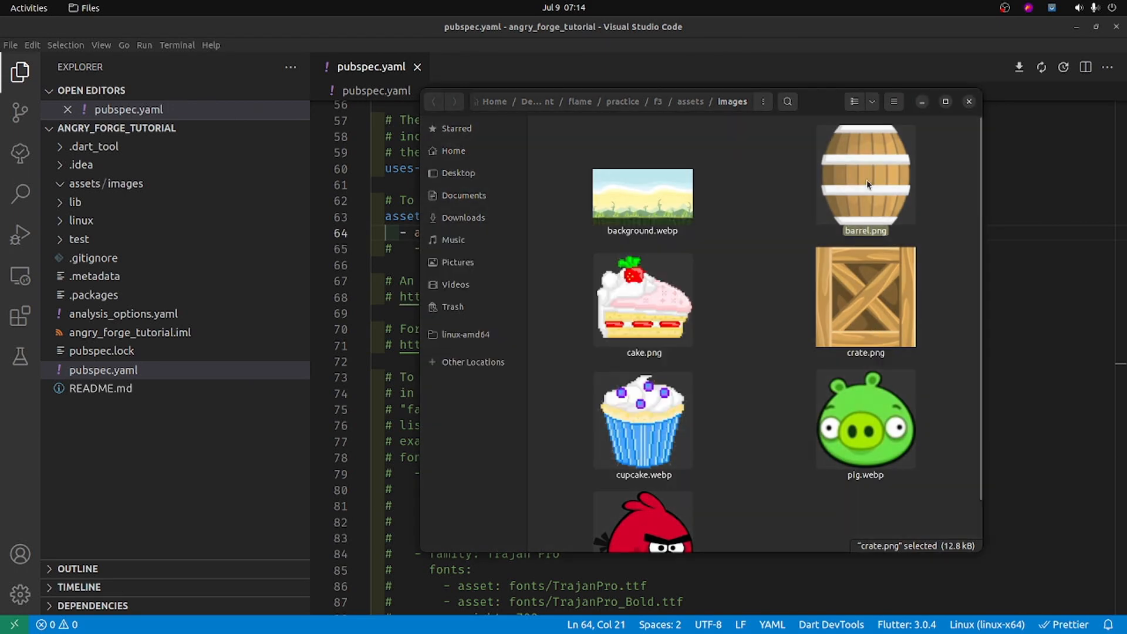
double_click(866, 174)
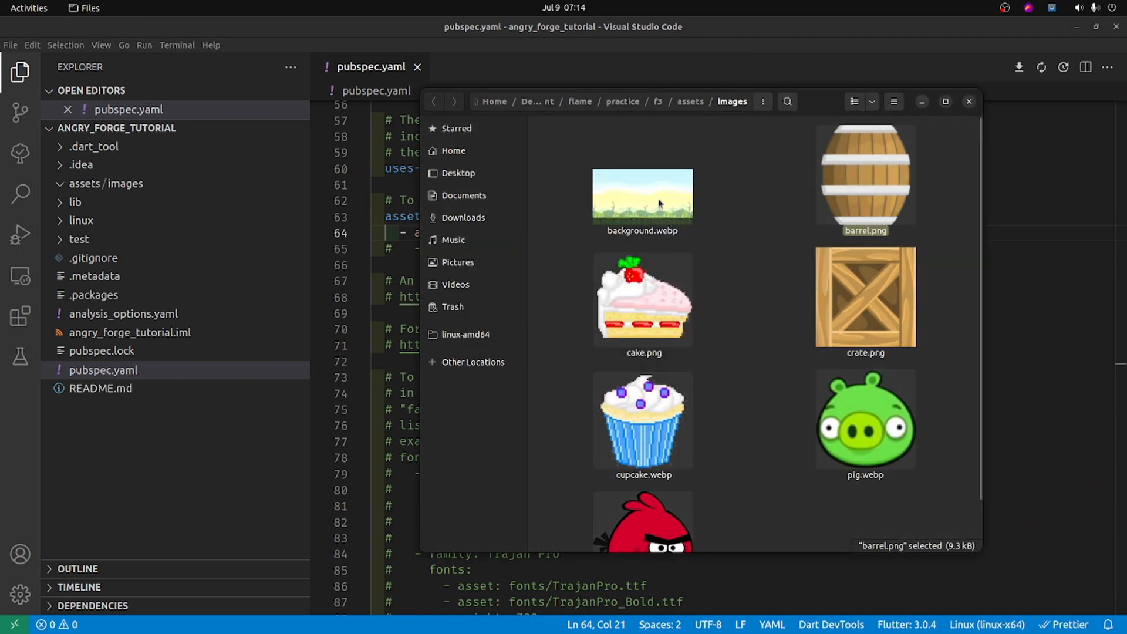
scroll(down, 3)
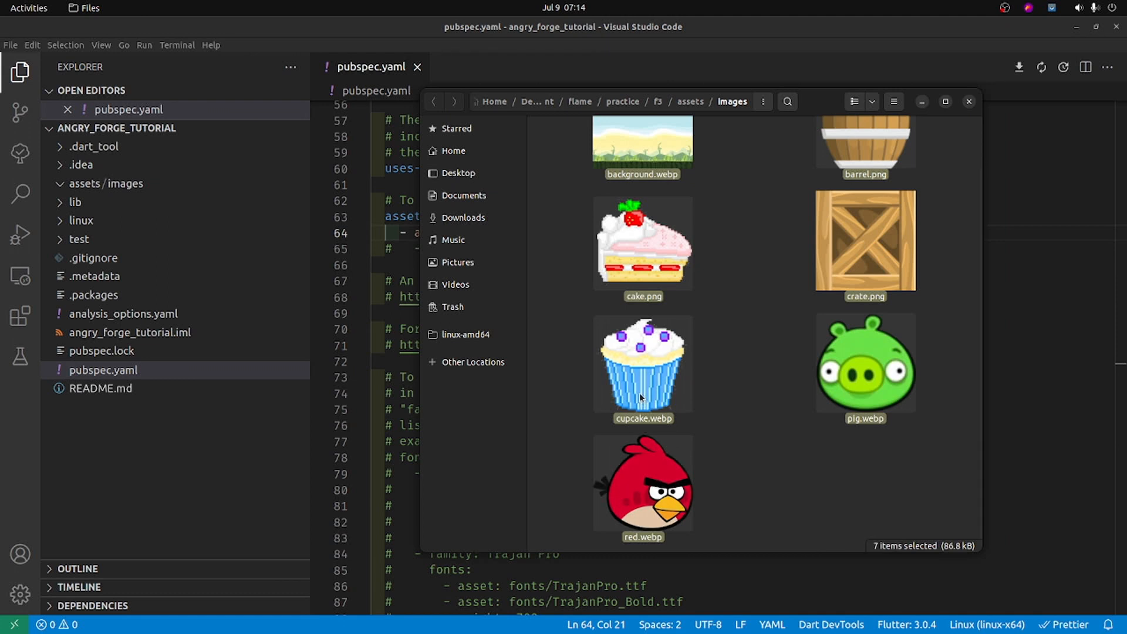
drag(642, 371, 182, 173)
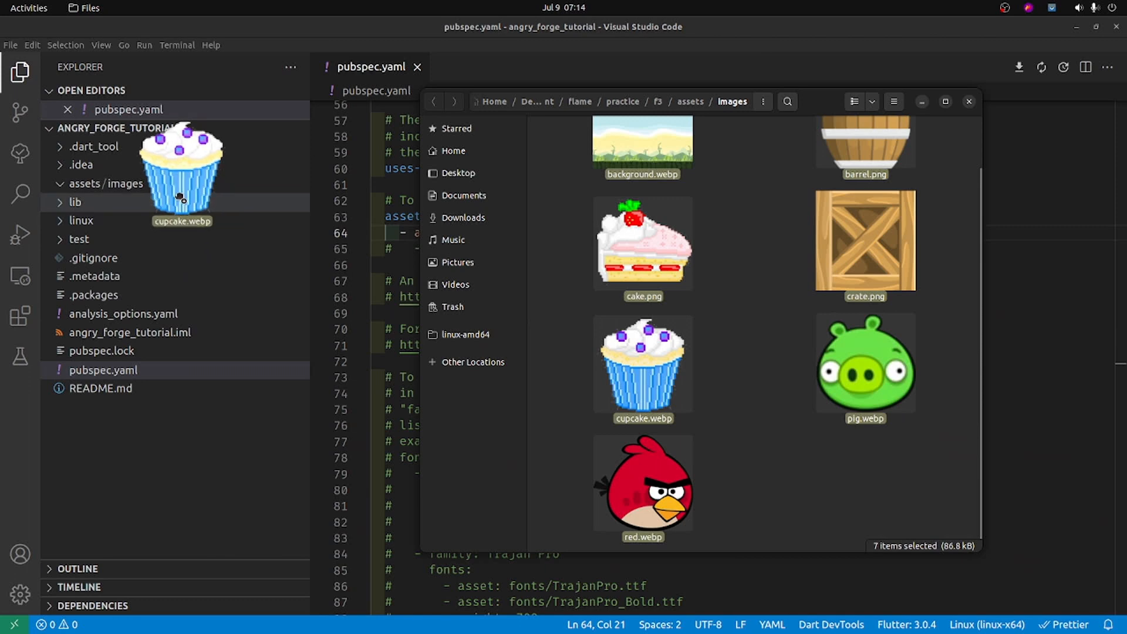
- Preview the copied background, barrel, crate, cupcake, pig and red images in the project
click(969, 101)
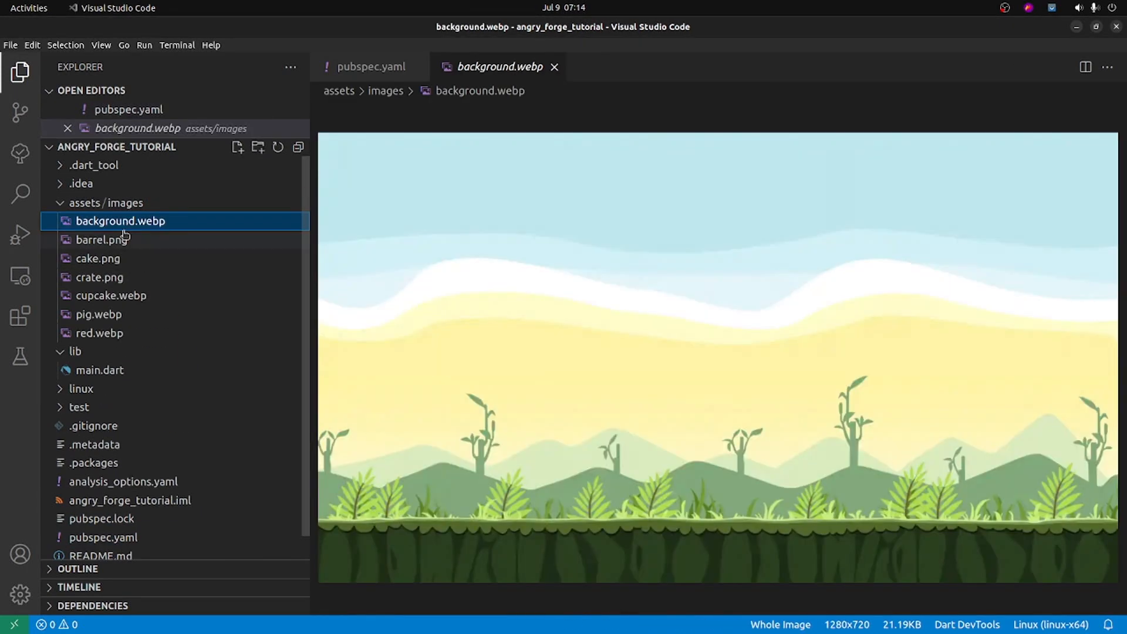
click(98, 258)
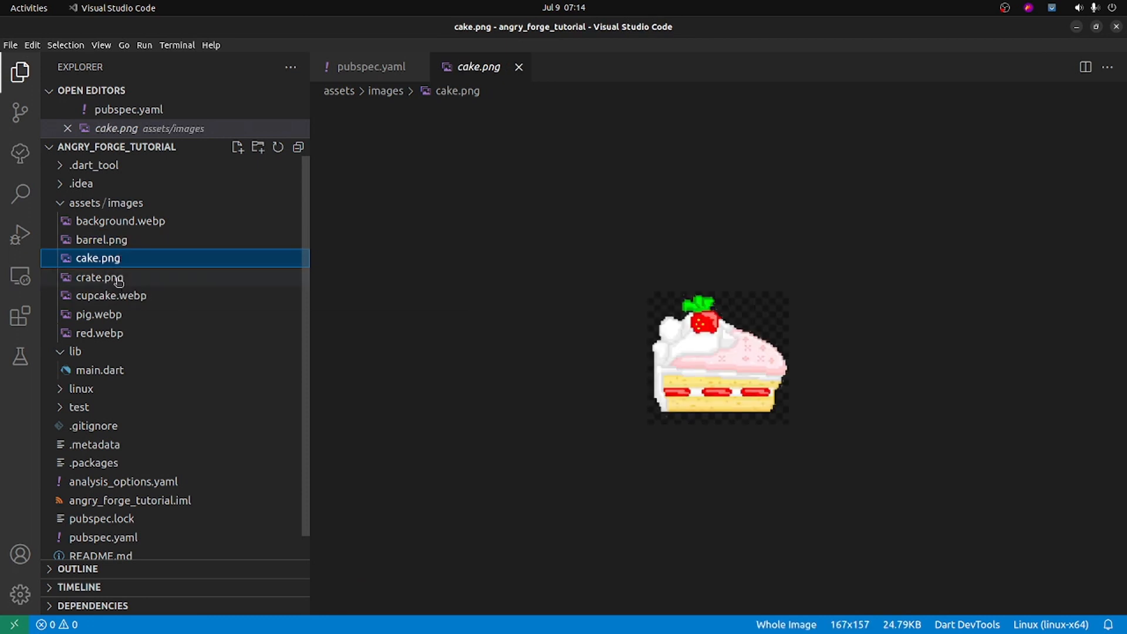
click(99, 277)
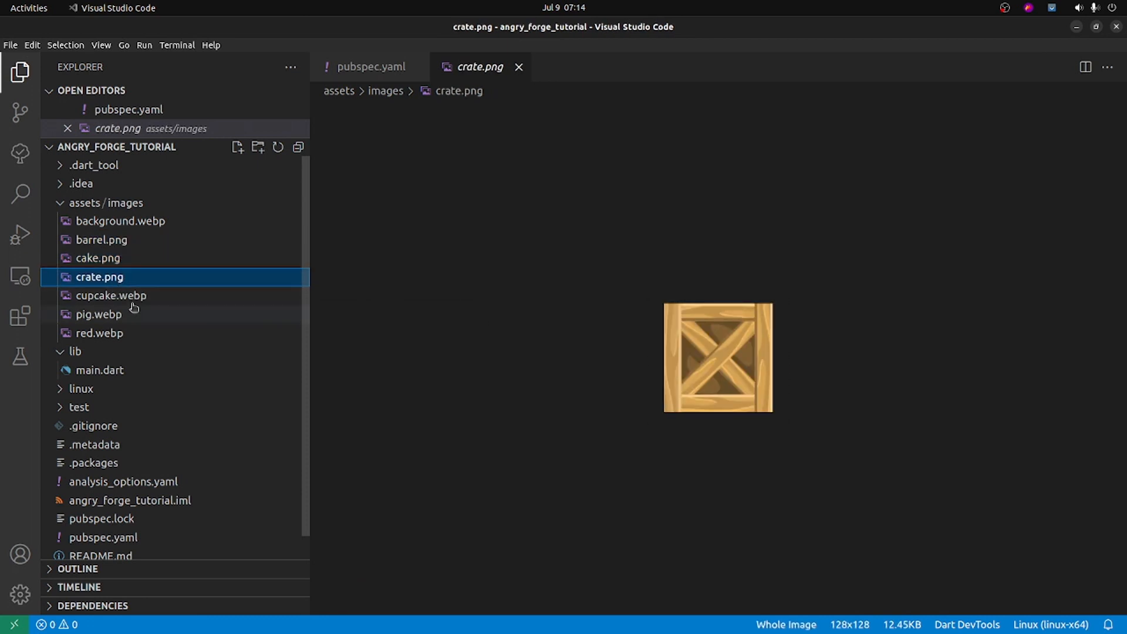
click(111, 296)
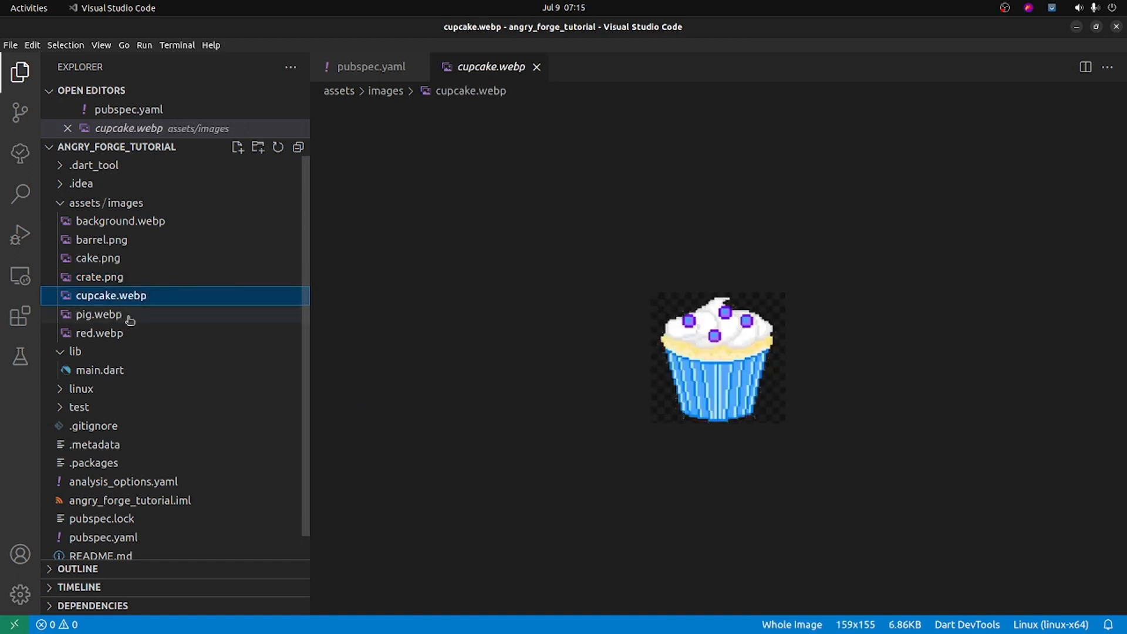
click(97, 314)
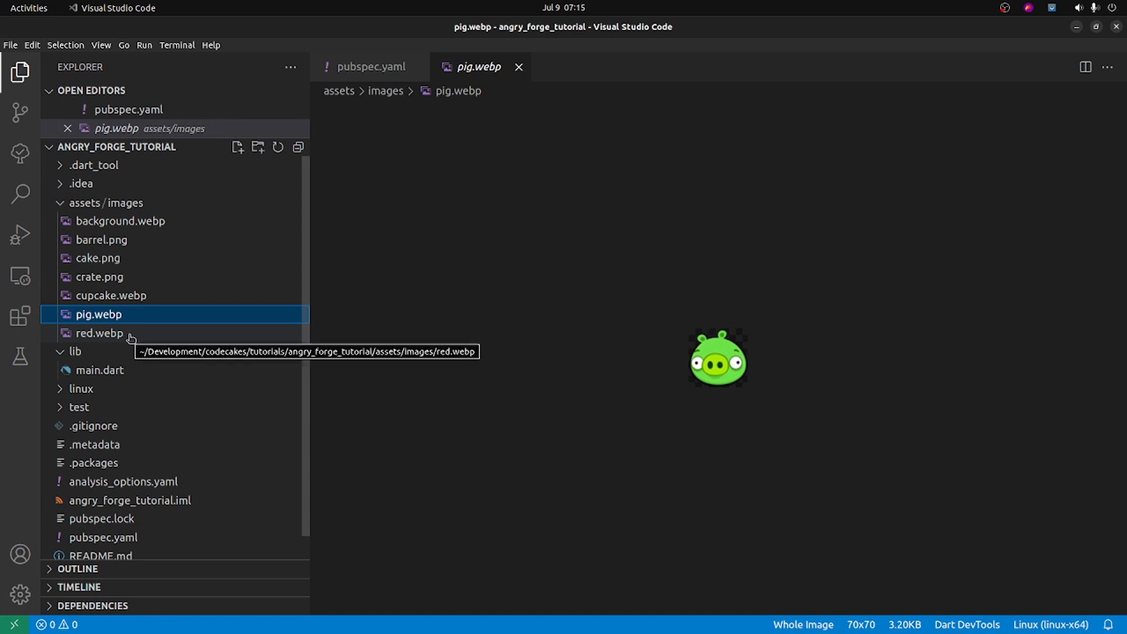
click(98, 332)
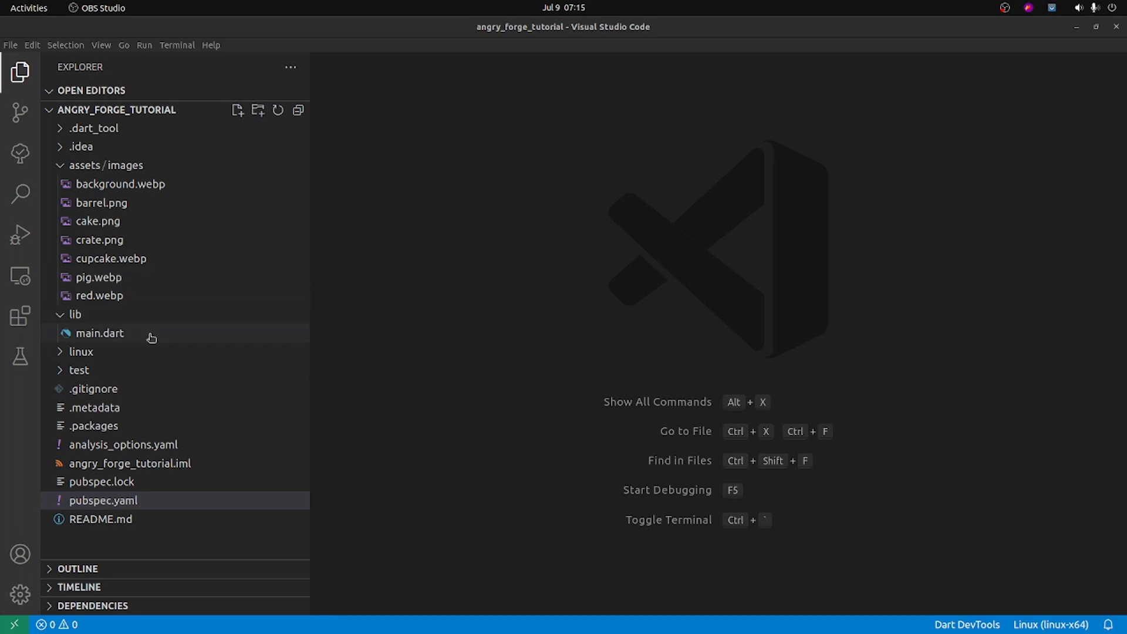
- In main.dart declare an empty class MyGame extends Forge2DGame
double_click(98, 332)
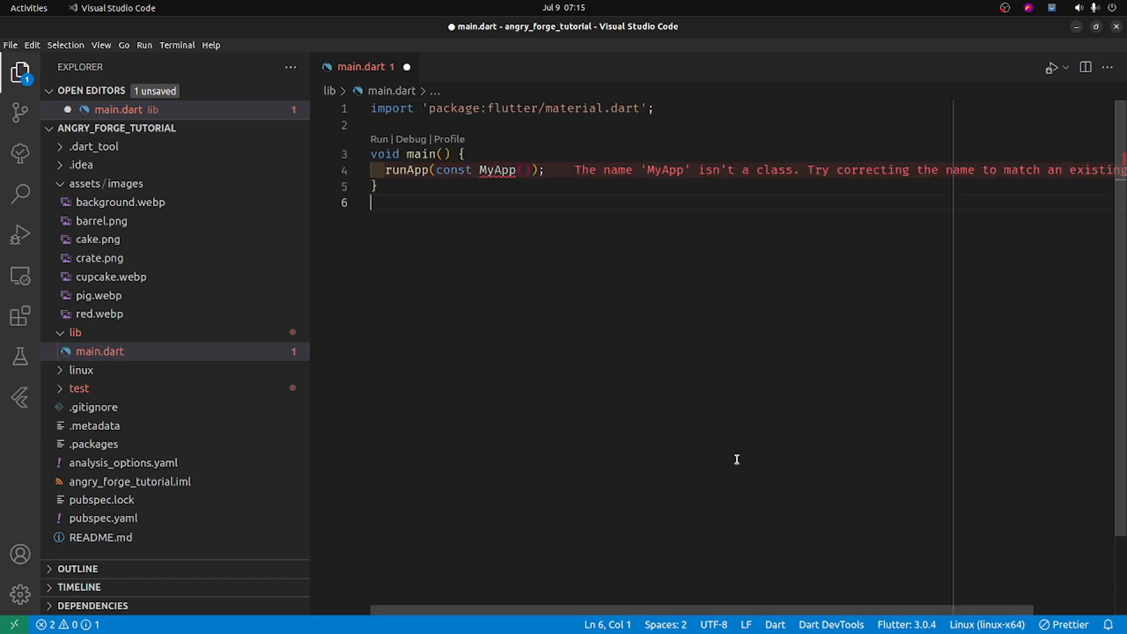
text(class M)
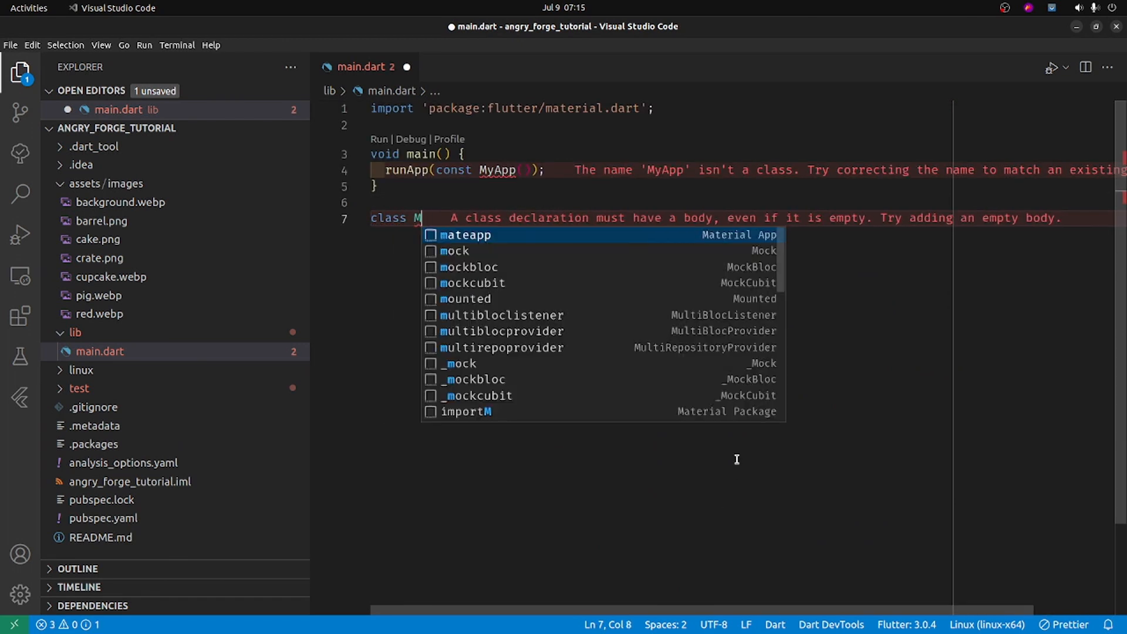
text(yGame exte)
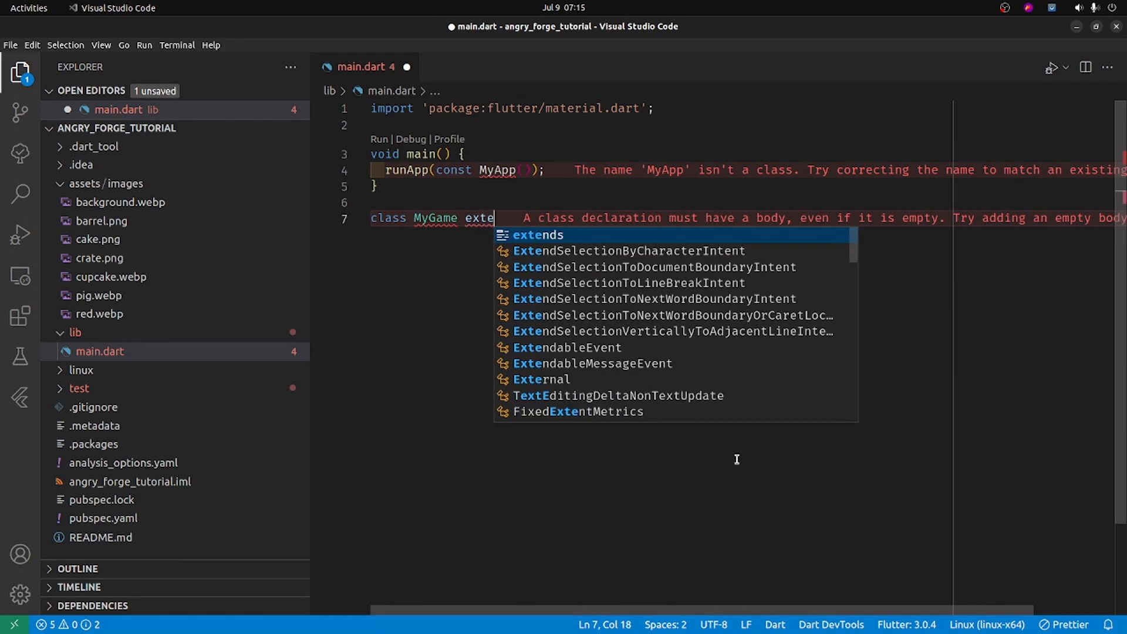
key(Tab)
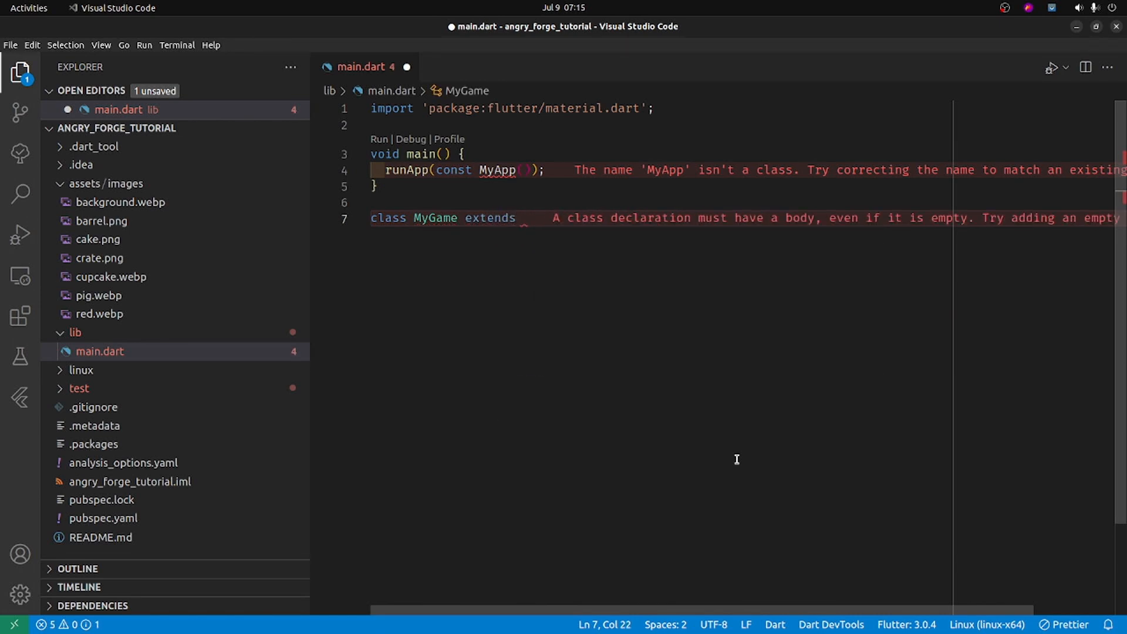
text(Forge2DGame)
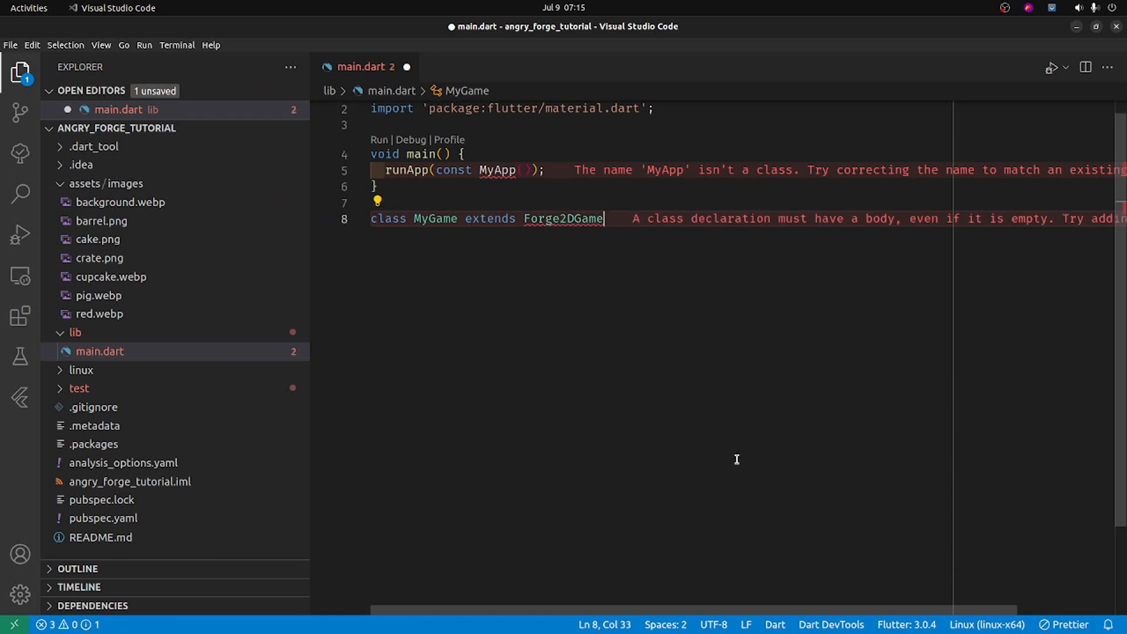
text({)
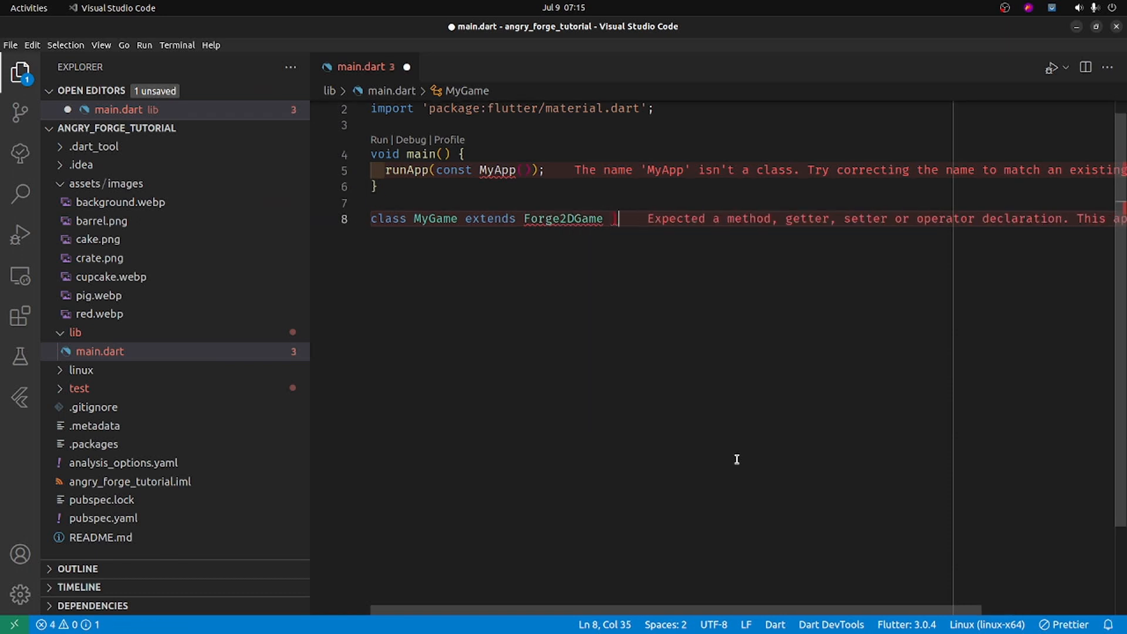
text({})
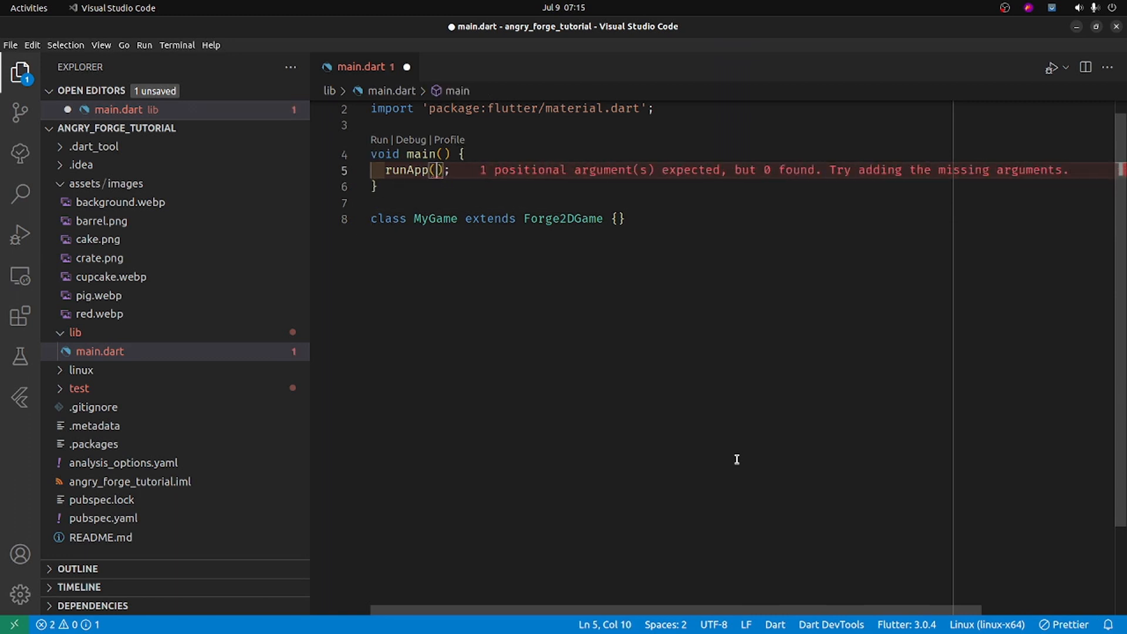
- Change runApp to GameWidget(game: MyGame()) and save with formatting
text(GameWidget(game:)
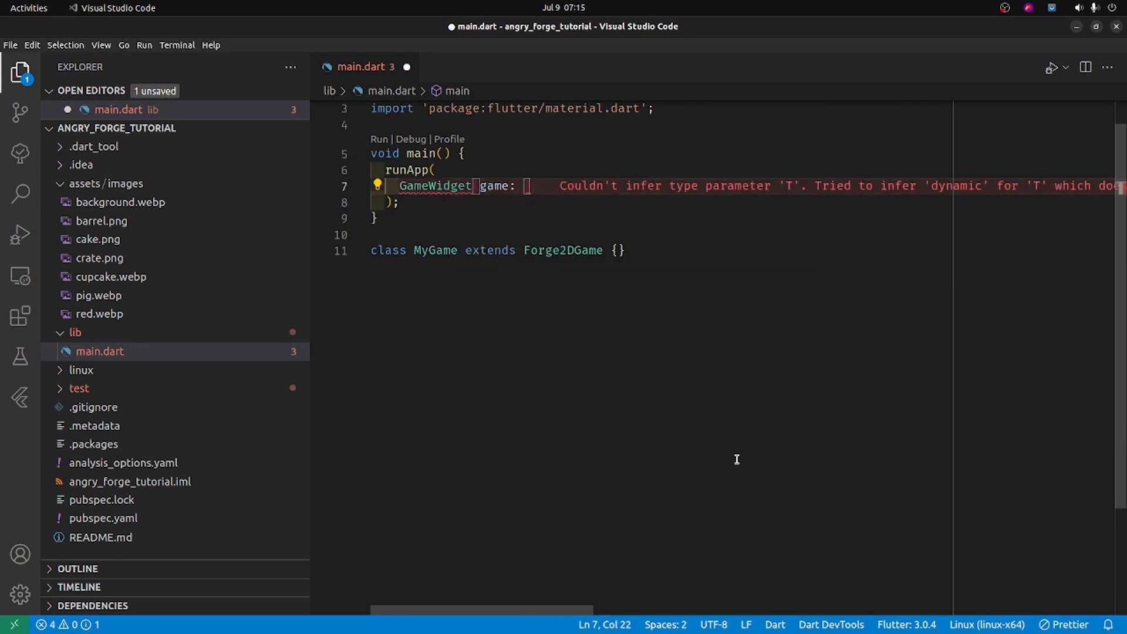
text(MyGame())
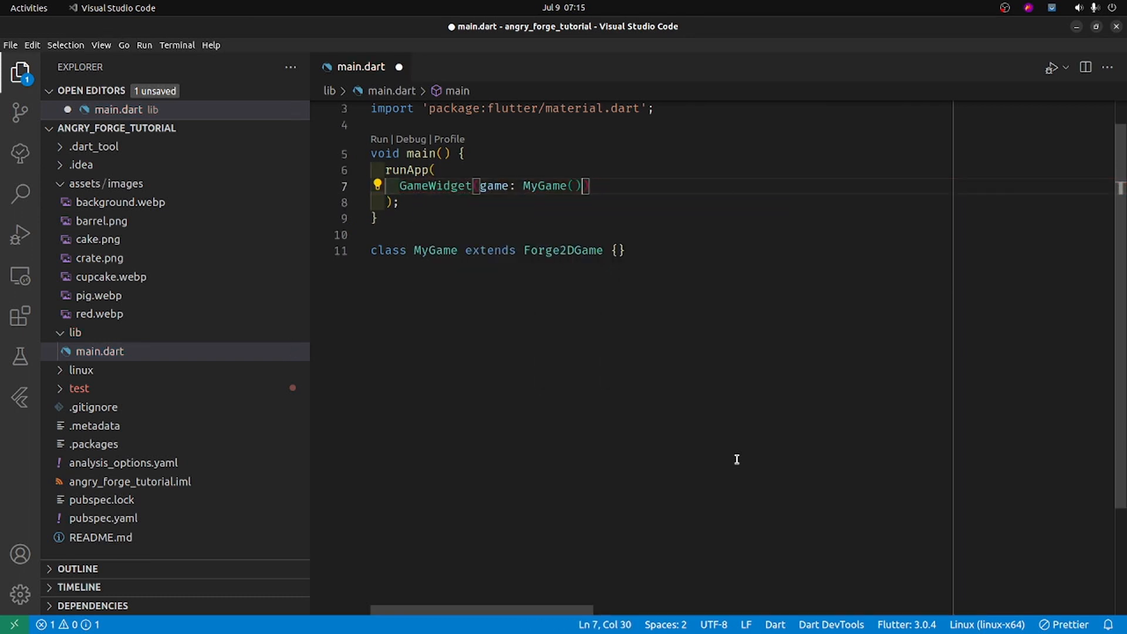
key(ctrl+s)
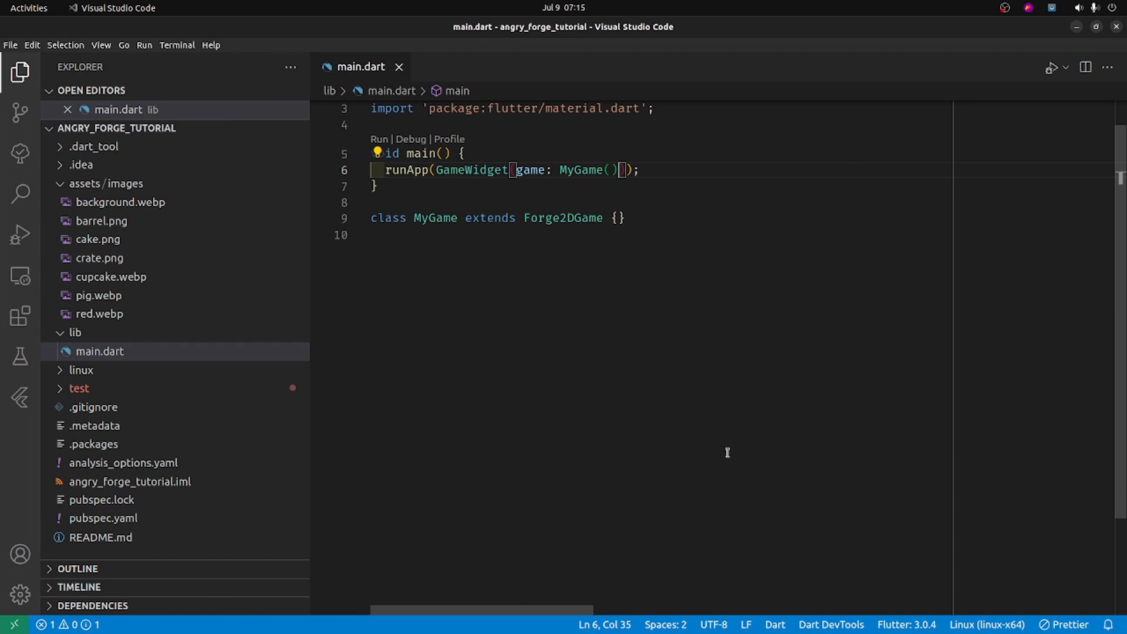
- Run the game without debugging so a blank Linux game window appears
click(143, 44)
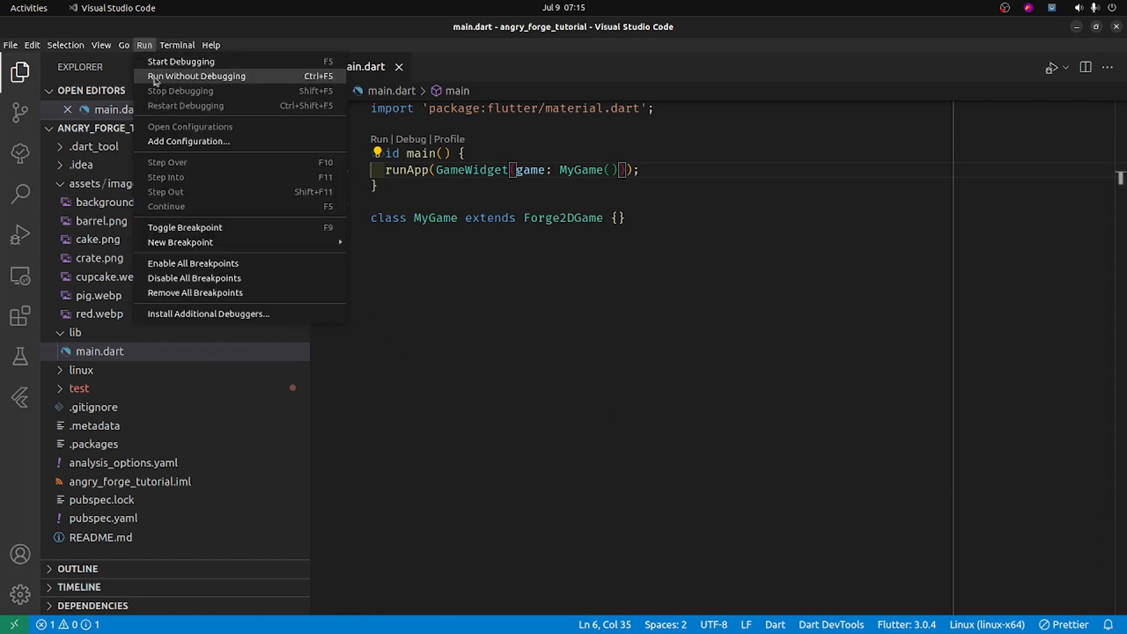
click(181, 61)
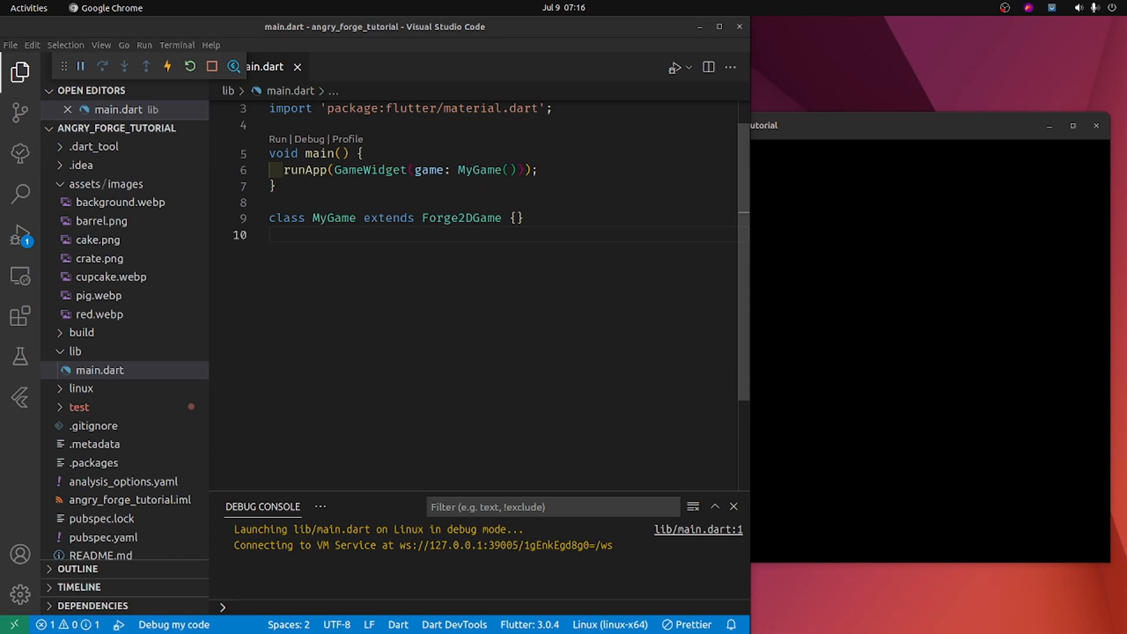
mouse_move(472, 270)
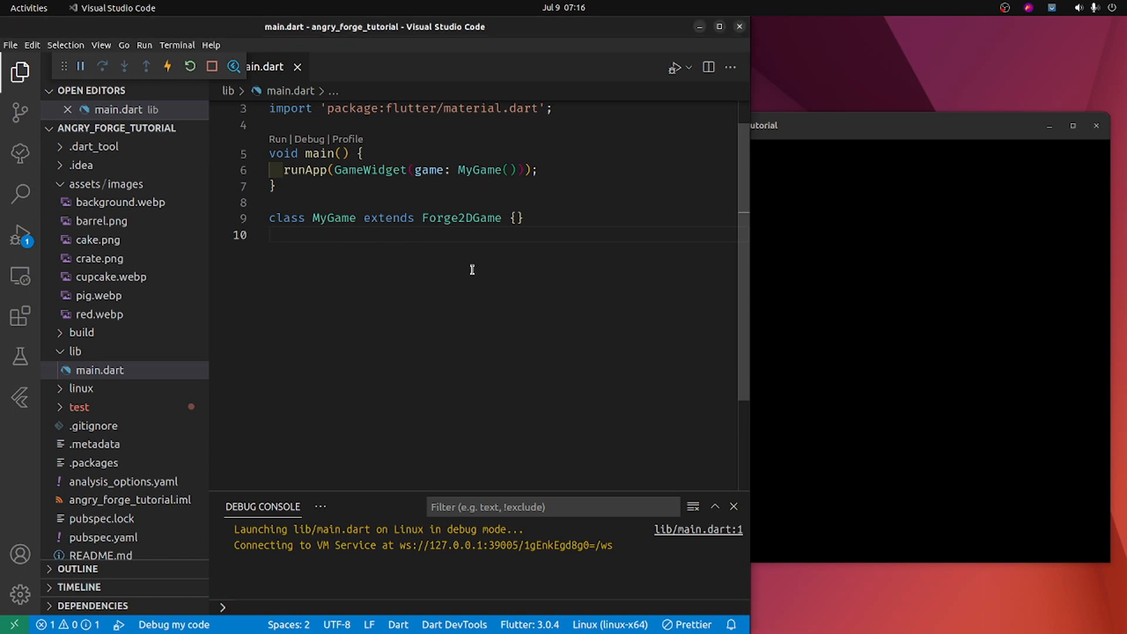
- Declare an empty class Player extends BodyComponent below MyGame
text(c)
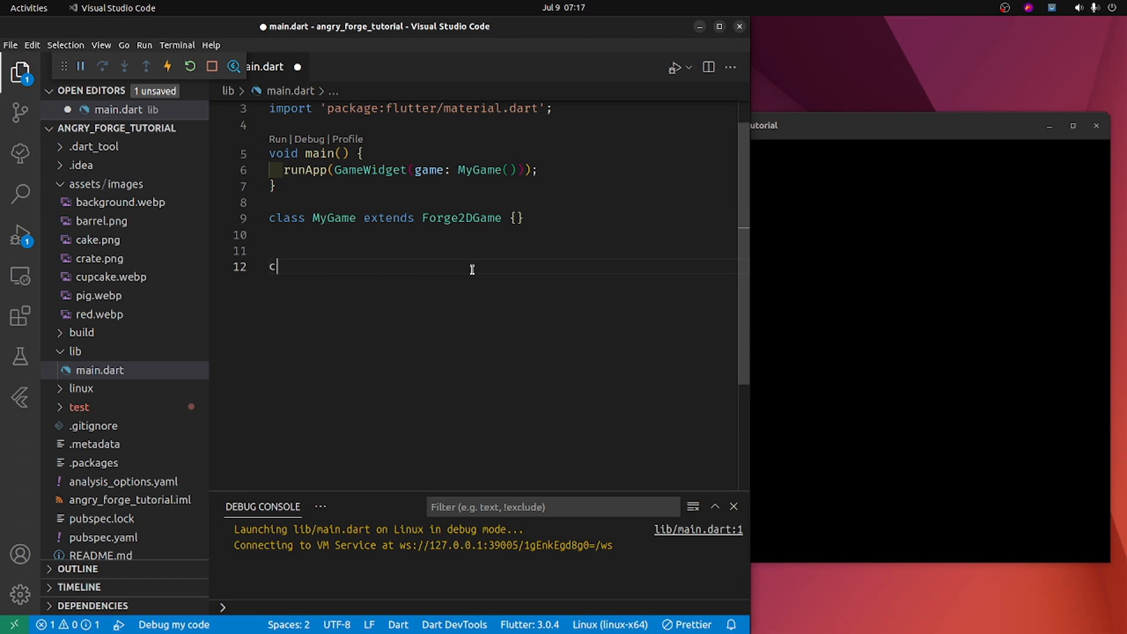
text(lass Play)
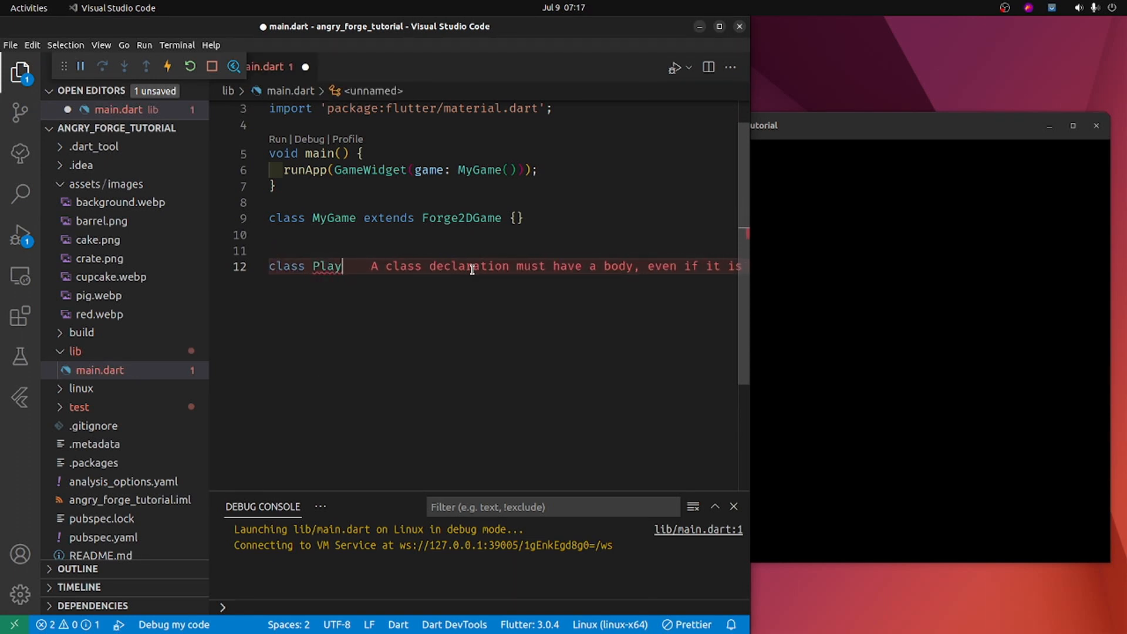
text(er)
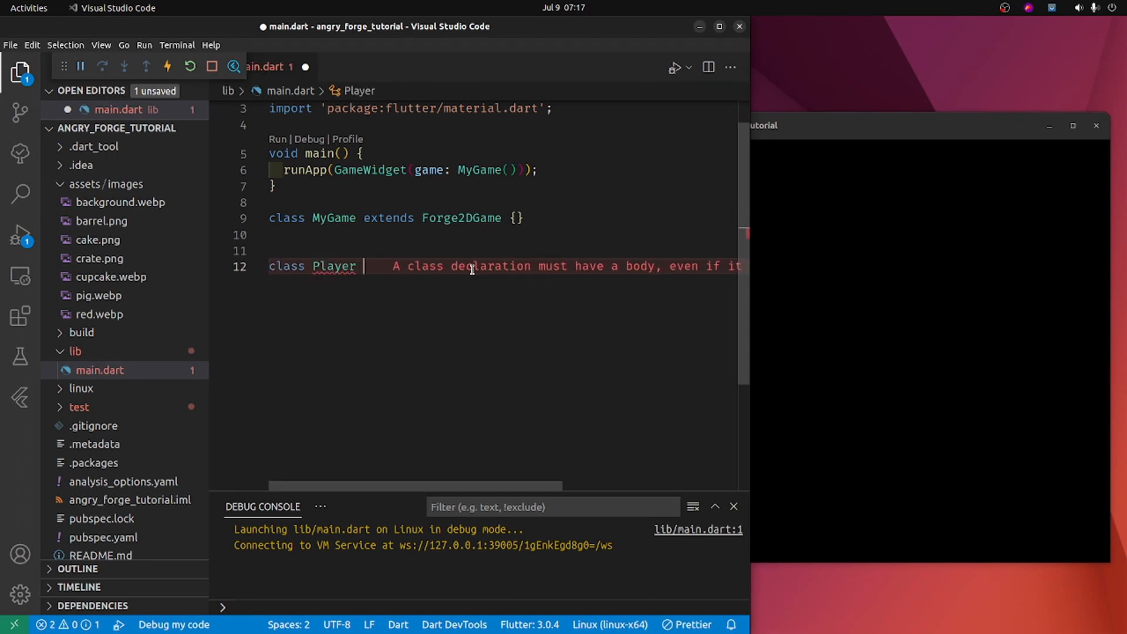
text(extends)
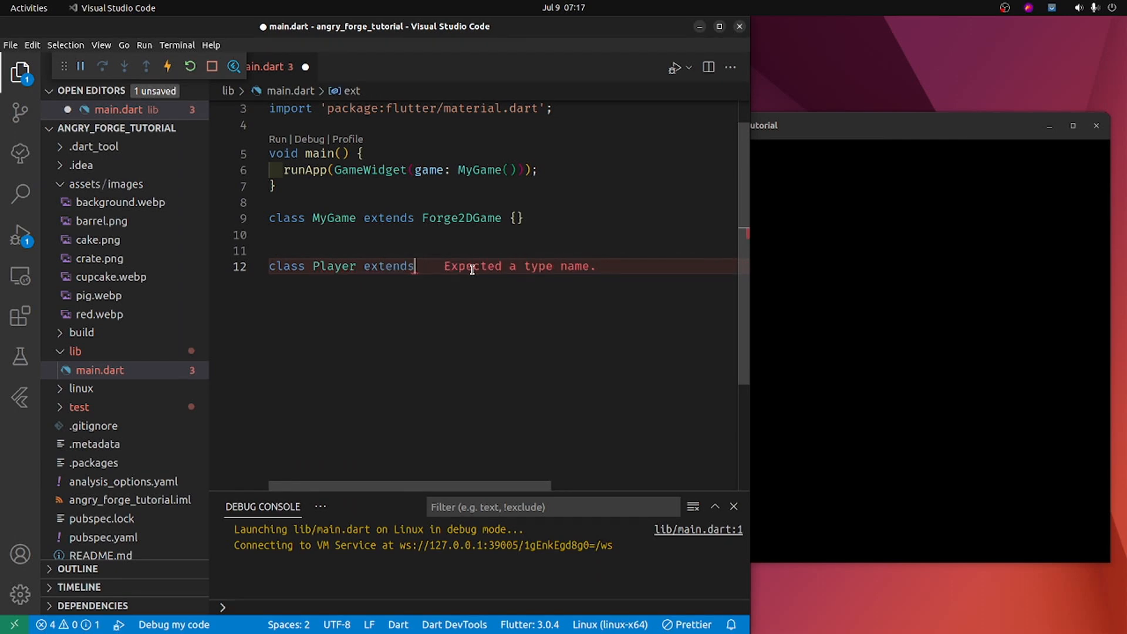
text(Bo)
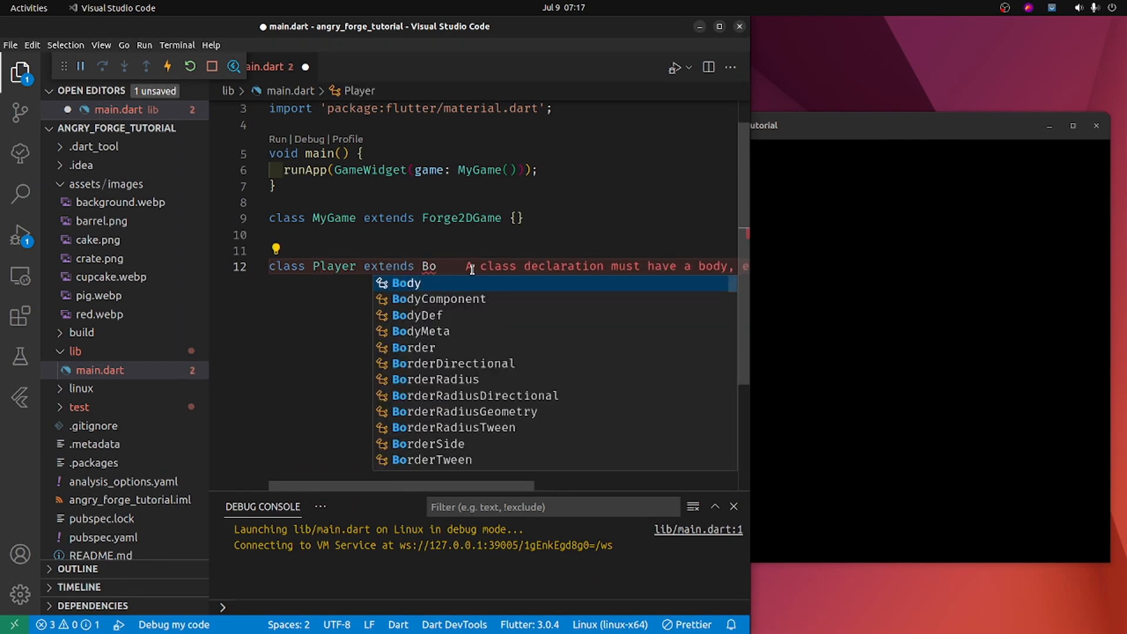
click(439, 299)
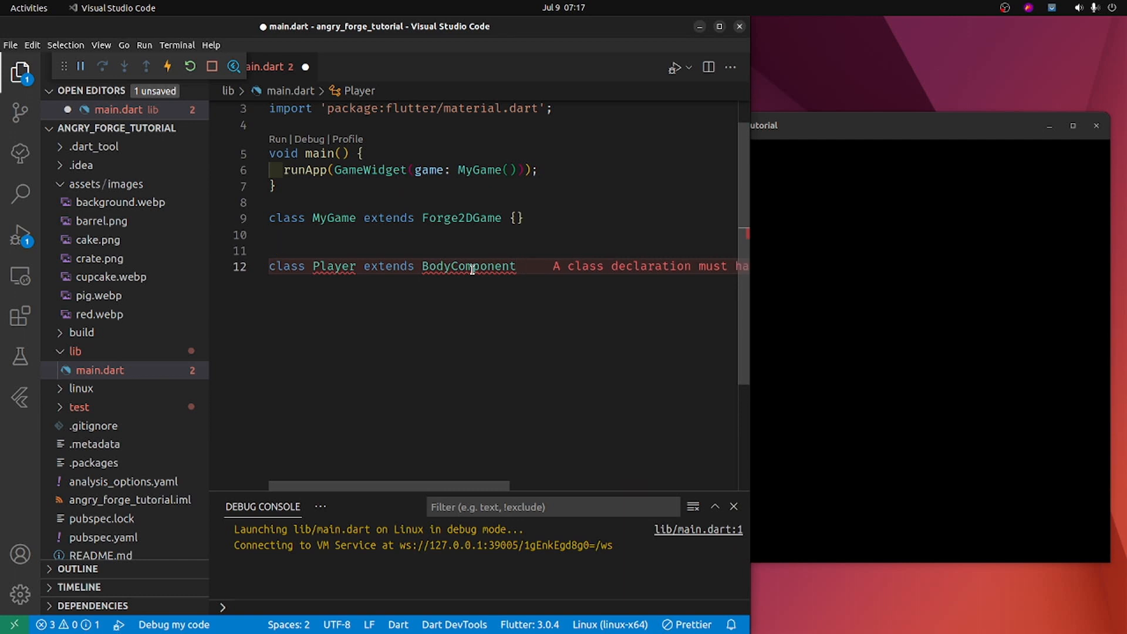
text({})
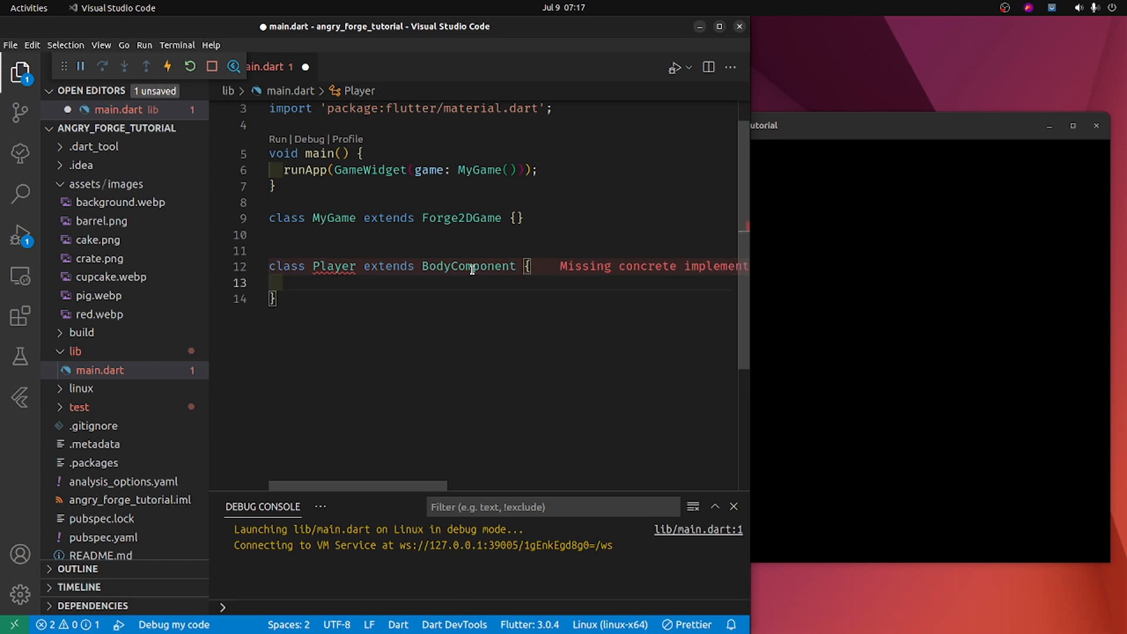
text(@)
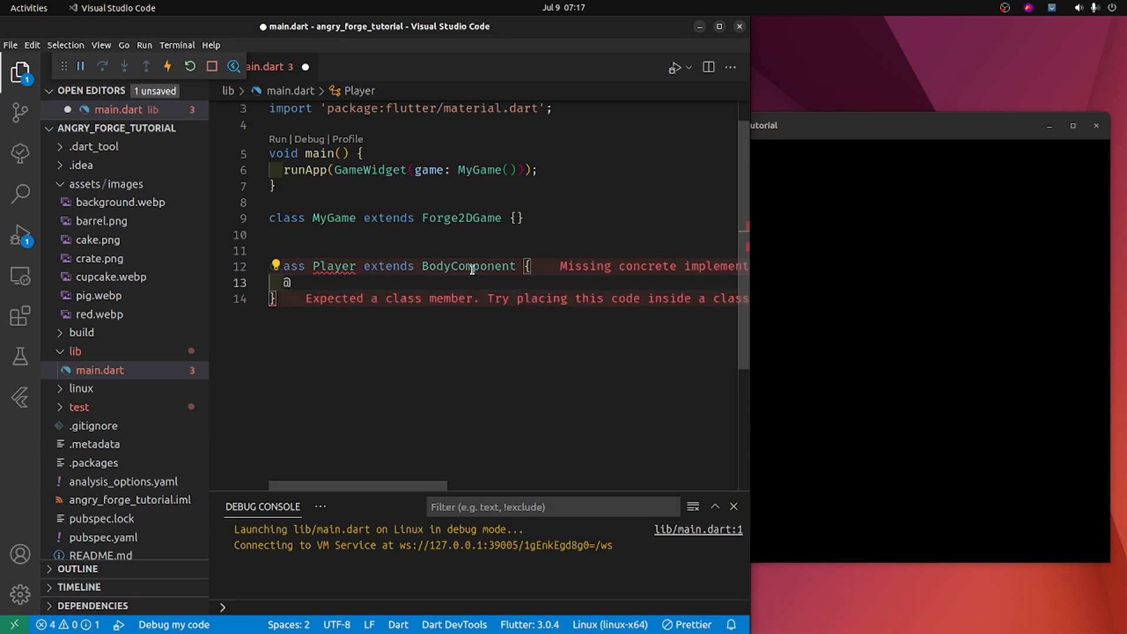
text(v)
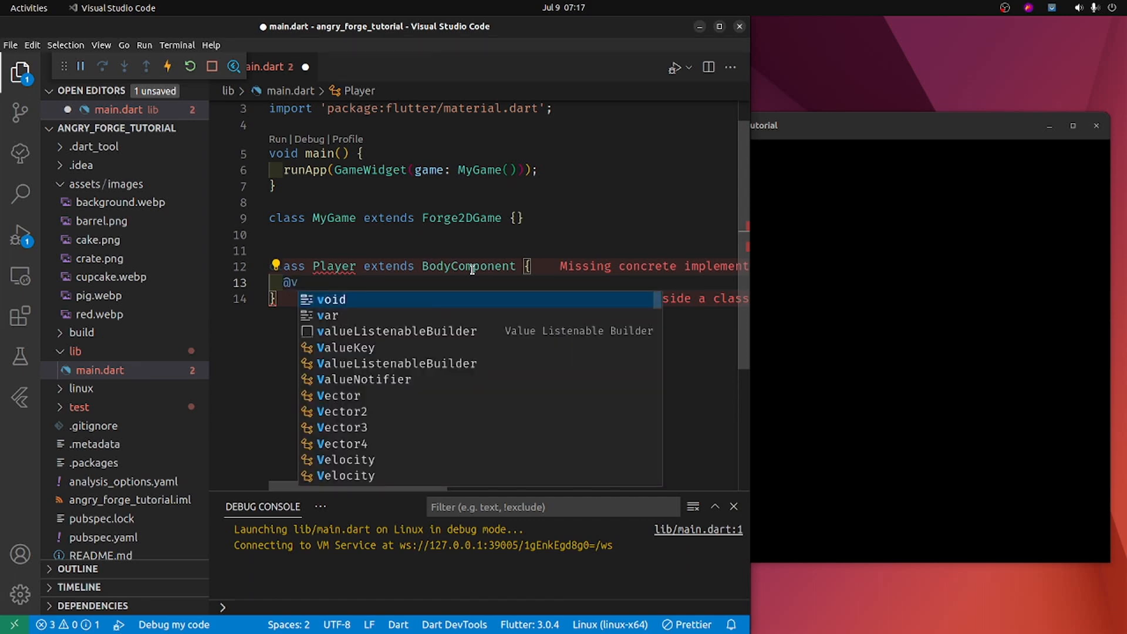
text(override)
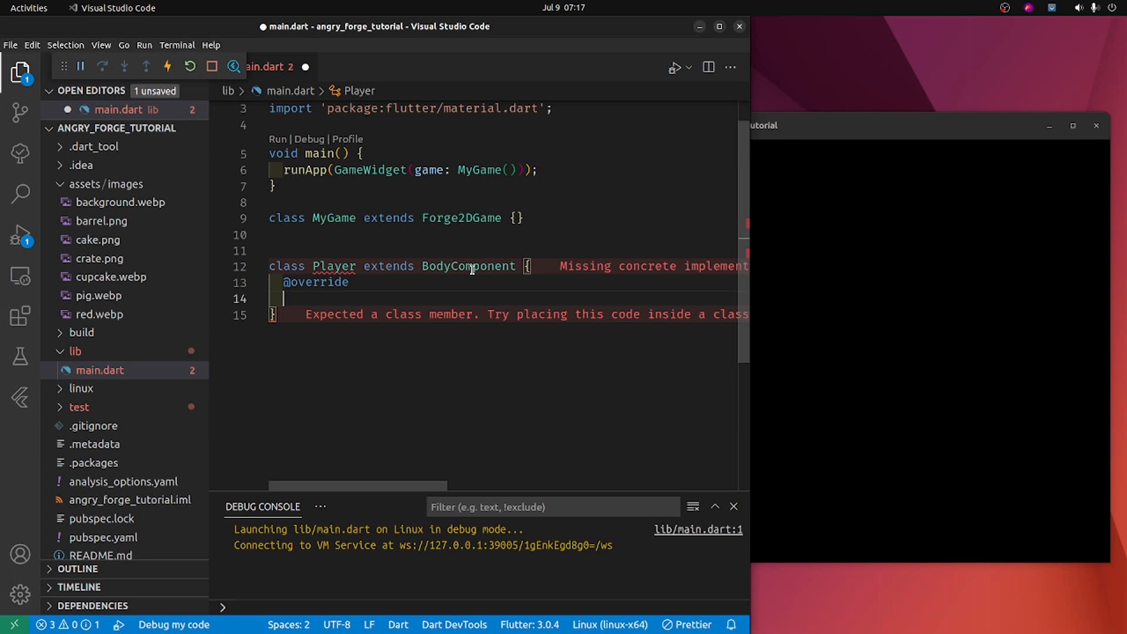
text(Body)
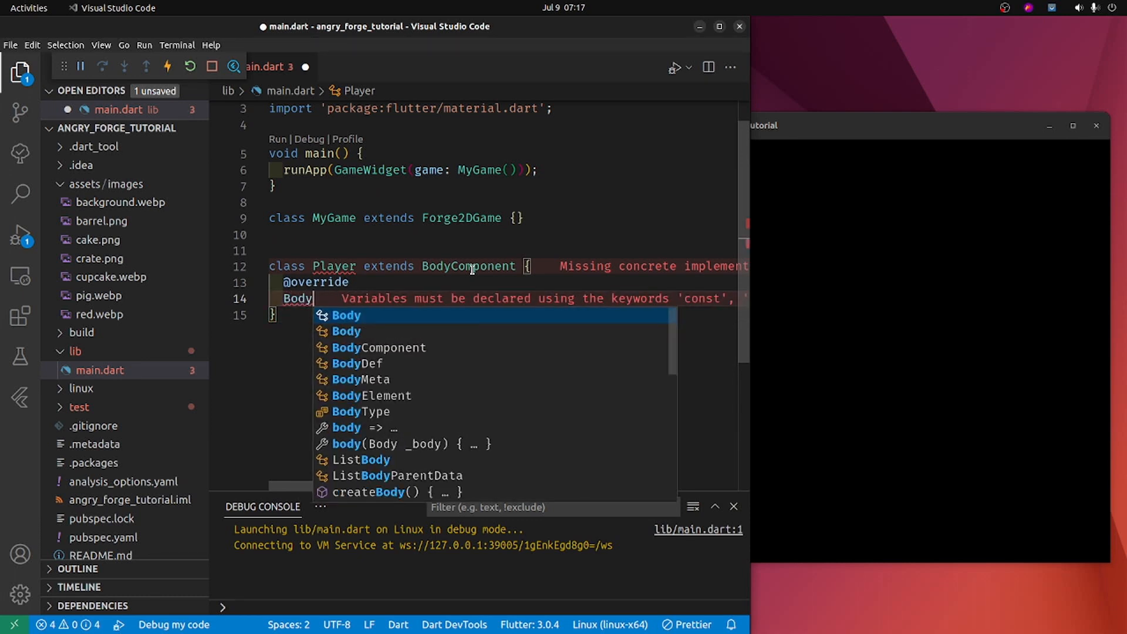
text(createBody() {)
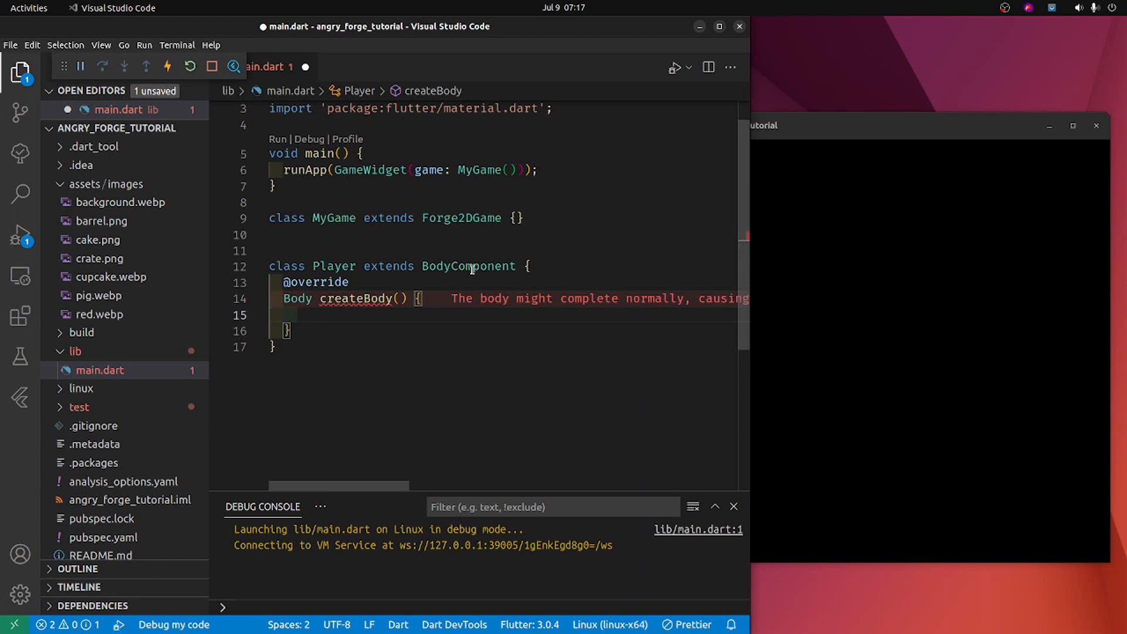
mouse_move(348, 298)
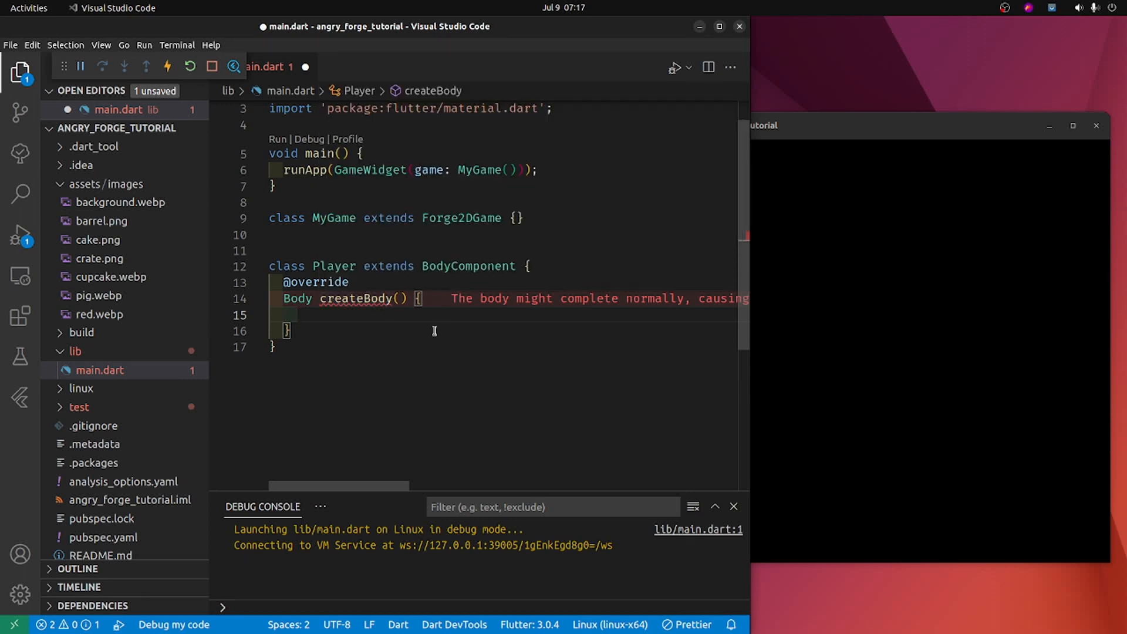
mouse_move(376, 316)
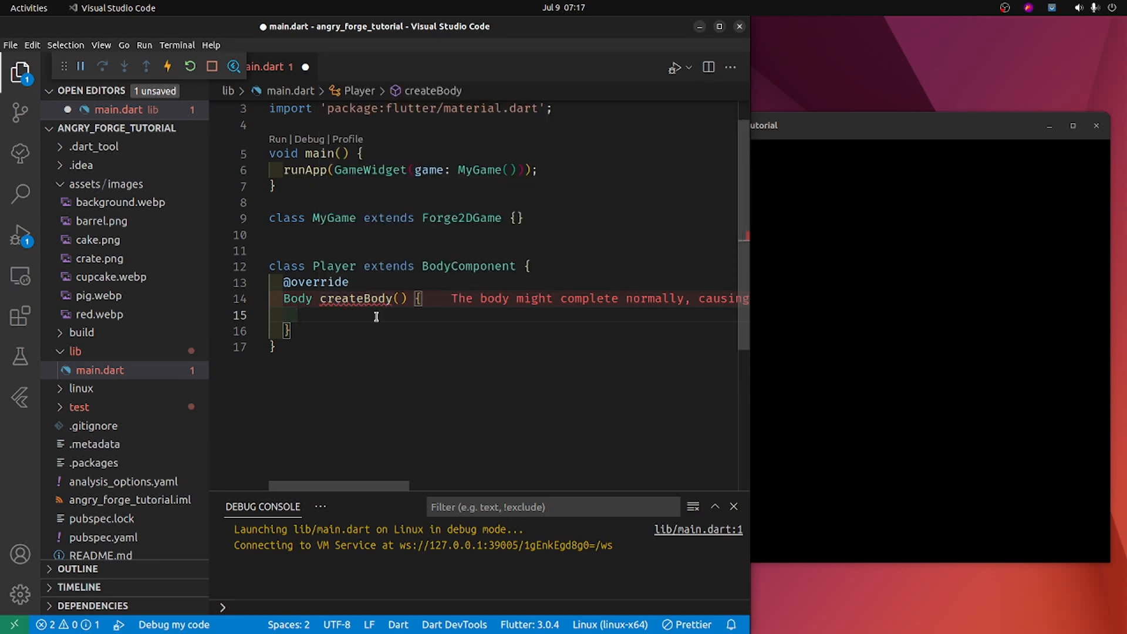
- Declare Shape shape = CircleShape()..radius = 3 in createBody
text(Shape sha)
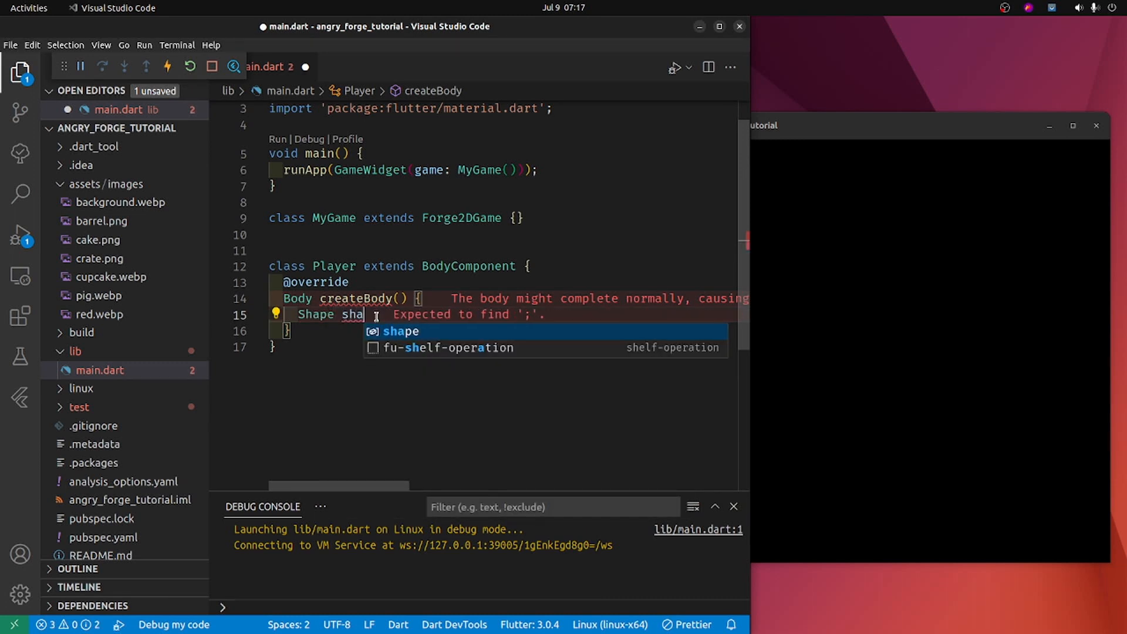
text(pe =)
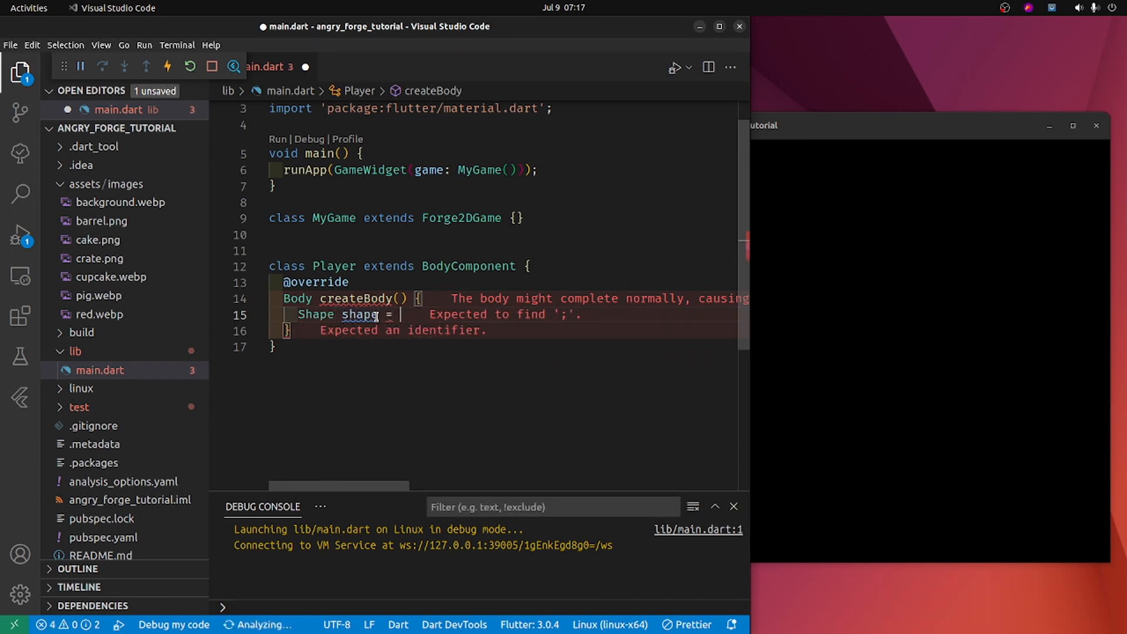
text(CircleShape()
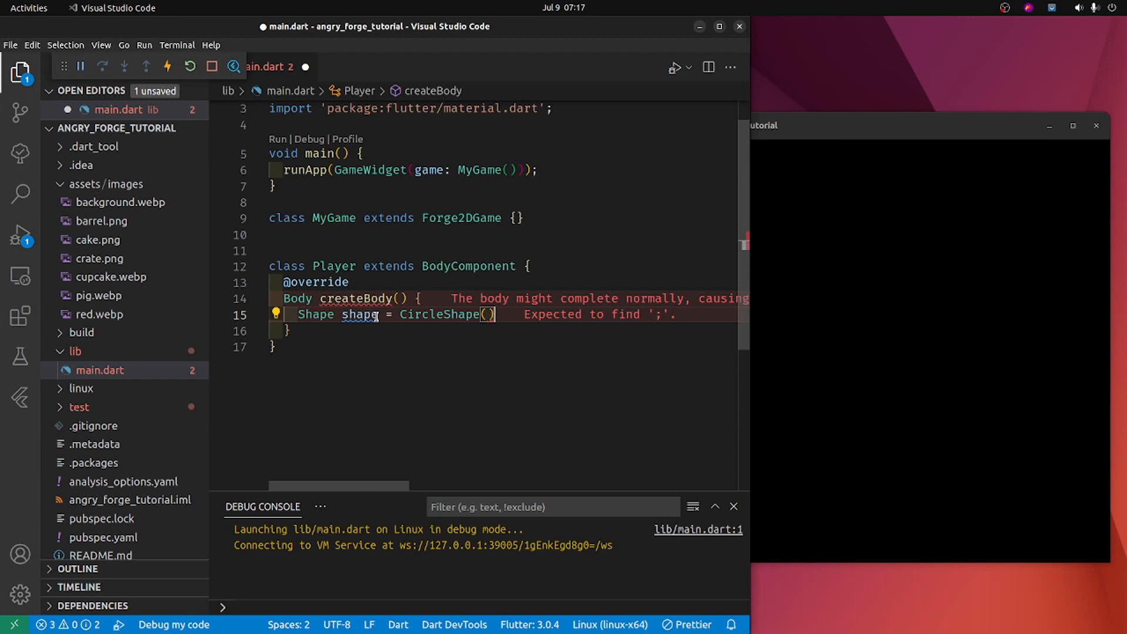
text(..radius = 3;)
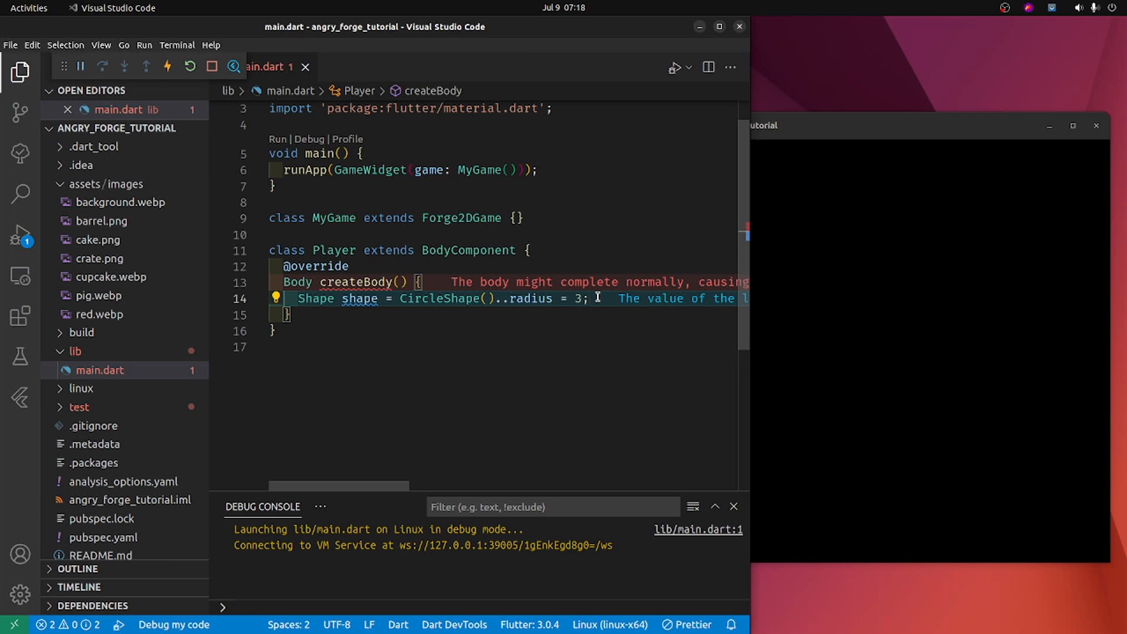
key(Enter)
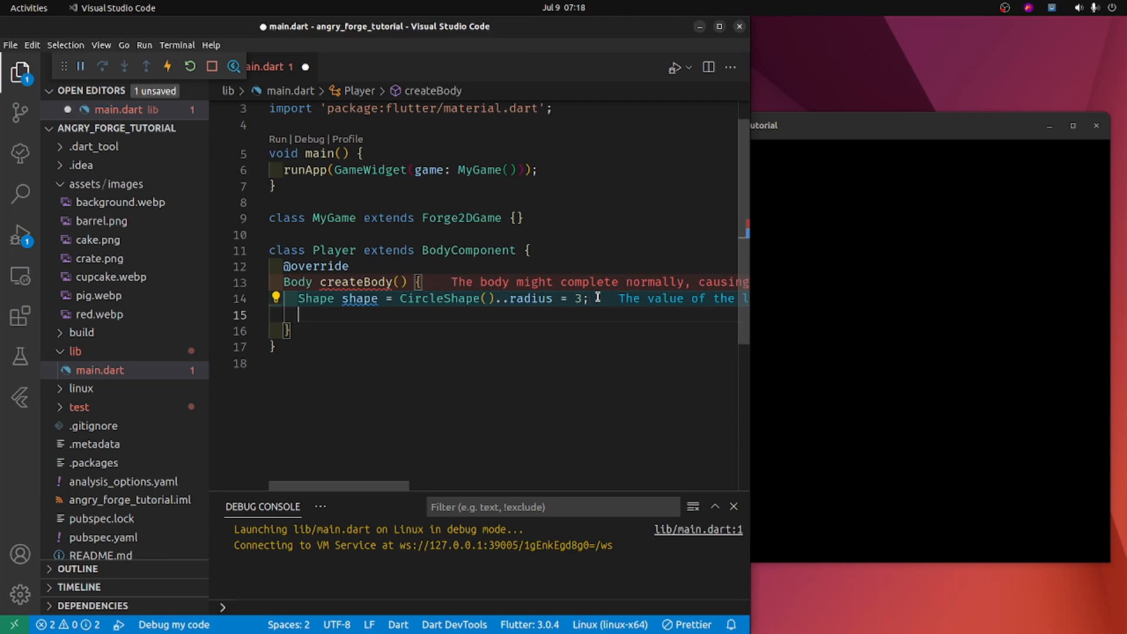
- Declare BodyDef bodyDef with position Vector2(10, 5) and type BodyType.dynamic, then save
text(BodyDef)
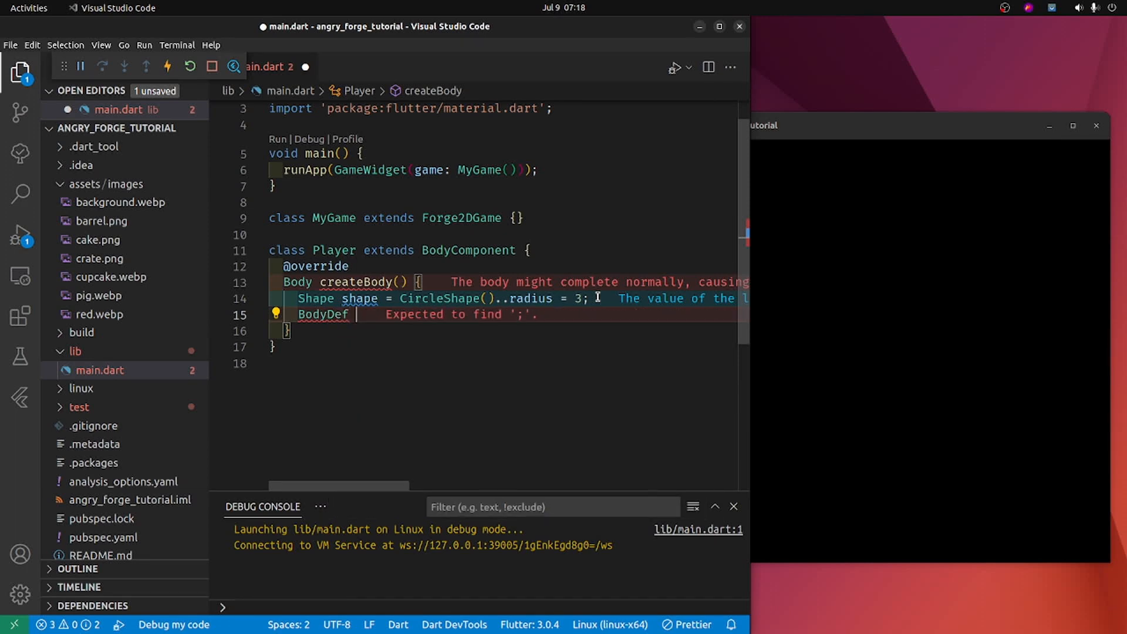
text(bodyDef)
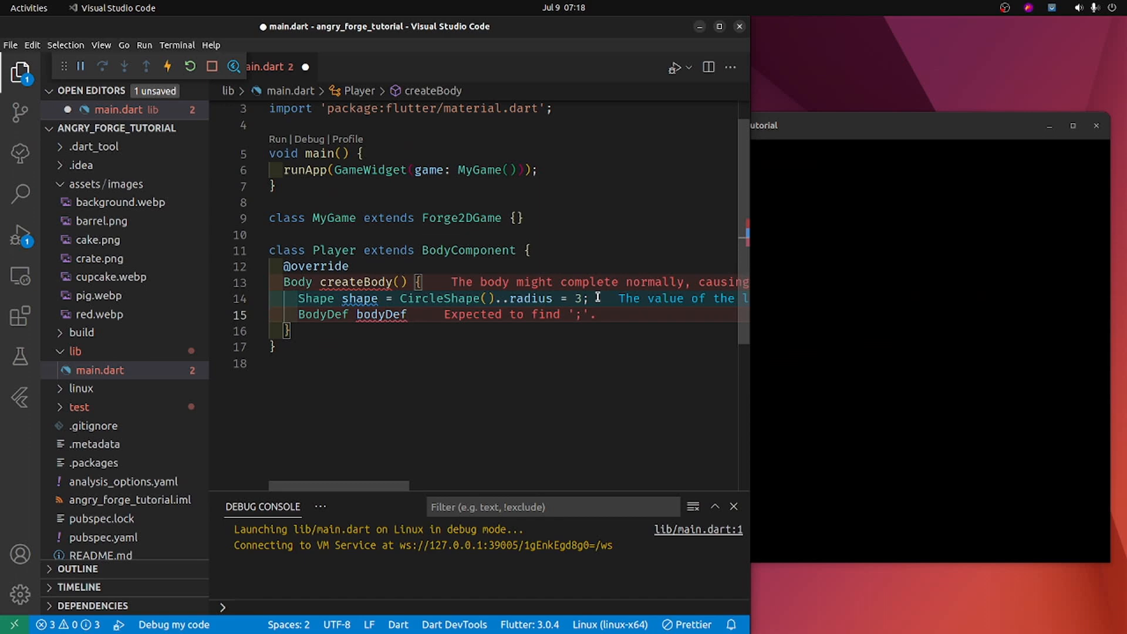
text(= BodyDef()
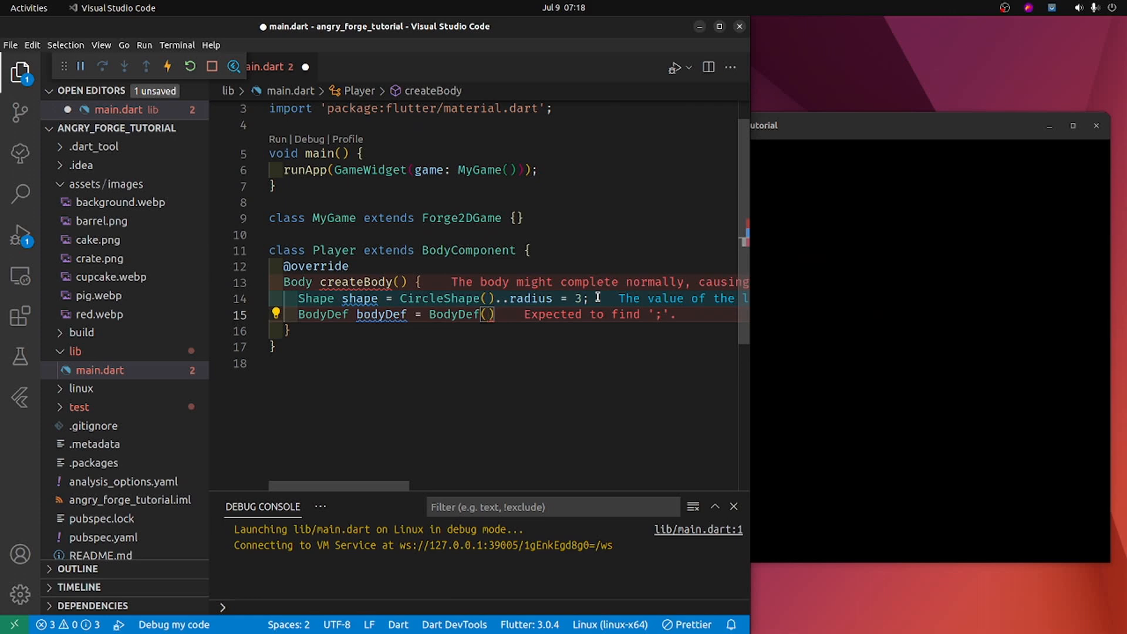
text(position:)
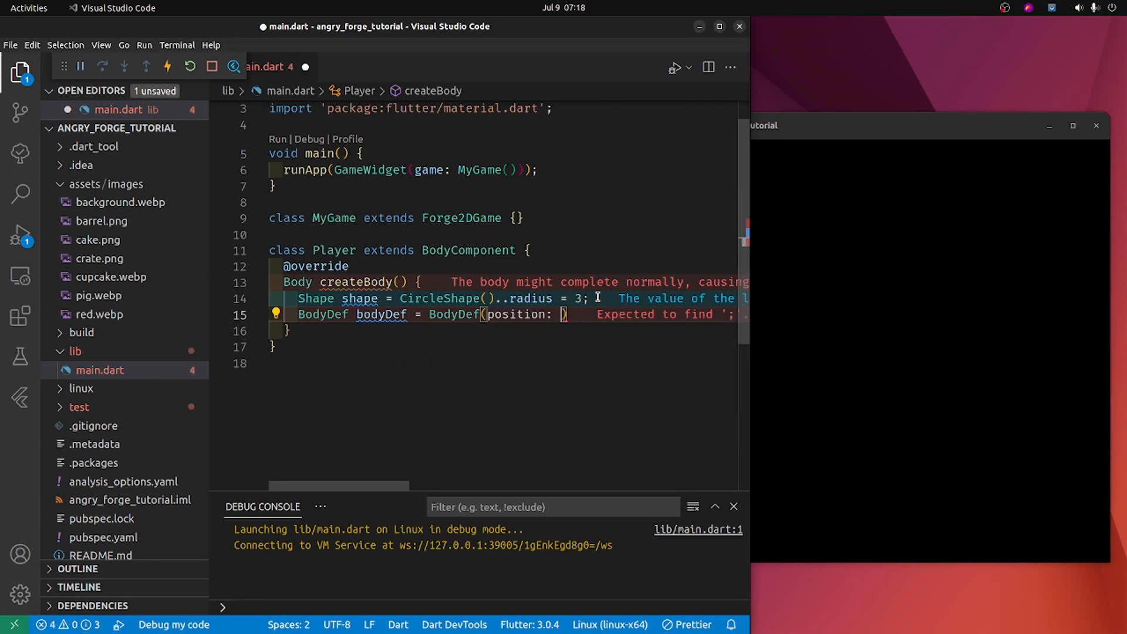
text(Vector)
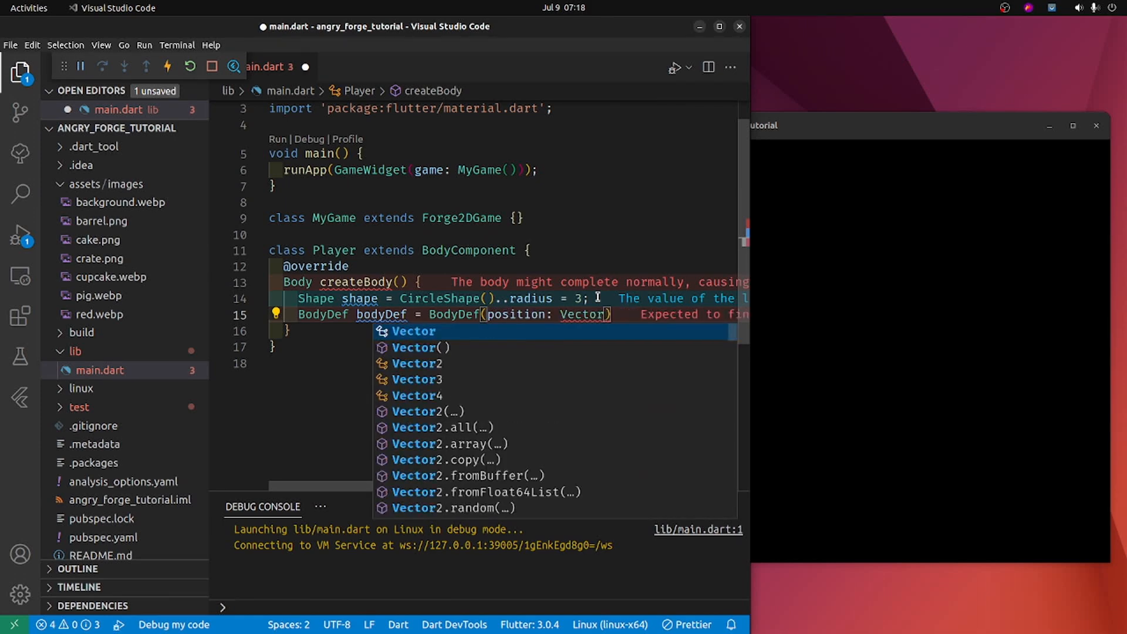
text(2(1)
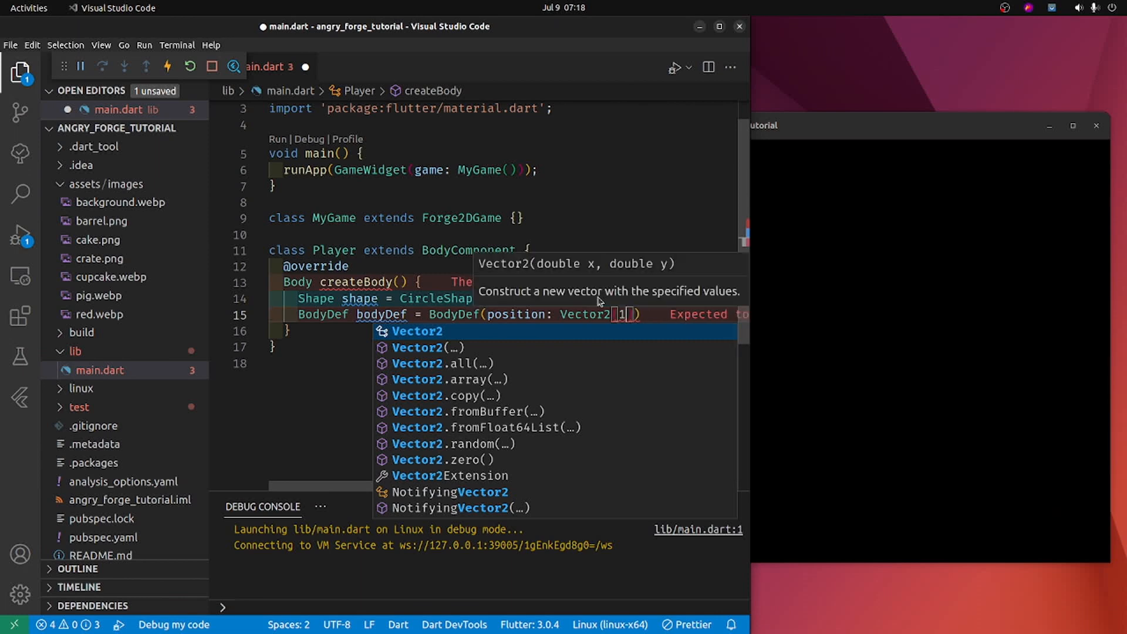
text(0,)
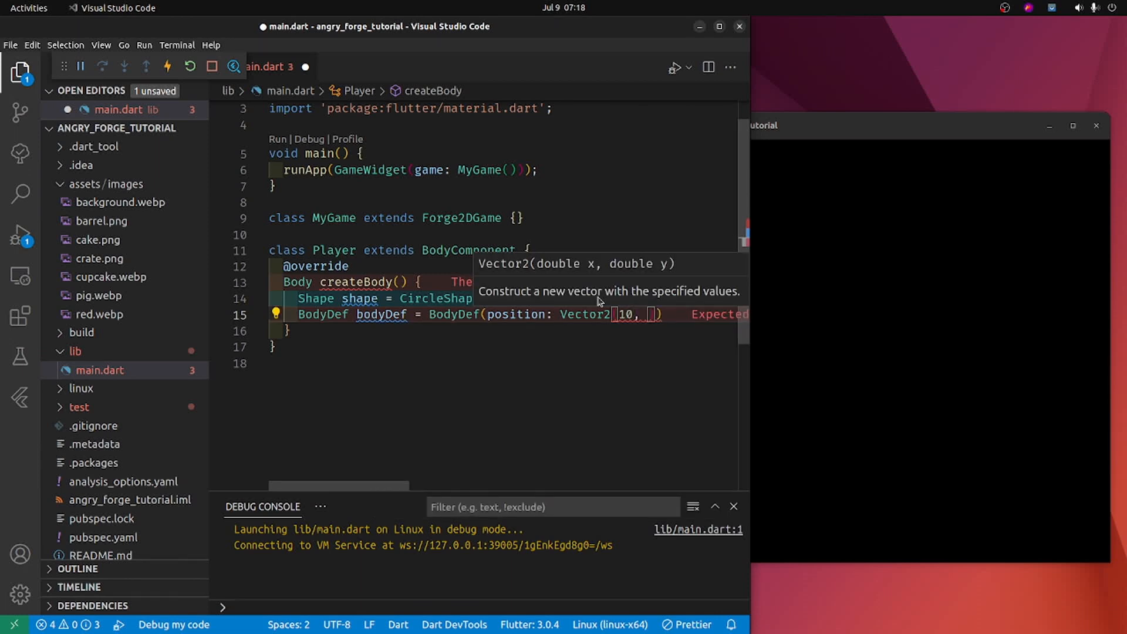
text(5)
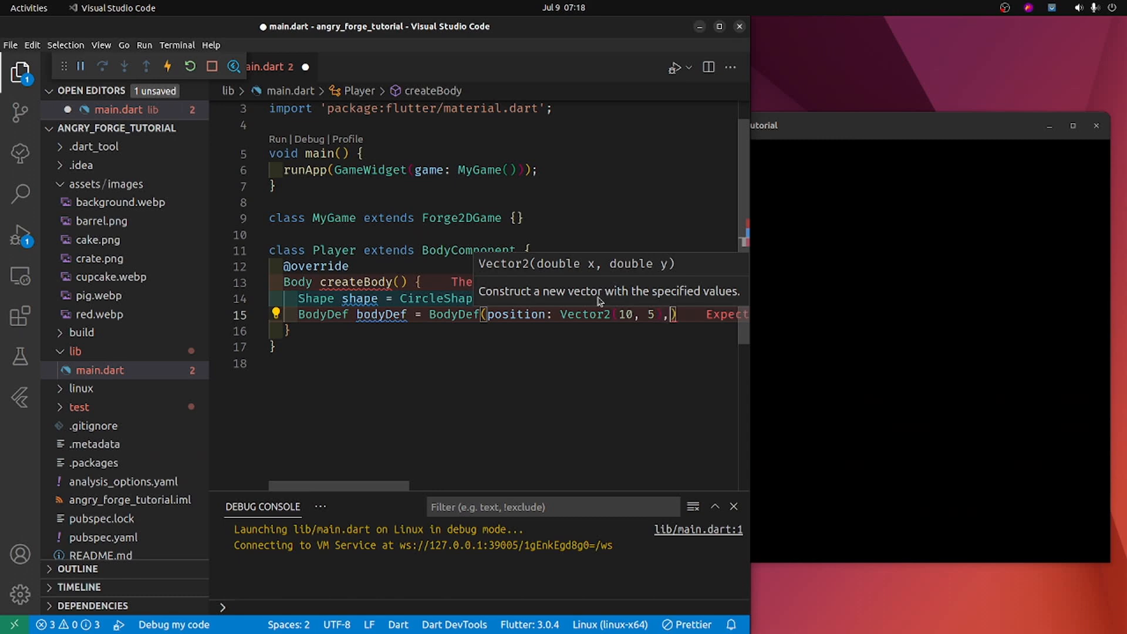
text(, type:)
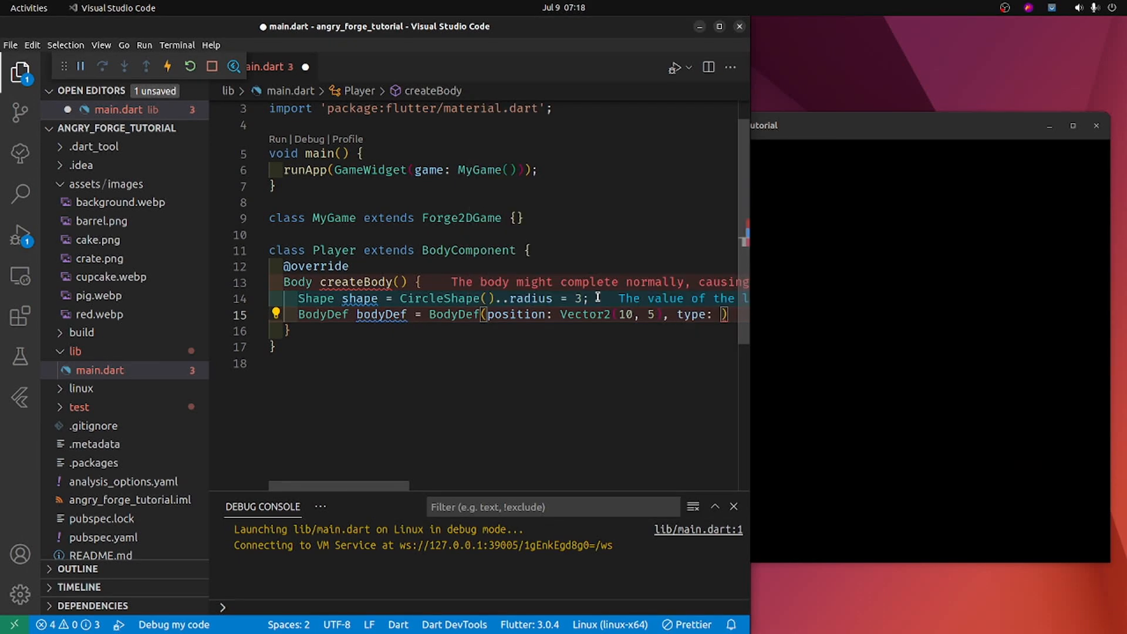
text(BodyType.dynamic)
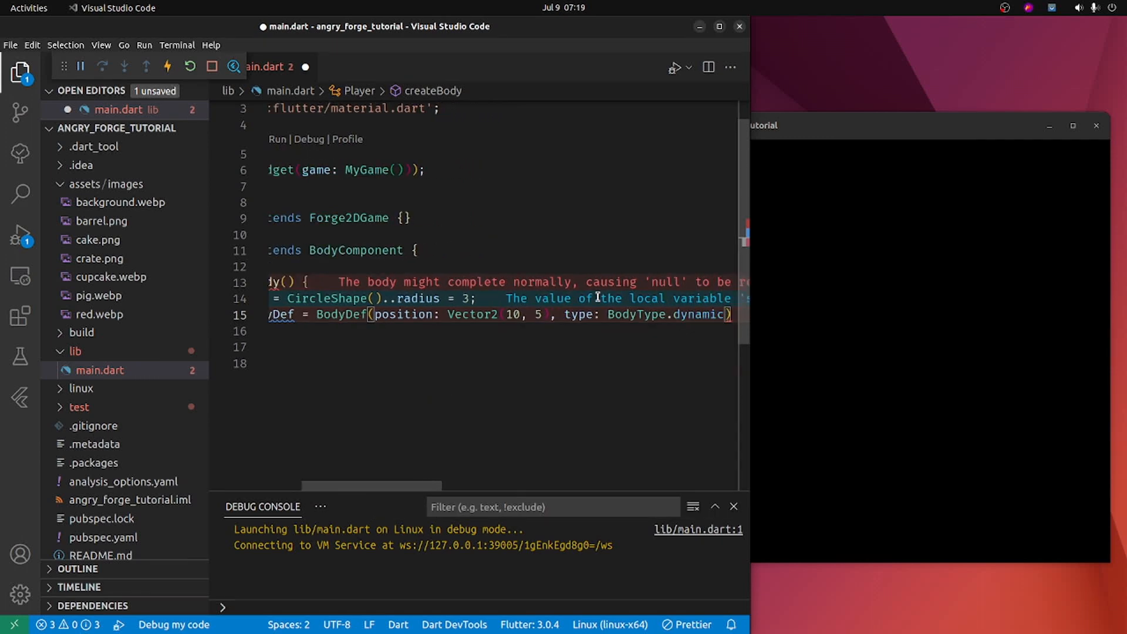
key(ctrl+s)
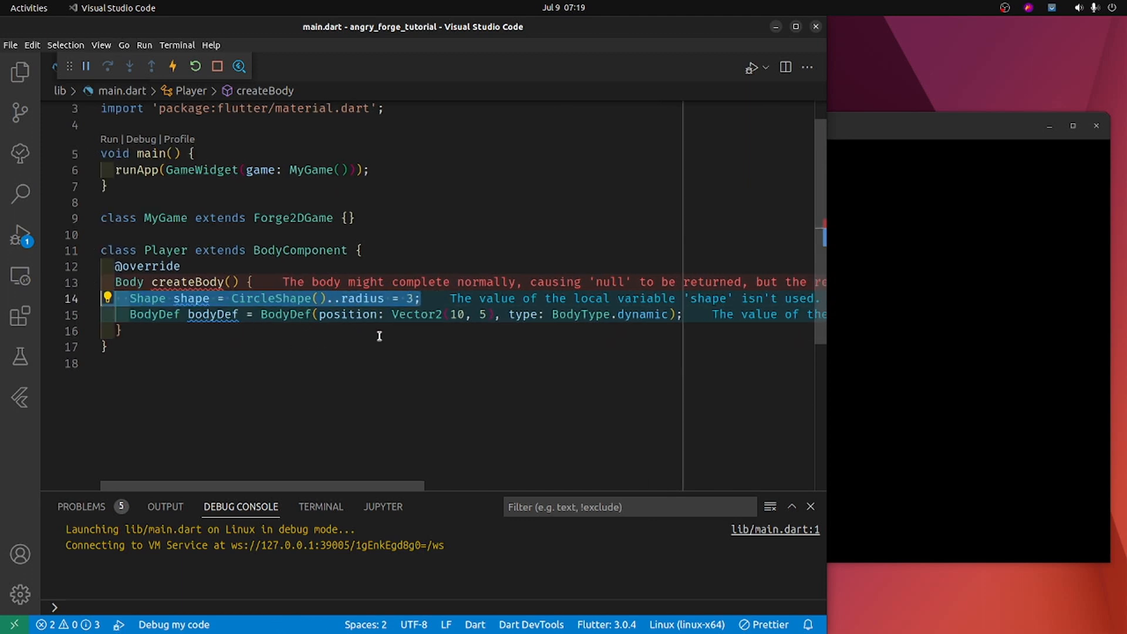
mouse_move(346, 354)
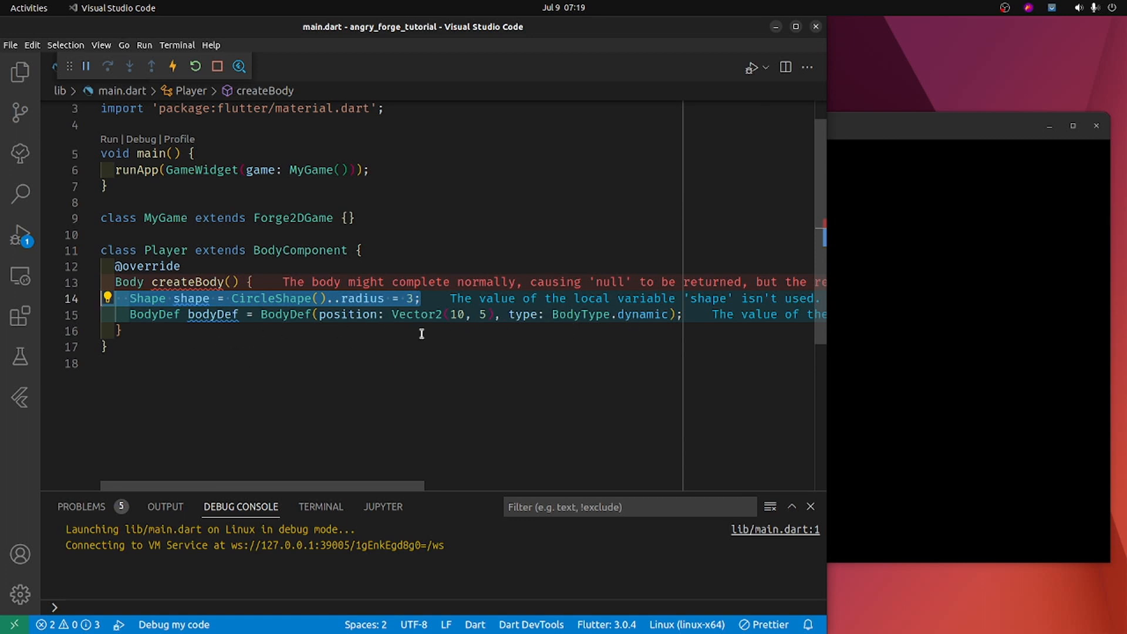
mouse_move(305, 322)
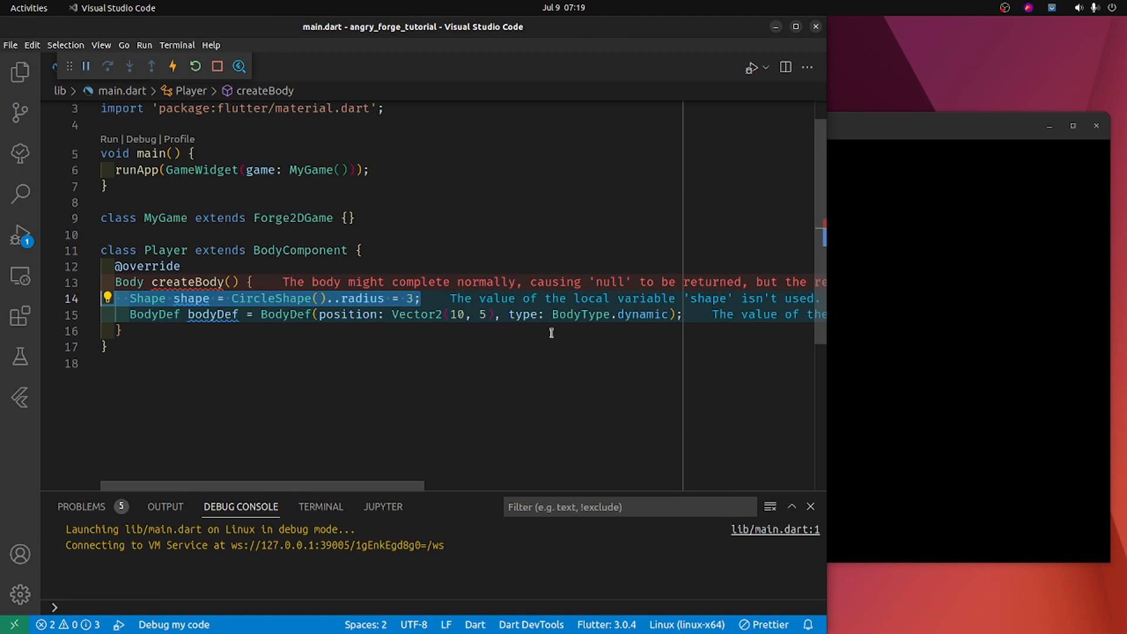
mouse_move(631, 319)
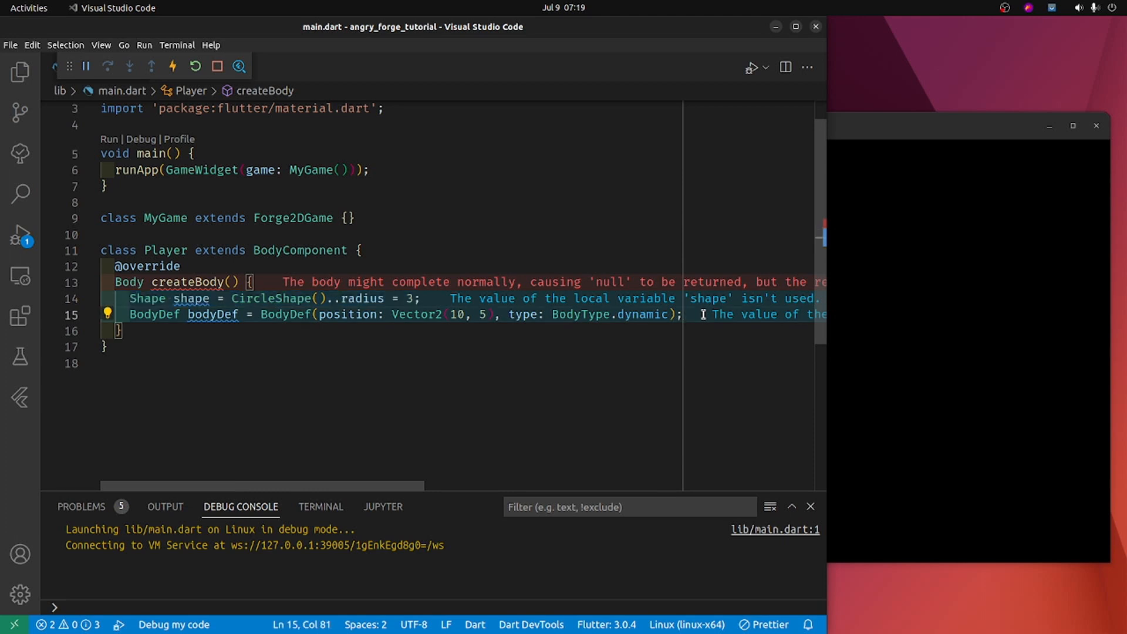
- Declare FixtureDef fixtureDef = FixtureDef(shape, friction: 0.3, density: 1) in createBody
text(Fi)
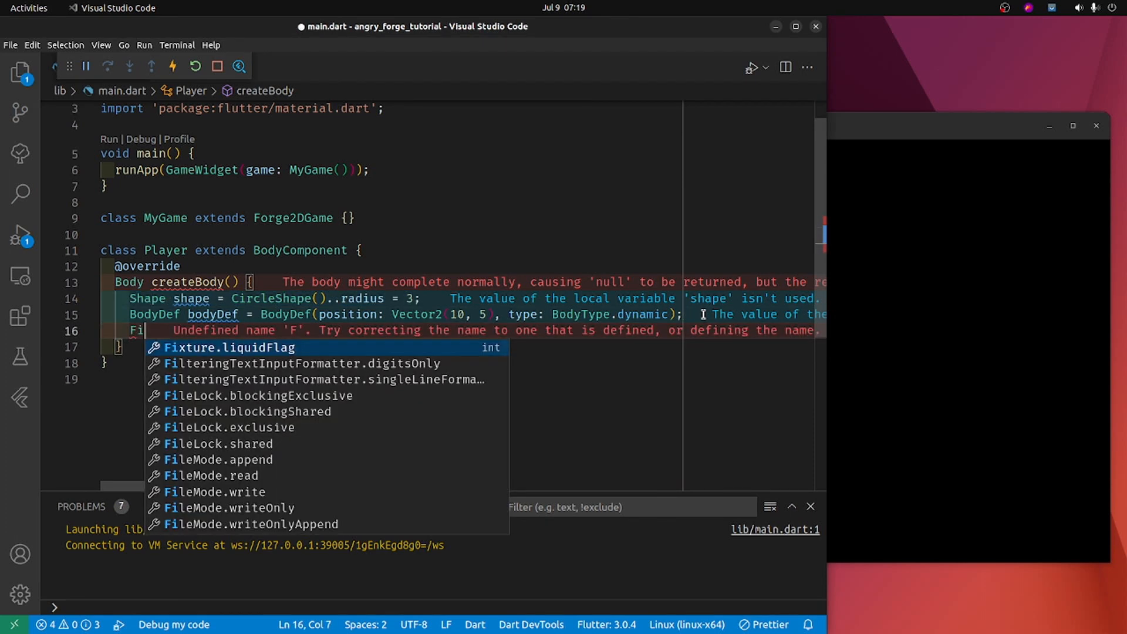
text(xtureDe)
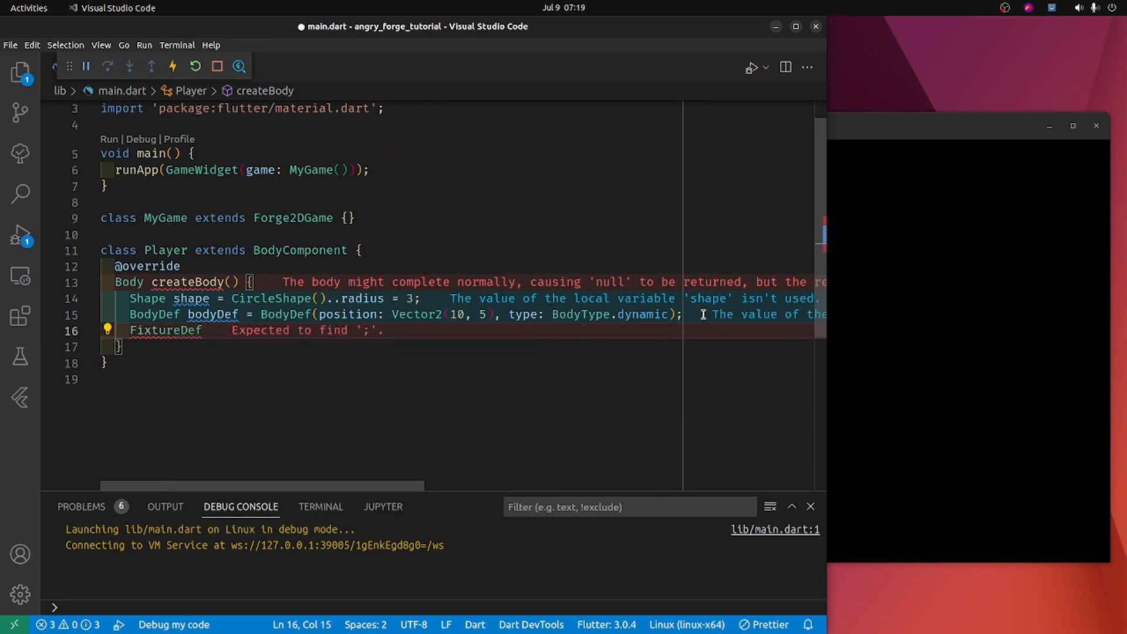
text(fixtureDef)
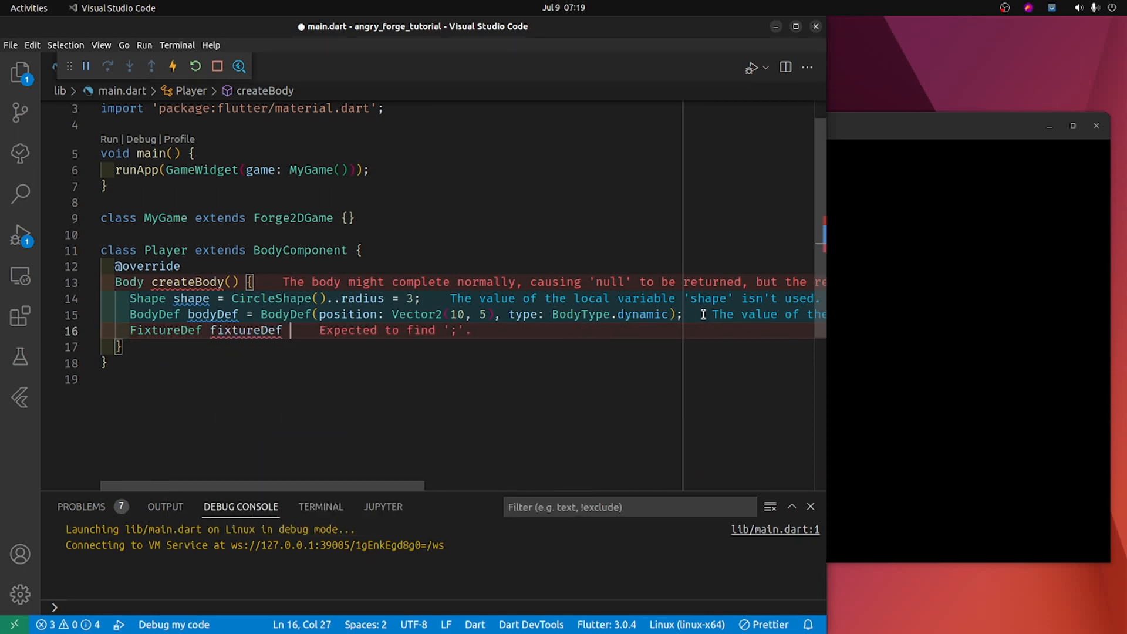
text(= FixtureDe)
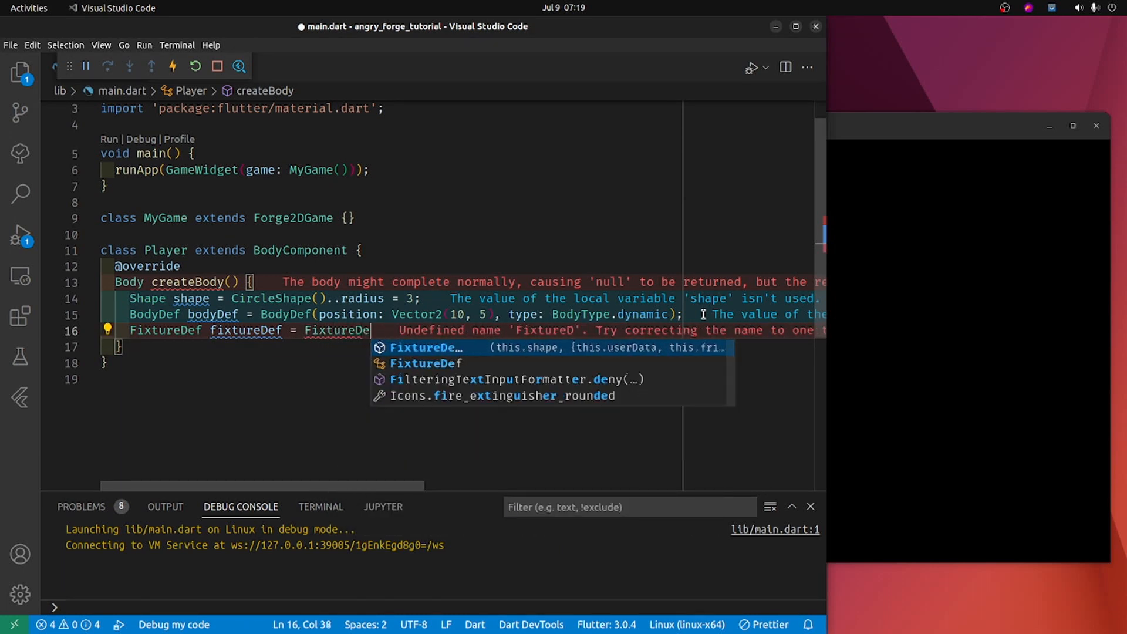
text((shape,)
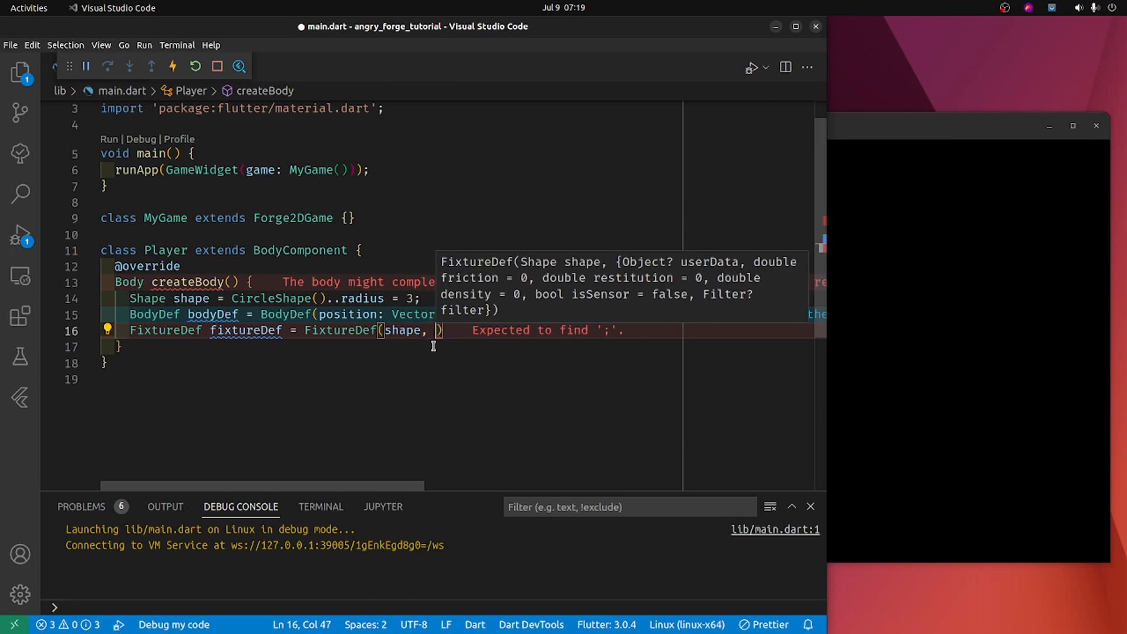
text(friction: 0.3)
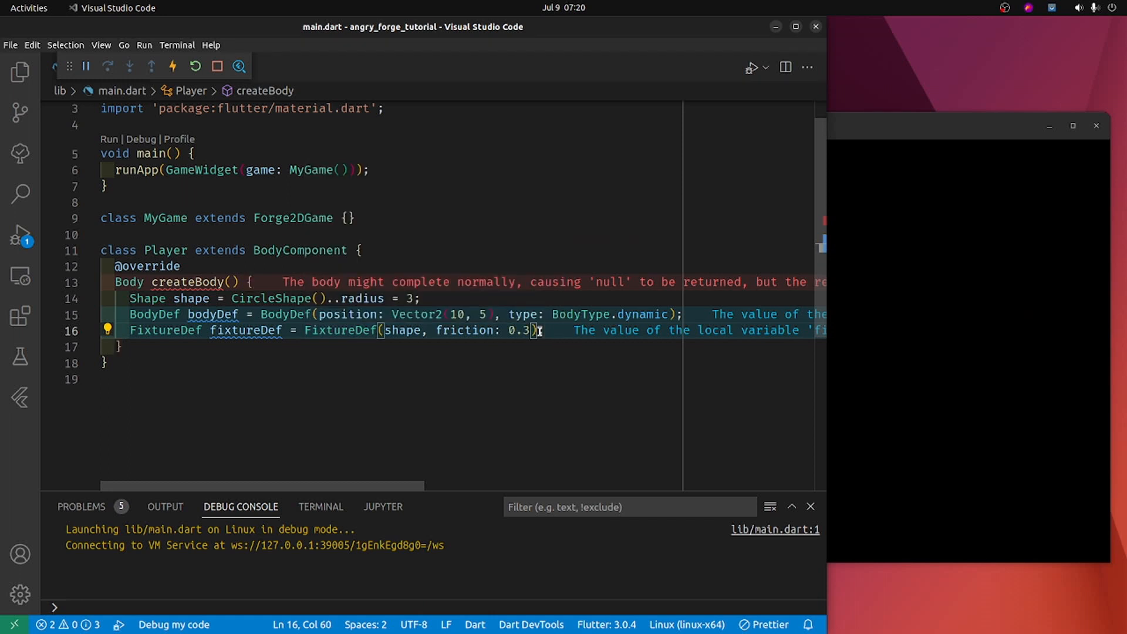
text(, density:)
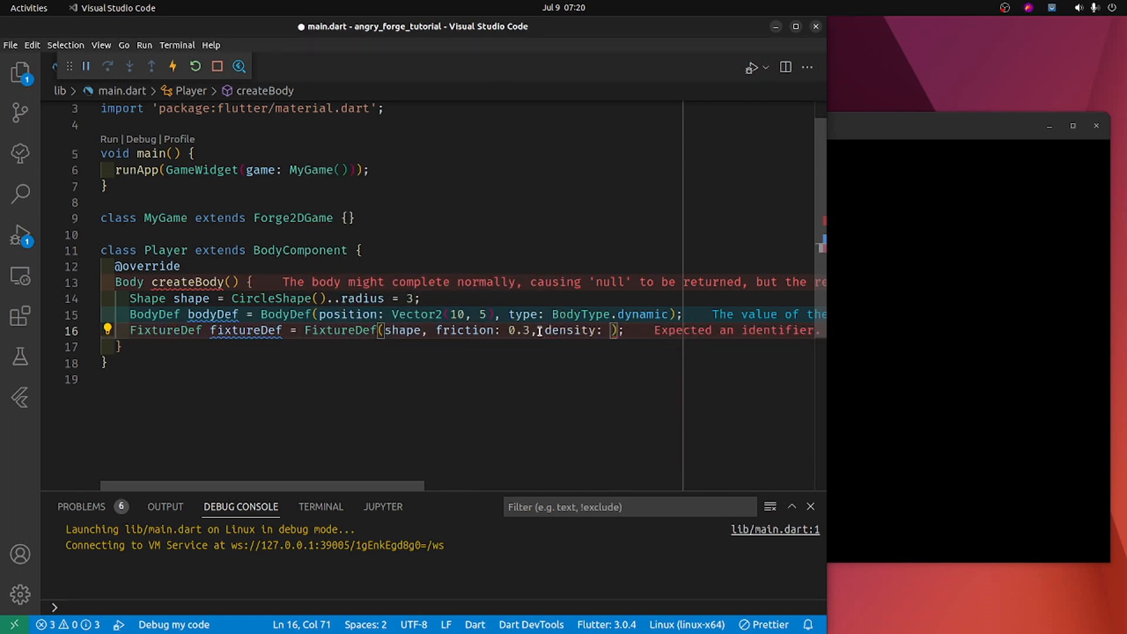
text(1)
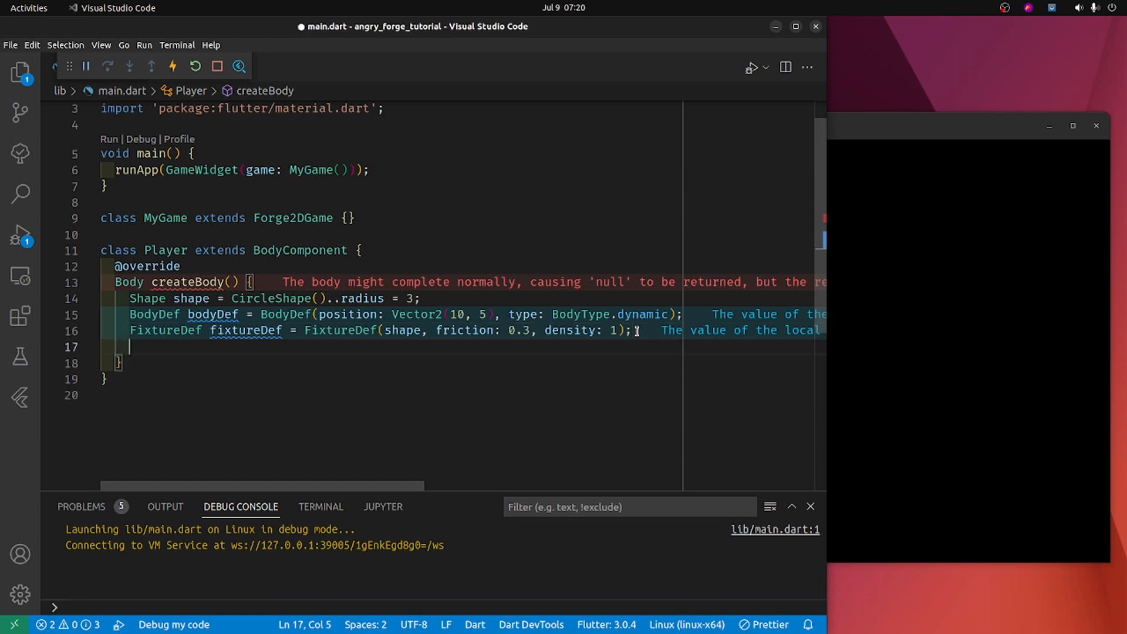
- Return world.createBody(bodyDef)..createFixture(fixtureDef) from the player's createBody
text(return)
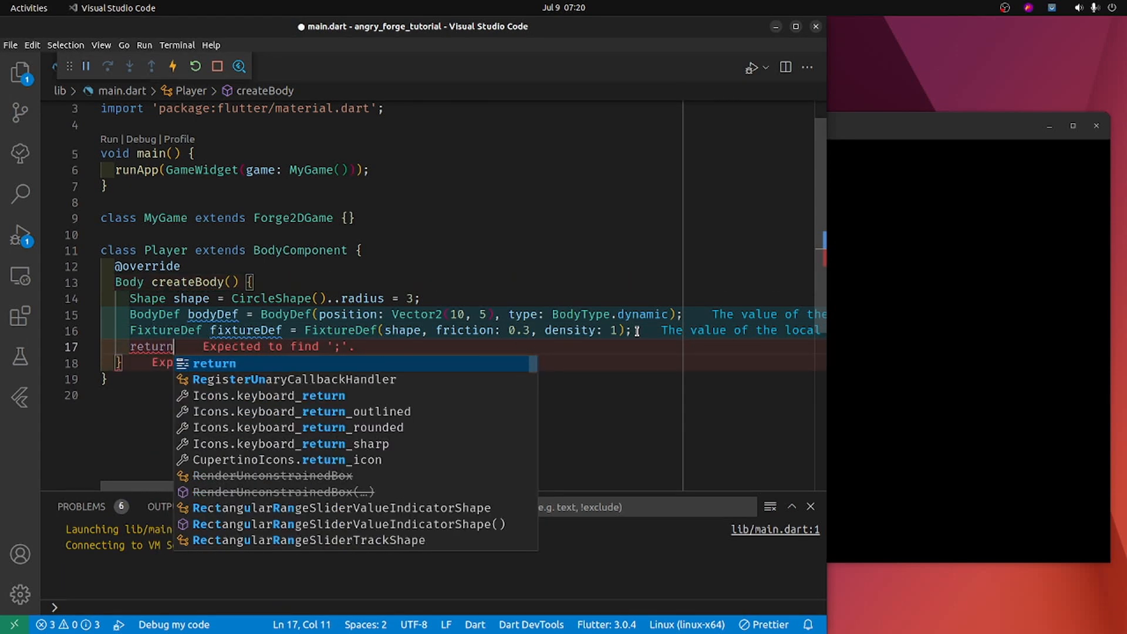
text(world.c)
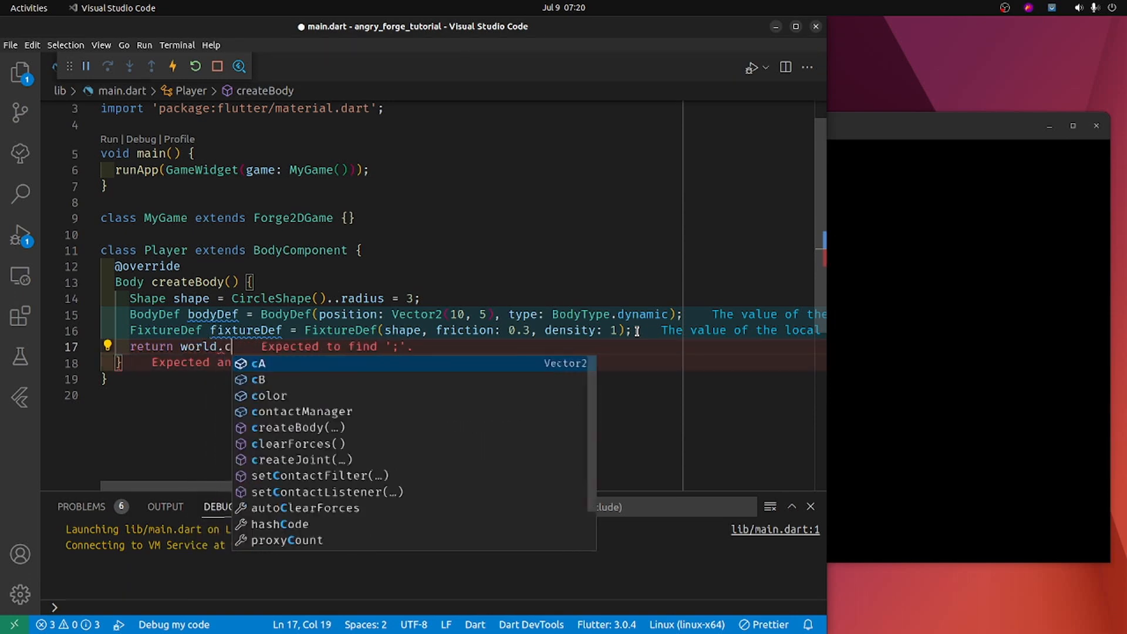
text(reateBody(def)
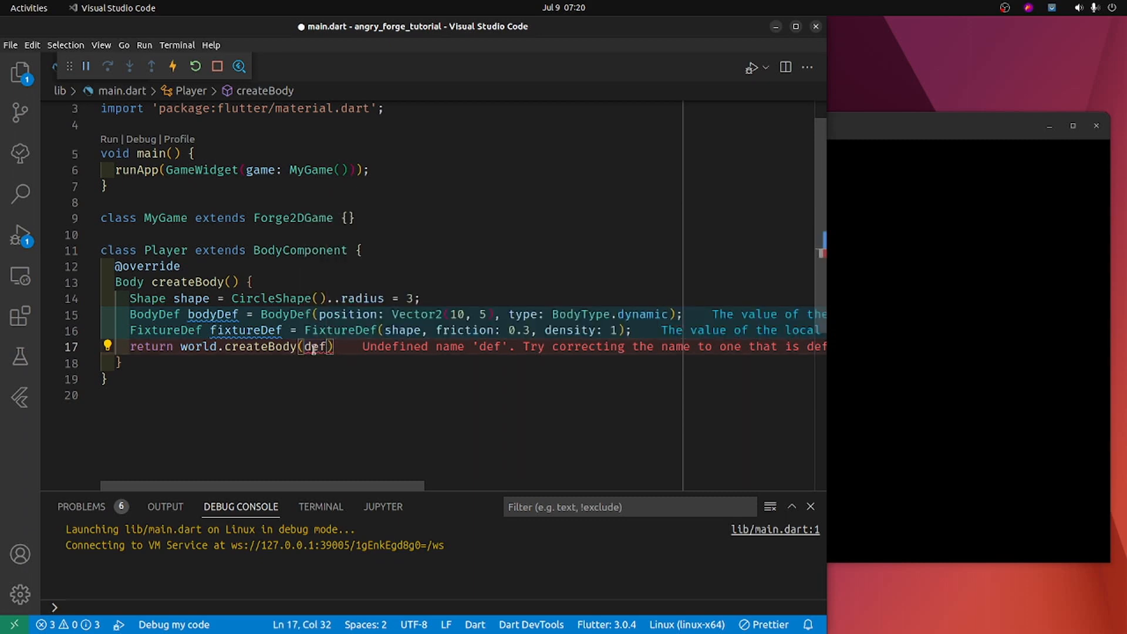
double_click(314, 346)
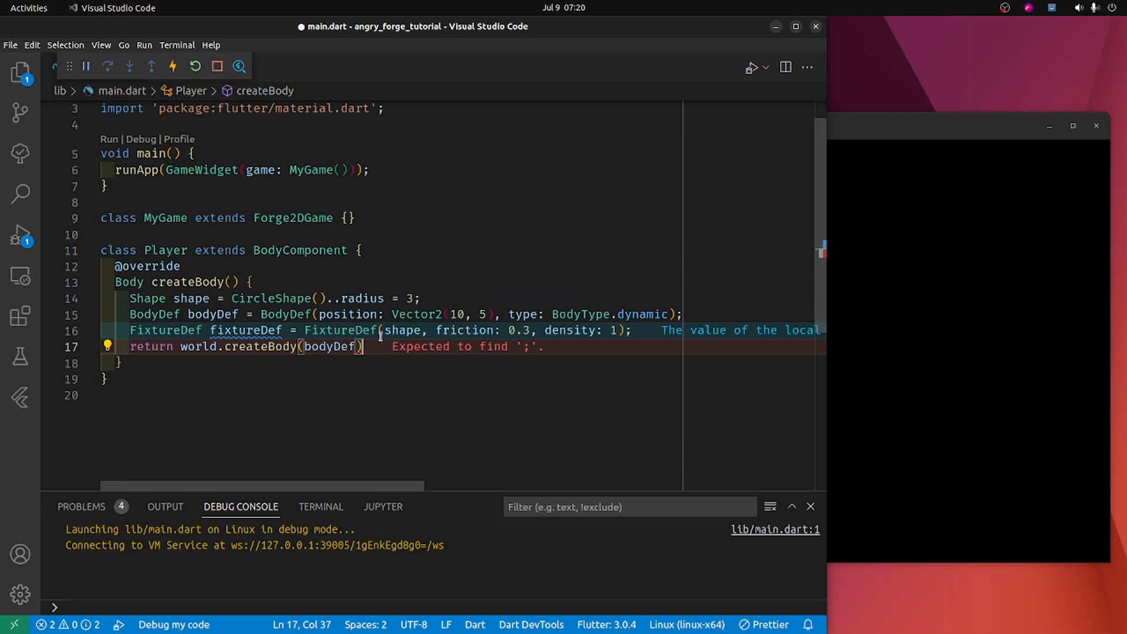
text(.)
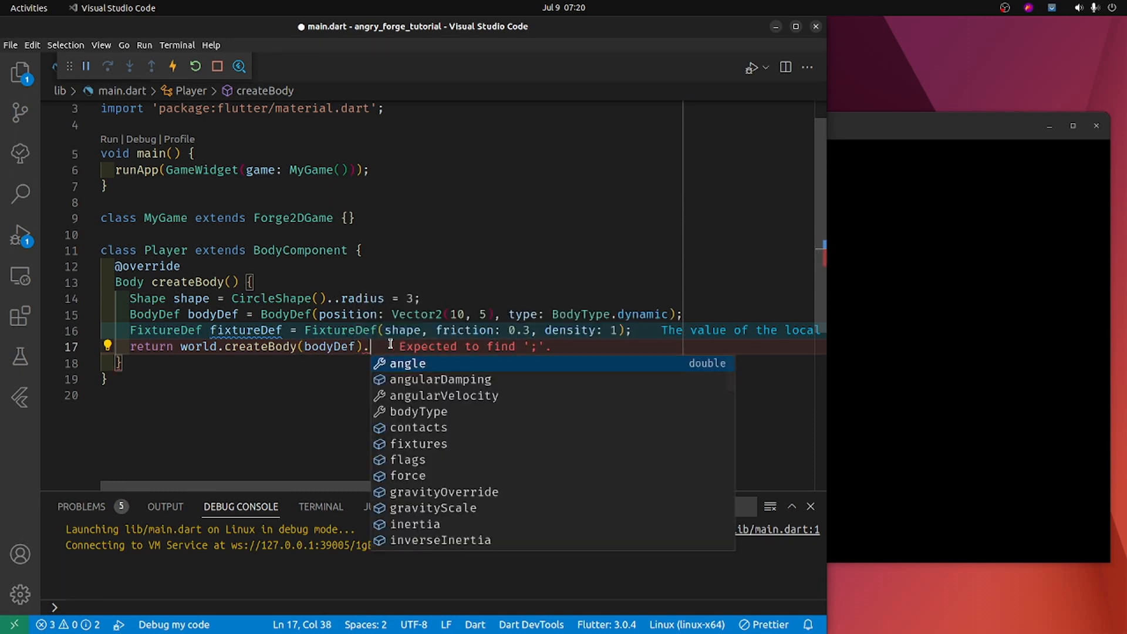
text(createFixture(def))
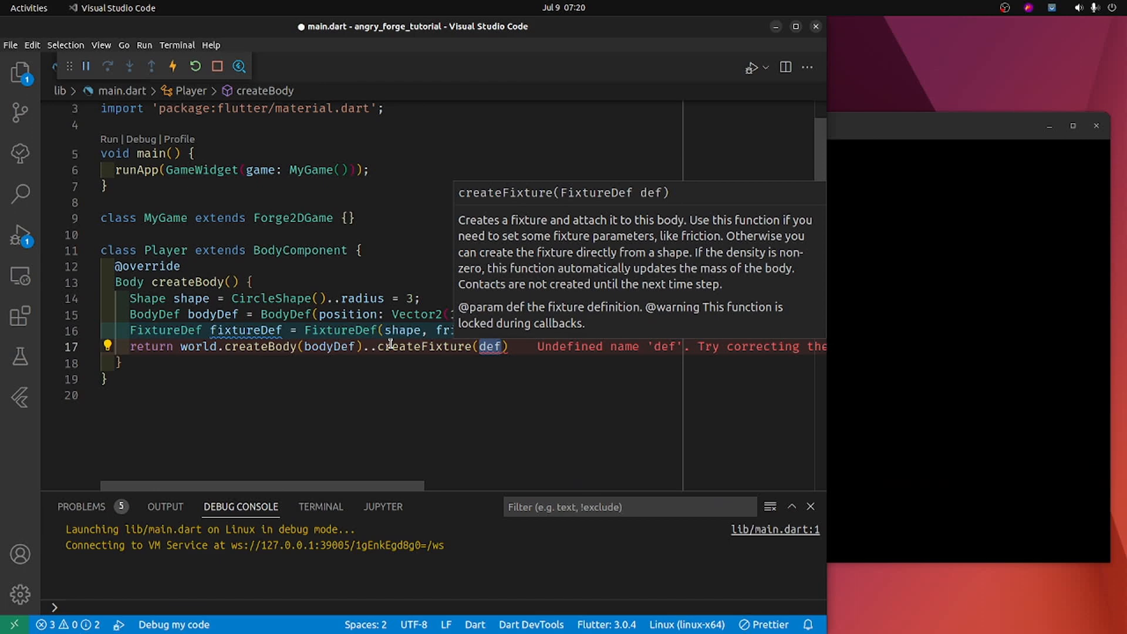
text(fixtureD)
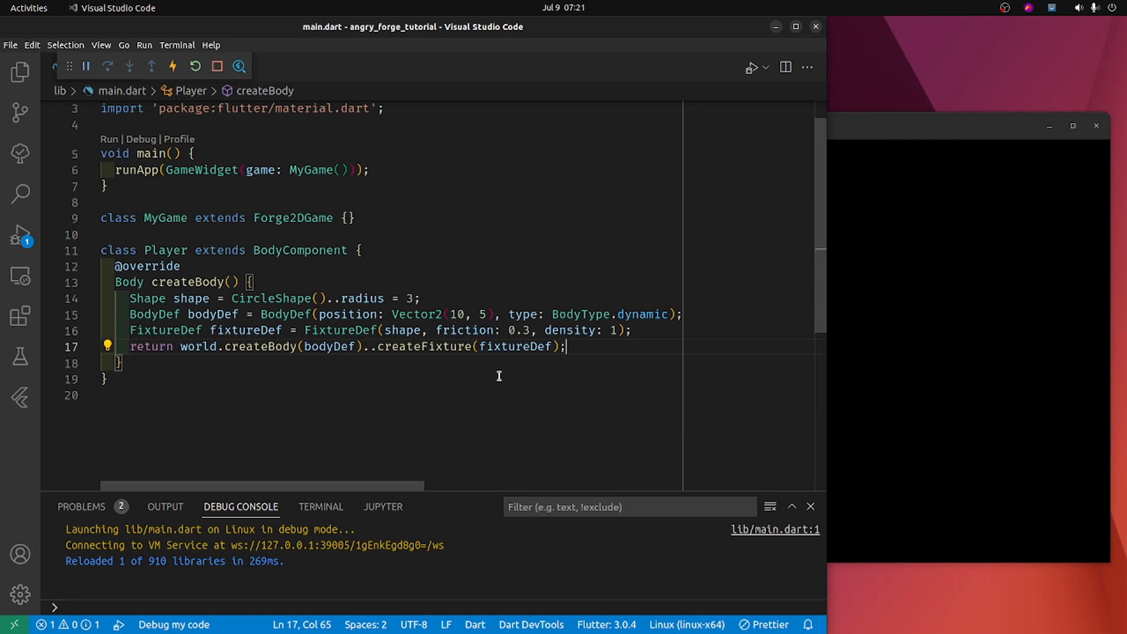
mouse_move(512, 379)
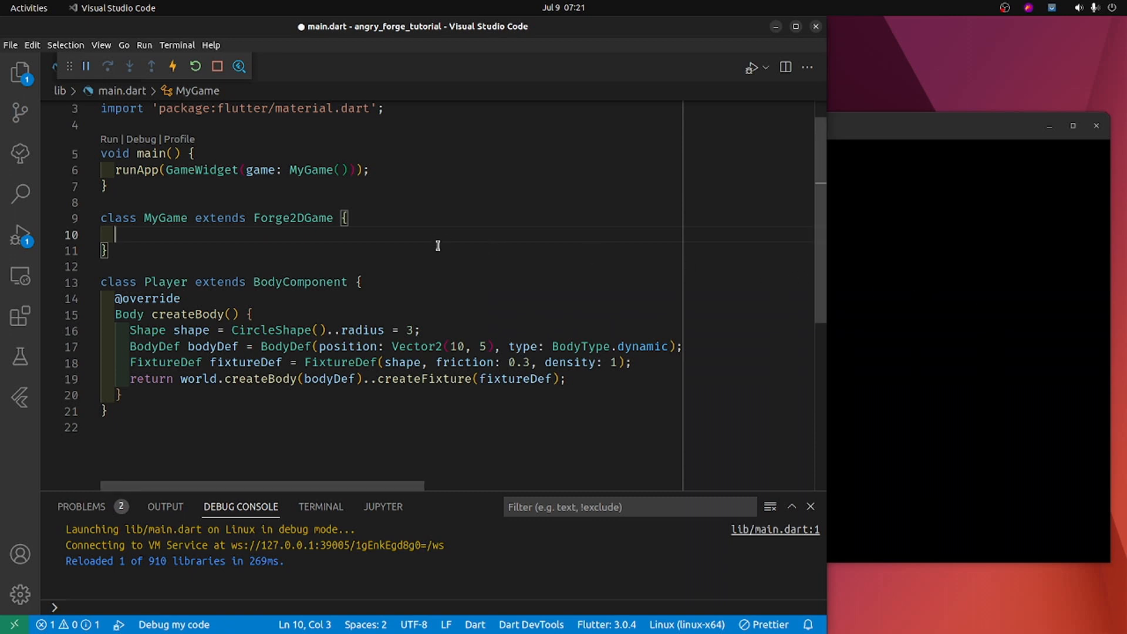
text(@)
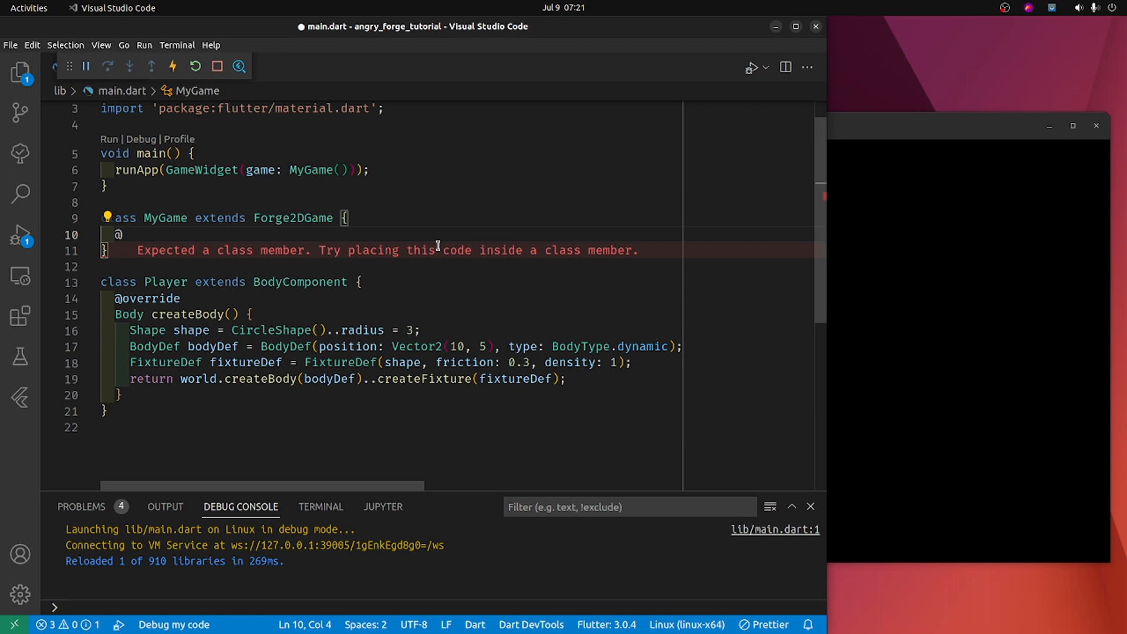
text(ve)
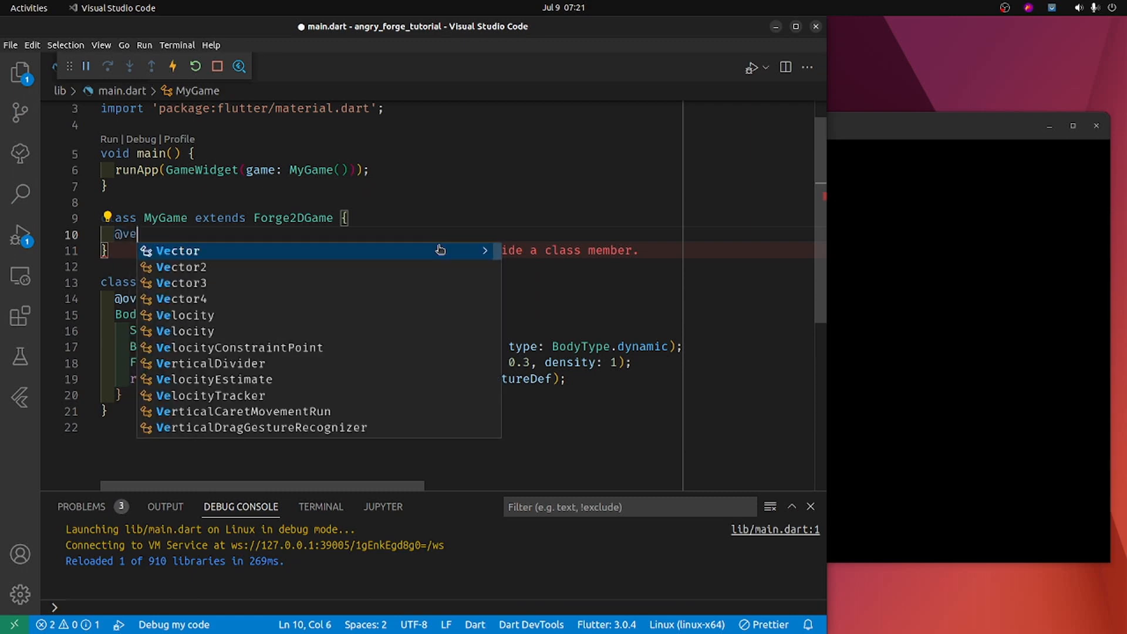
text(o)
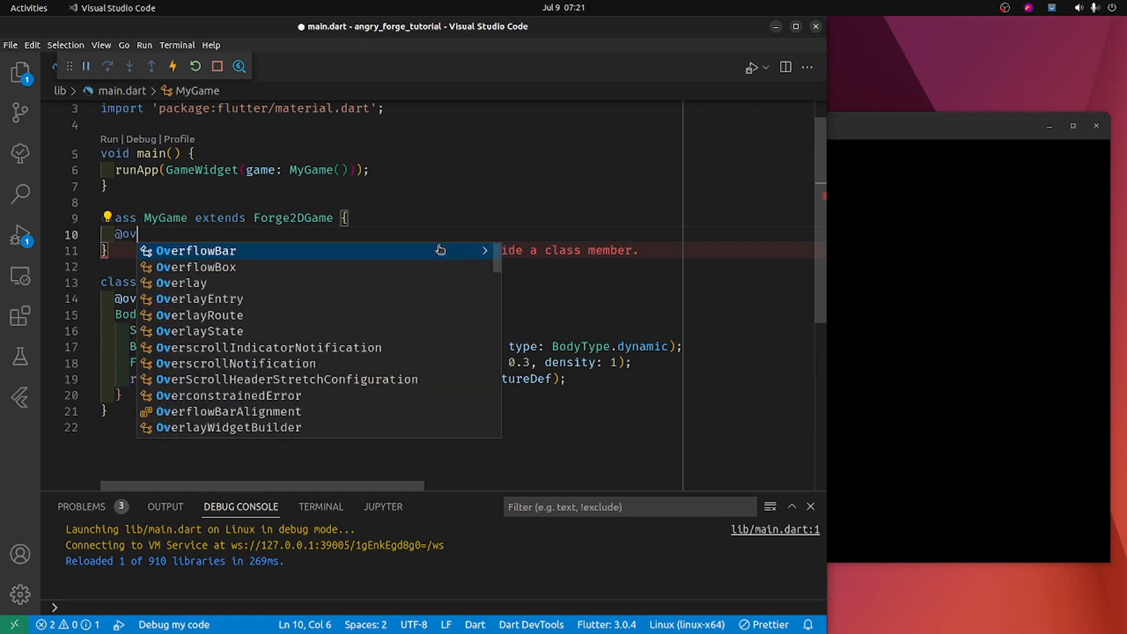
text(e)
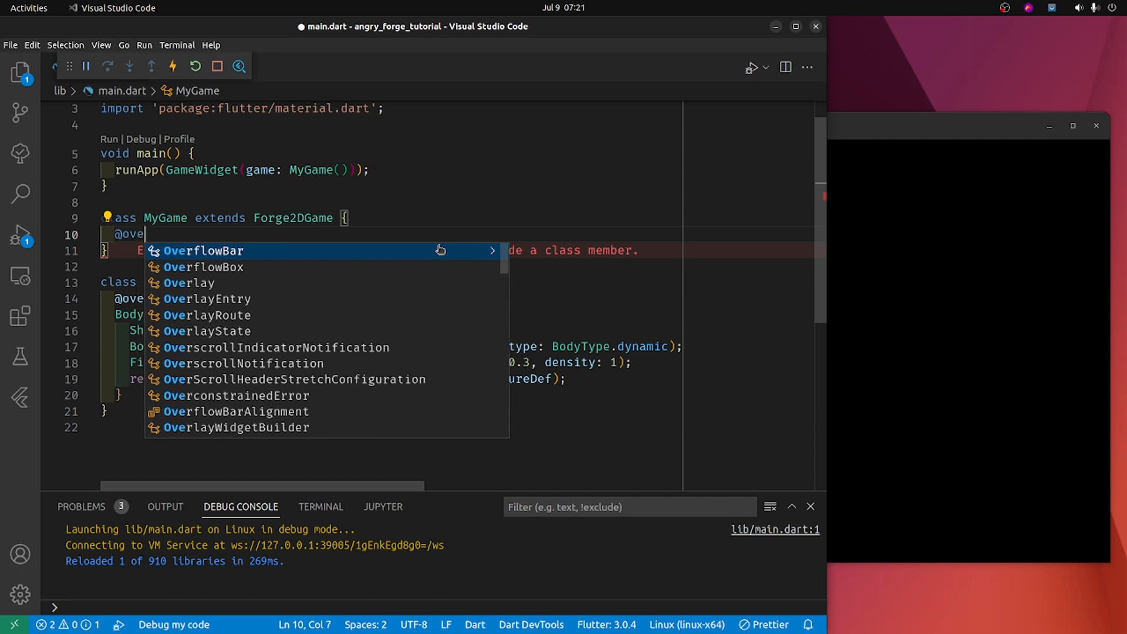
text(rride)
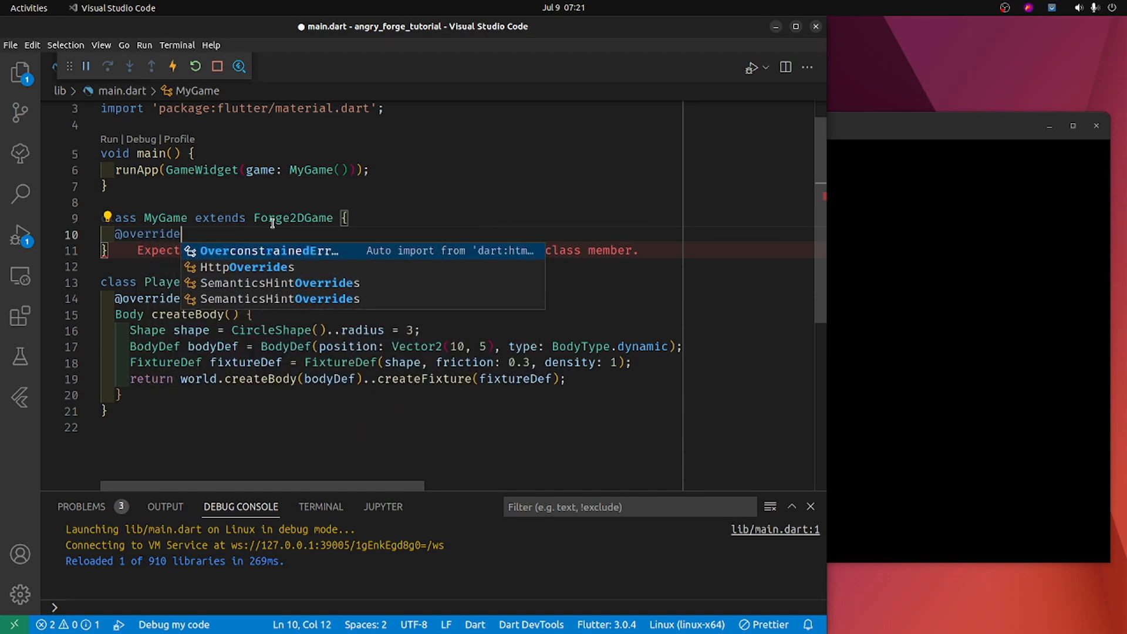
mouse_move(294, 219)
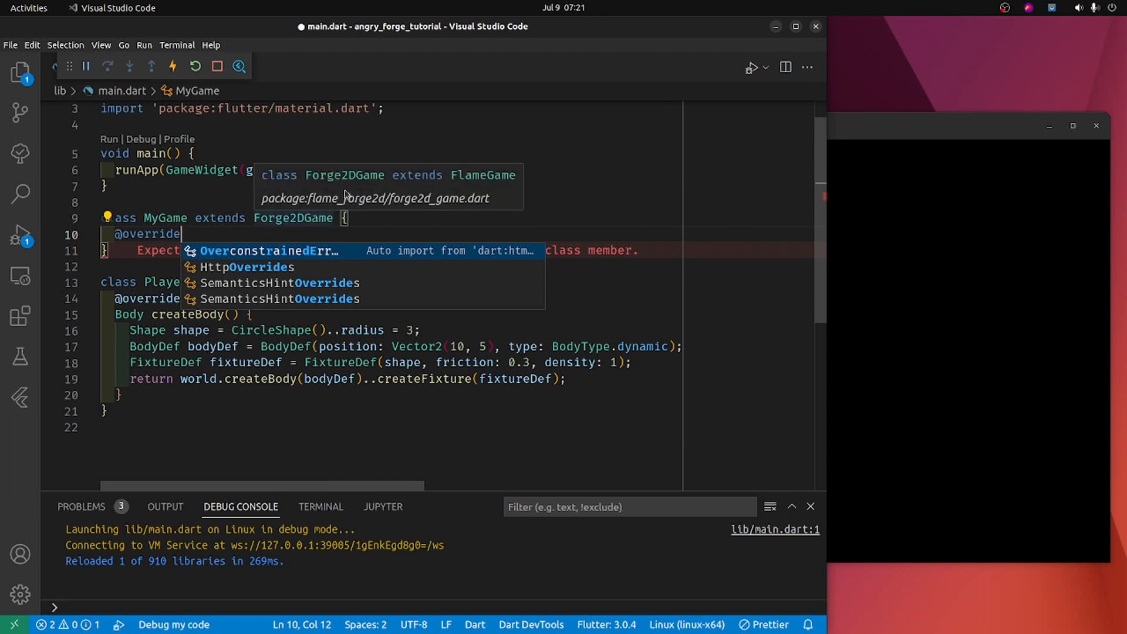
mouse_move(469, 191)
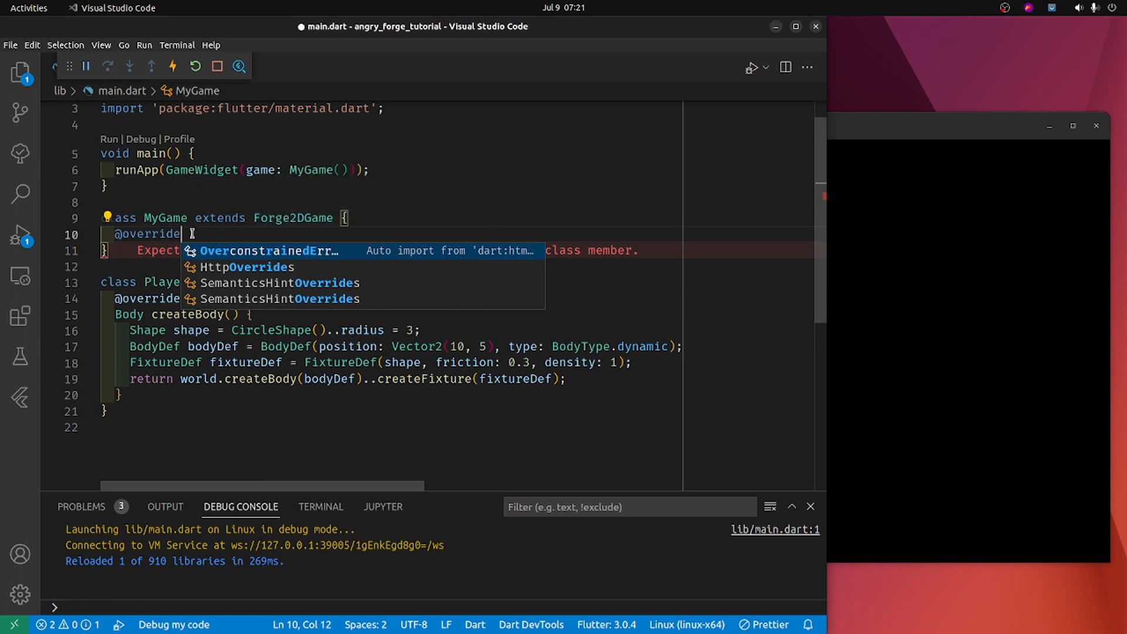
key(Escape)
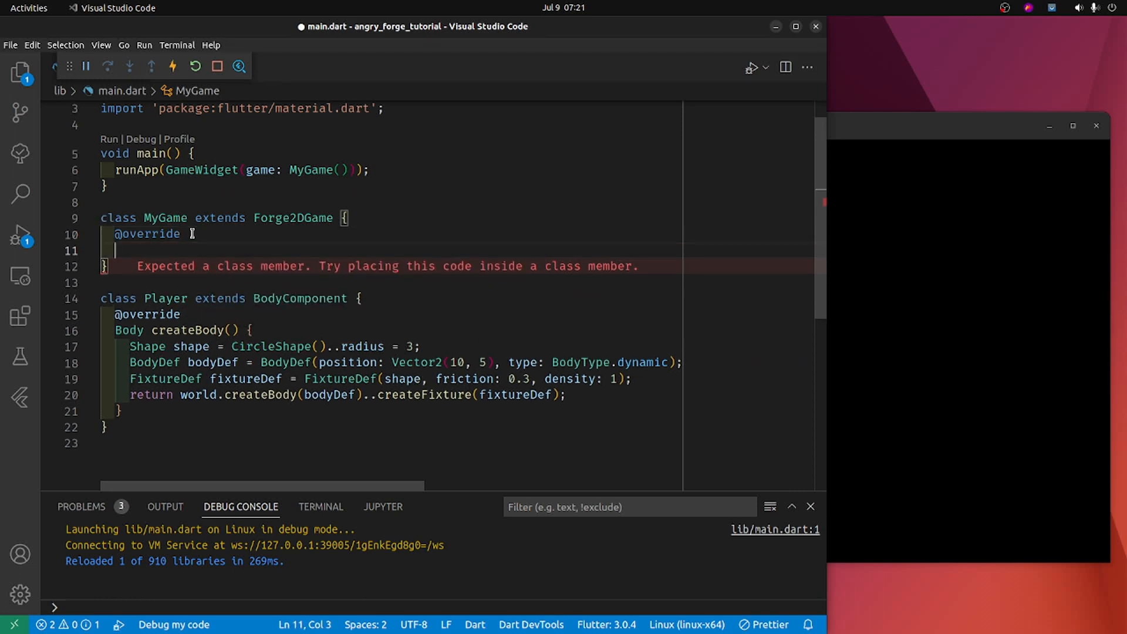
- Write Future<void> onLoad() async that awaits super.onLoad()
text(Future<void> onLoad()
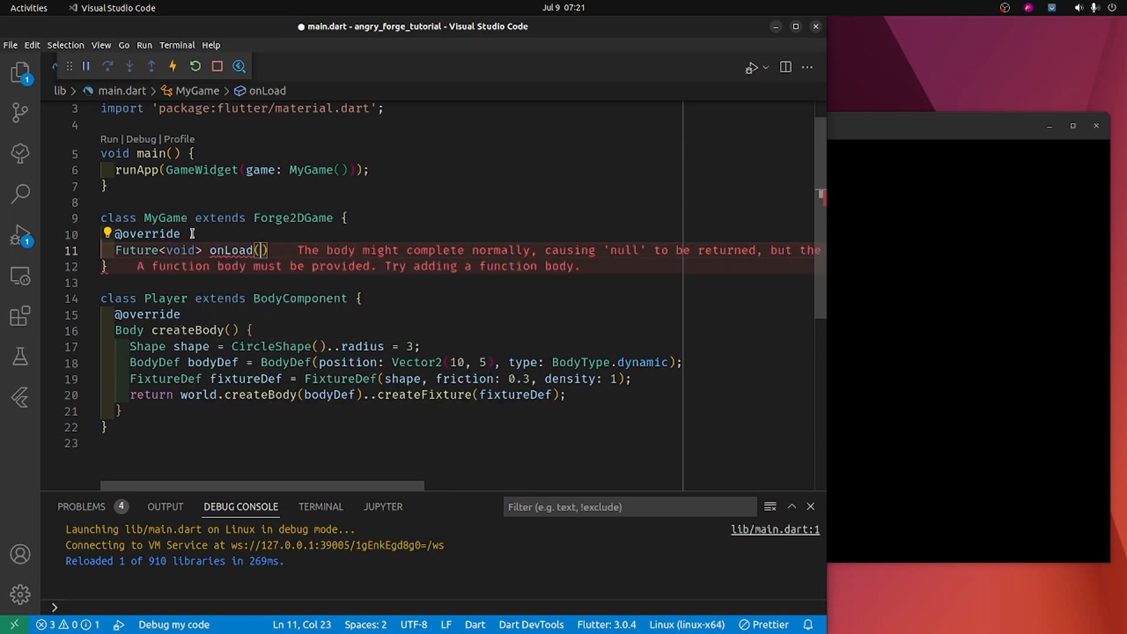
text(async {)
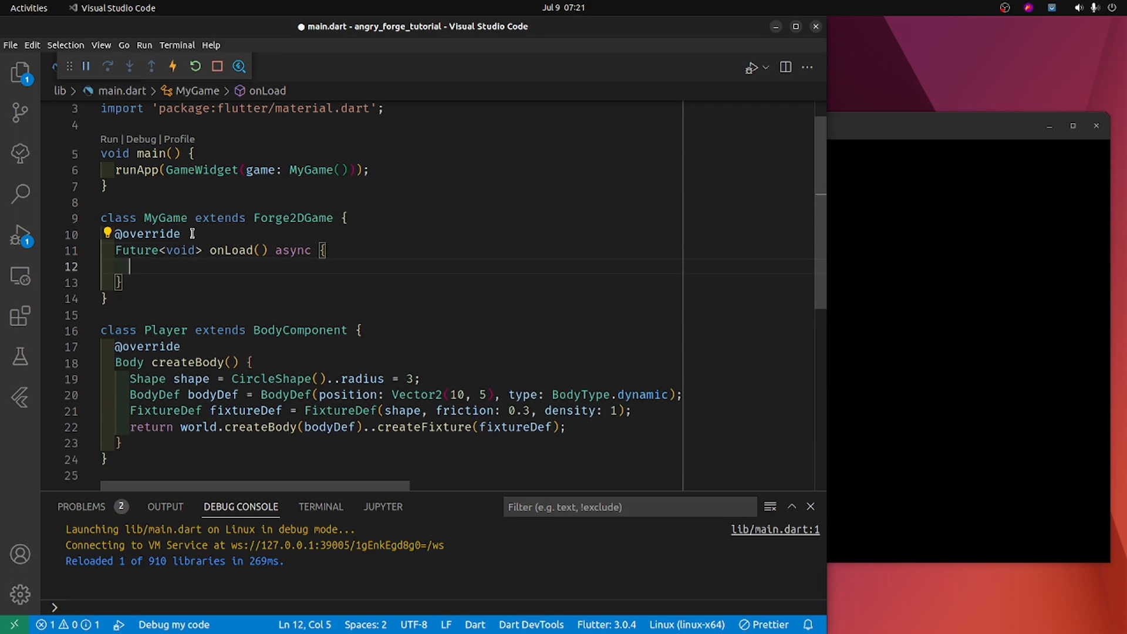
text(awai)
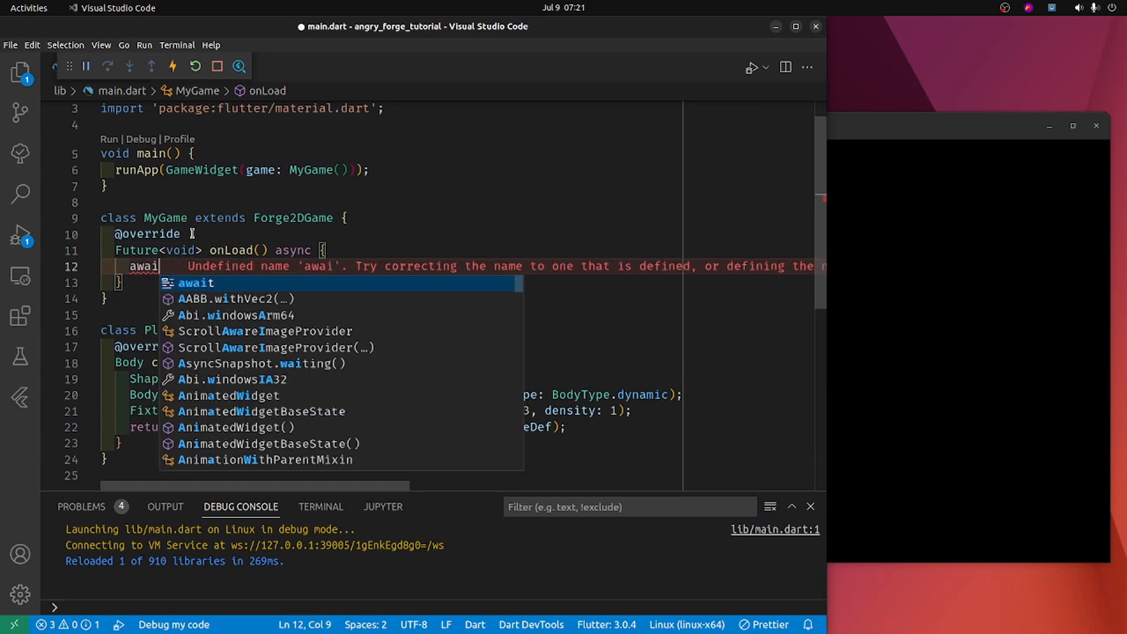
text(super.onLoad();)
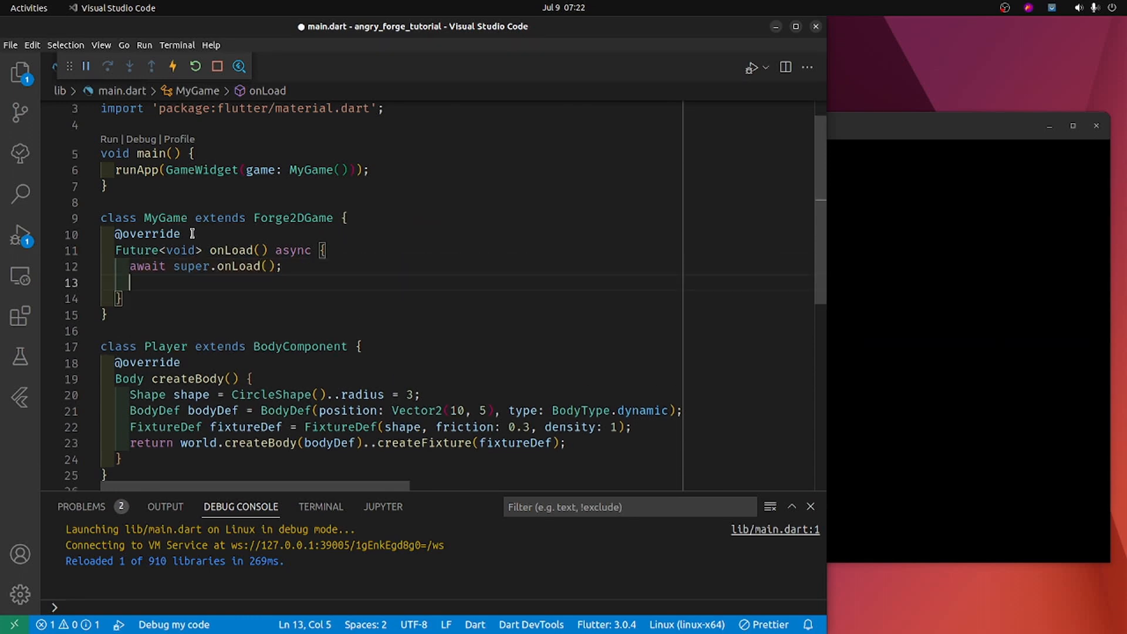
- Call add(Player()) in onLoad and restart the running app
text(add)
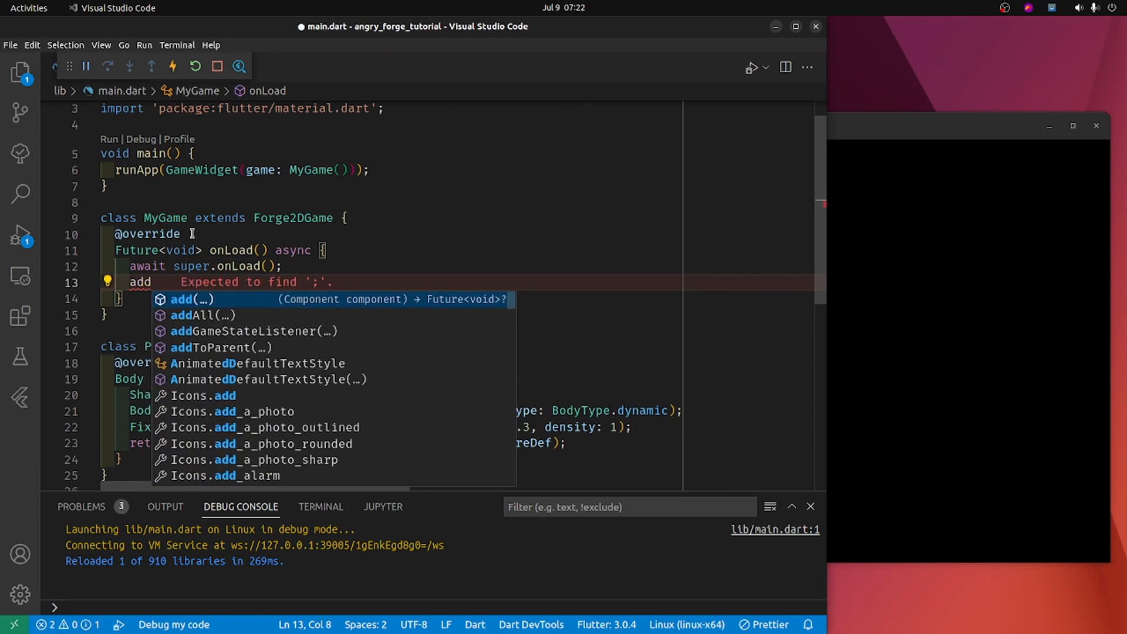
text((Player());)
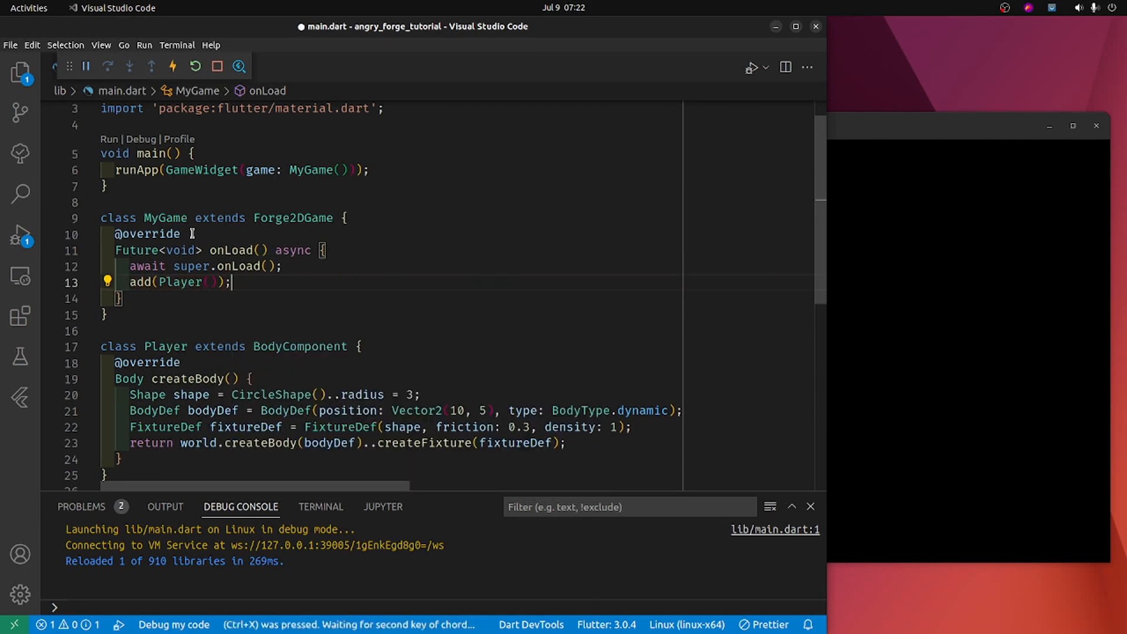
click(194, 66)
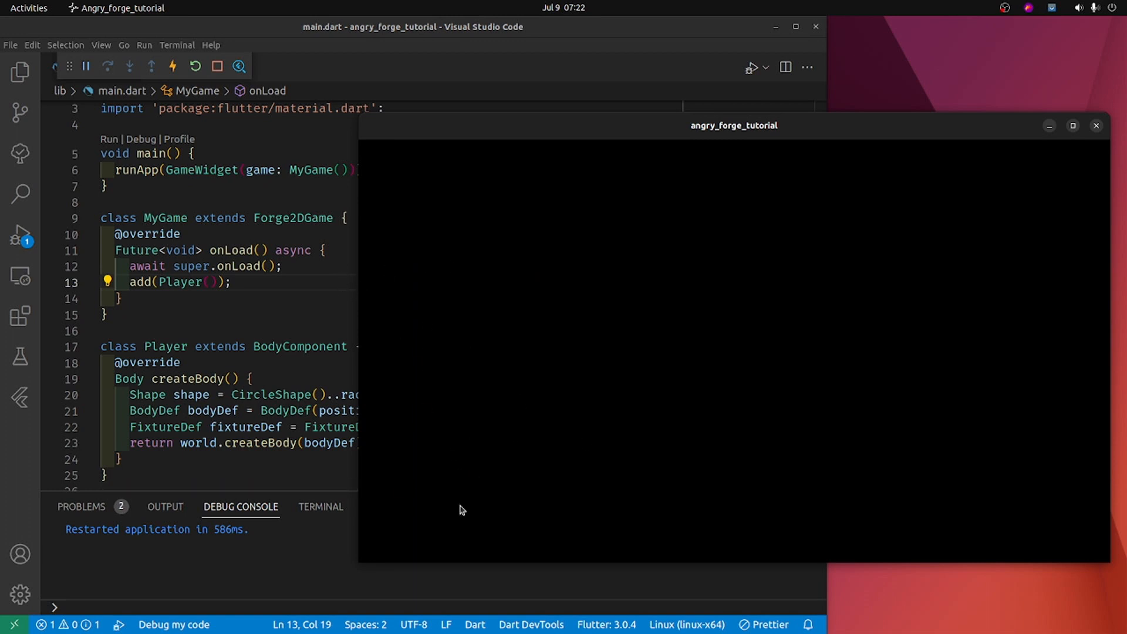
mouse_move(862, 537)
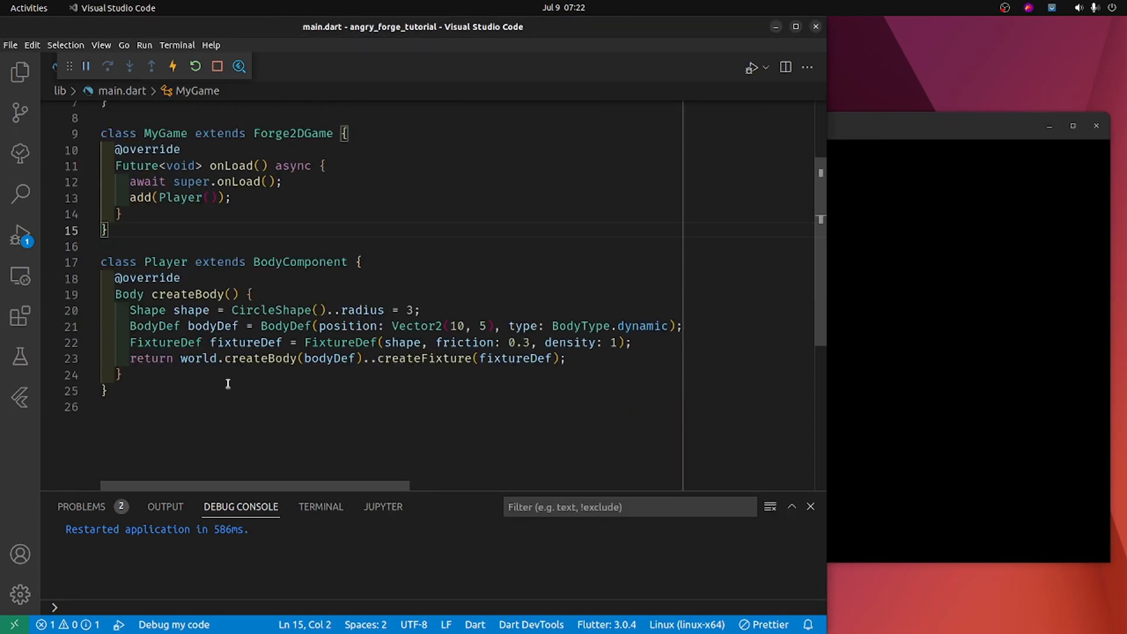
- Declare class Ground extends BodyComponent with empty braces after the Player class
double_click(298, 260)
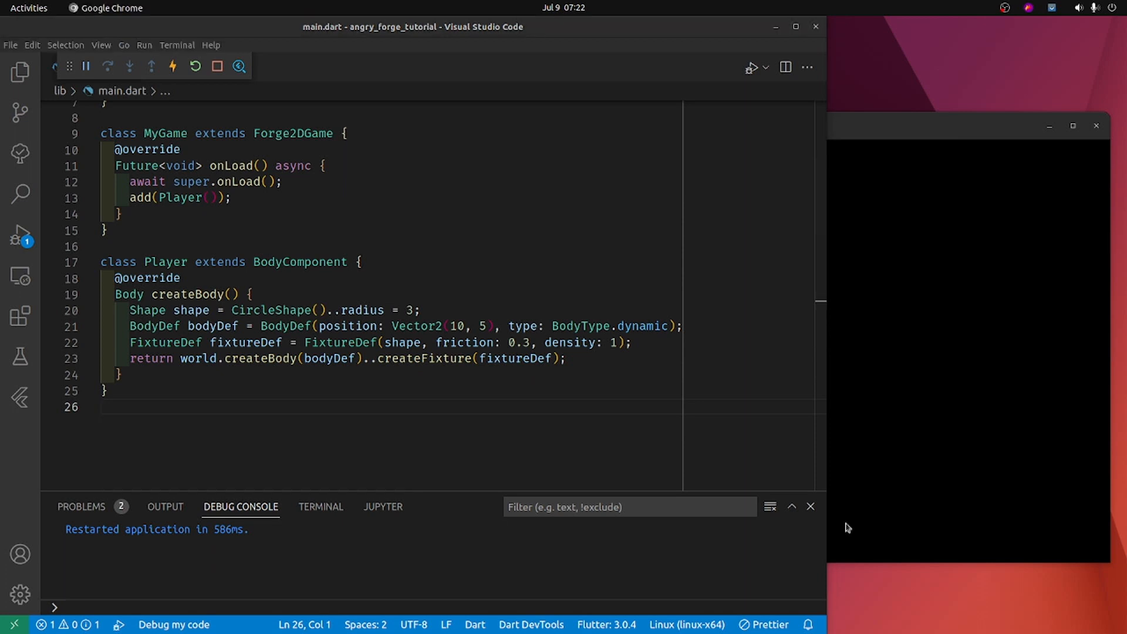
click(393, 408)
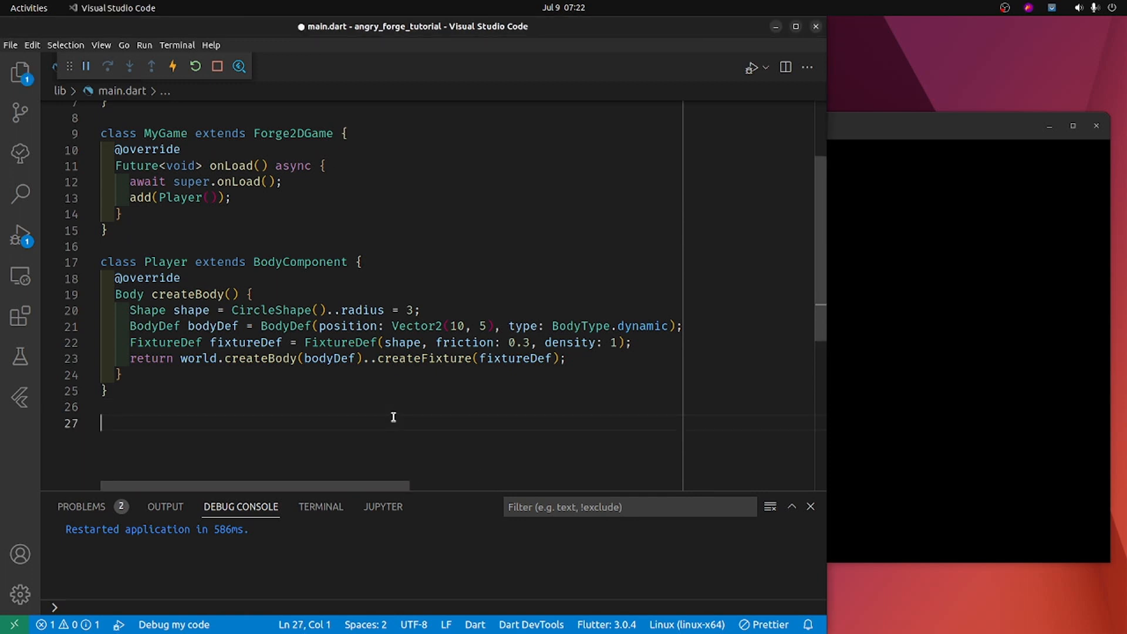
text(class)
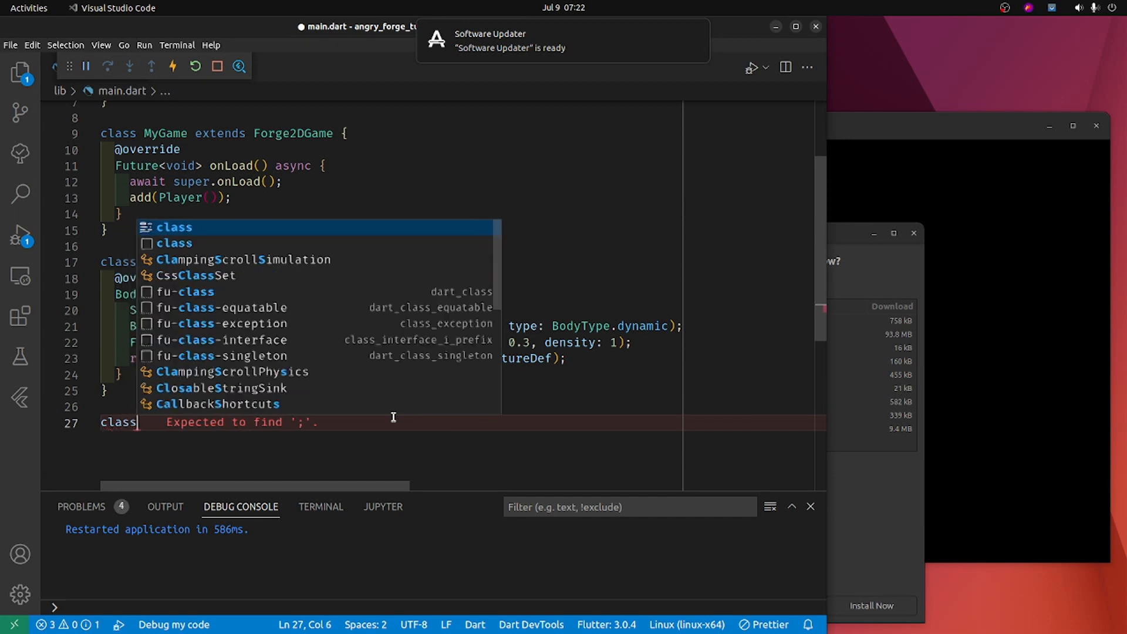
text(Gou)
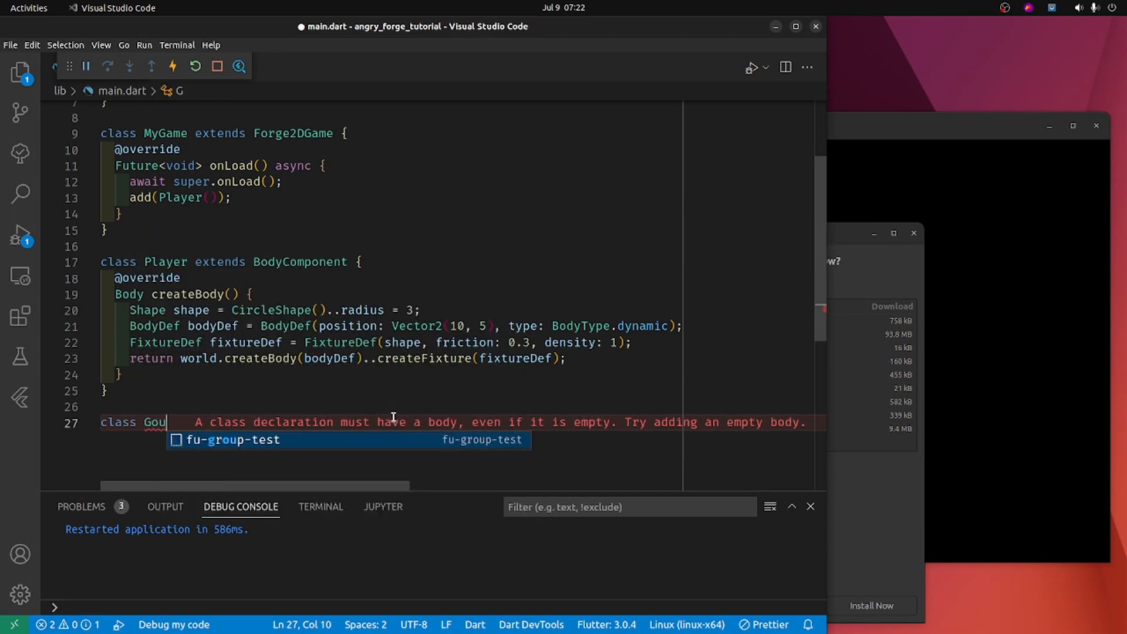
text(nd)
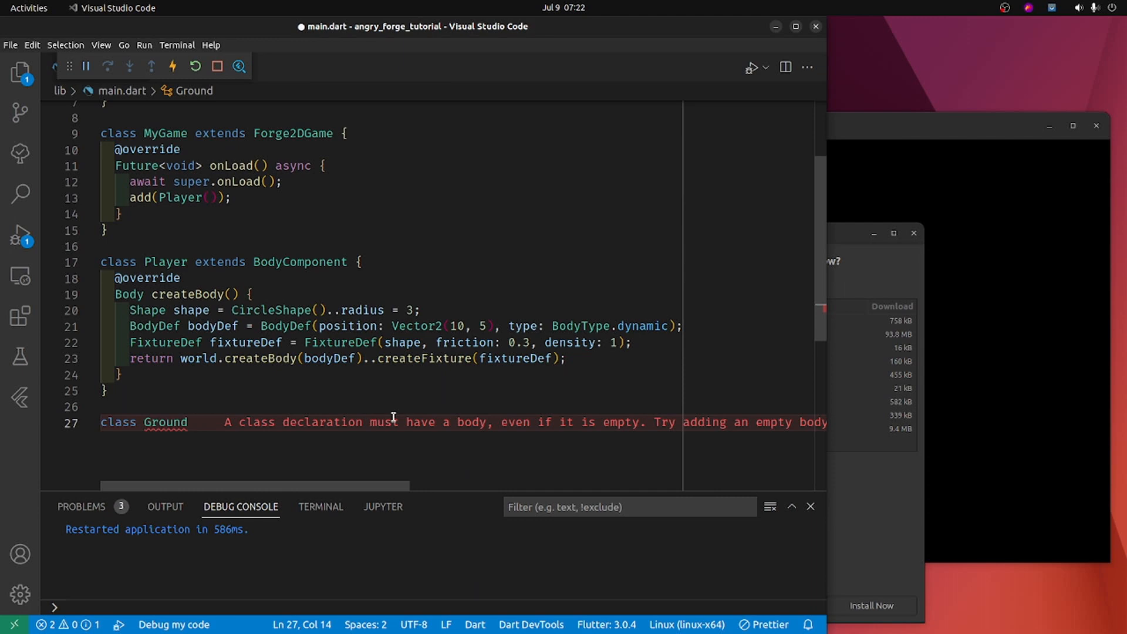
text(extends B)
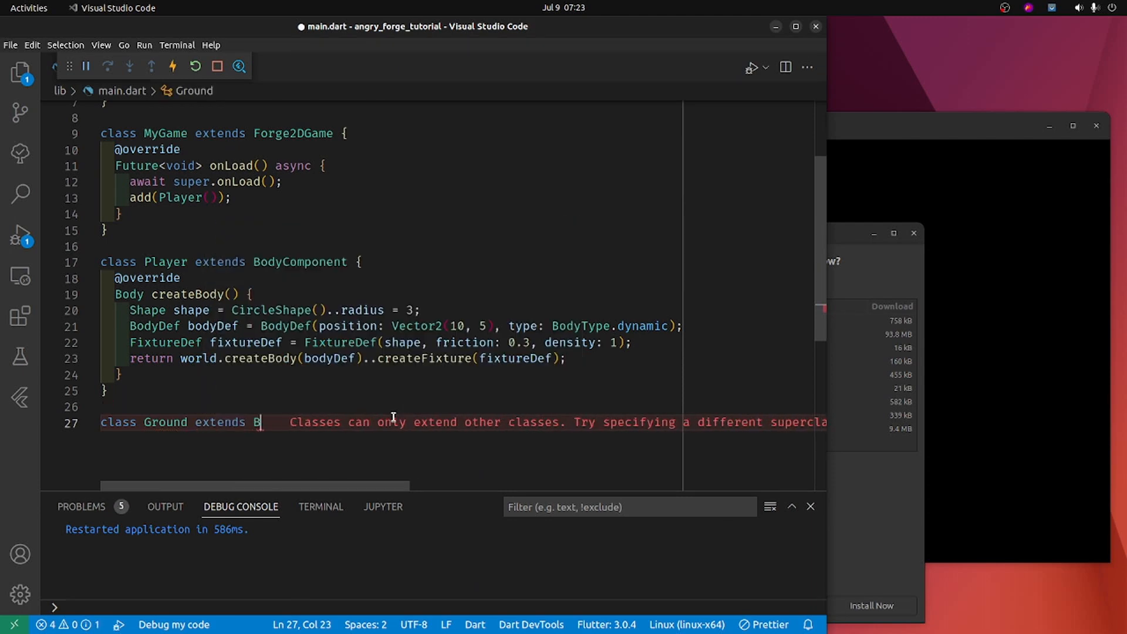
text(odyComponent)
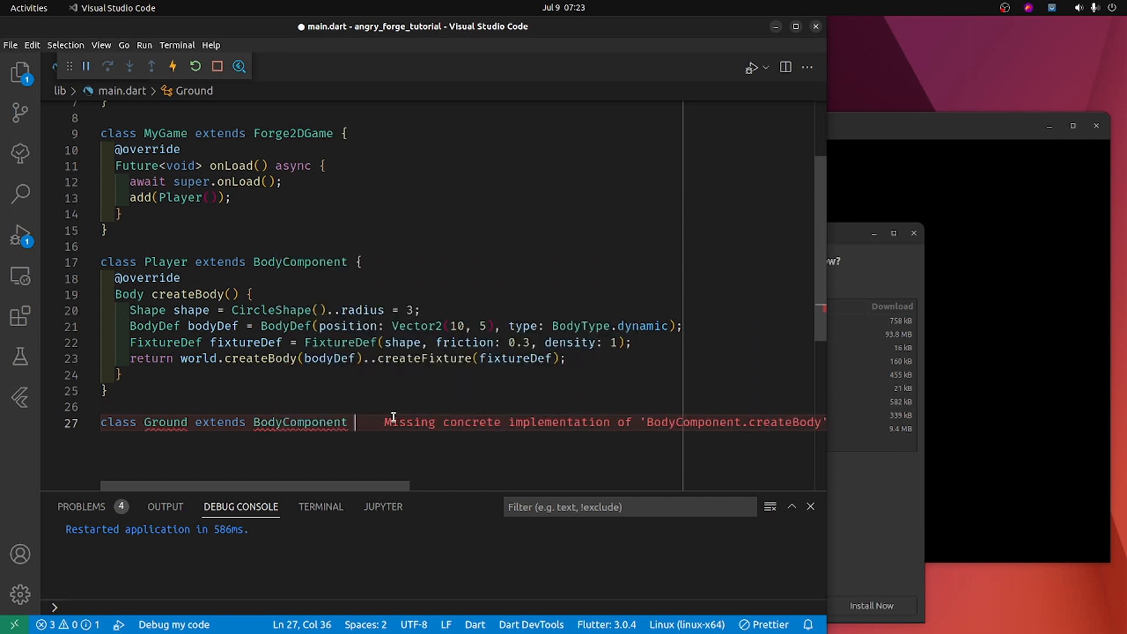
text({})
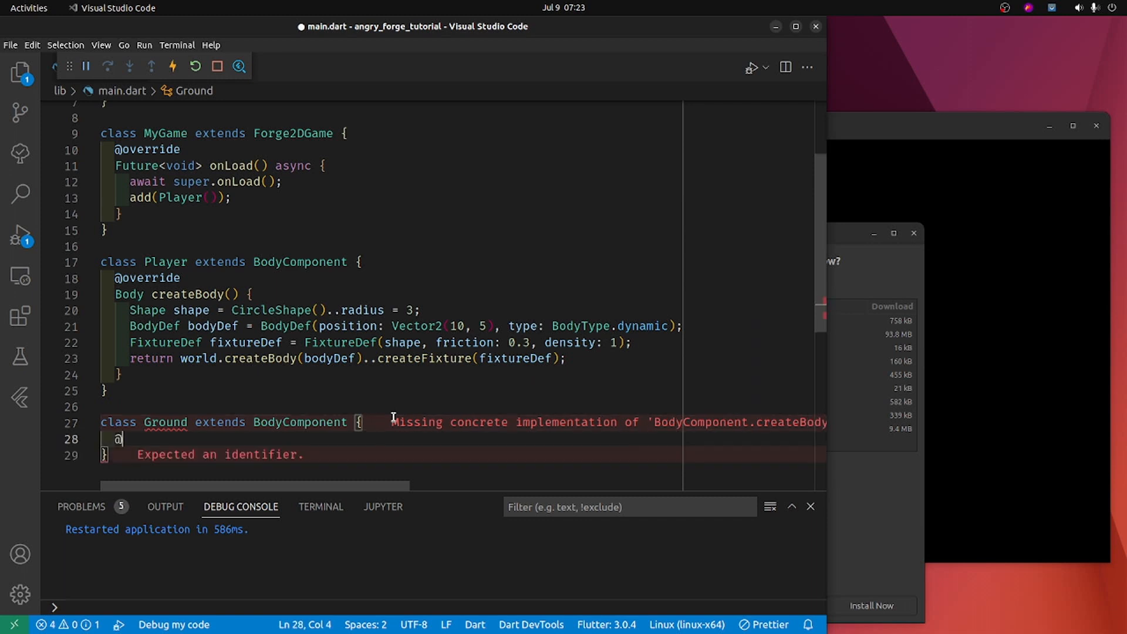
text(over)
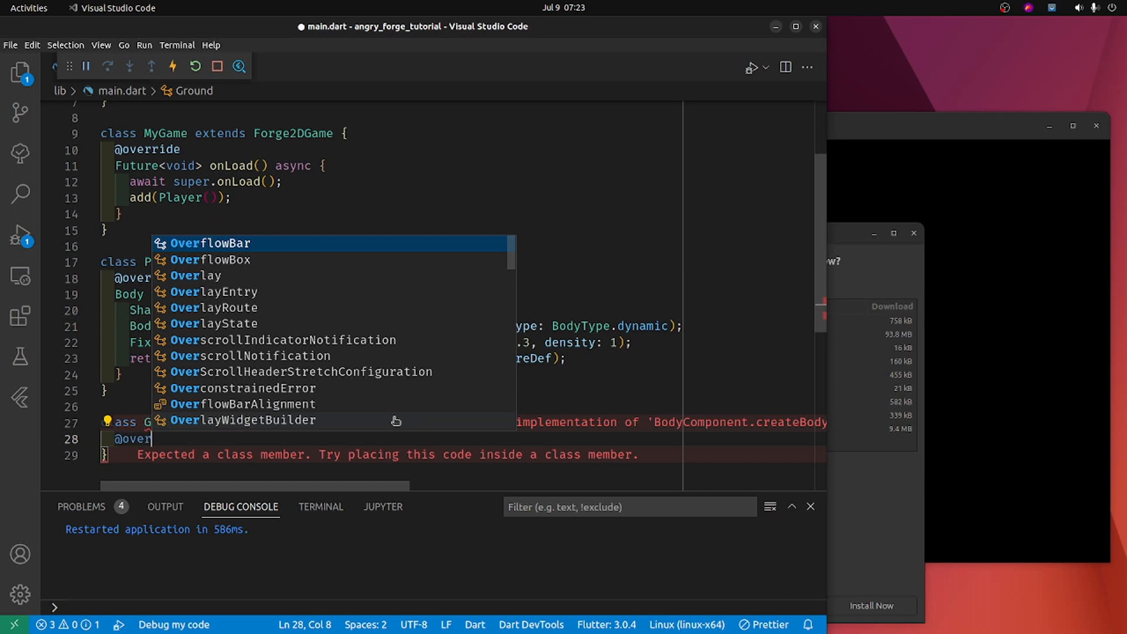
text(rider)
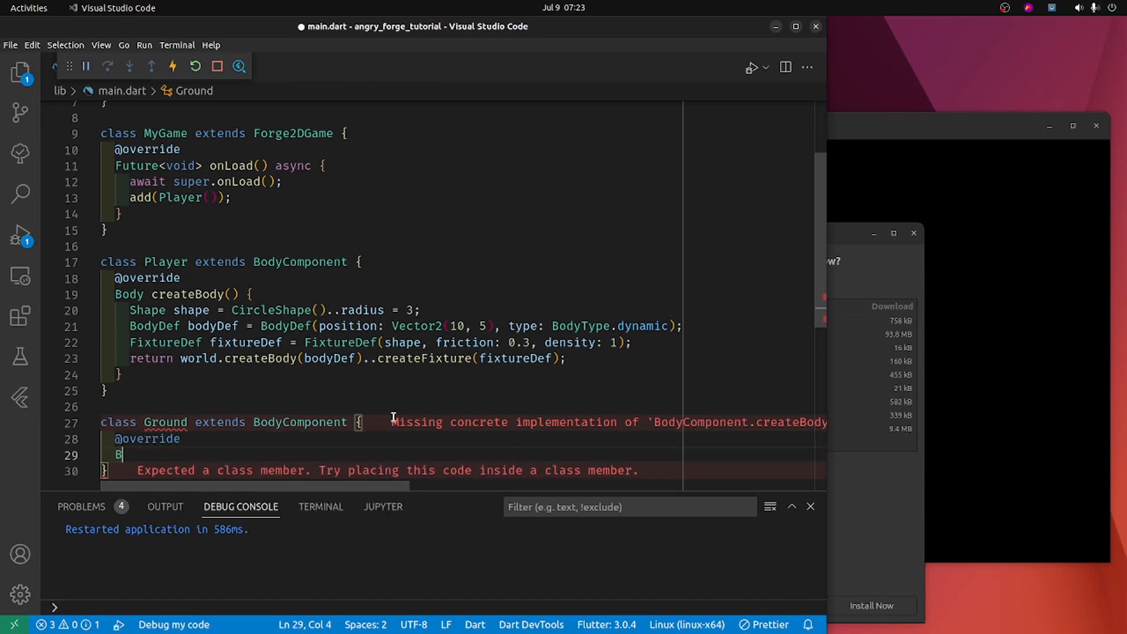
text(ody)
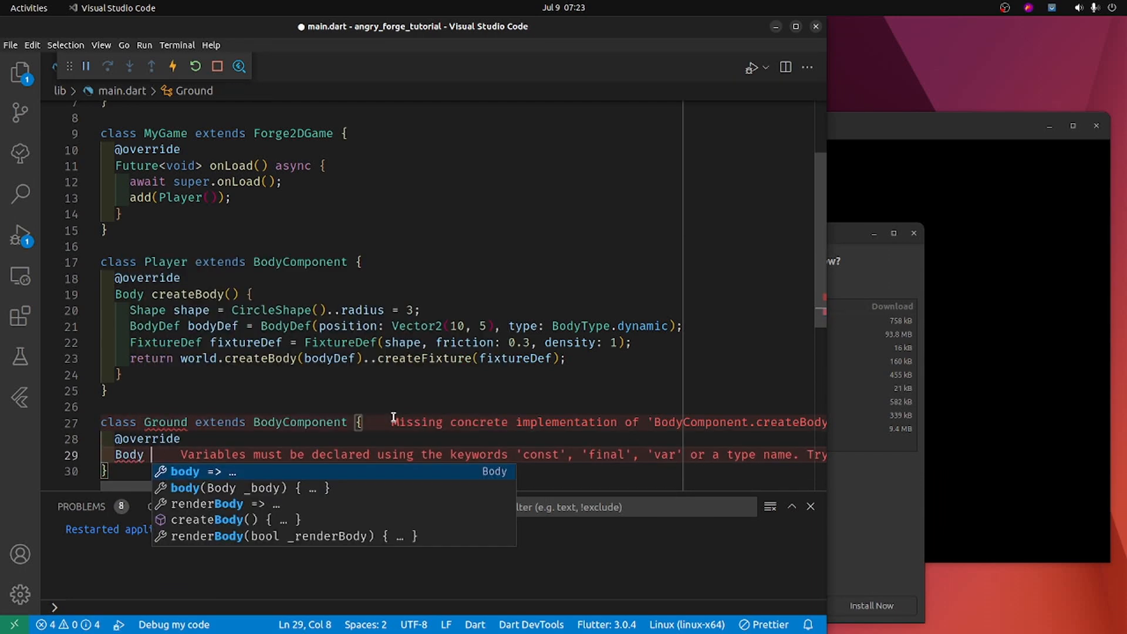
text(crea)
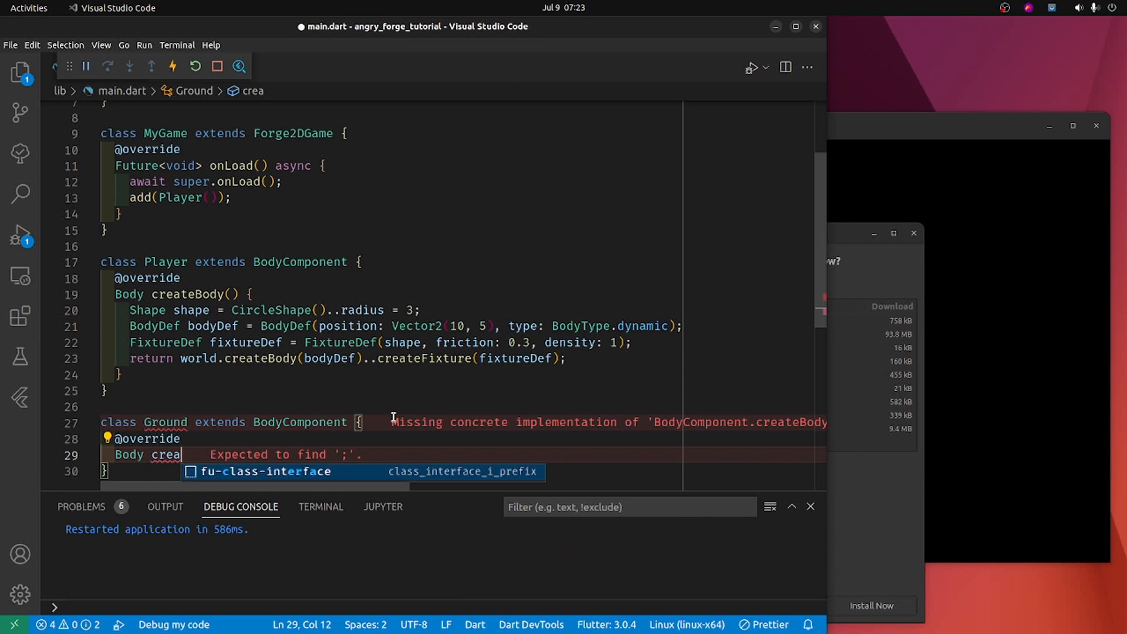
text(teBody)
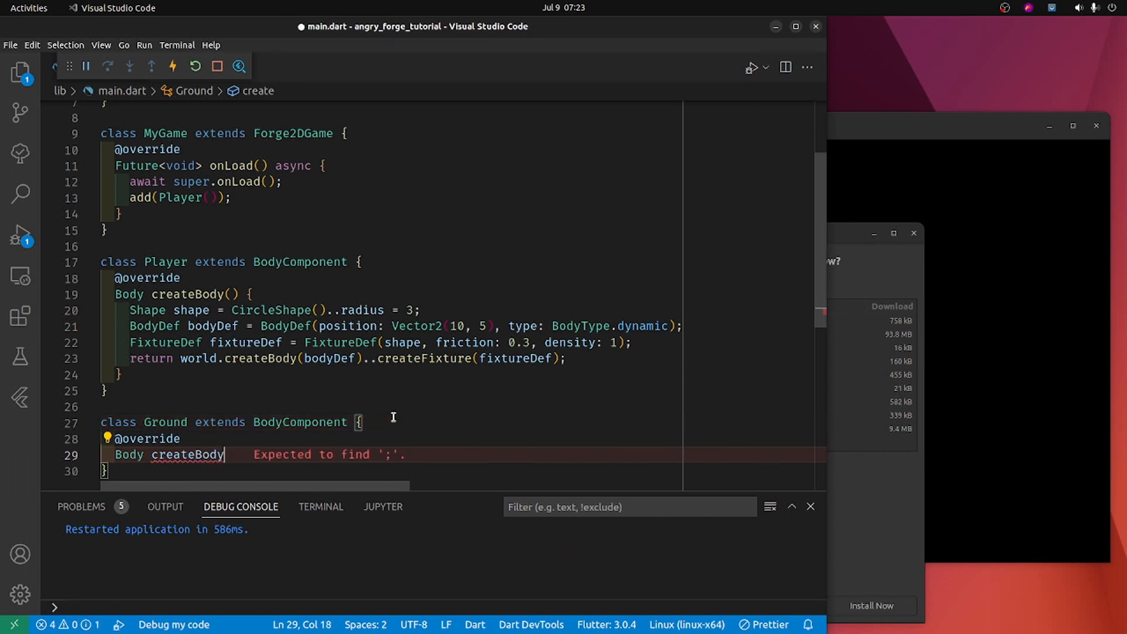
text(() {})
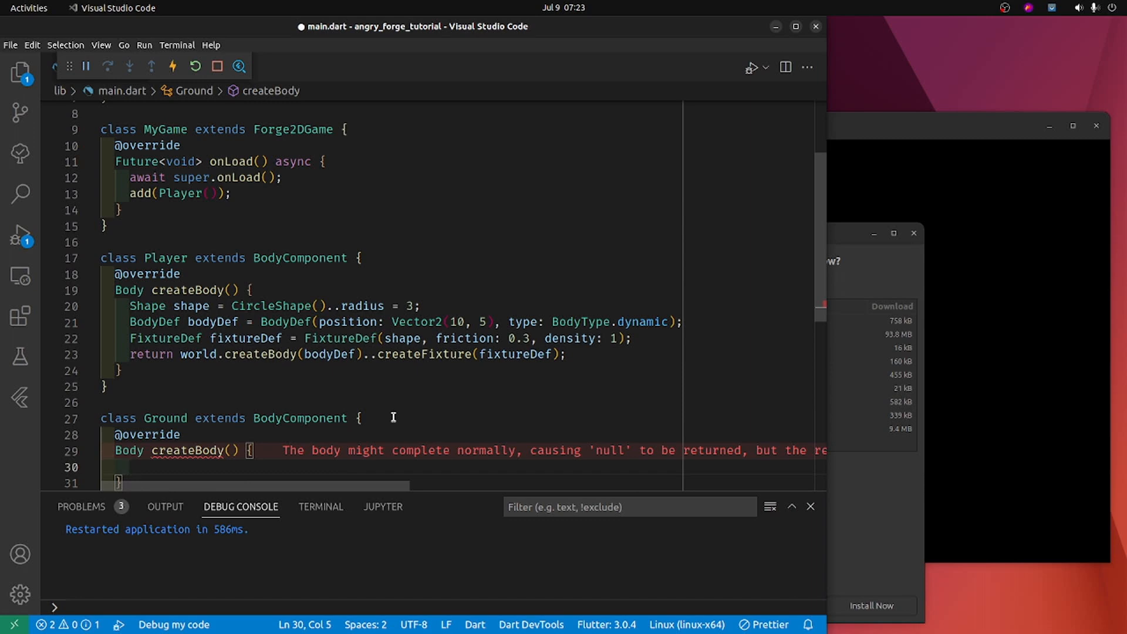
- Begin a Shape shape = Edge().. edge-shape declaration in Ground's createBody
text(Shape)
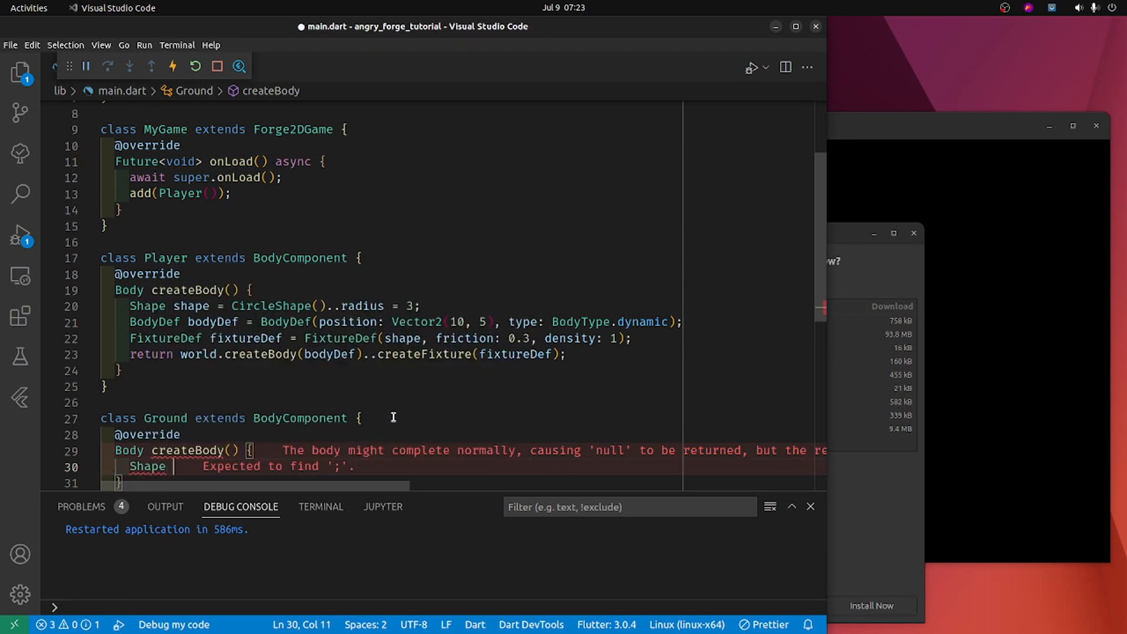
text(shape Edge()
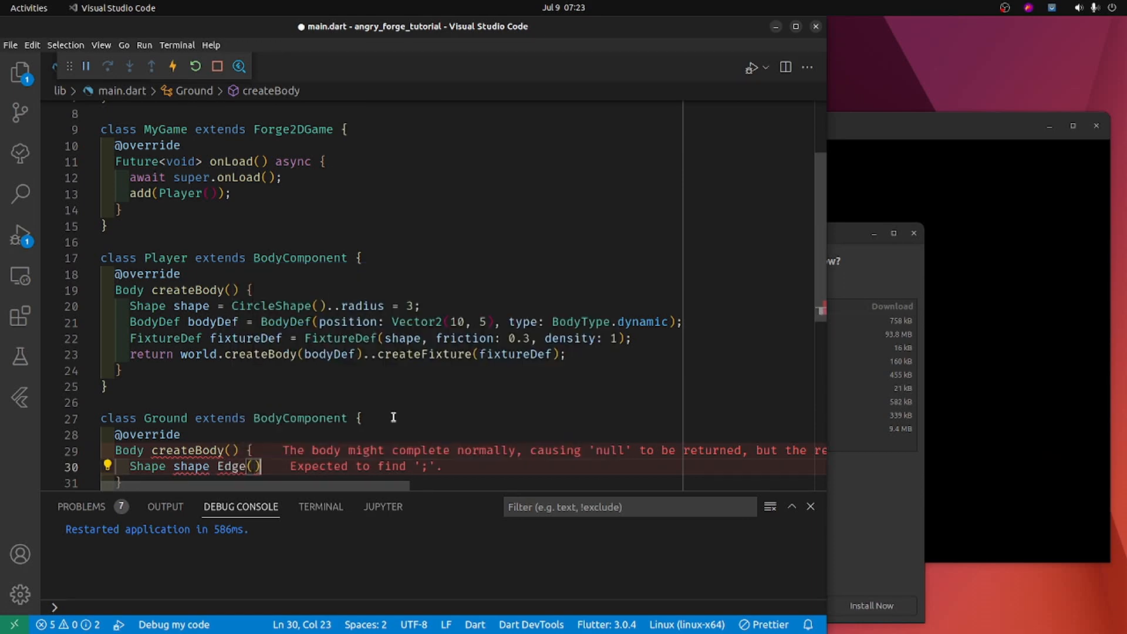
text(.)
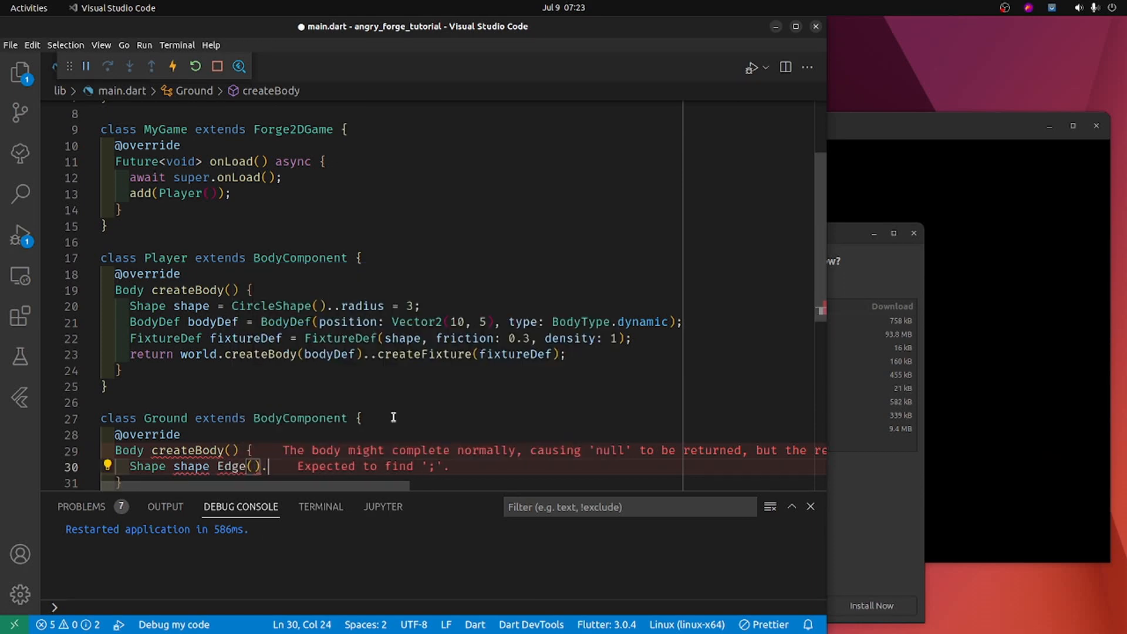
text(.)
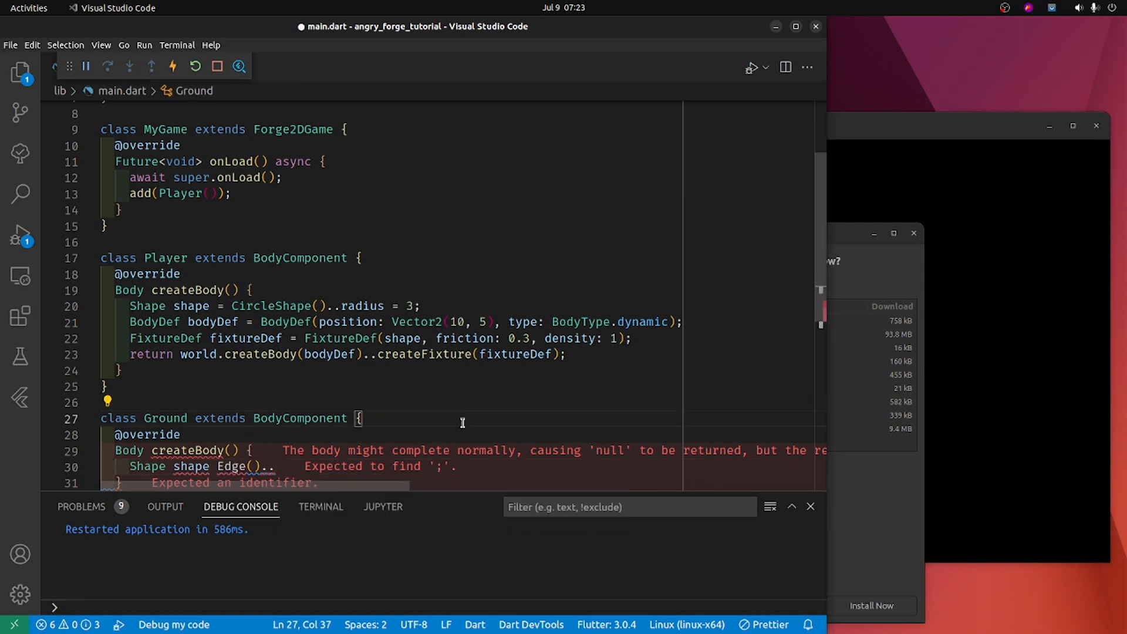
- Declare a final Vector2 gameSize field in Ground
text(G)
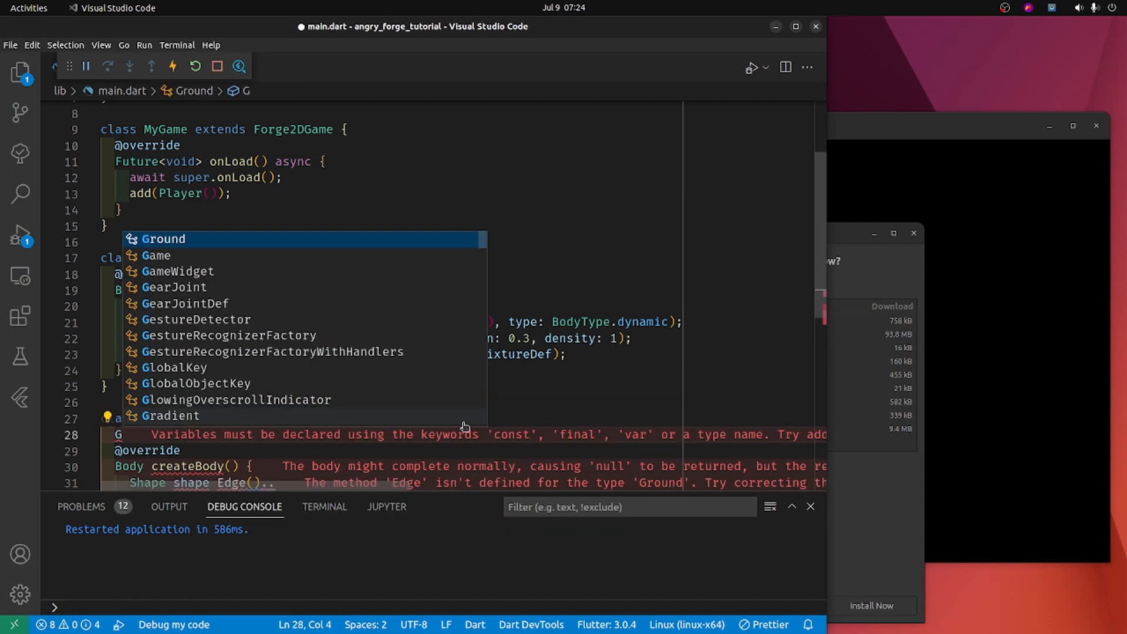
text(inal Vector2)
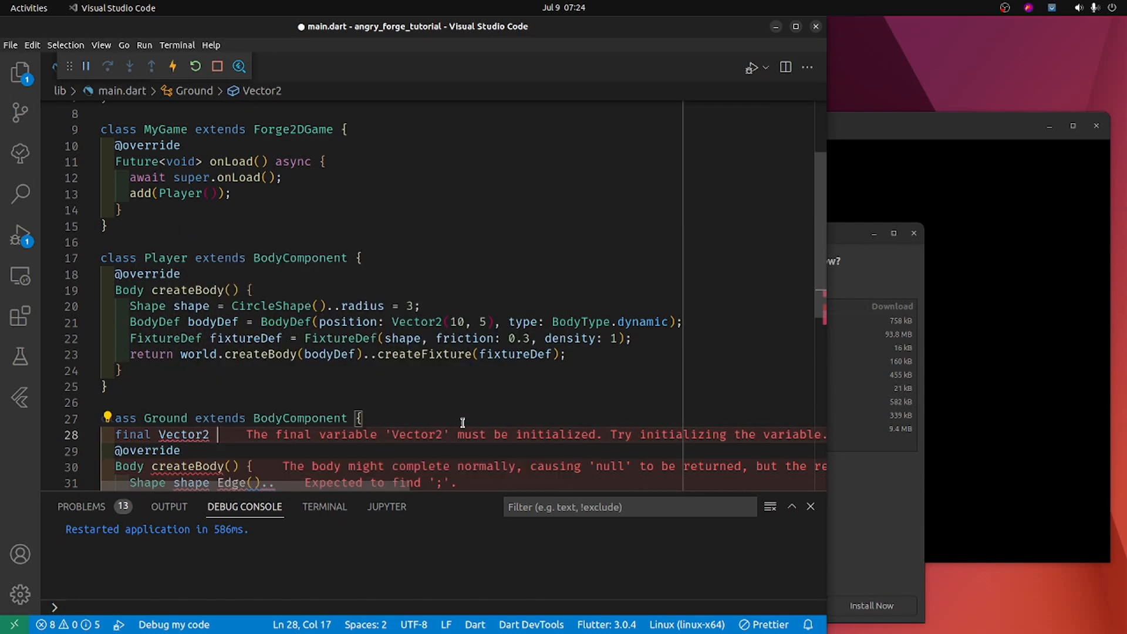
text(gameSize;)
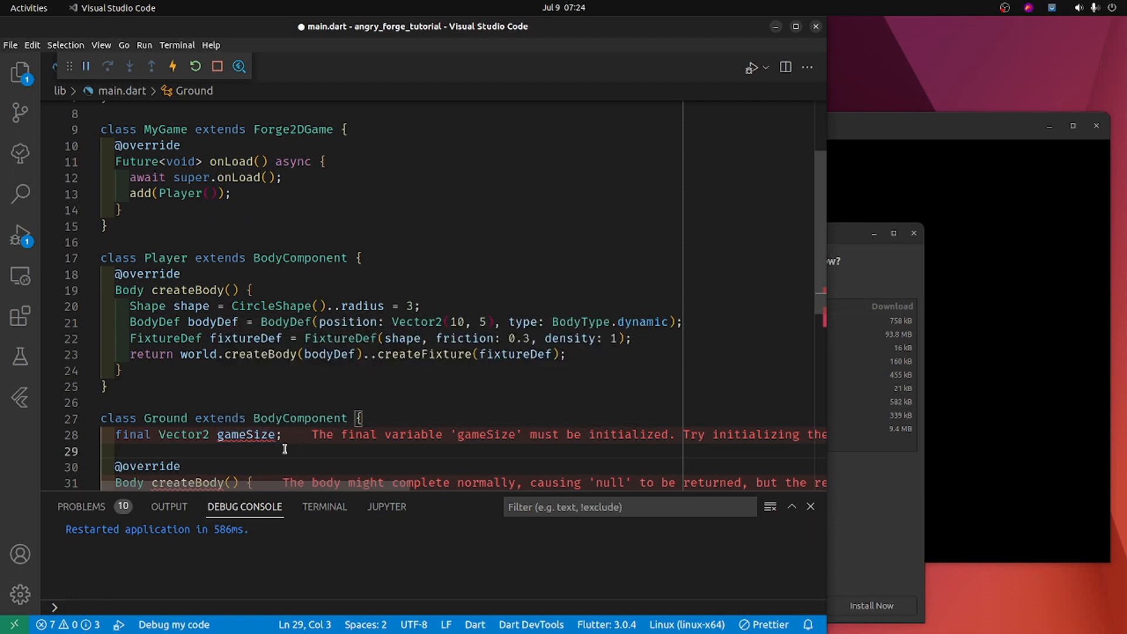
- Add a Ground(this.gameSize) constructor
text(G)
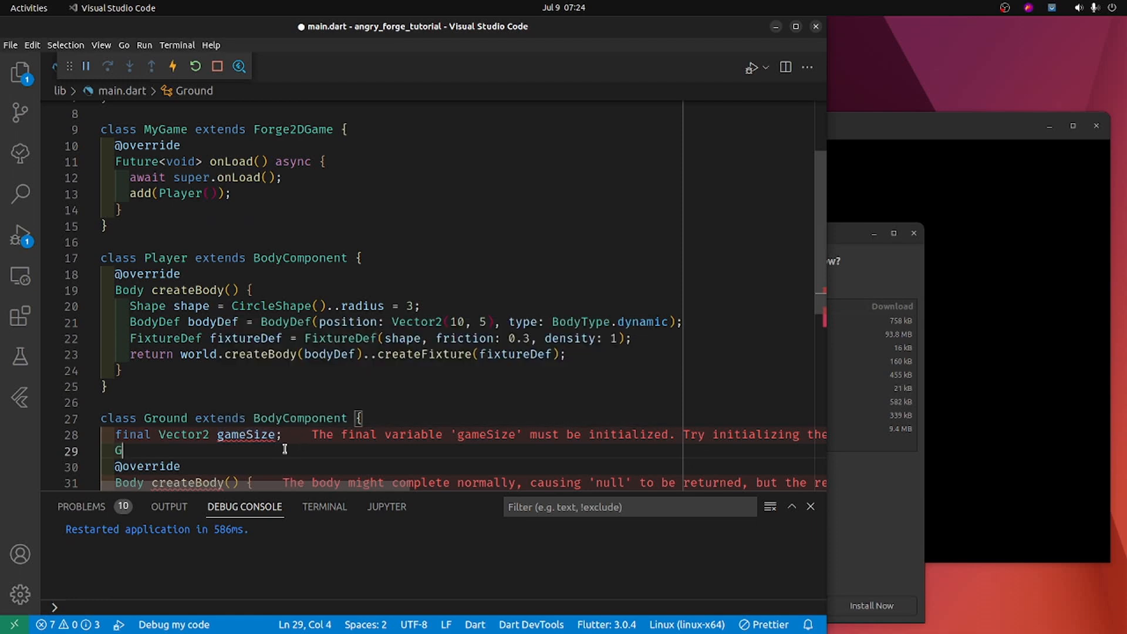
text(round())
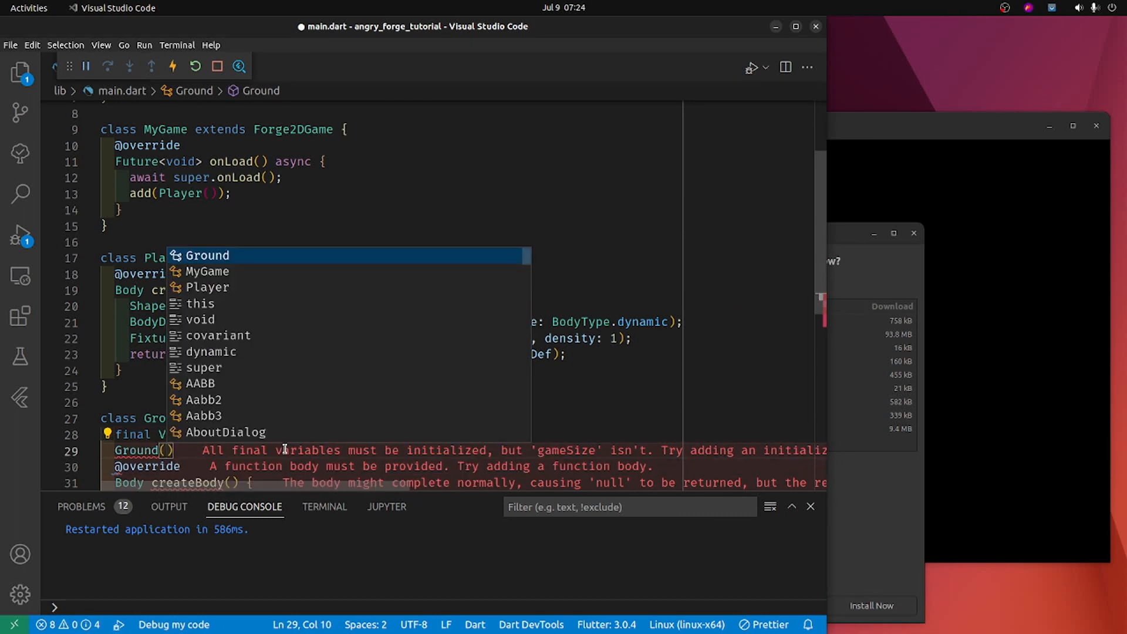
text(t)
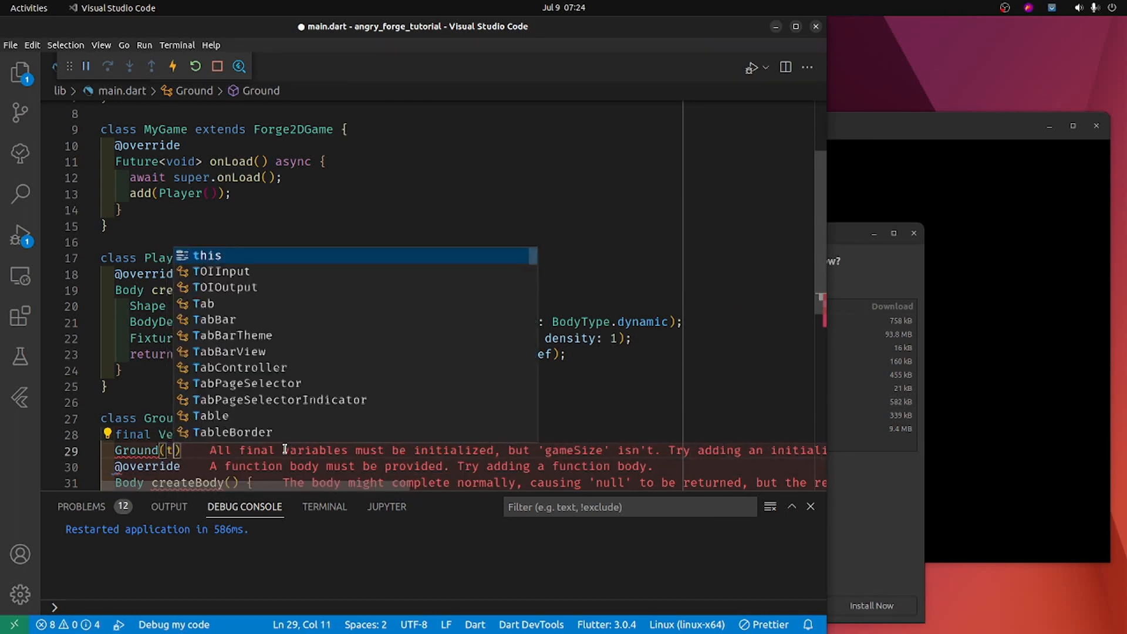
text(his.gameSize)
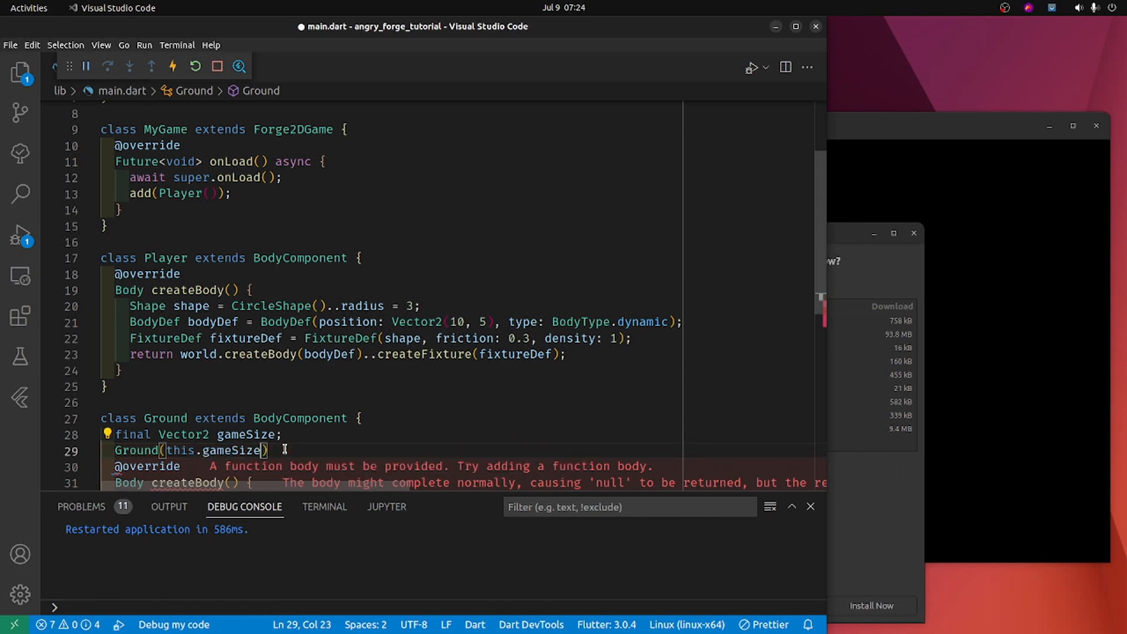
text(:s)
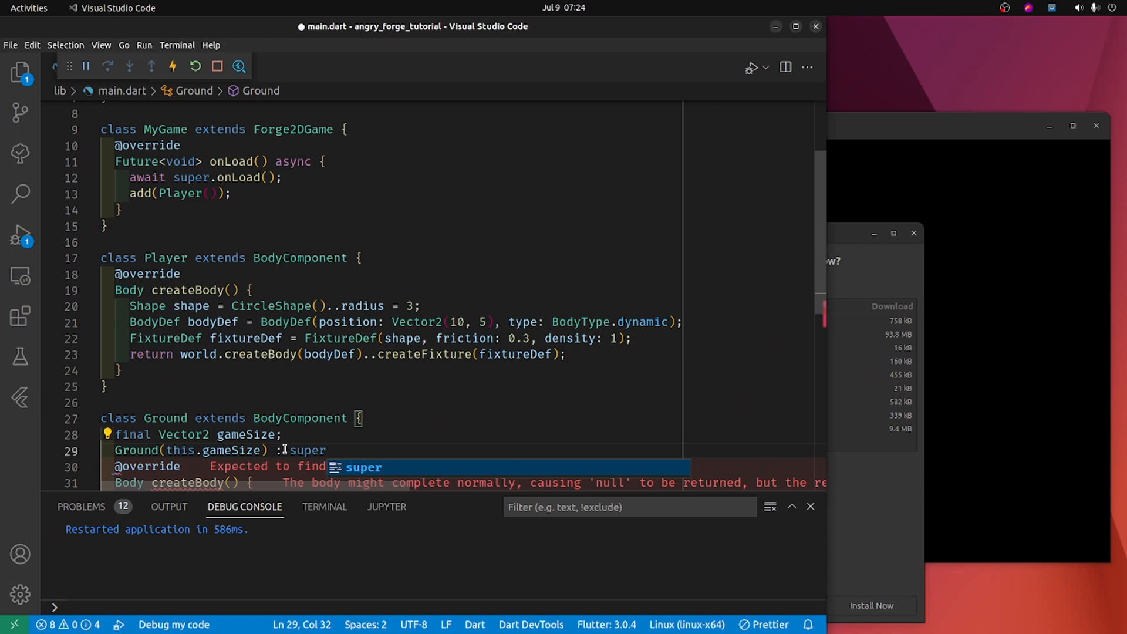
text(()
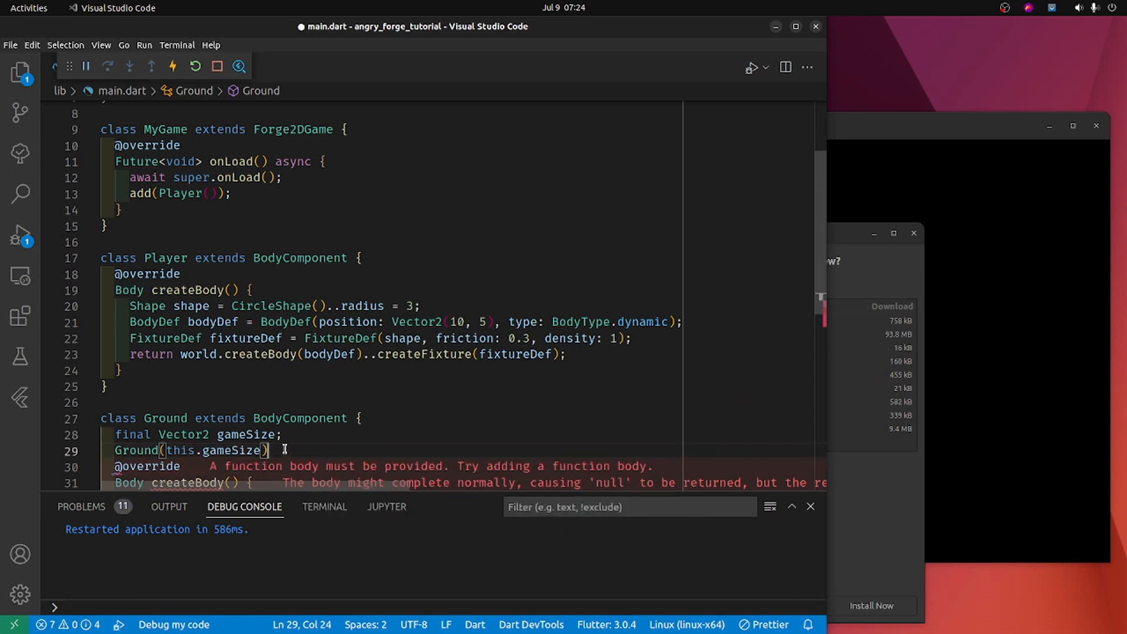
text(;)
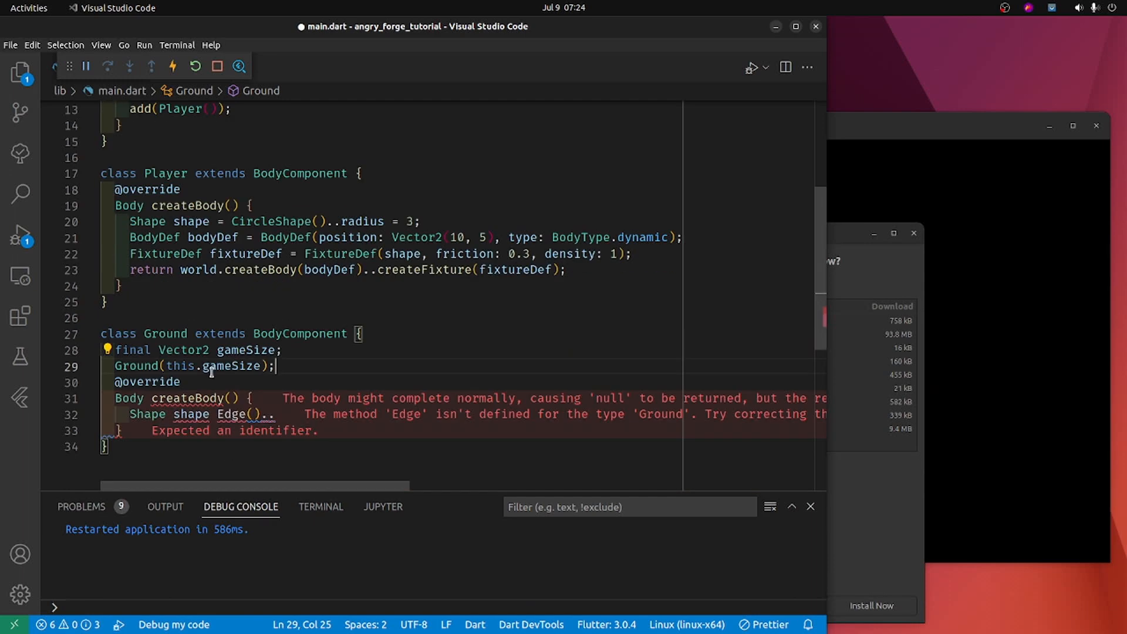
mouse_move(232, 367)
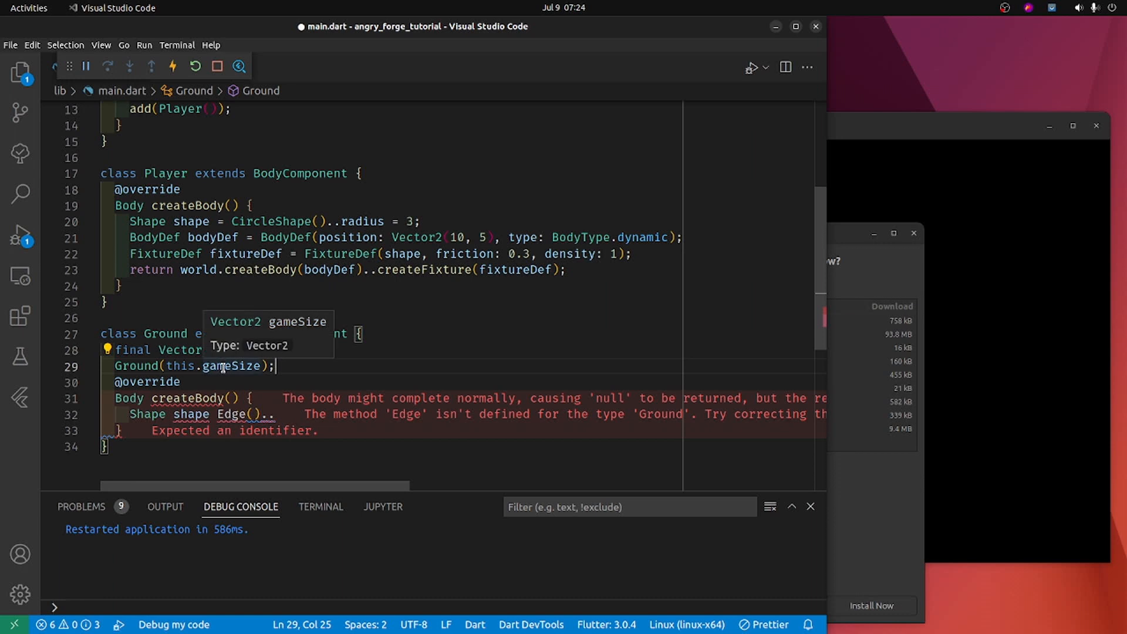
mouse_move(266, 415)
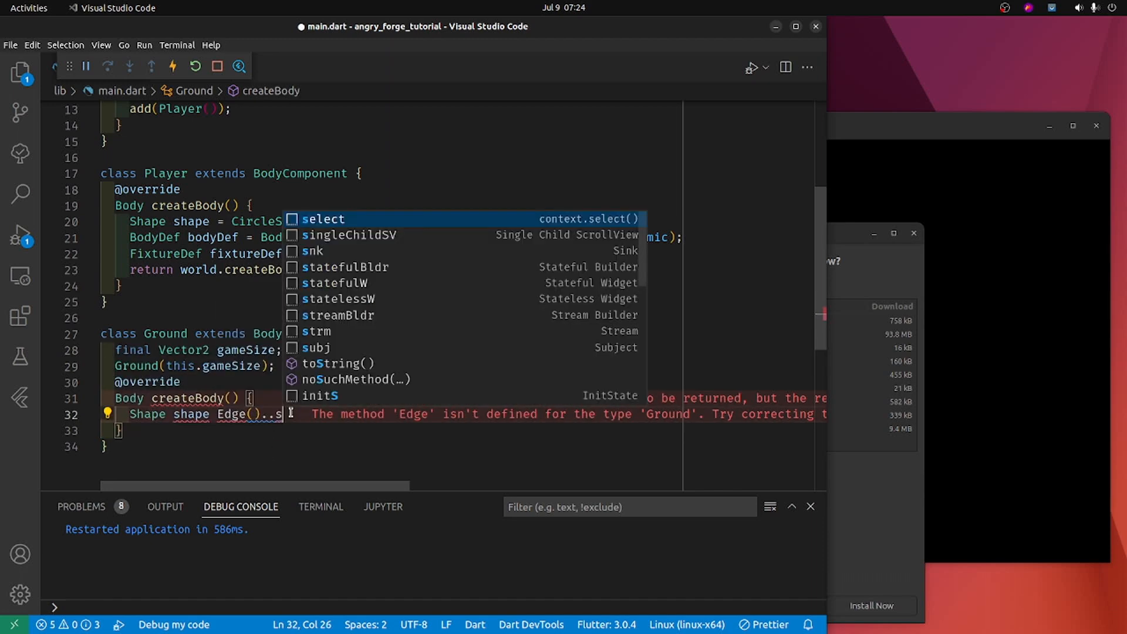
- Set the edge's first point to Vector2(0, gameSize.y * .86)
text(et(V)
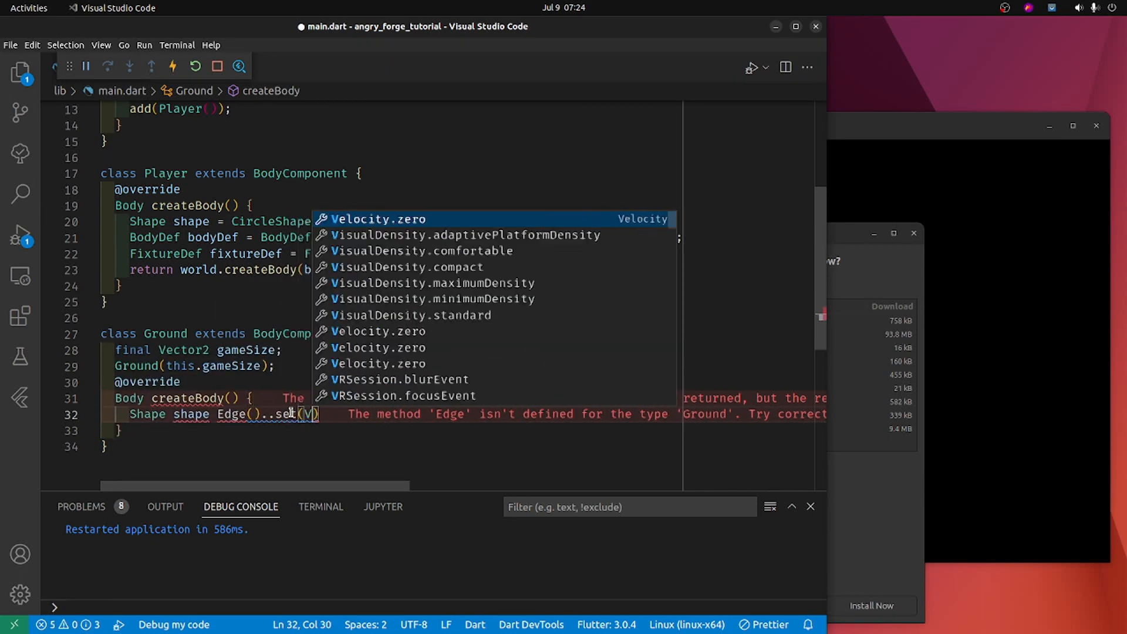
text(Vector2()
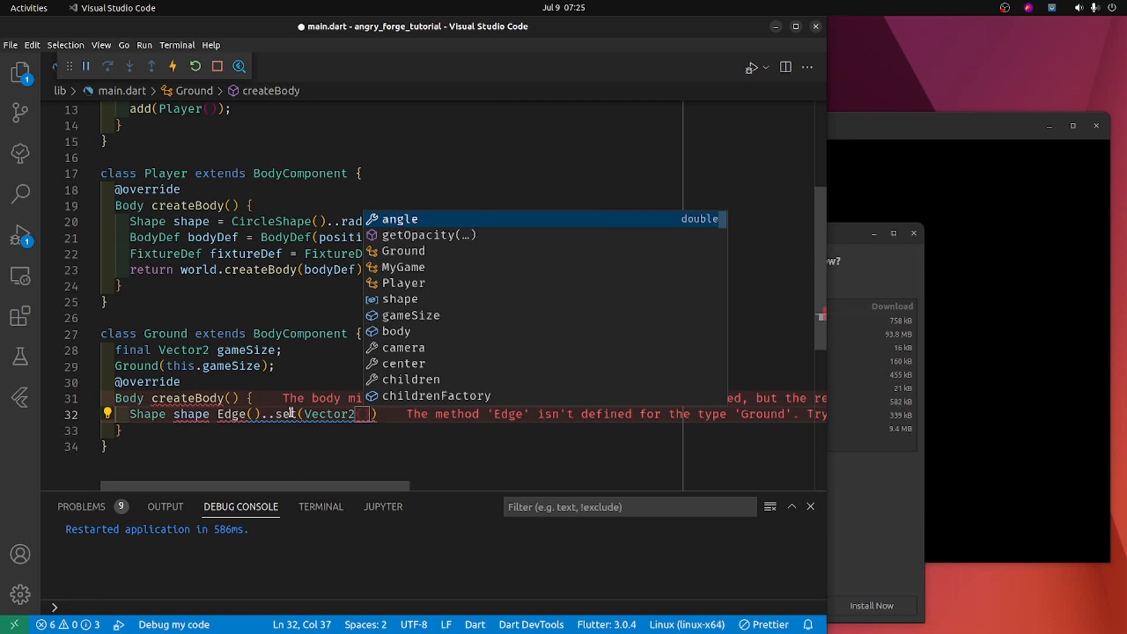
text(0,)
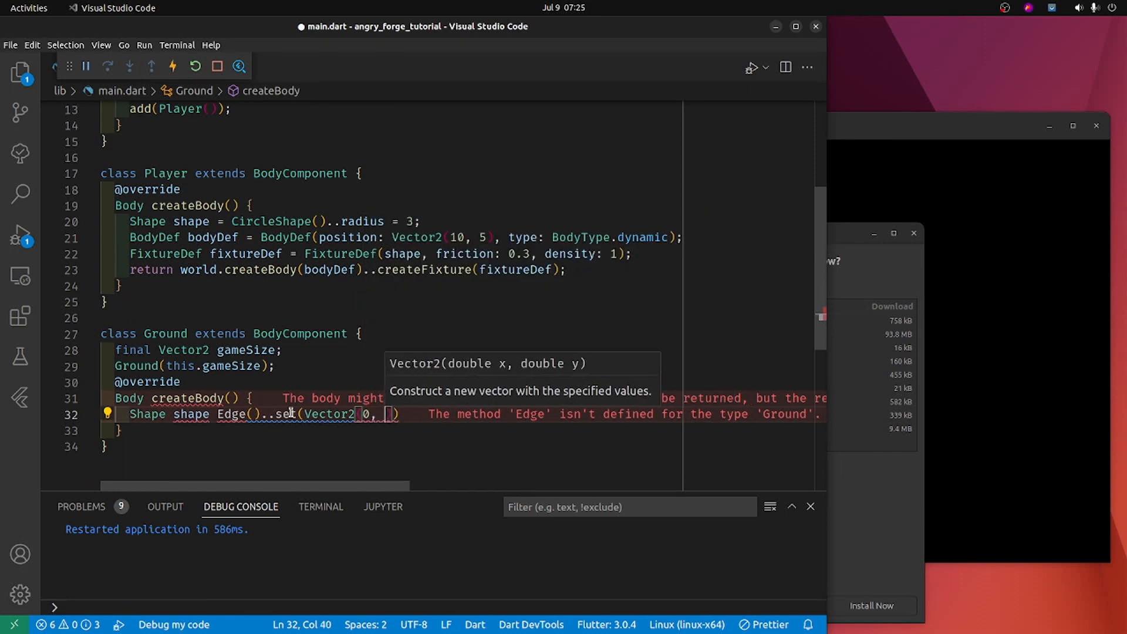
text(g)
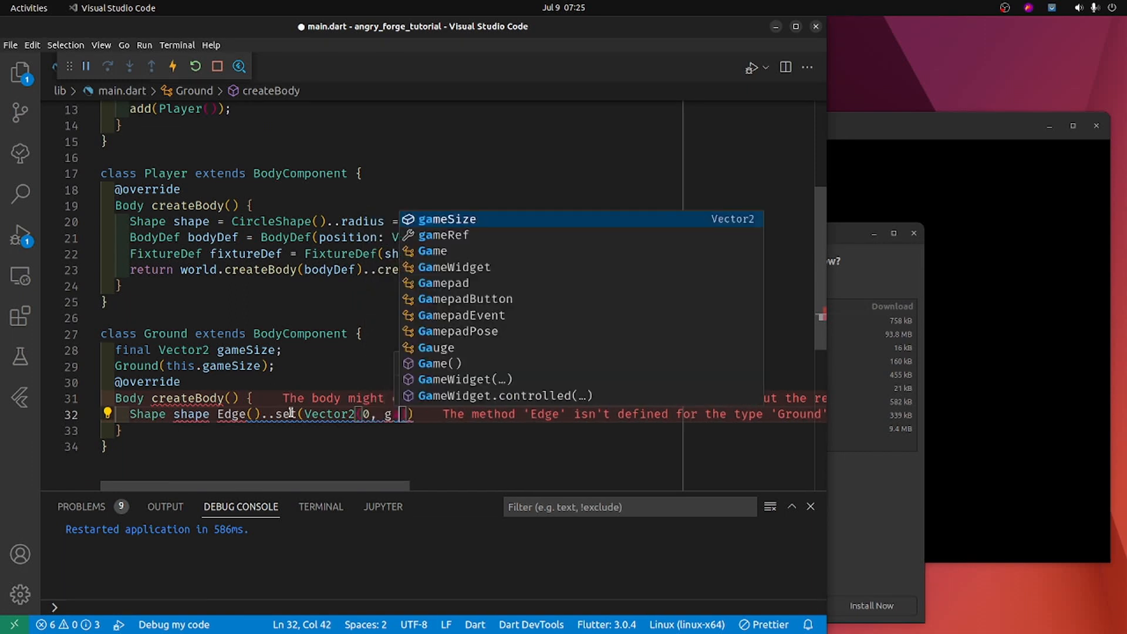
text(ameSize)
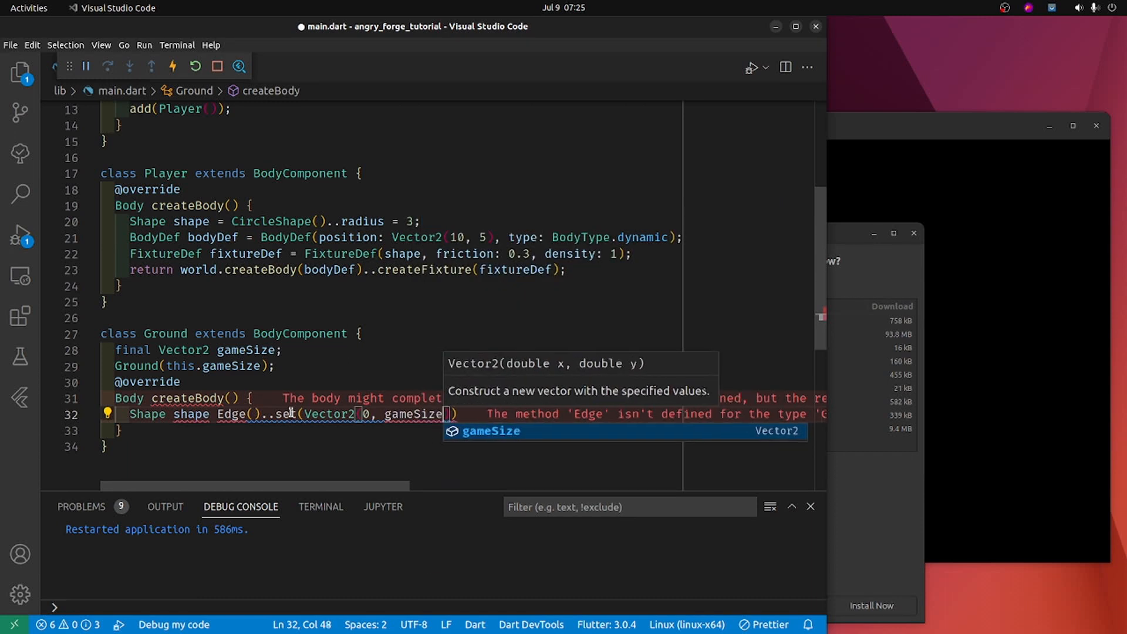
text(.y *)
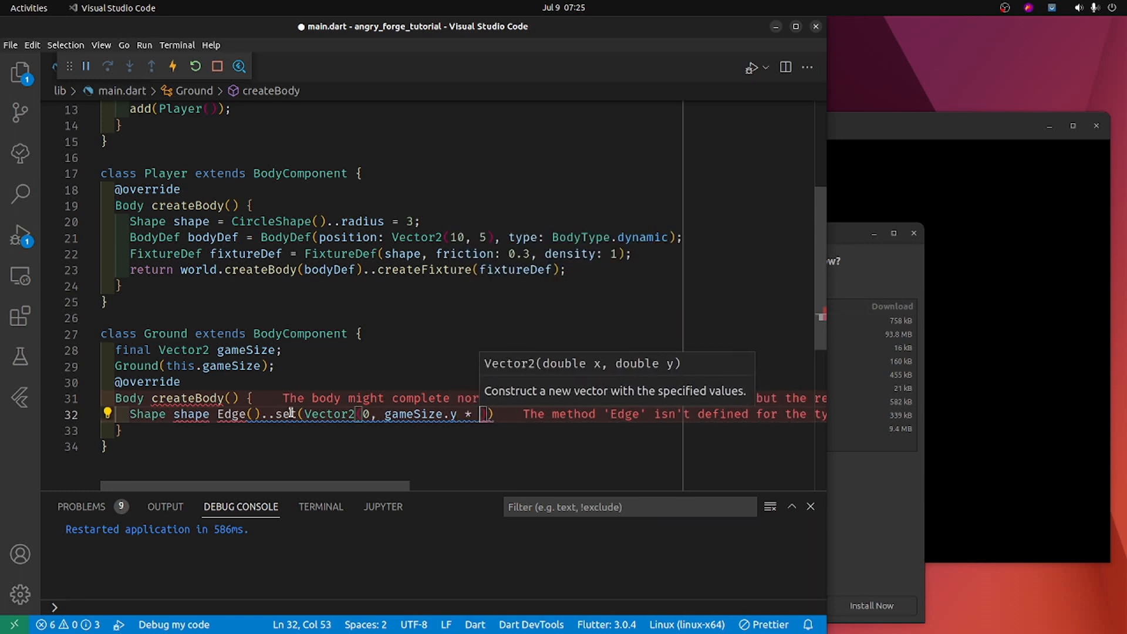
text(.86)
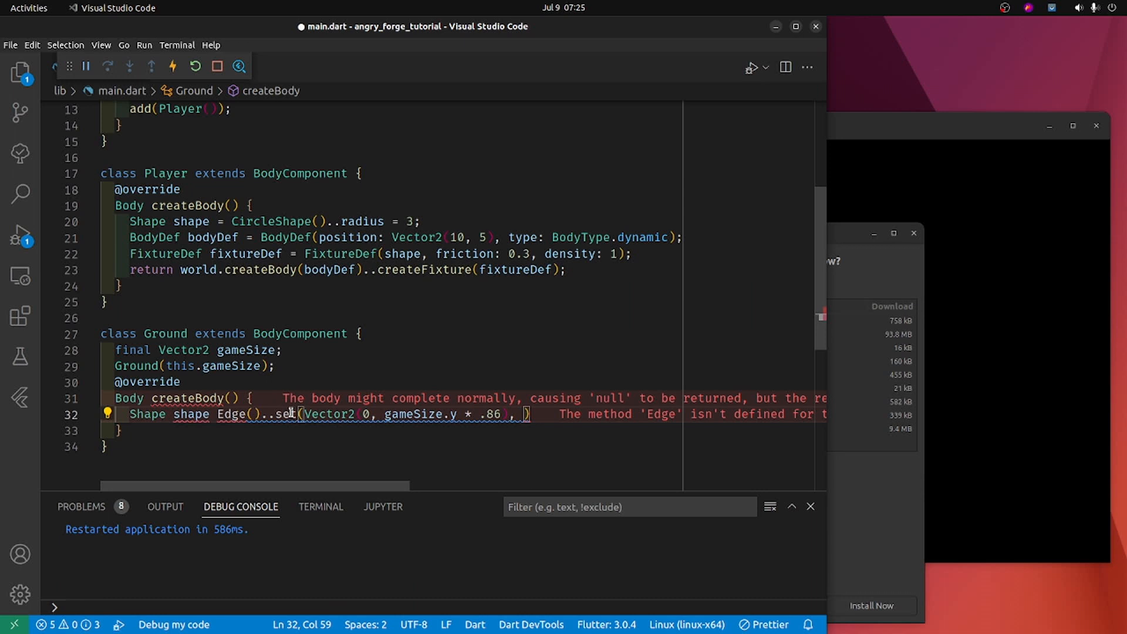
- Add second point Vector2(gameSize.x, gameSize.y * .9) and change the first height factor to .9
text(Vector)
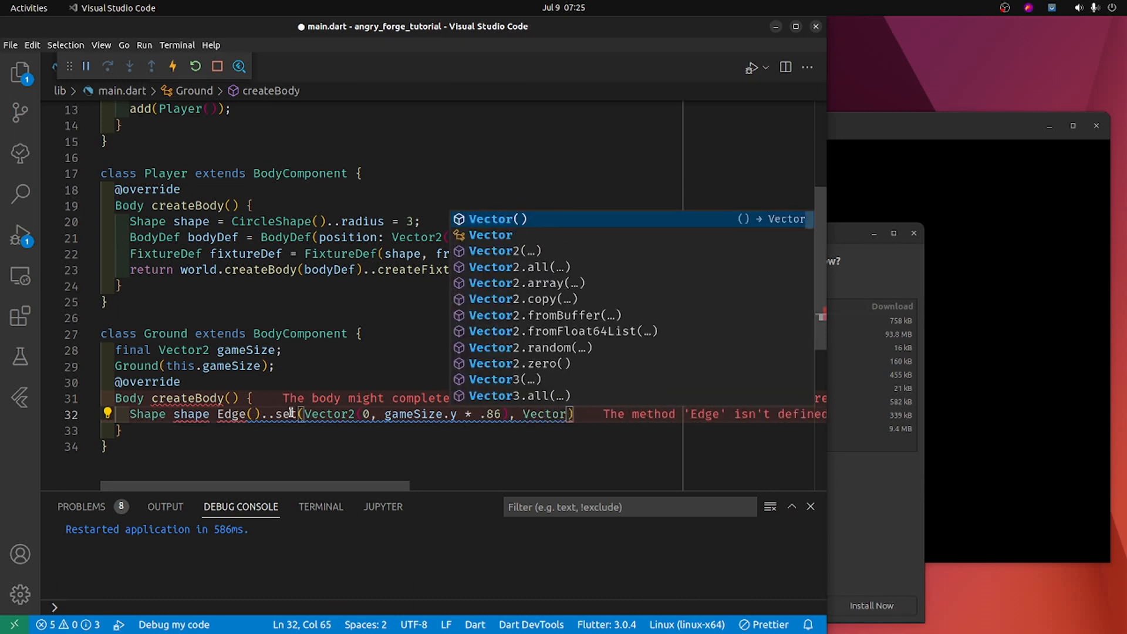
text(2()
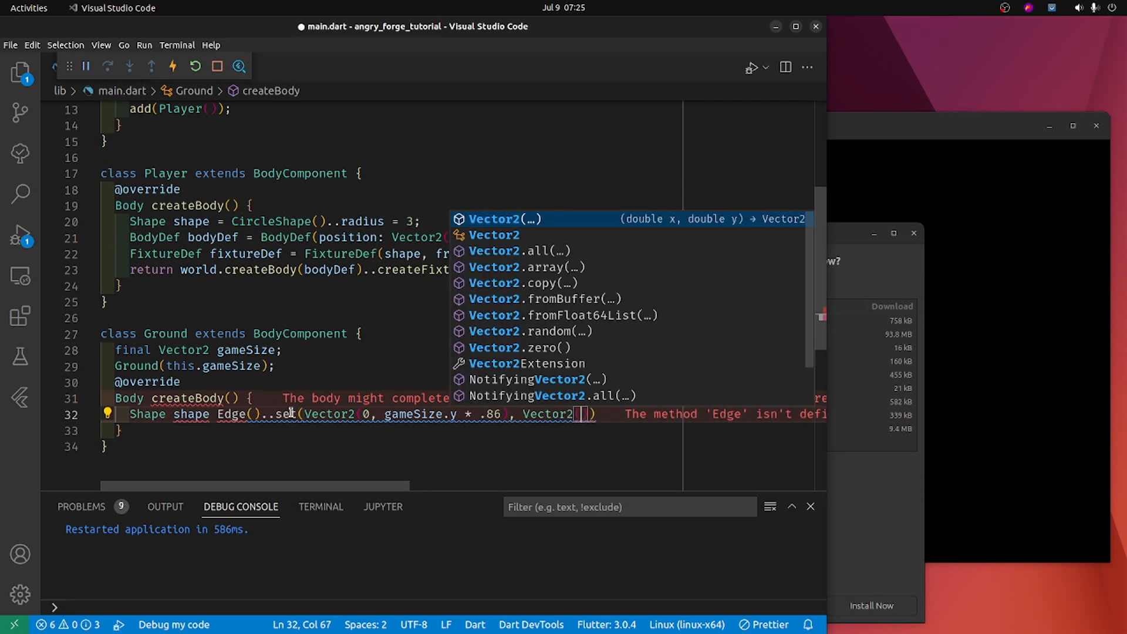
text(gameSize)
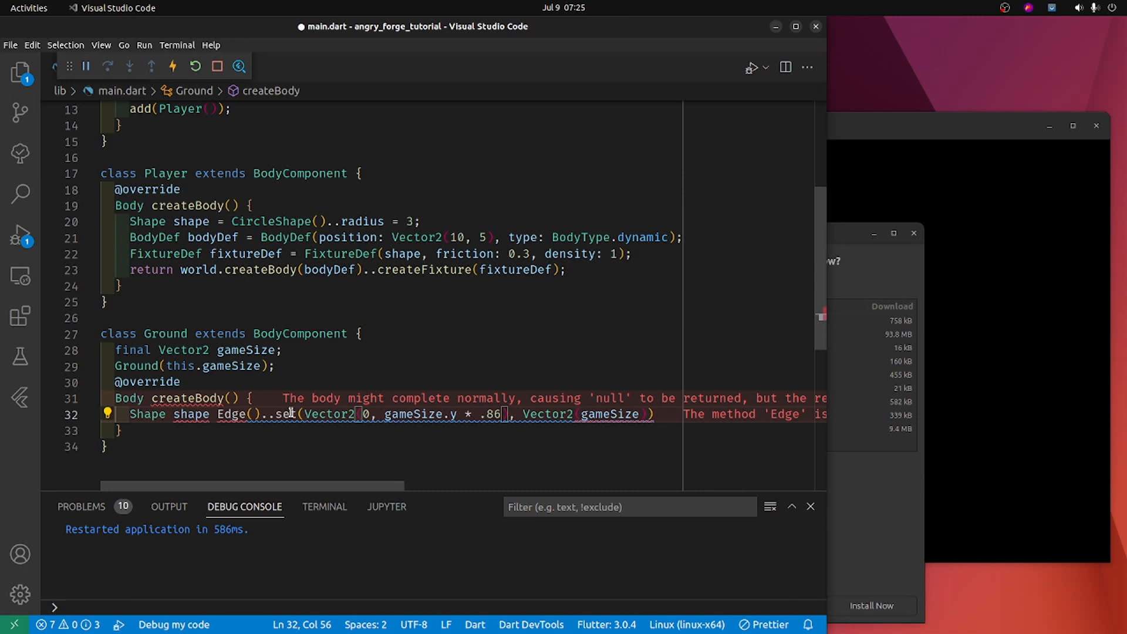
key(BackSpace)
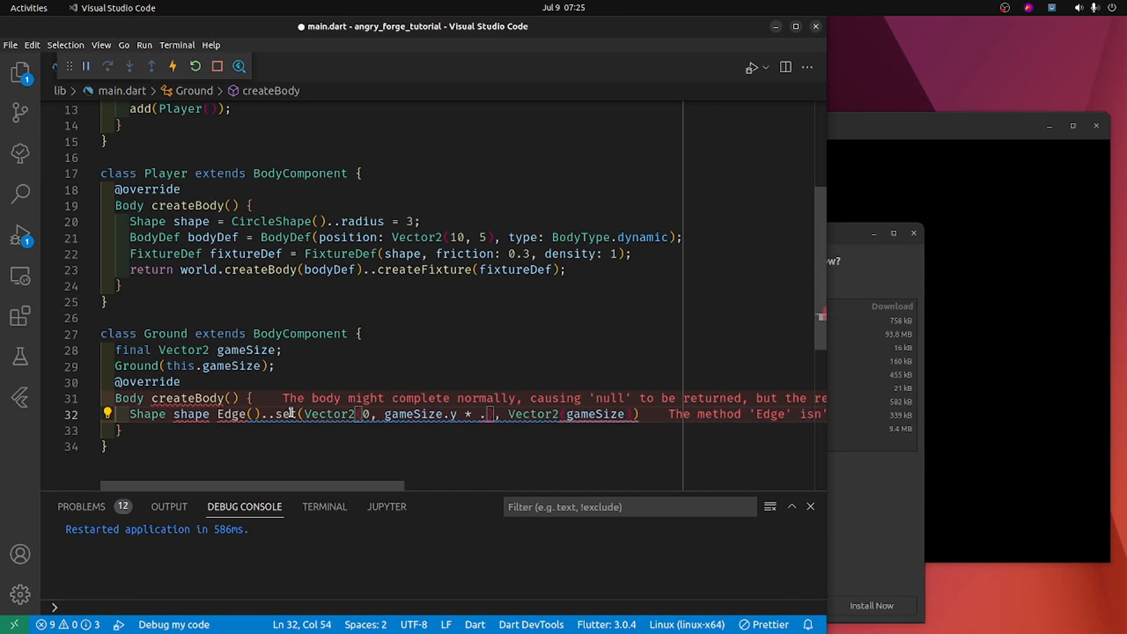
text(9)
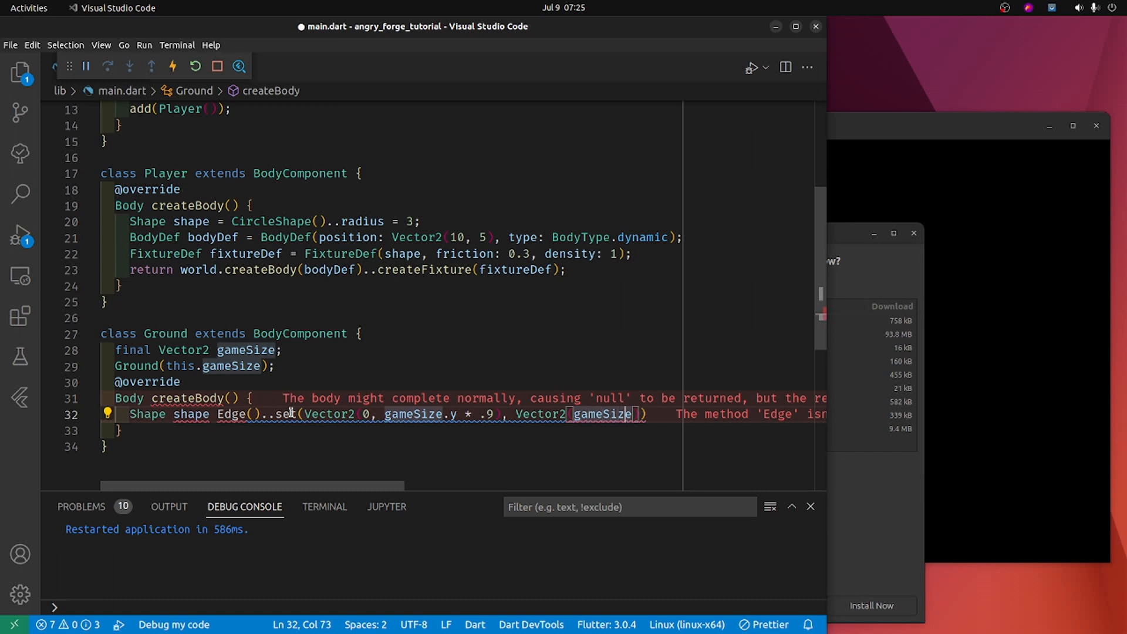
text(.x ,)
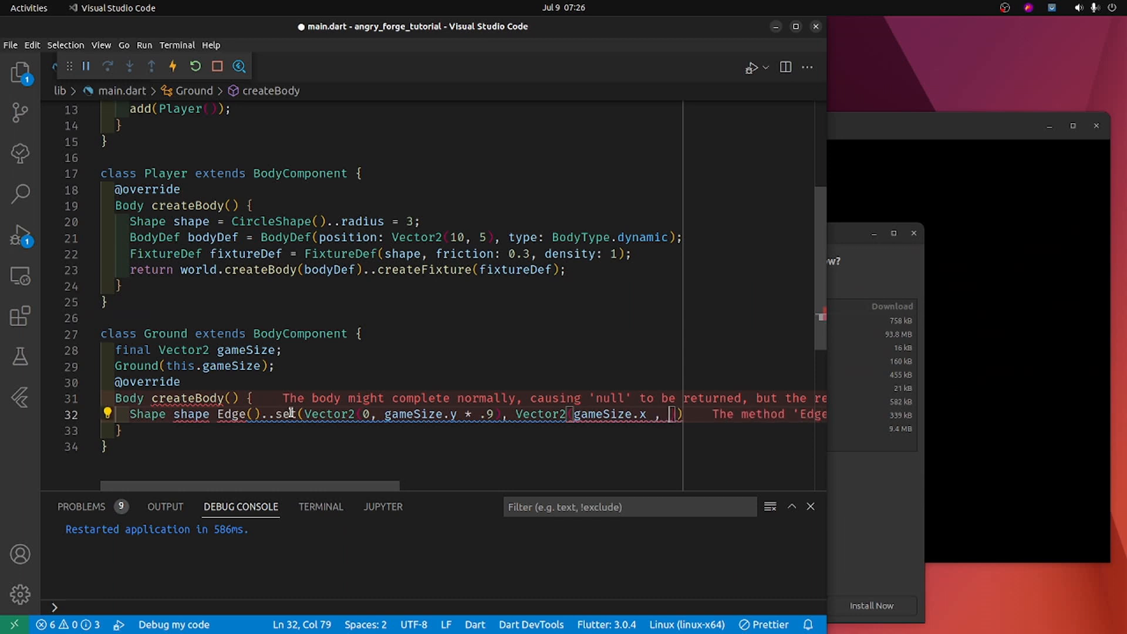
text(gameSize.y * .9)
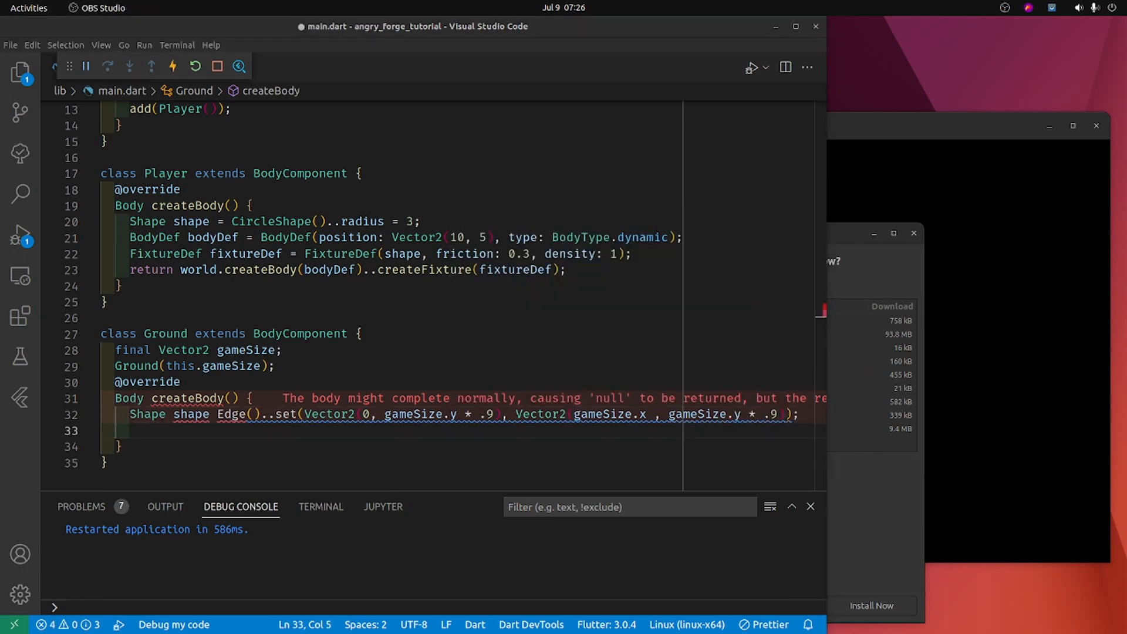
mouse_move(233, 414)
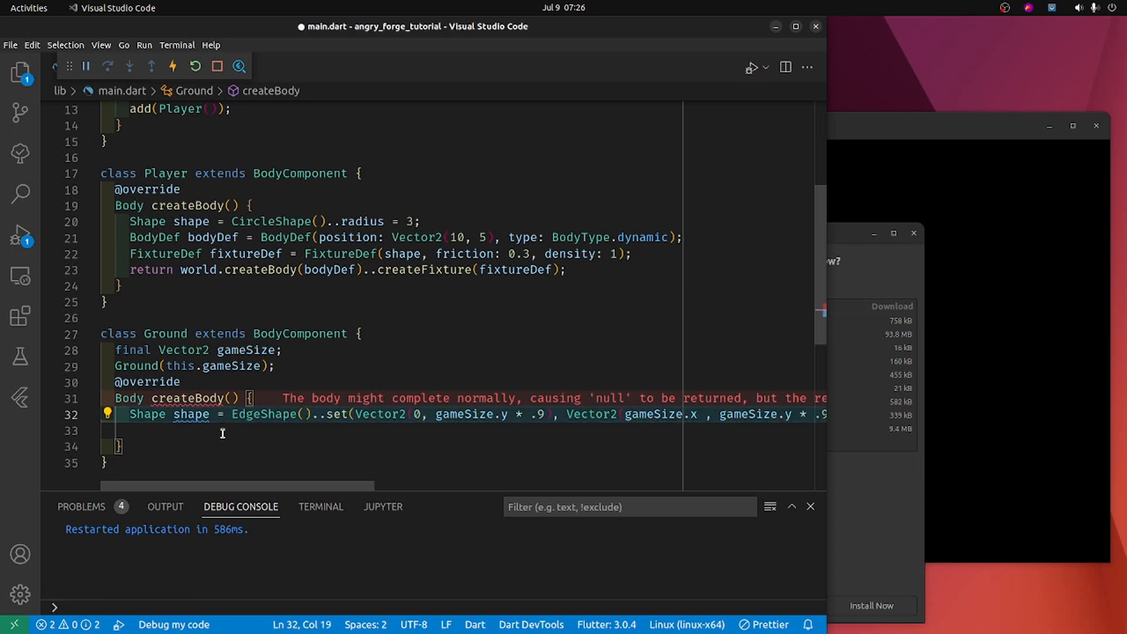
- Declare final fixtureDef = FixtureDef(shape, friction: 0.3) and begin the return statement
key(Enter)
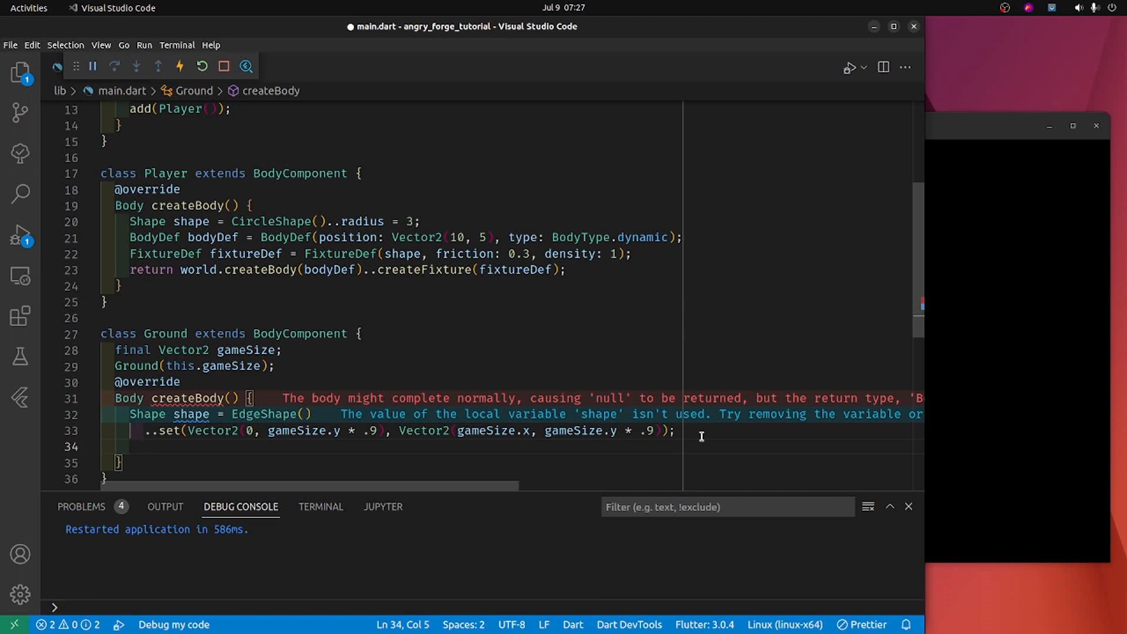
text(final)
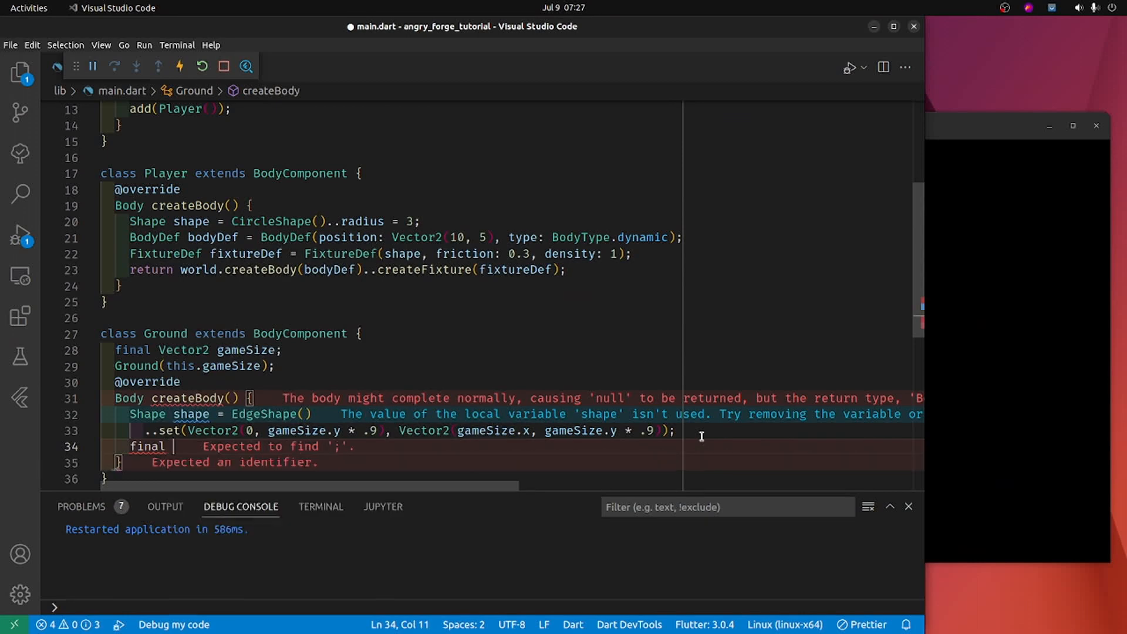
text(fixt)
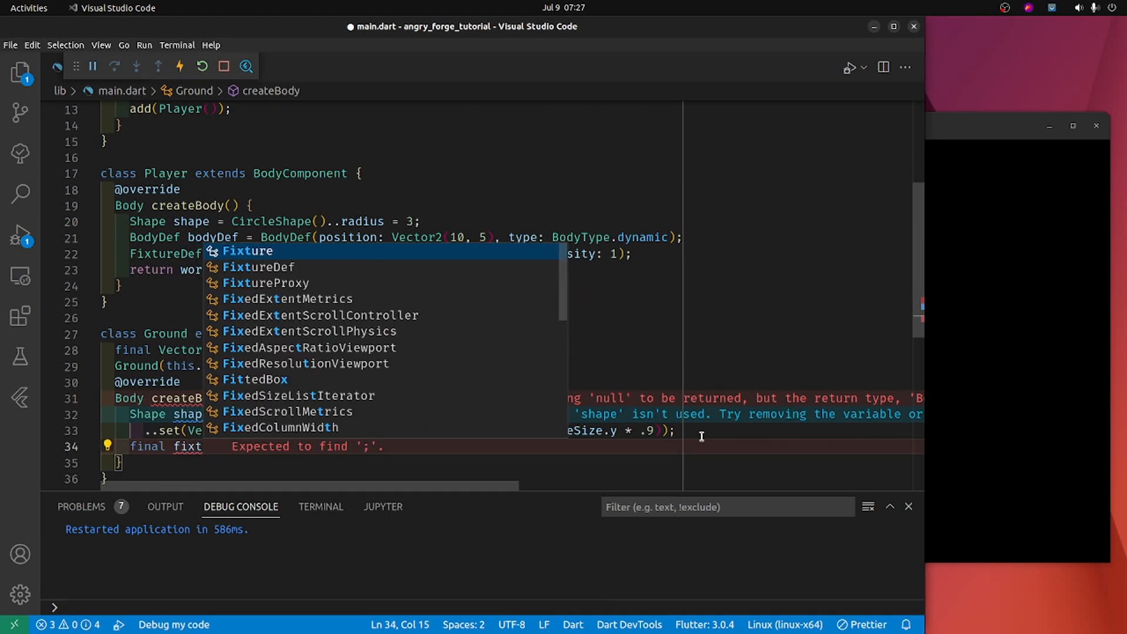
text(ure)
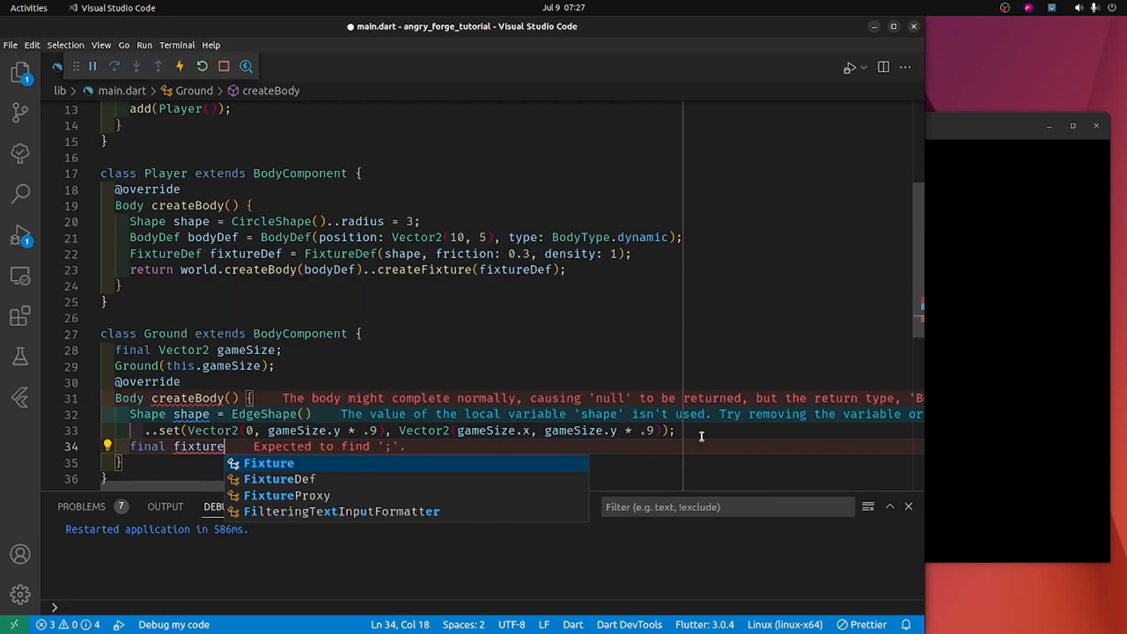
text(Def =)
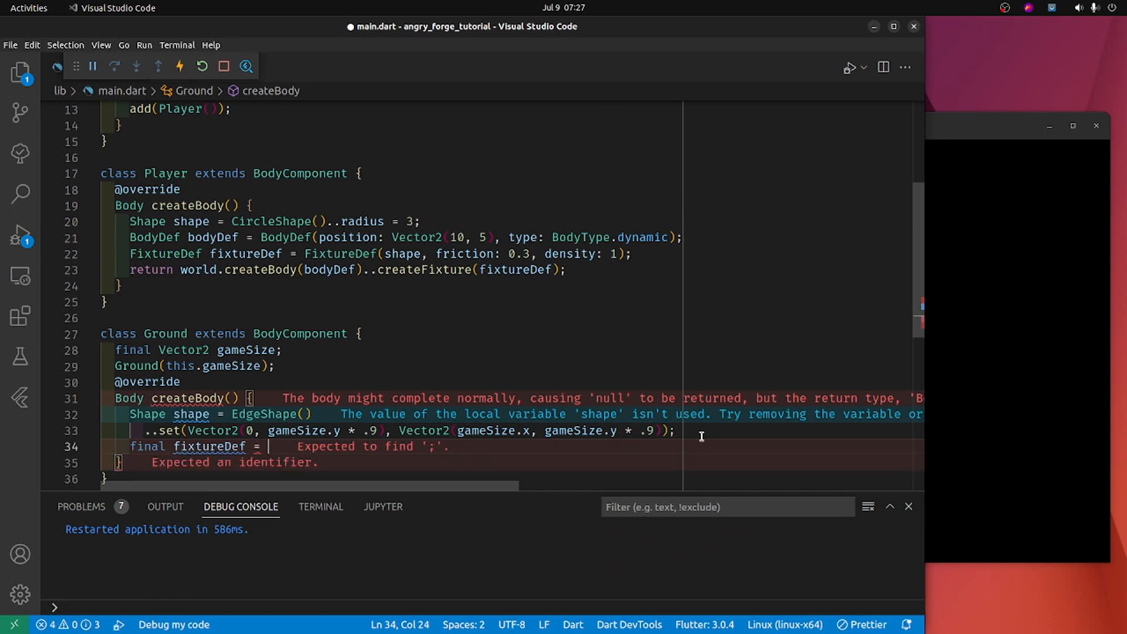
text(FixtureDef(shape,)
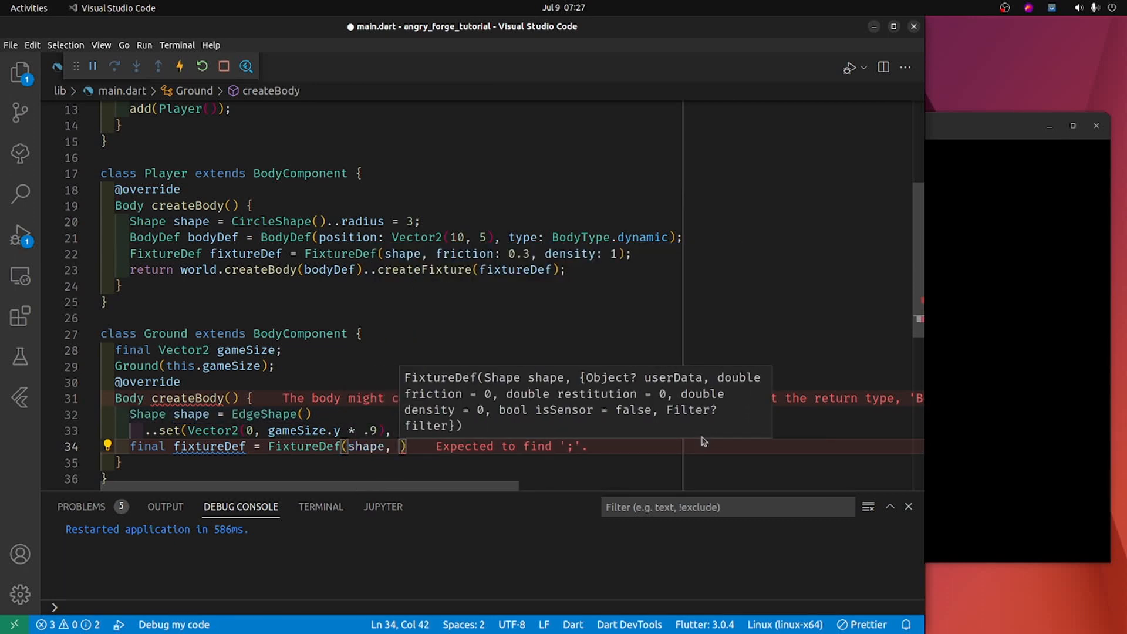
text(friction:)
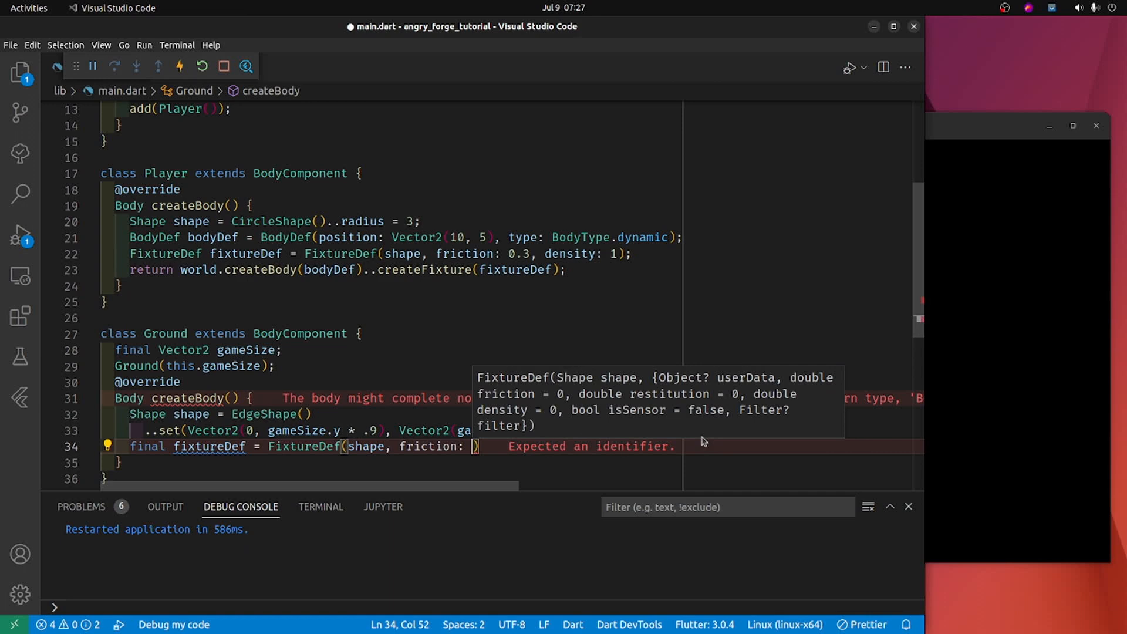
text(0.3)
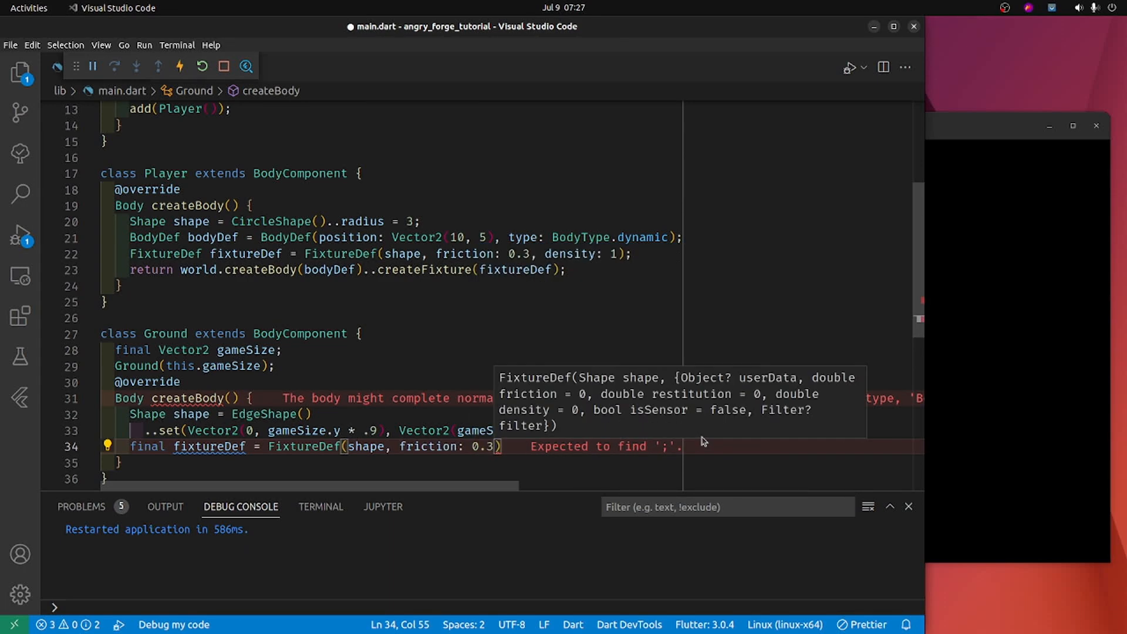
text(return world.cre)
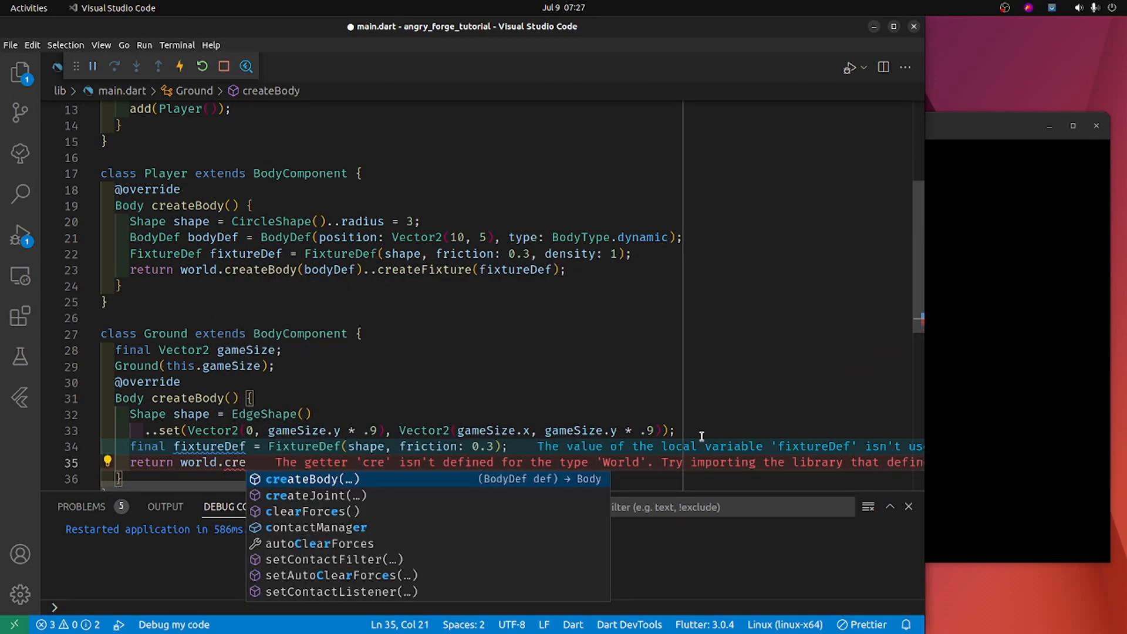
- Declare BodyDef bodyDef = BodyDef(userData: this, position: Vector2.zero()) after the edge setup
click(310, 479)
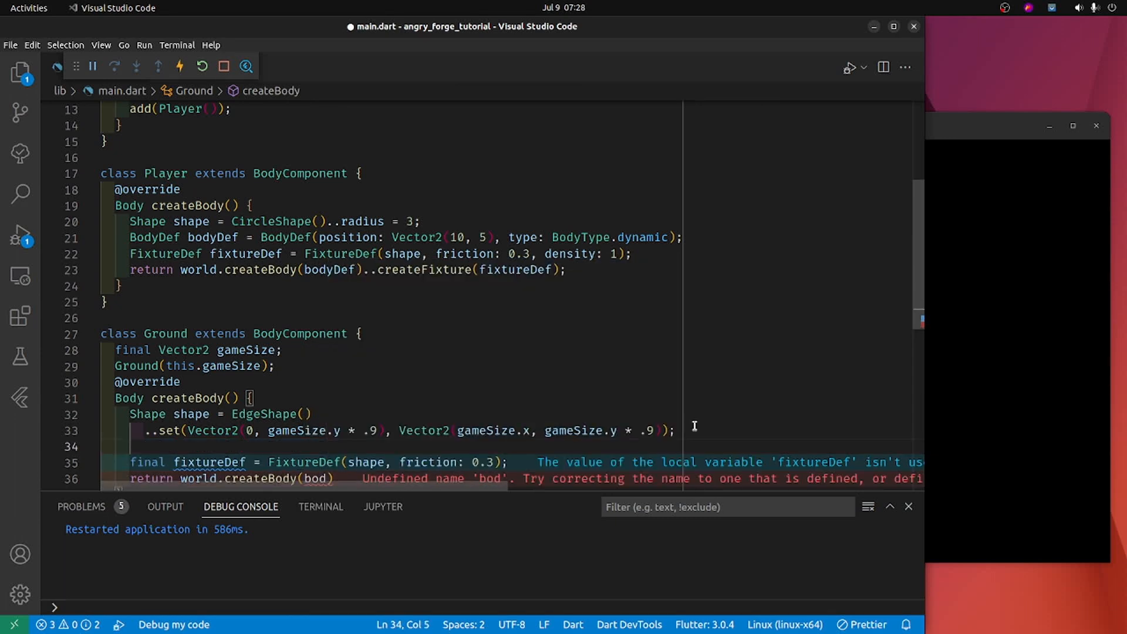
text(Bod)
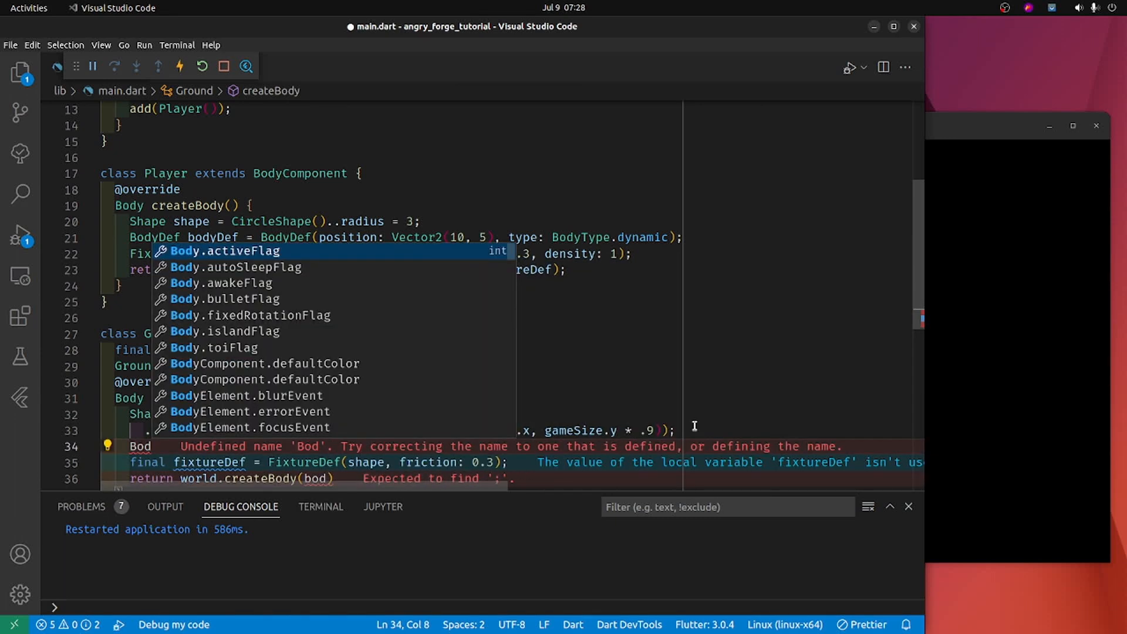
text(yDef b)
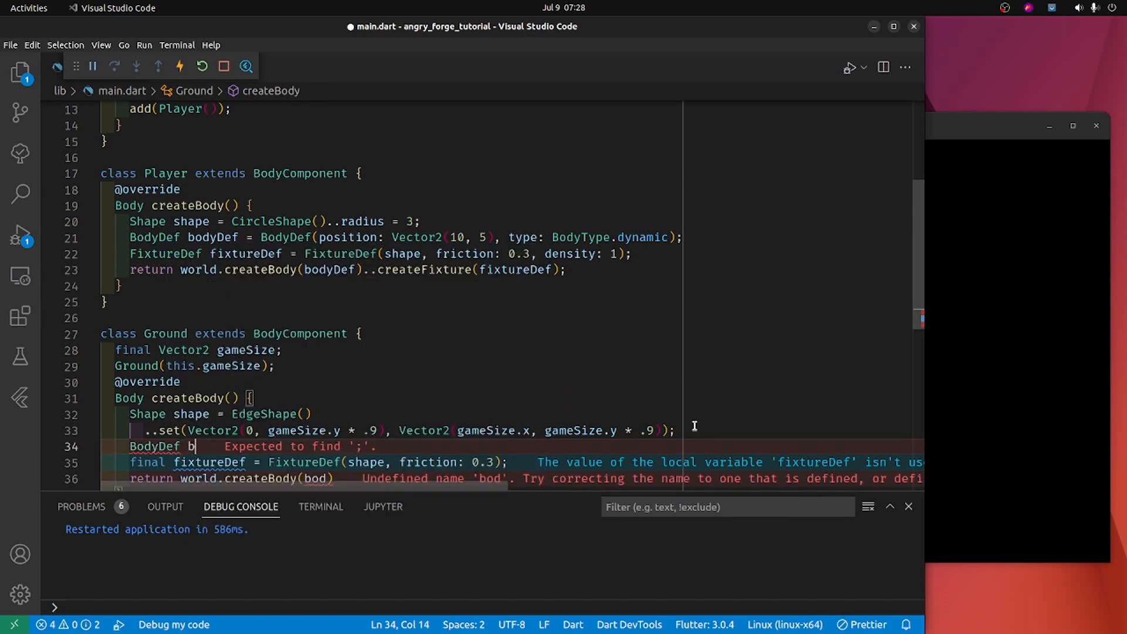
text(odyDef = BodyDef)
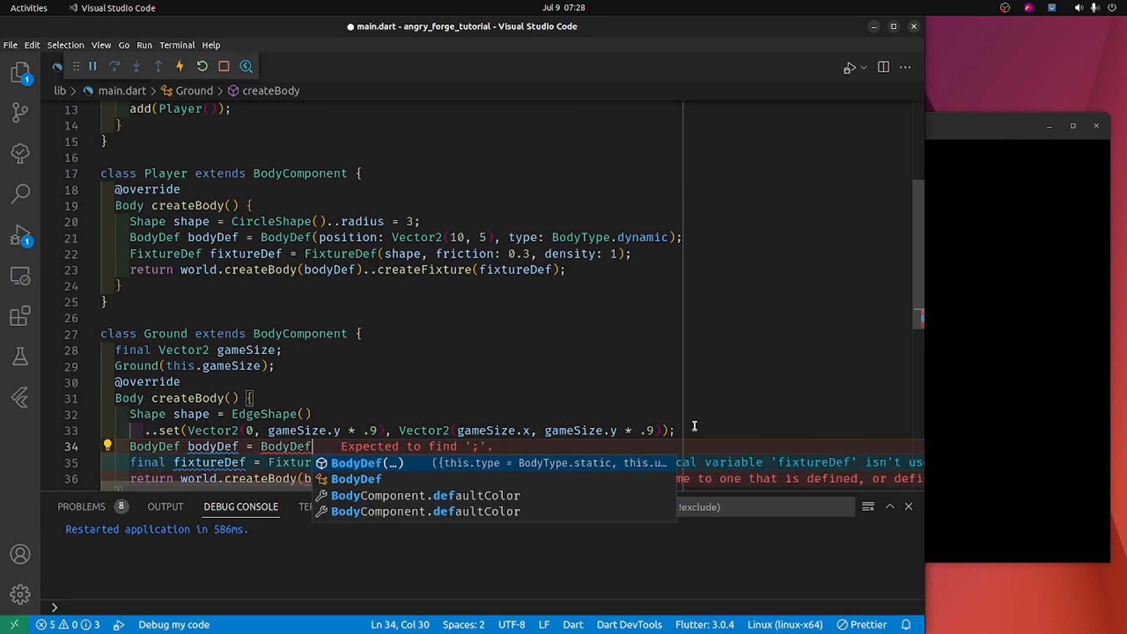
text((userData:)
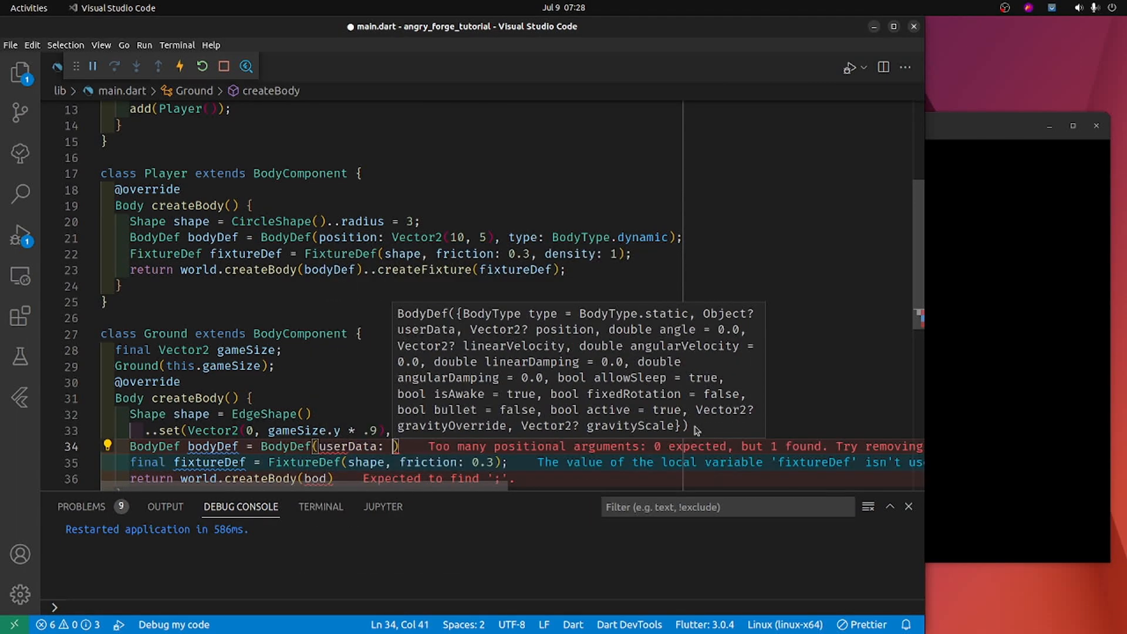
text(this,)
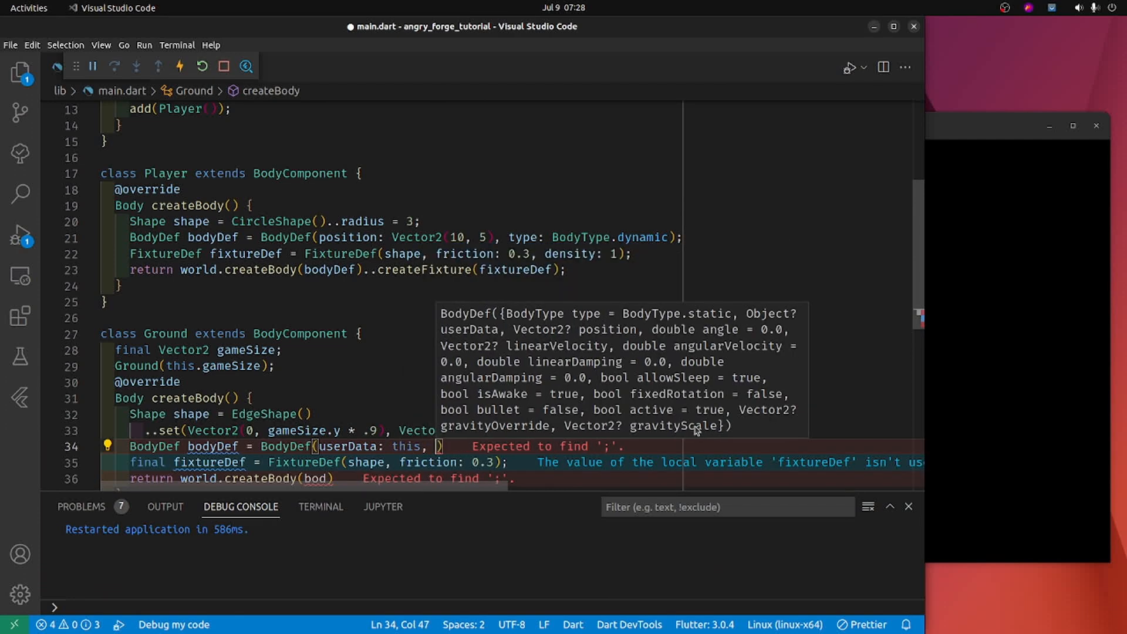
text(position:)
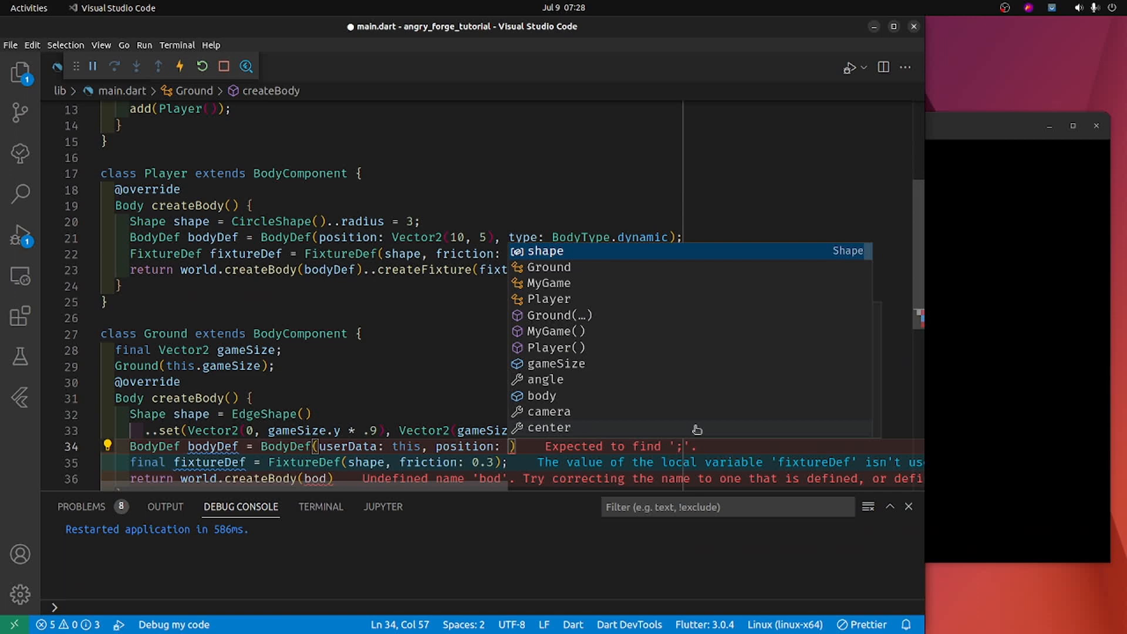
text(Vector)
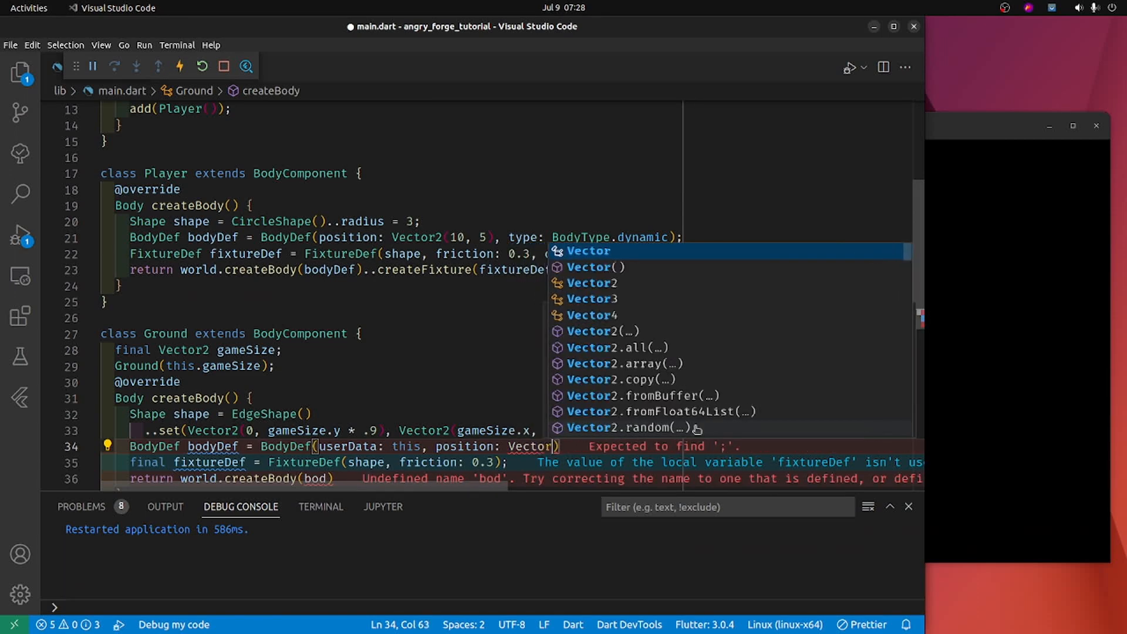
text(.)
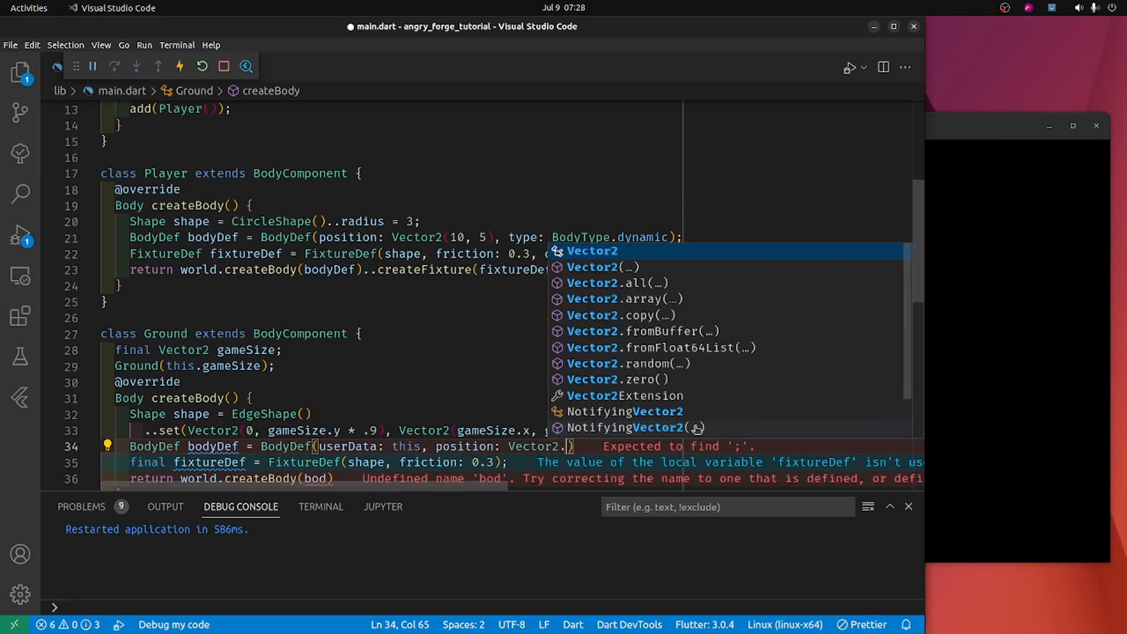
text(zero()
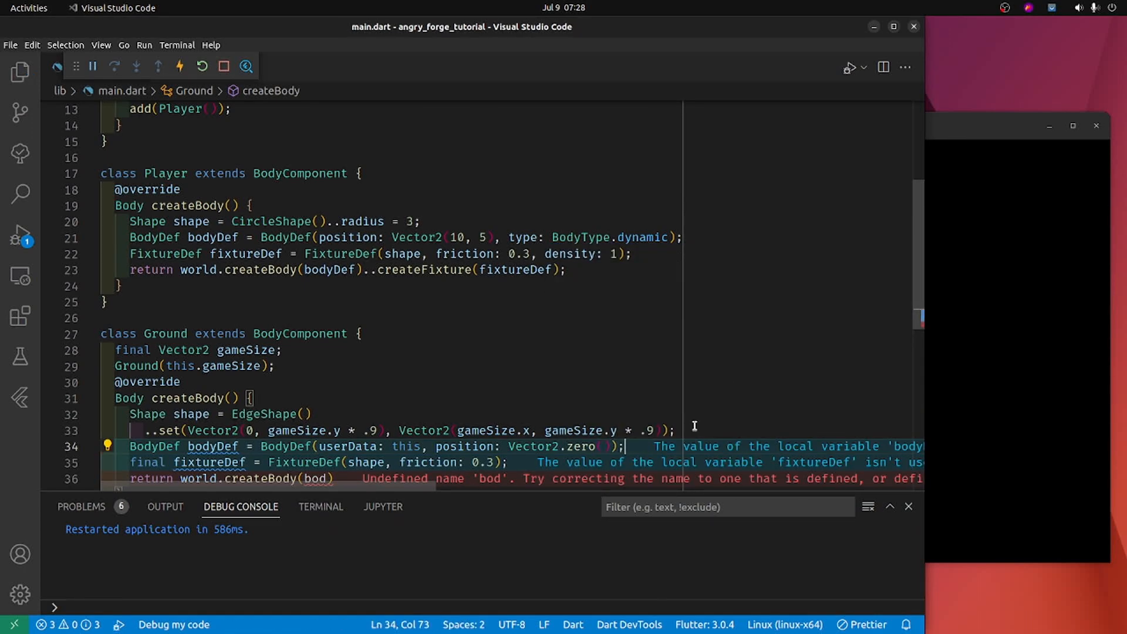
- Complete the return as world.createBody(bodyDef)..createFixture(fixtureDef); and save to hot reload
scroll(down, 3)
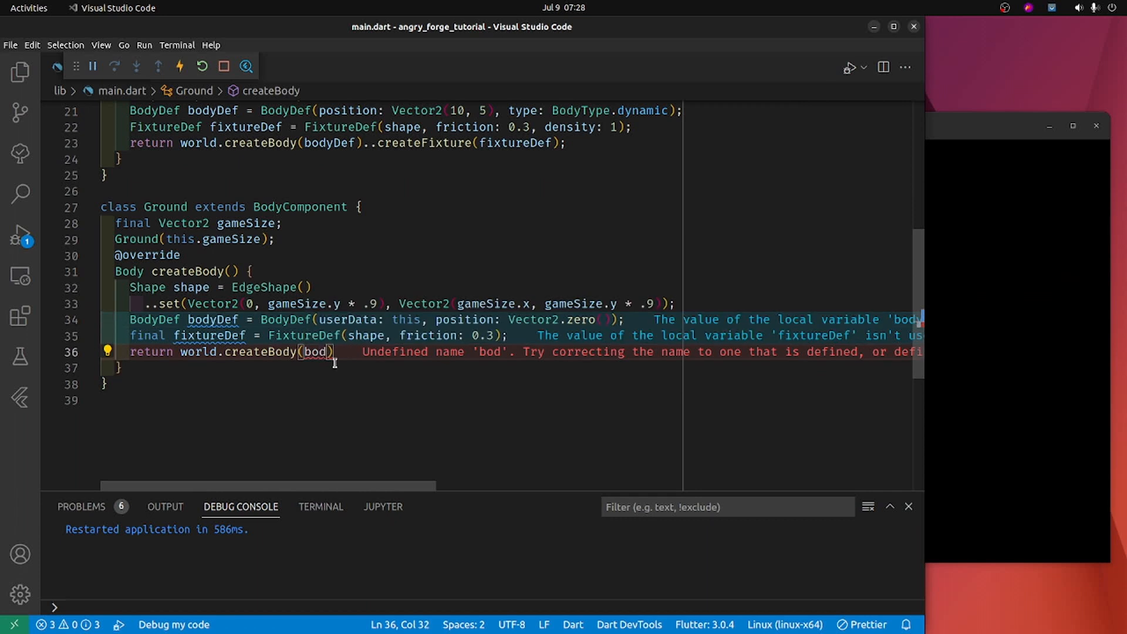
text(yDef)
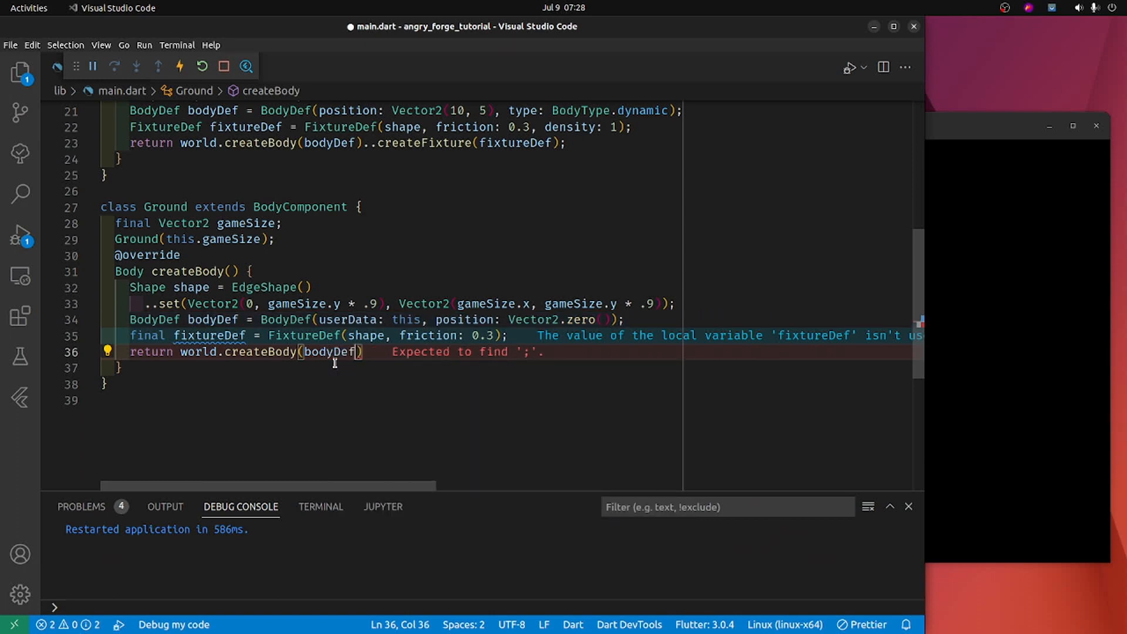
text(..createFixture(def)
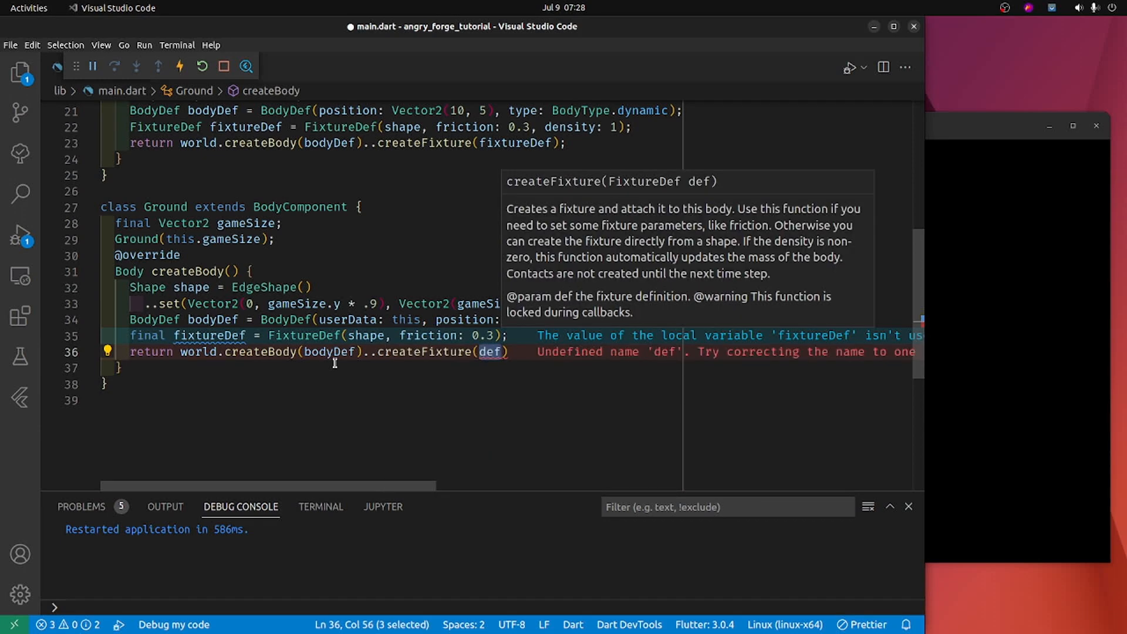
text(fixtureDef)
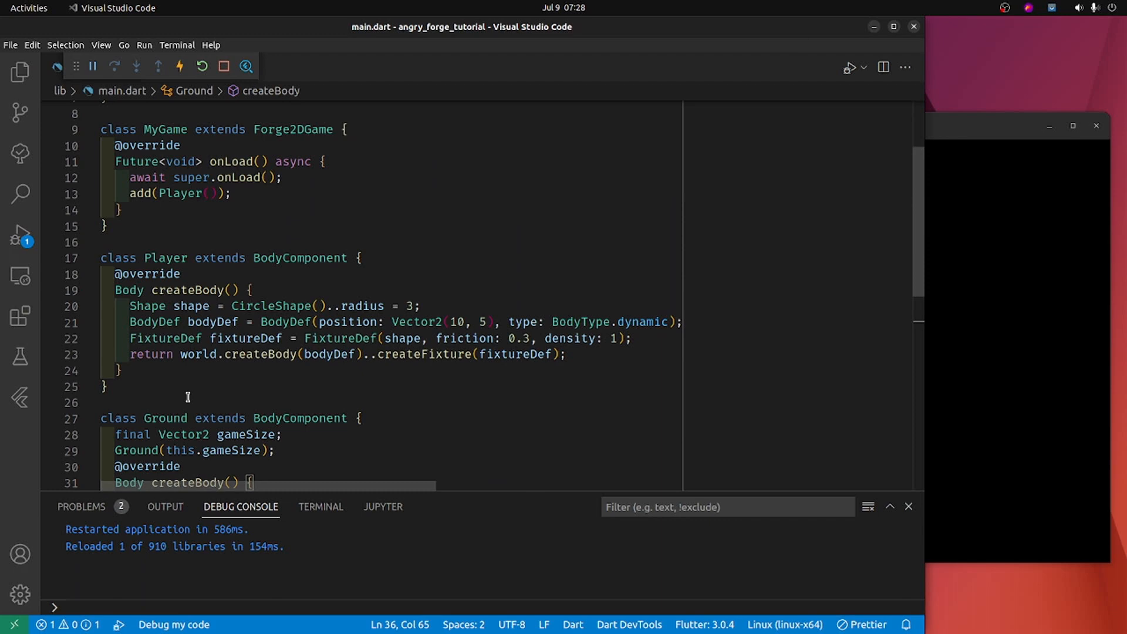
scroll(down, 3)
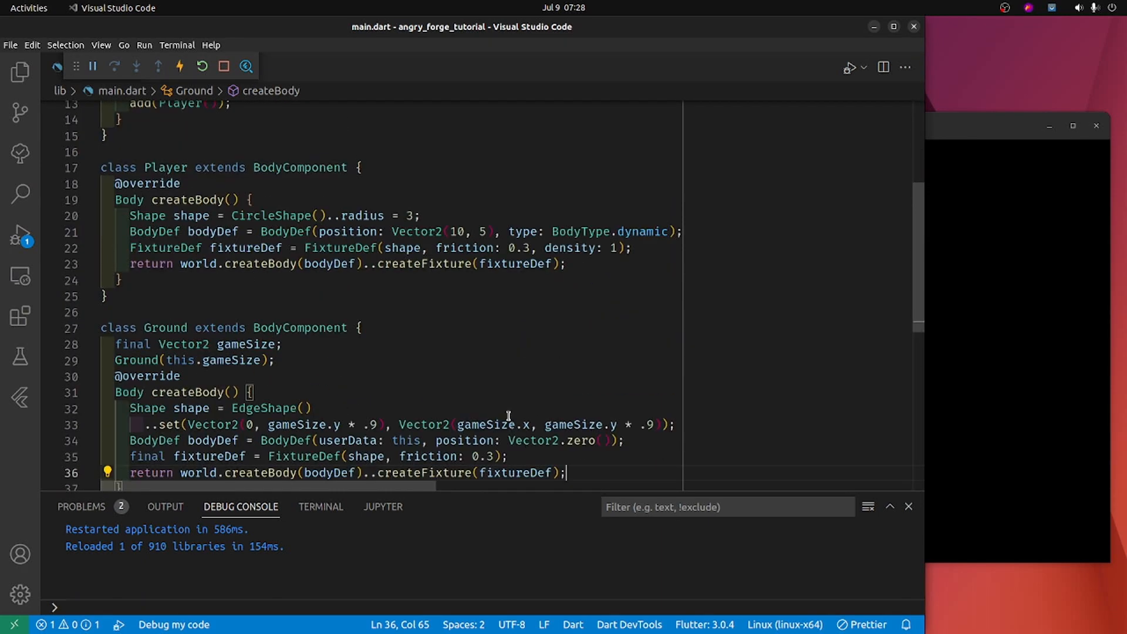
scroll(down, 3)
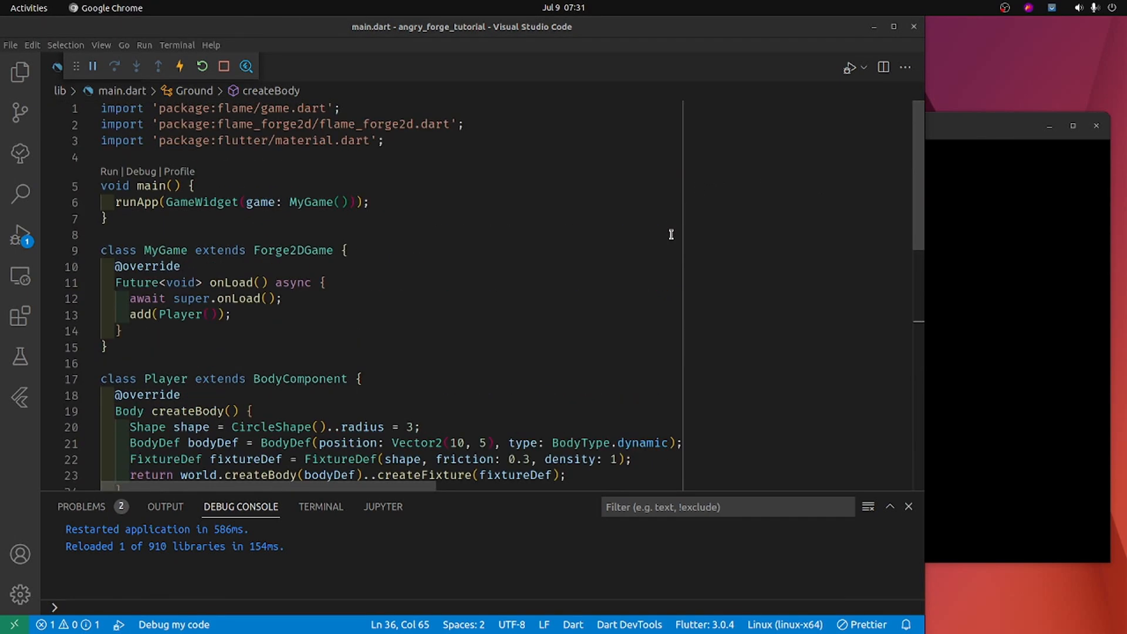
mouse_move(742, 310)
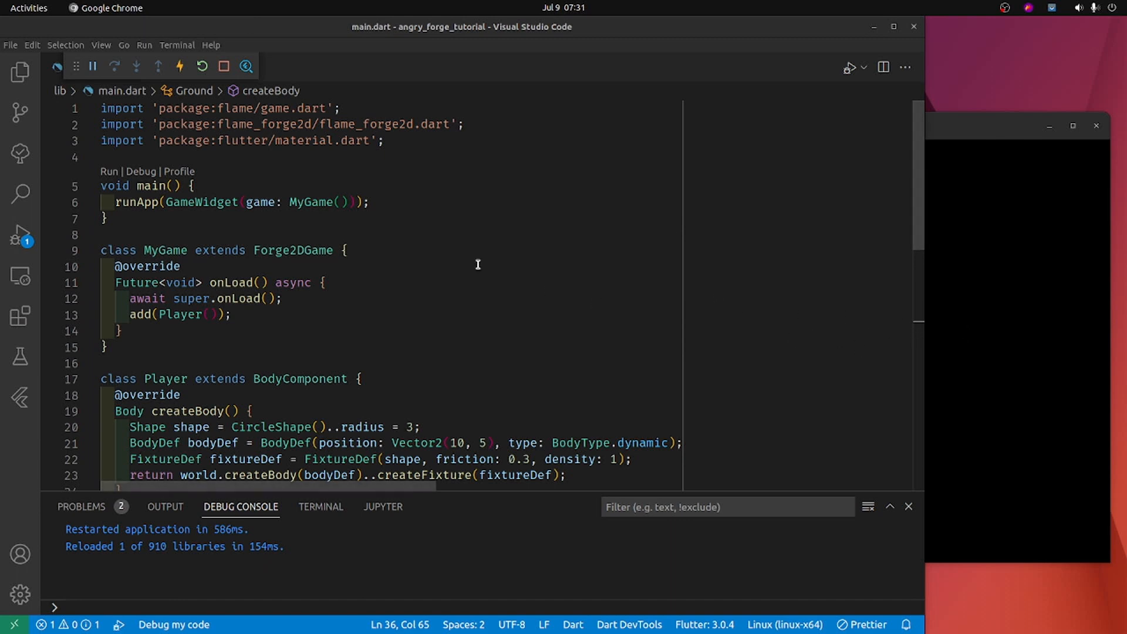
mouse_move(301, 310)
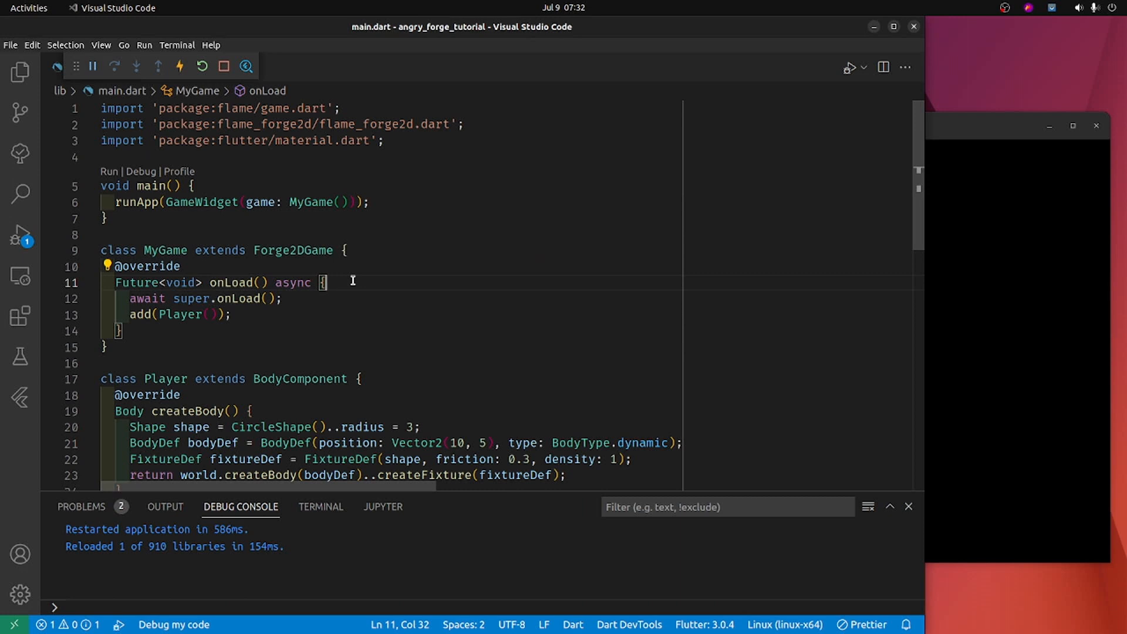
- Start the onLoad line Vector2 gameSize = screenToWorld( using the autocomplete suggestion
key(Enter)
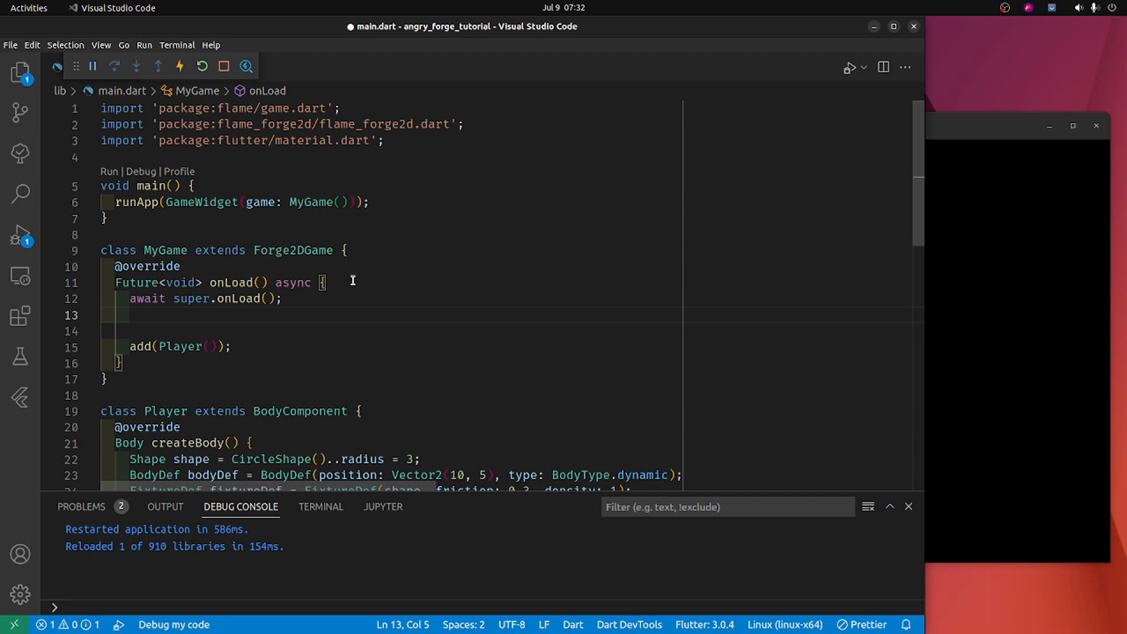
text(Vector2)
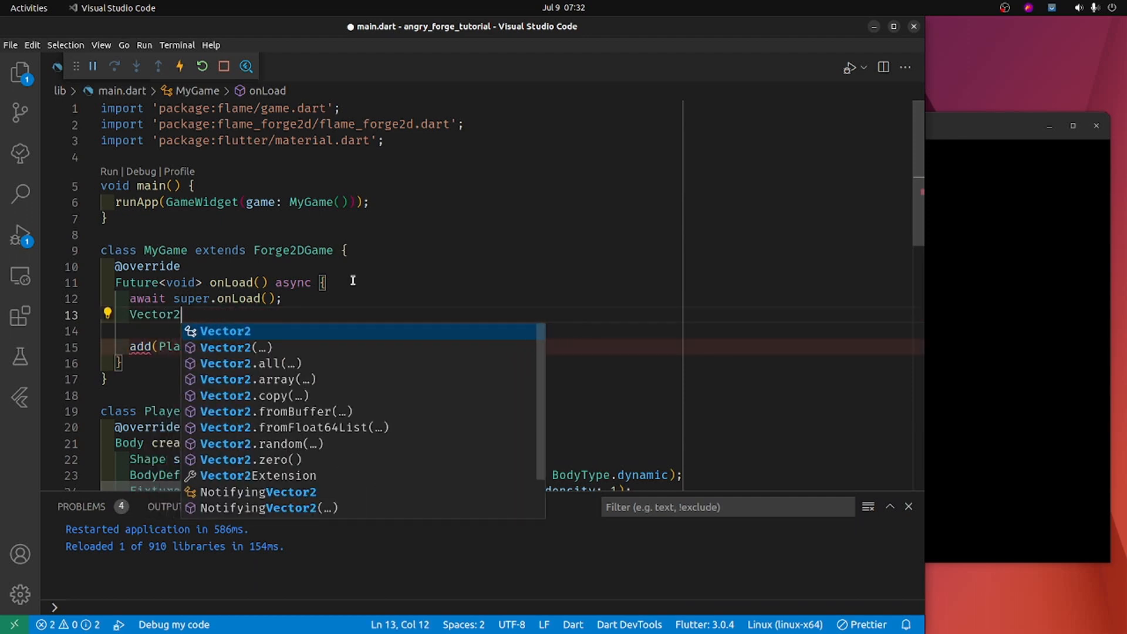
text(gameS)
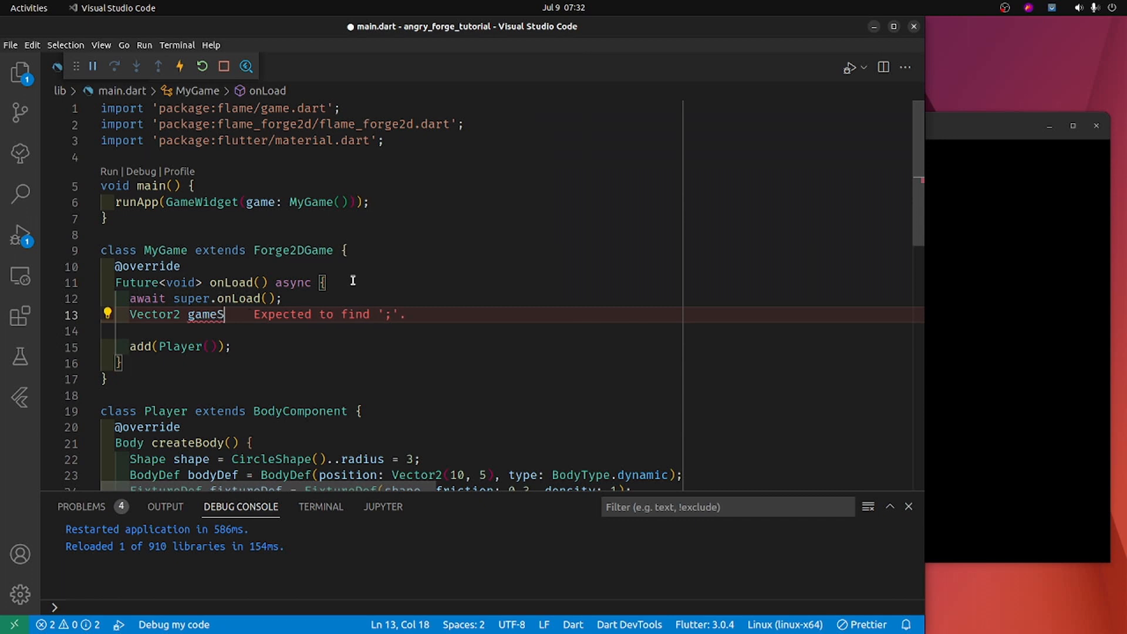
text(ize)
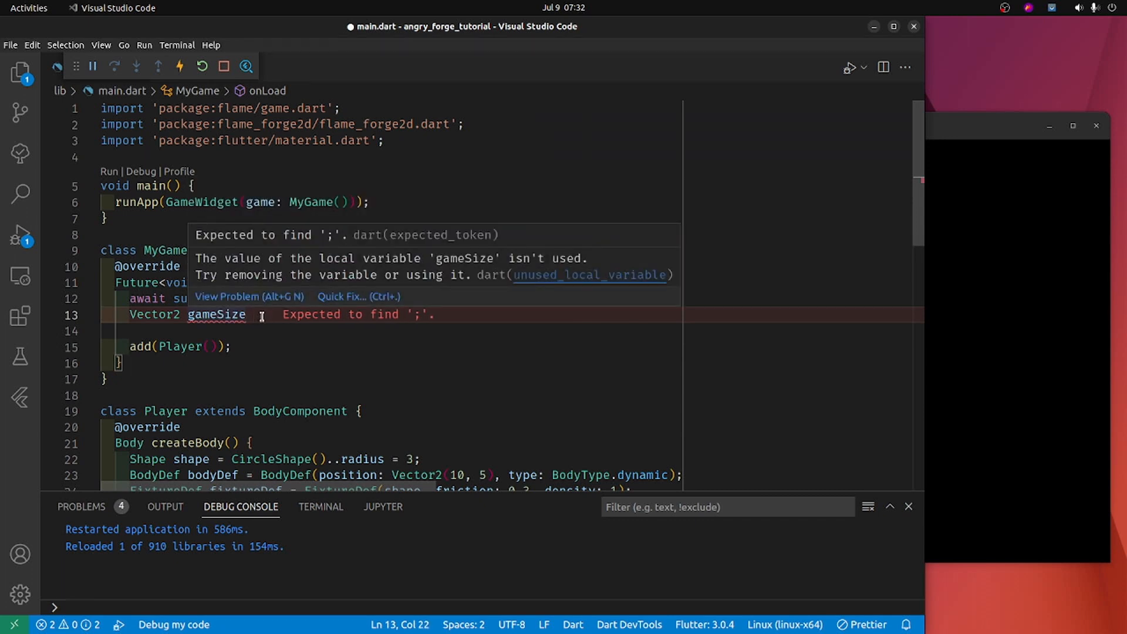
text(= sc)
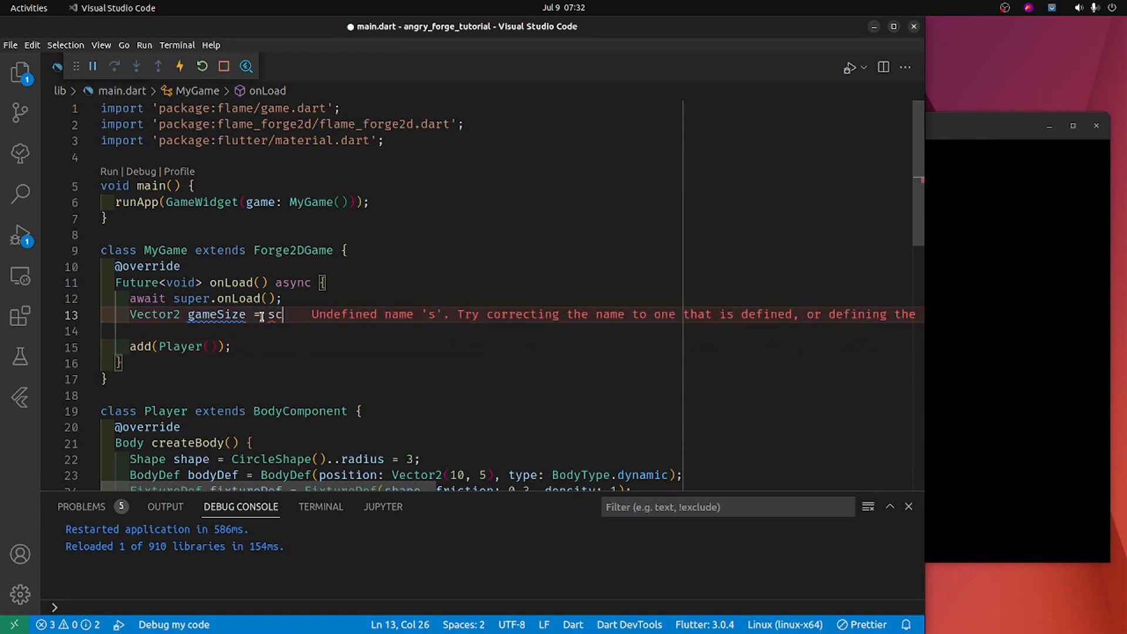
text(ree)
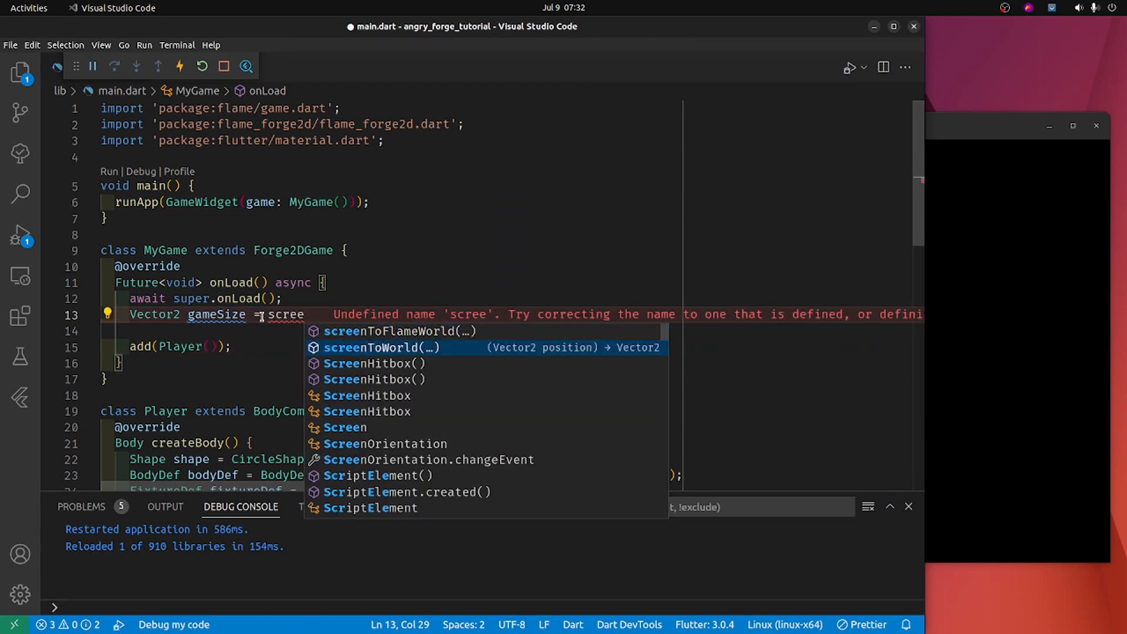
click(381, 348)
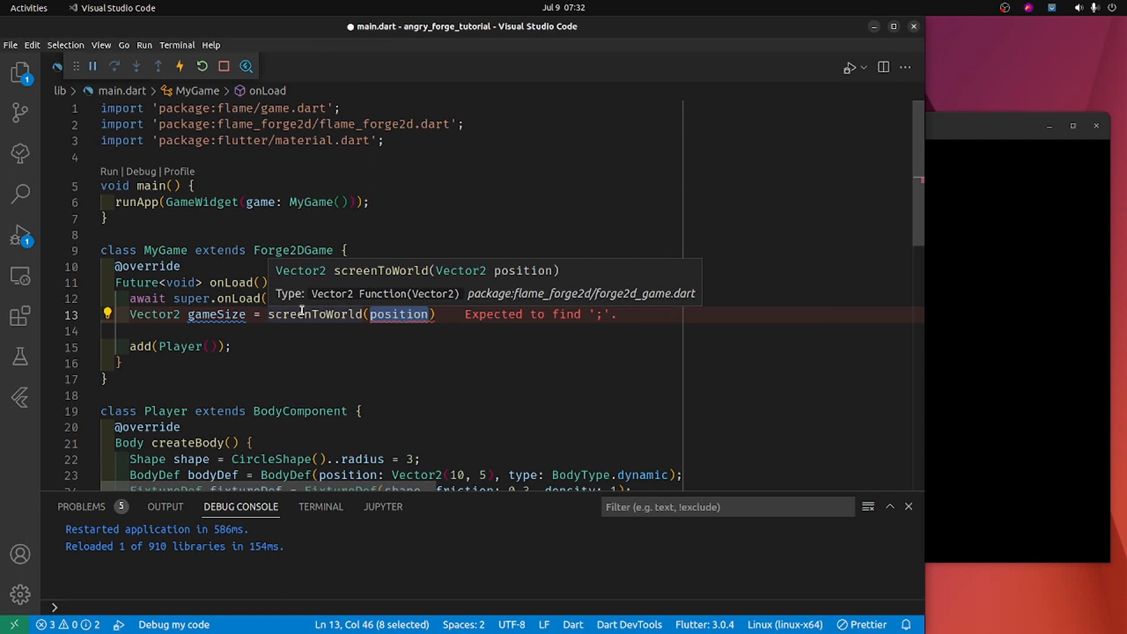
mouse_move(360, 291)
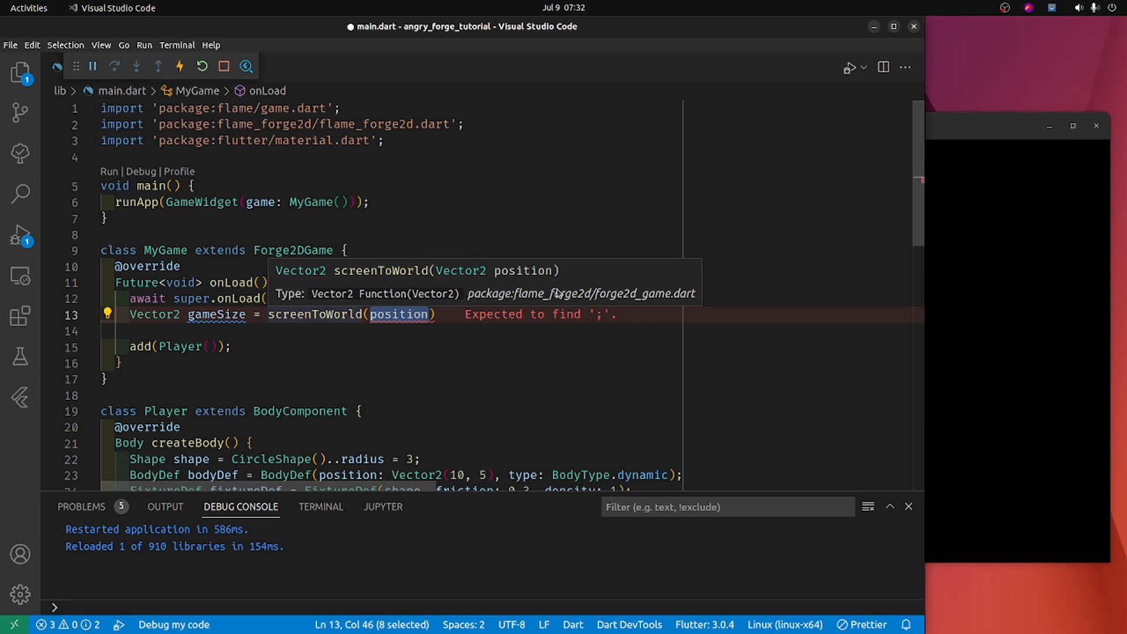
mouse_move(629, 300)
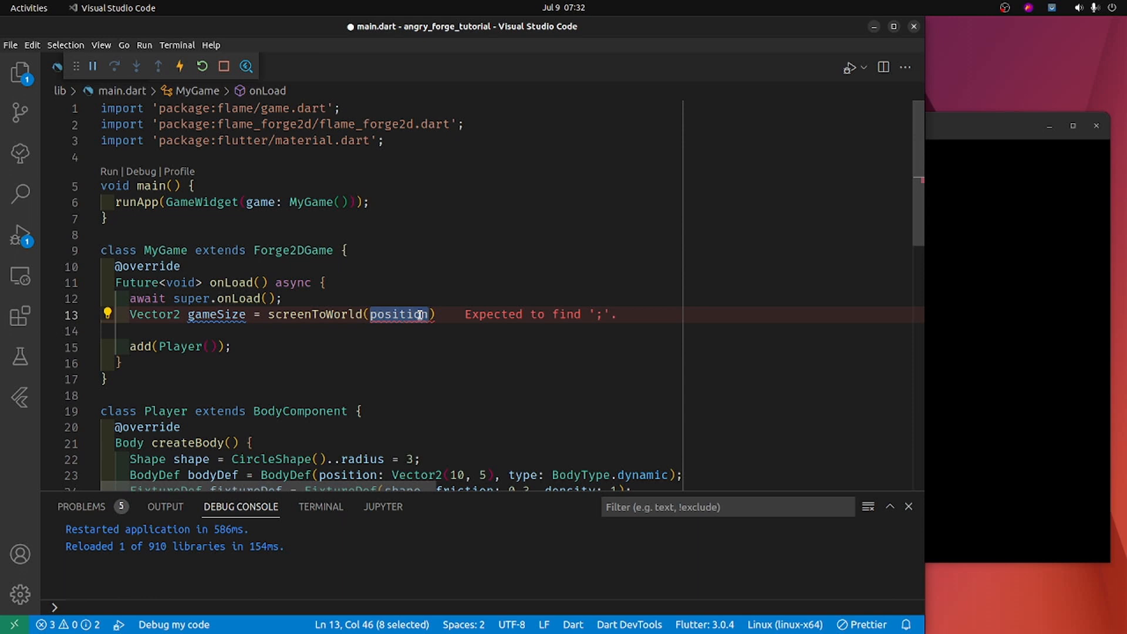
- Pass camera.viewport.effectiveSize to screenToWorld and end the statement with a semicolon
text(camera)
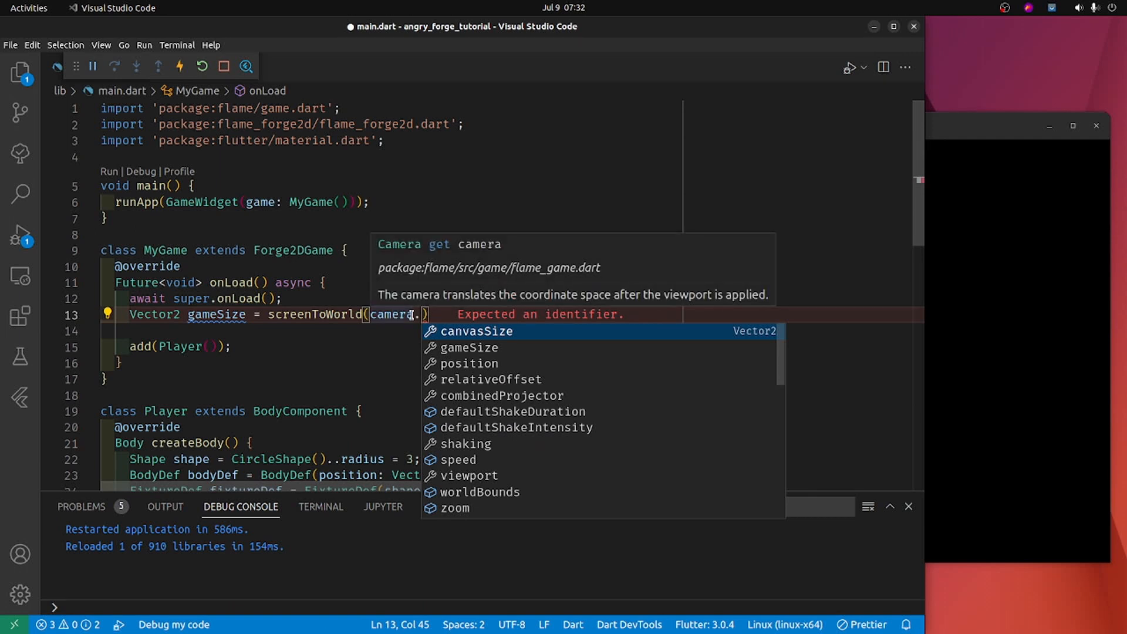
text(.viewport.e)
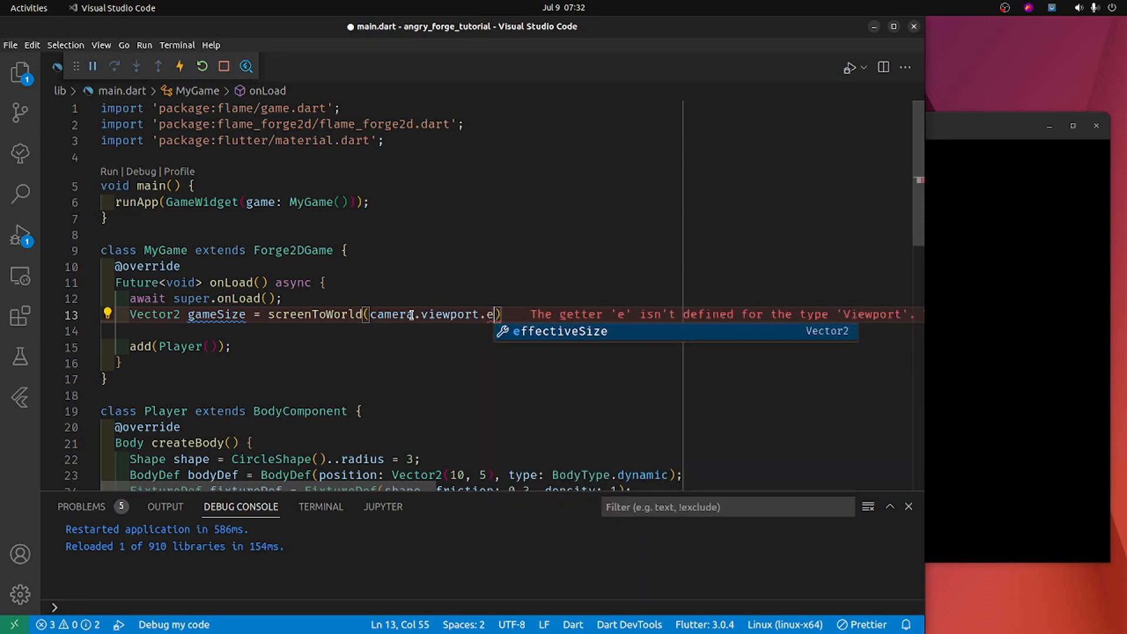
key(Tab)
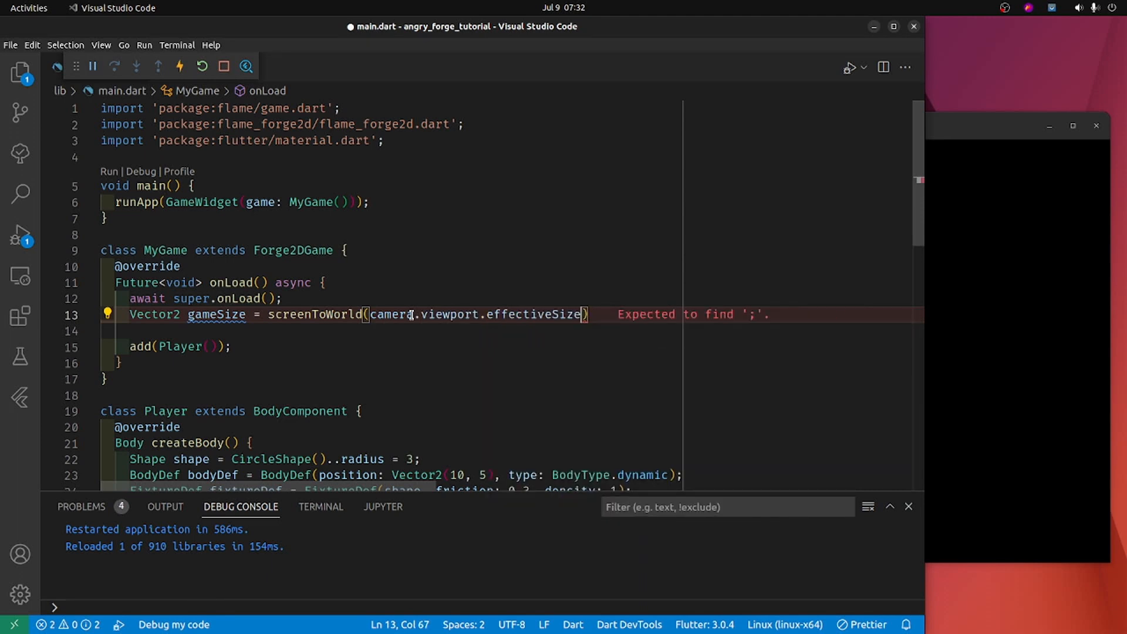
text(;)
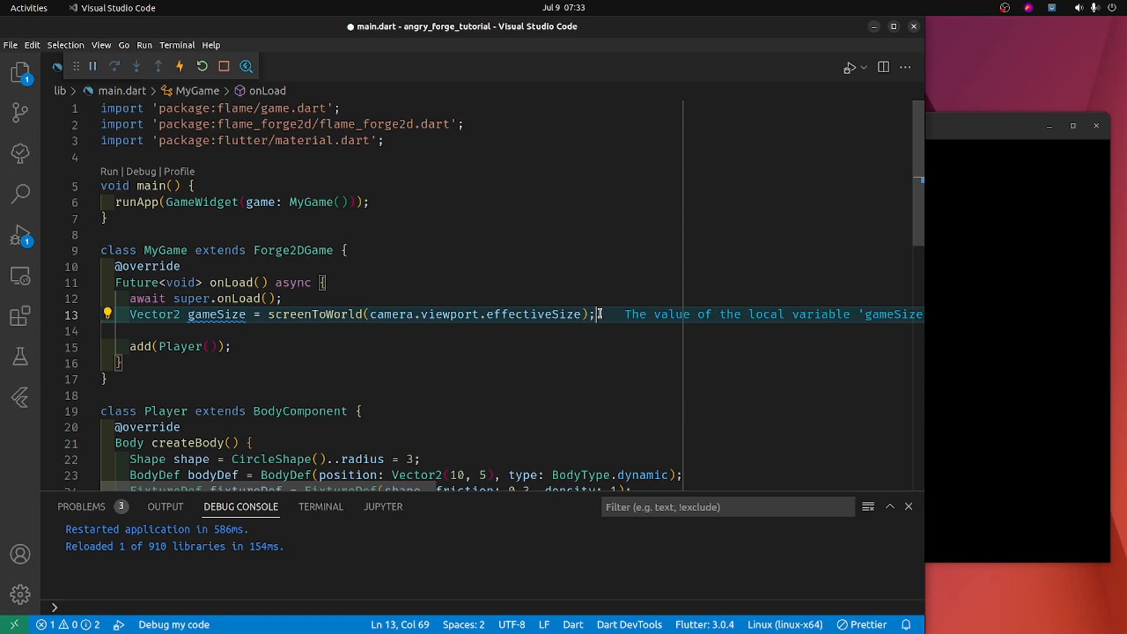
- Write add(Ground(gameSize)) in onLoad before the player and save to hot reload
text(a)
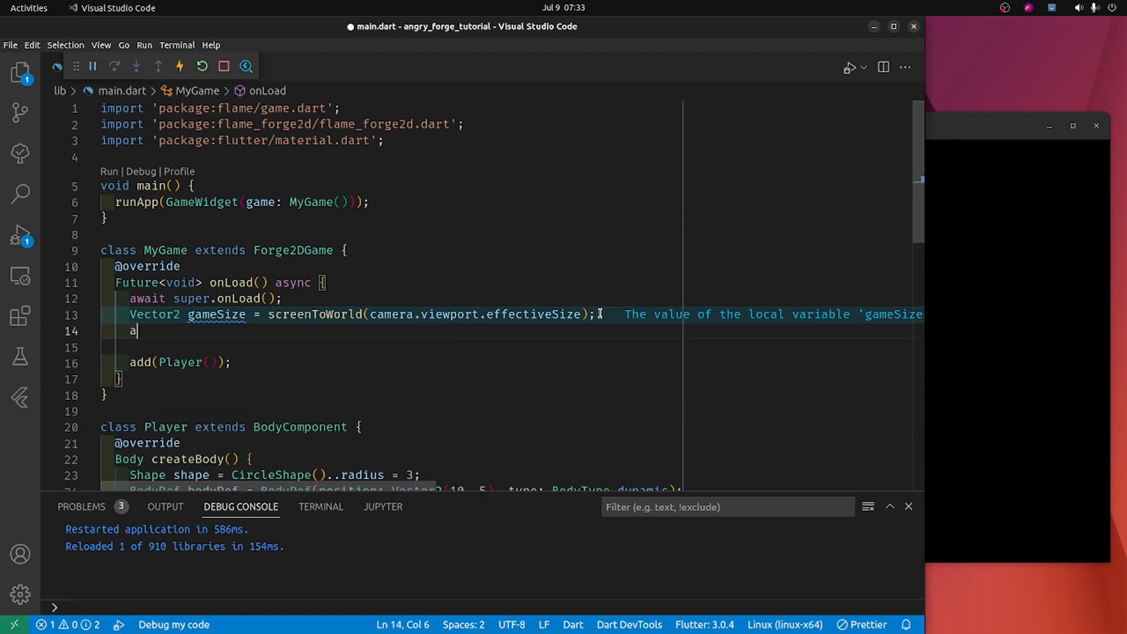
text(dd)
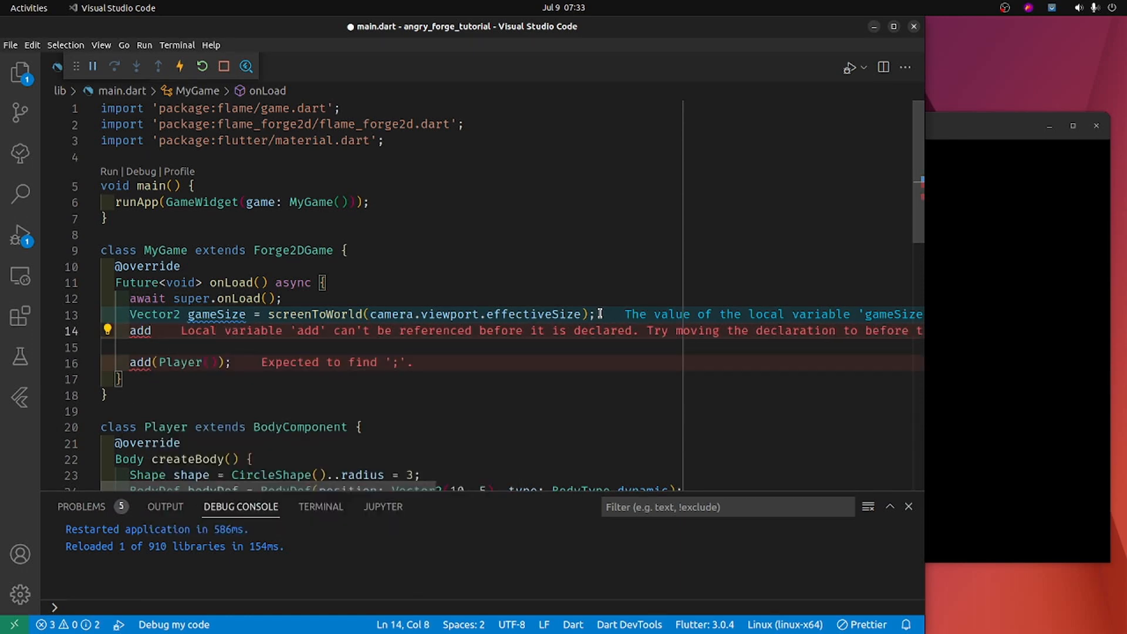
text((Groun gameSize);)
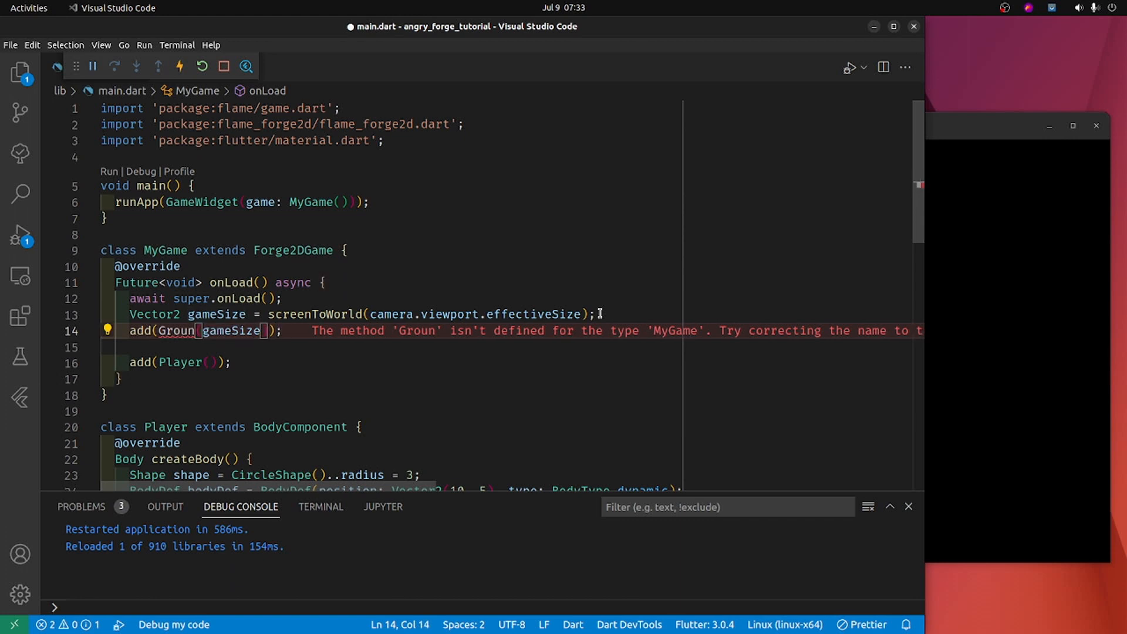
text(d)
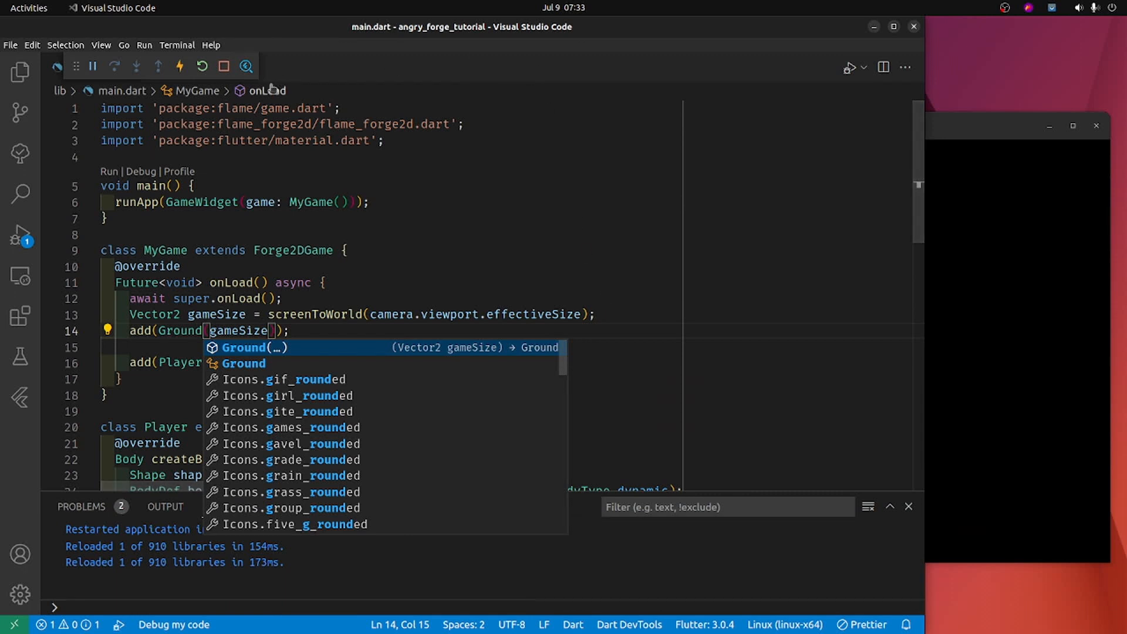